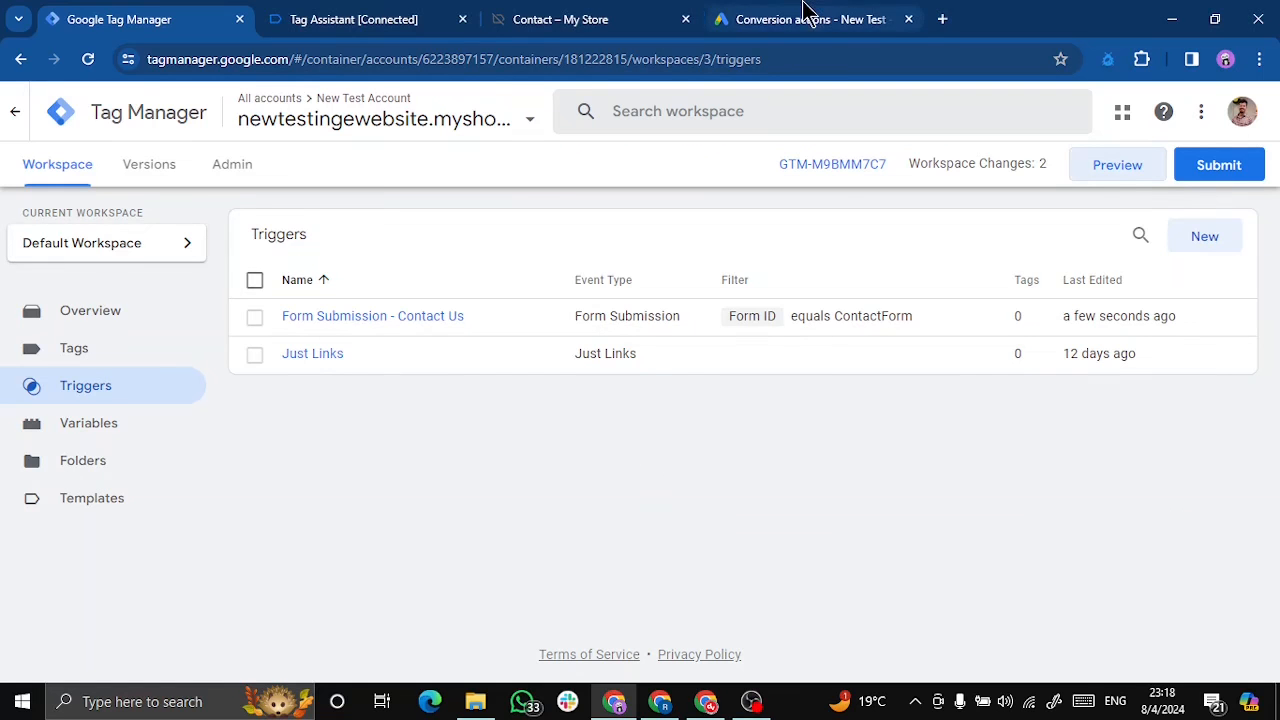
Go to the Conversions section of the Google Ads test account via the Tools menu
left_click(820, 20)
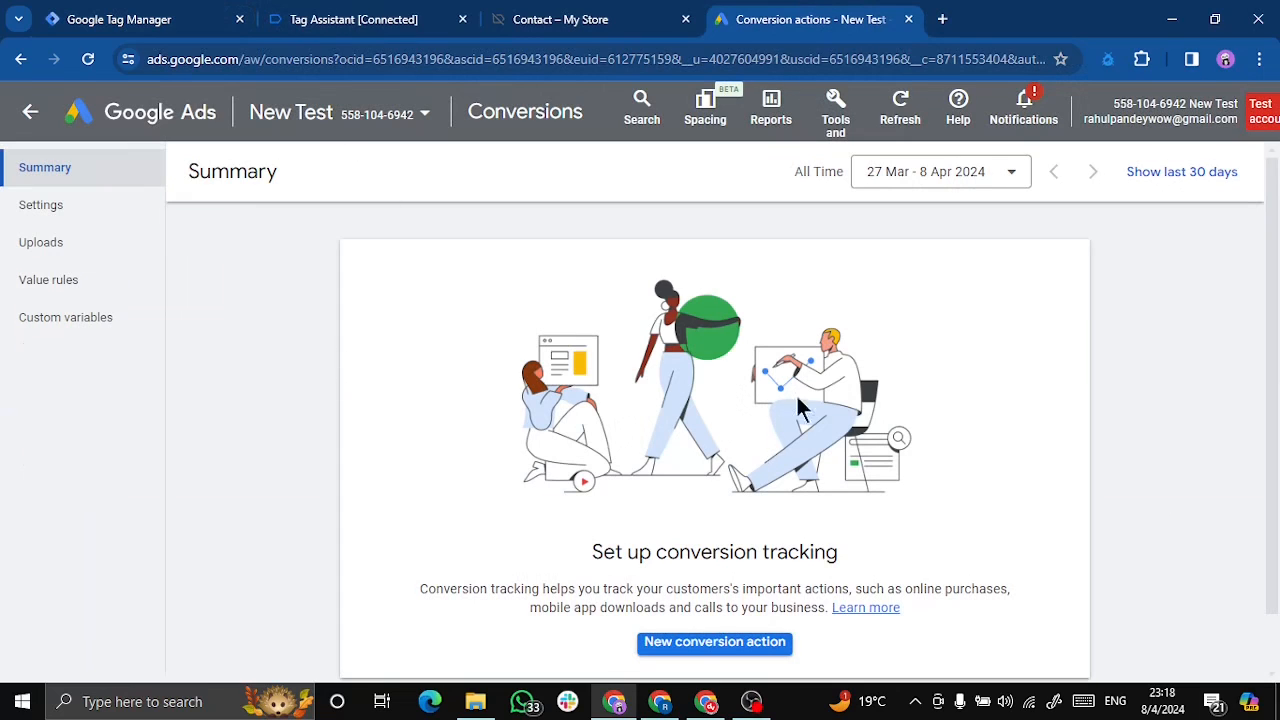
mouse_move(836, 110)
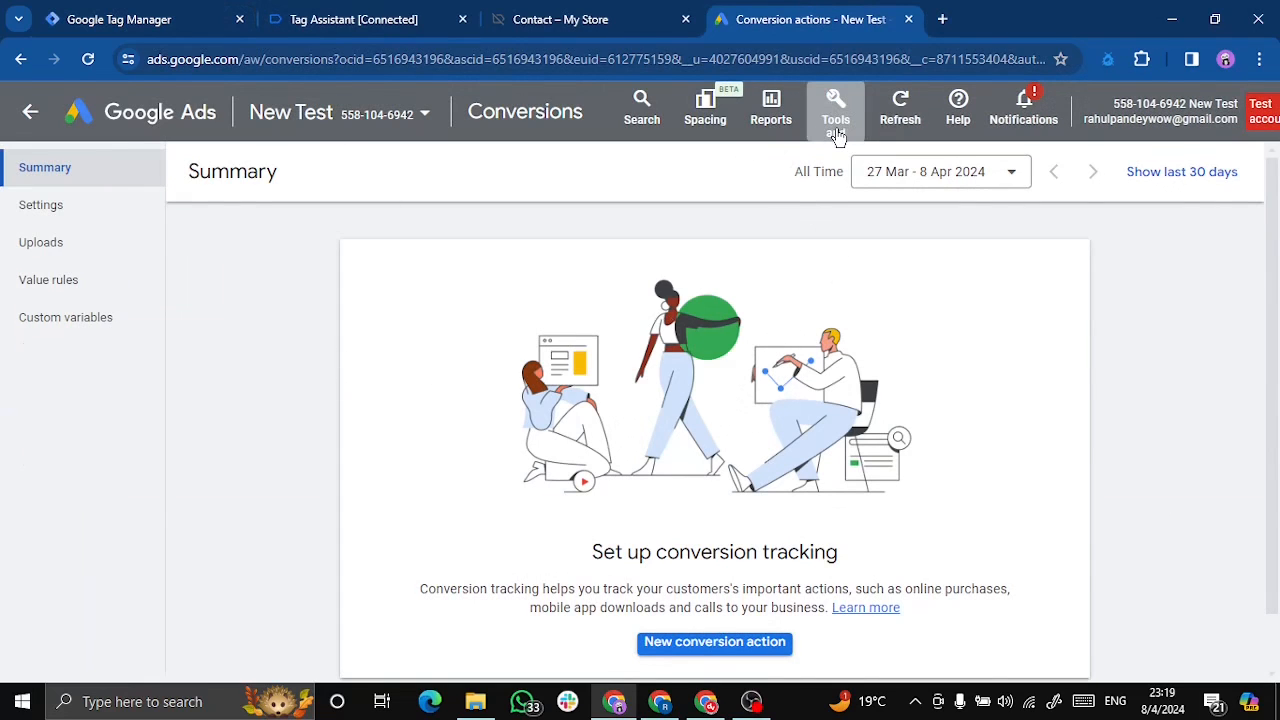
left_click(836, 104)
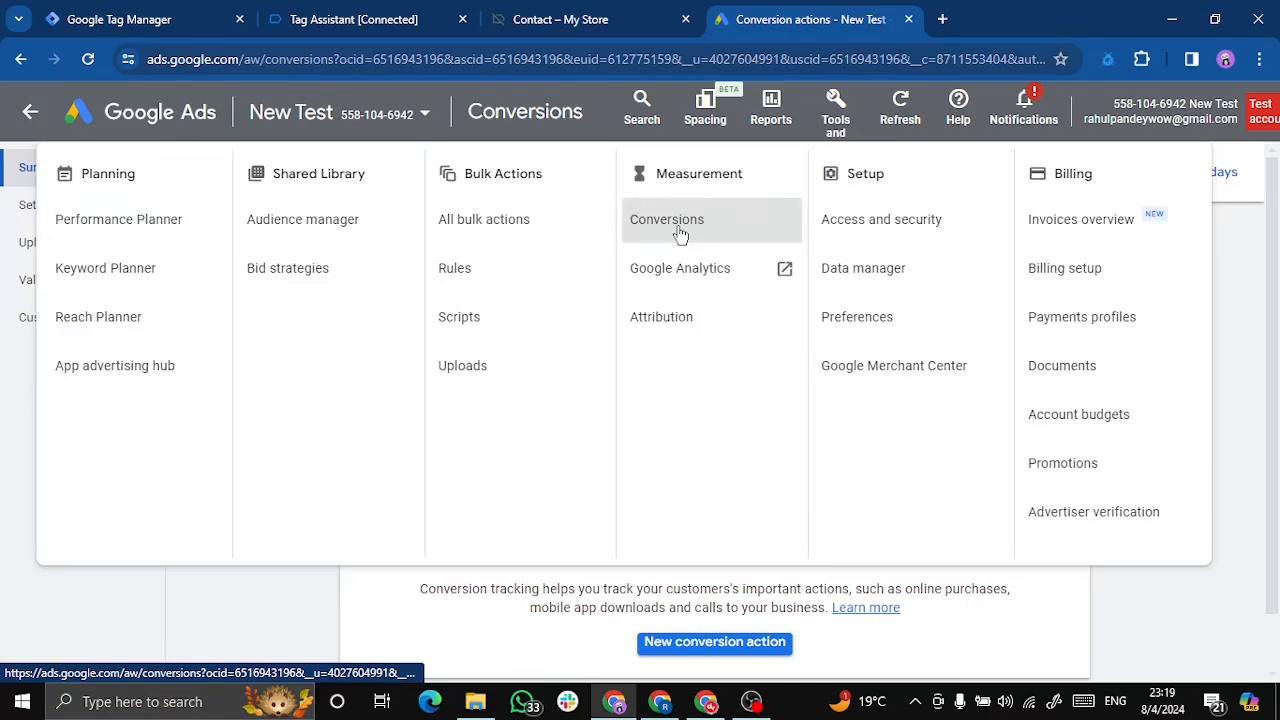
left_click(666, 218)
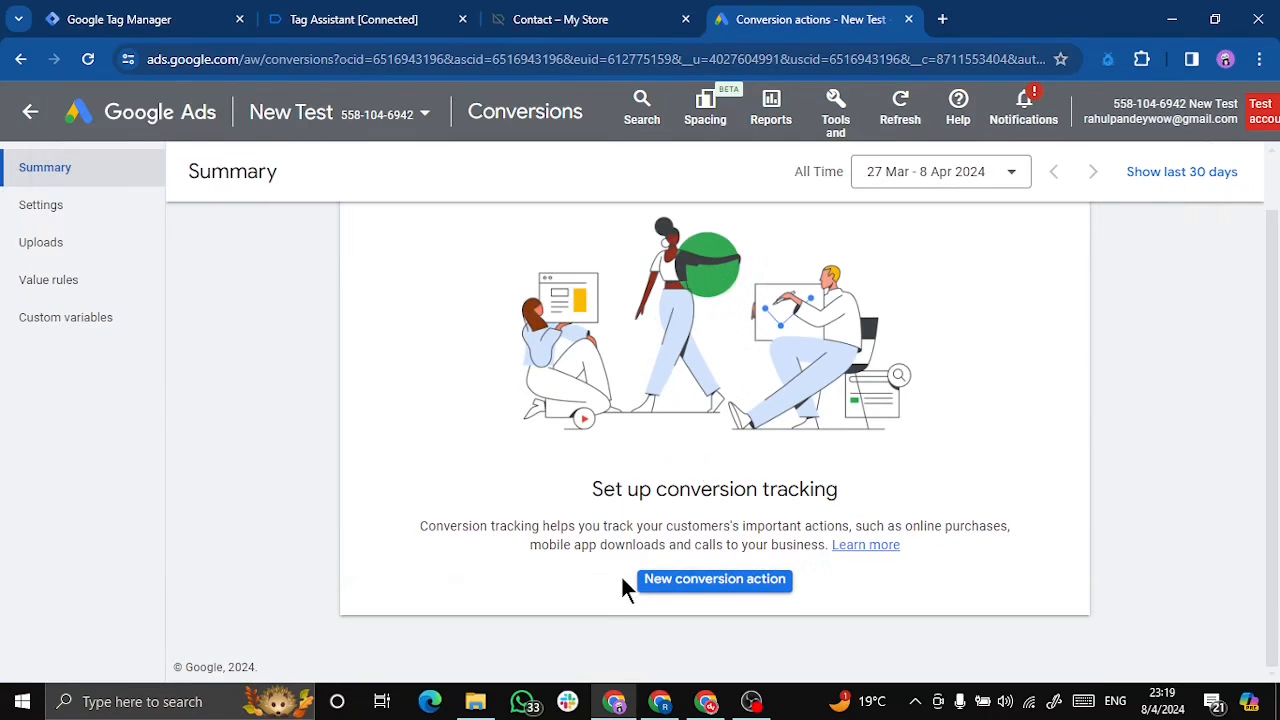
mouse_move(682, 592)
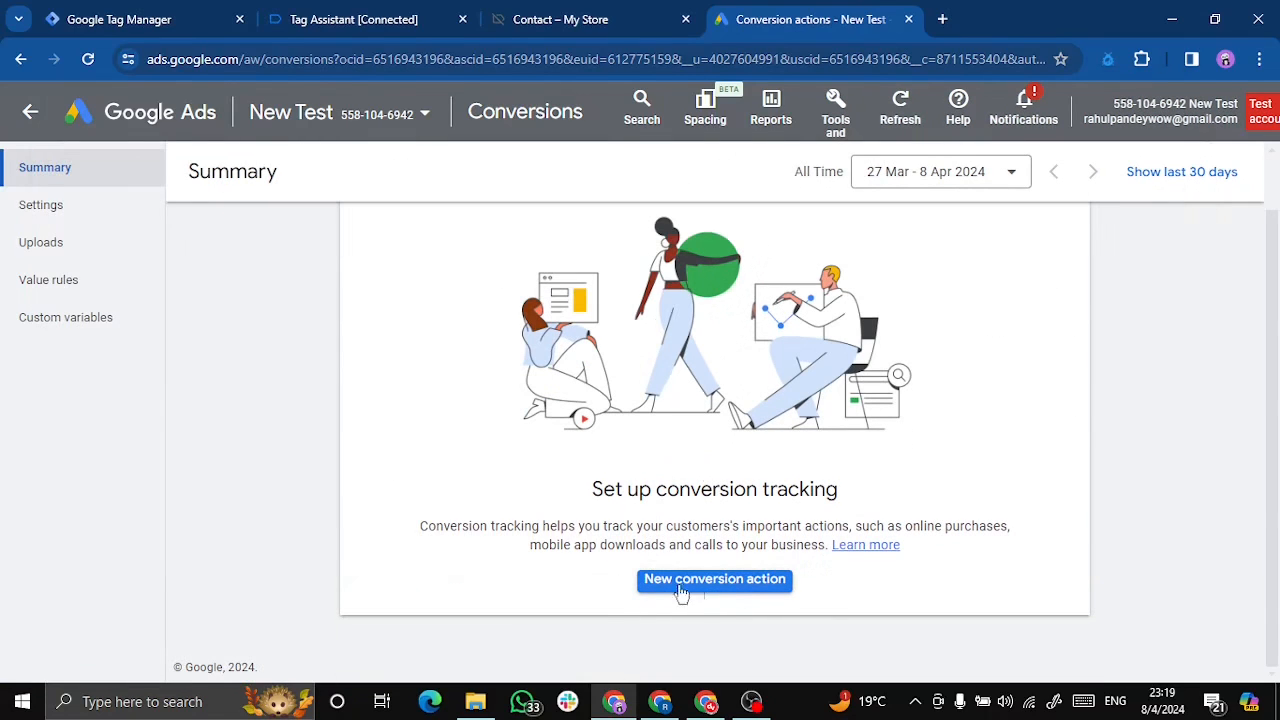
mouse_move(788, 592)
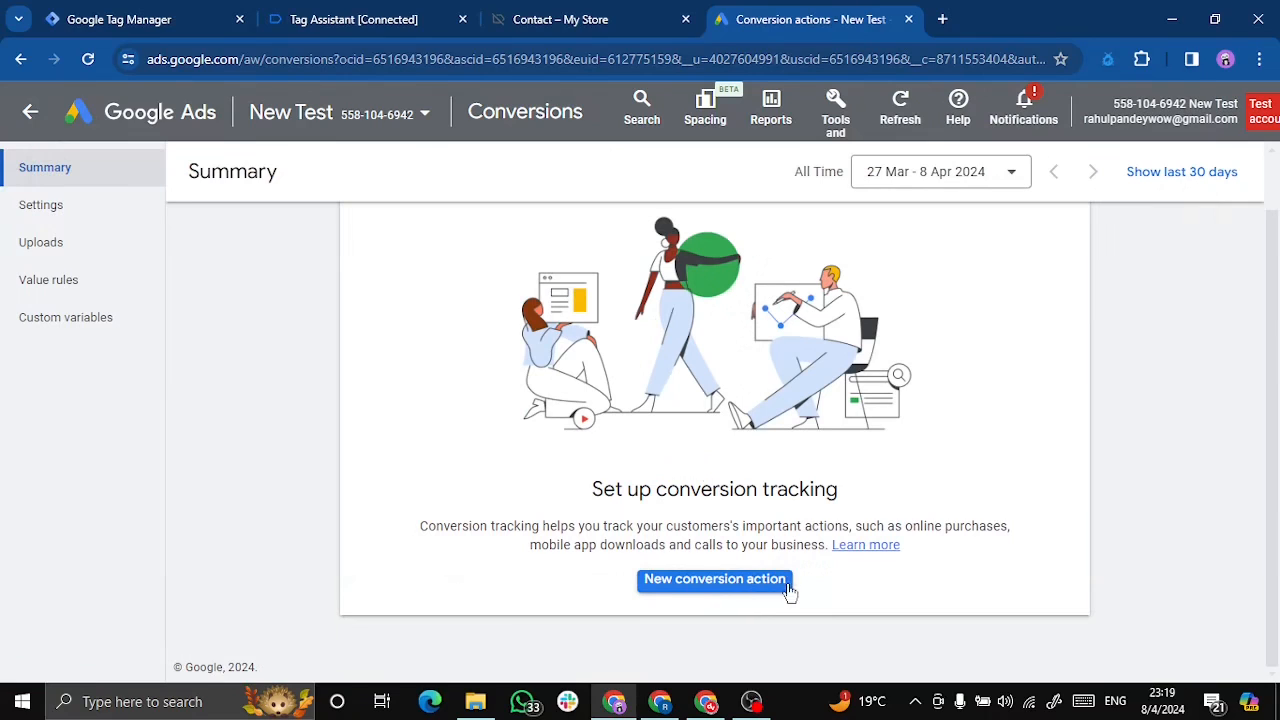
mouse_move(704, 472)
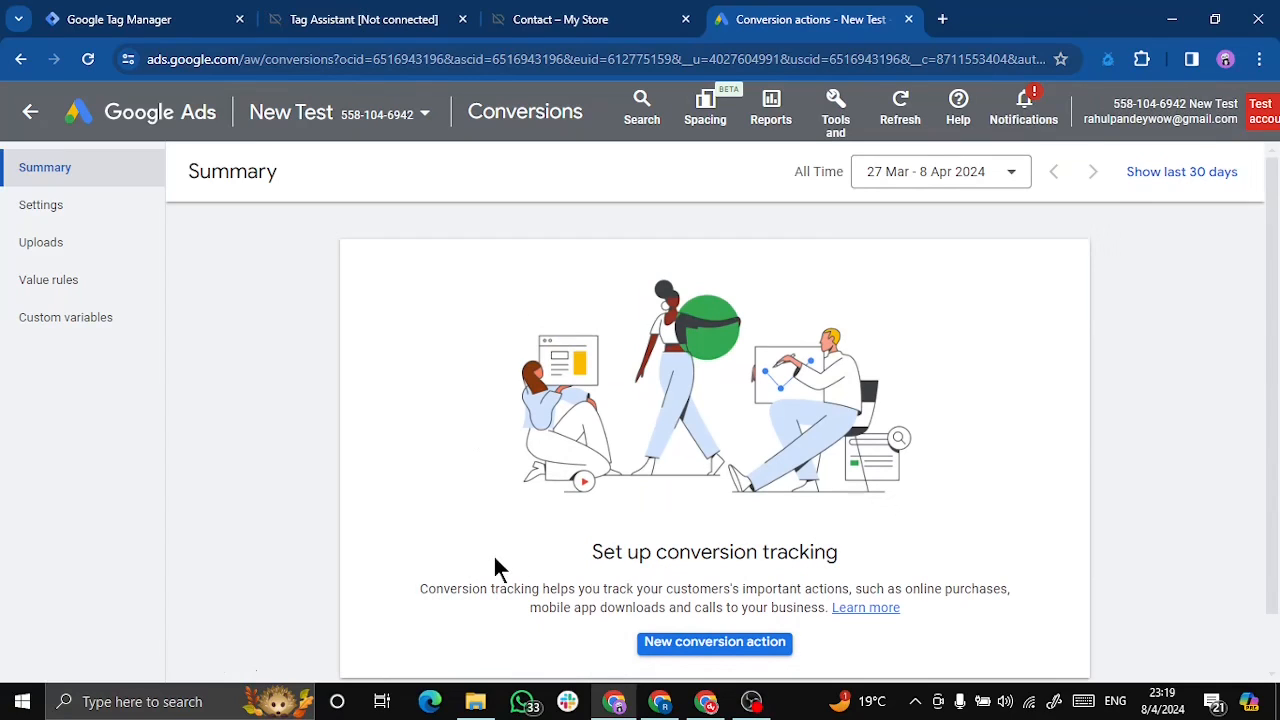
mouse_move(248, 264)
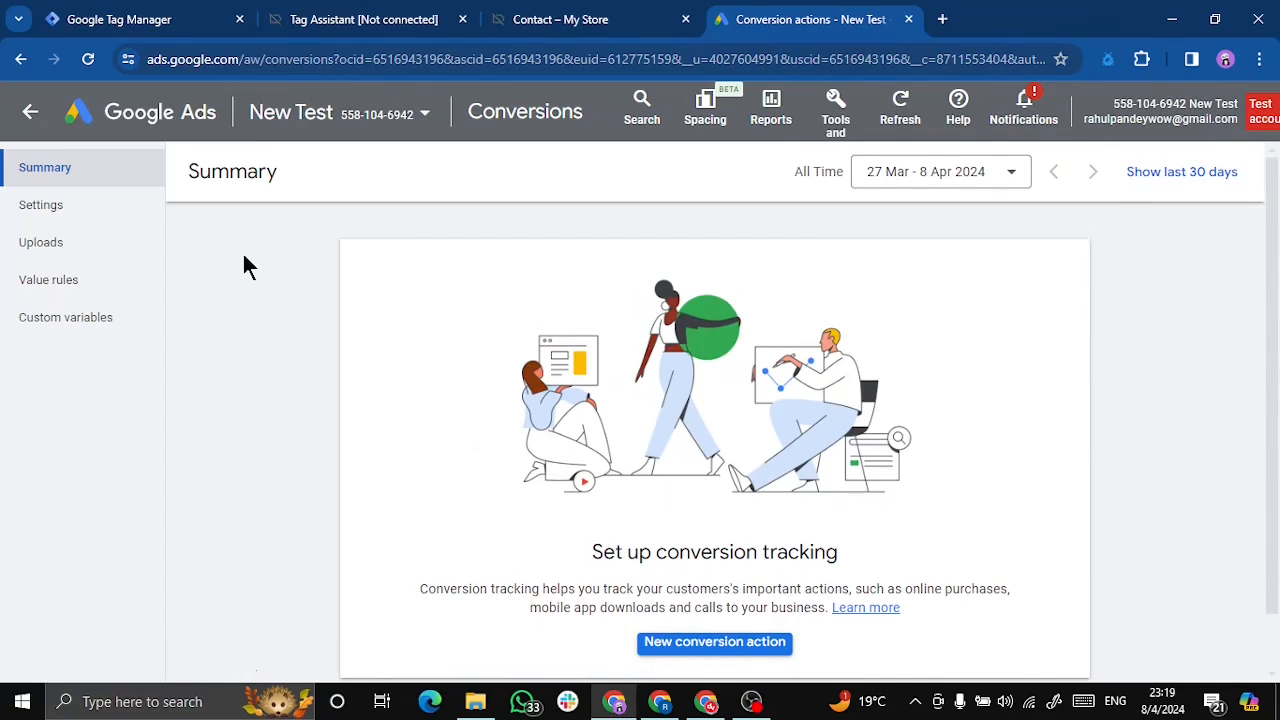
mouse_move(742, 486)
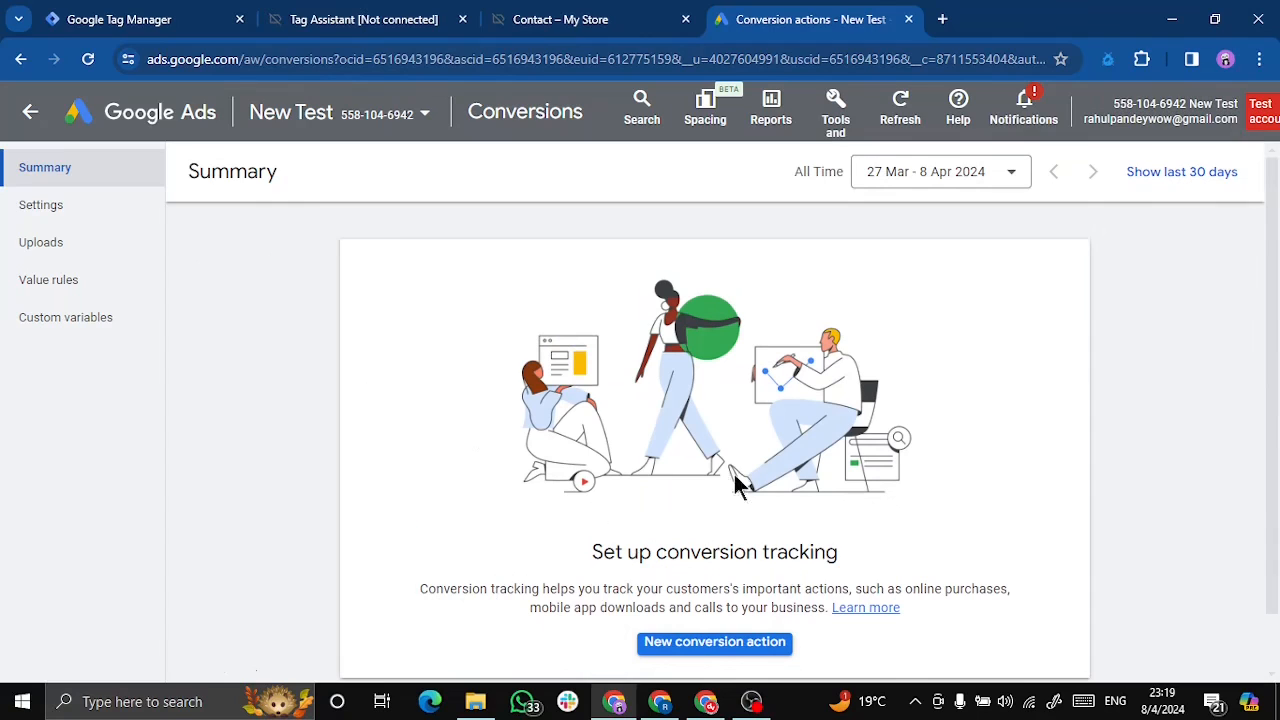
Start a new Website conversion action for domain newtestingewebsite.myshopify.com and reach the enhanced conversions checkbox
left_click(714, 642)
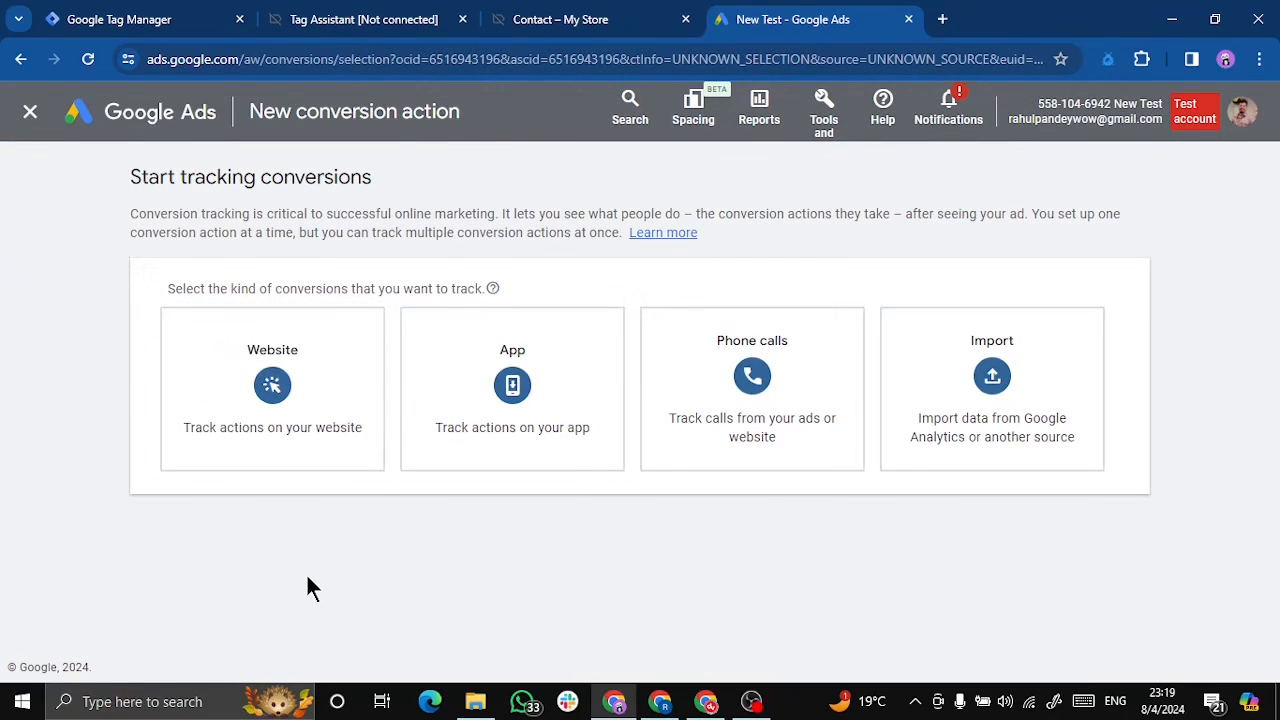
left_click(272, 388)
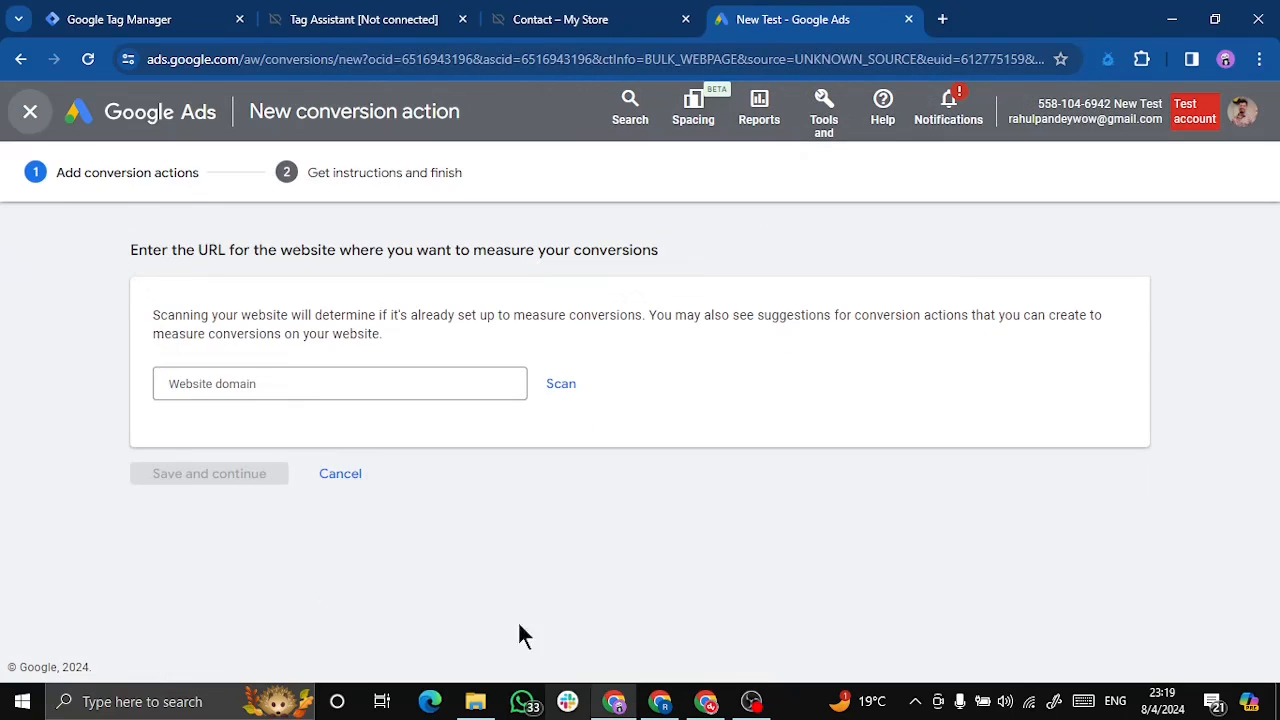
left_click(340, 384)
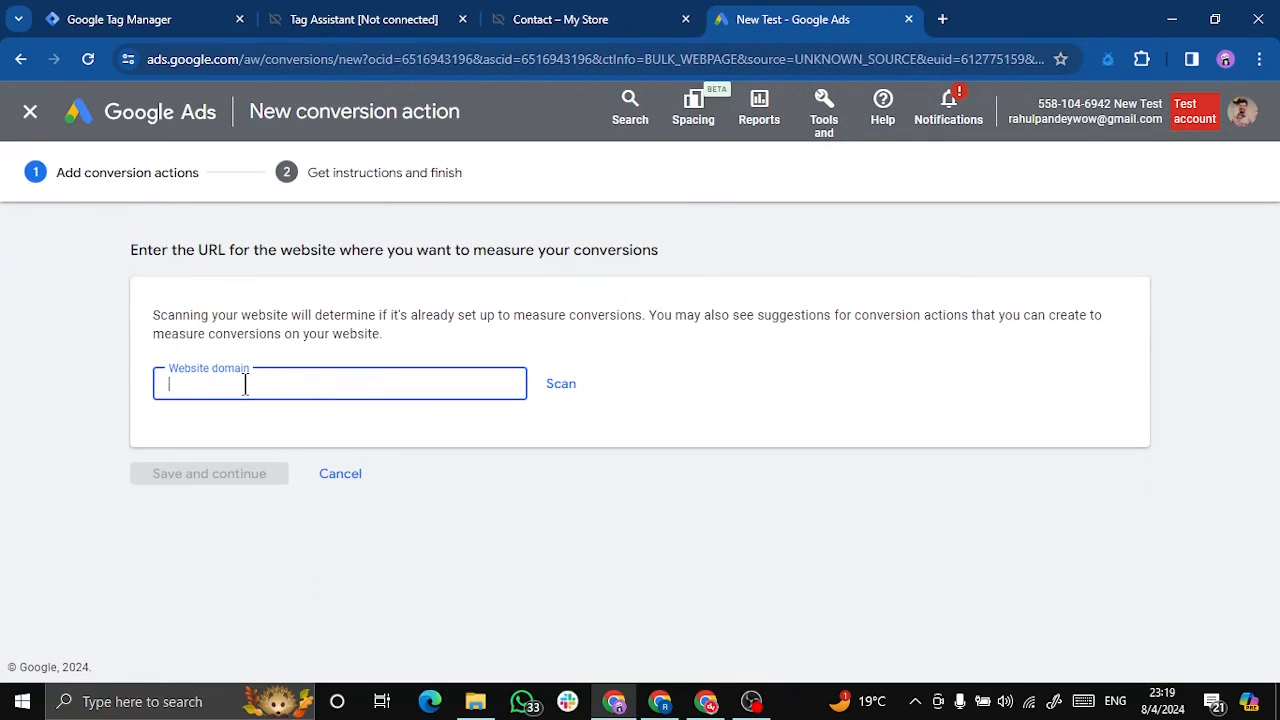
type("newtestingewebsite.myshopify.com")
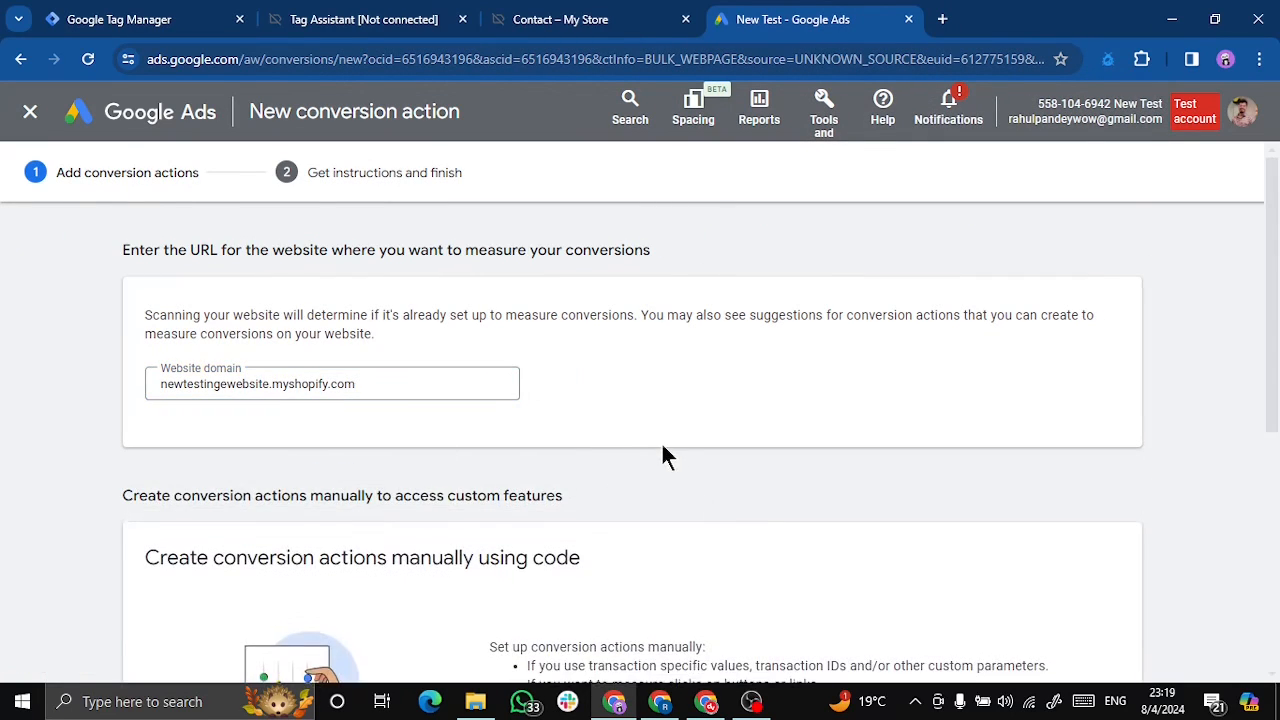
scroll("down", 3)
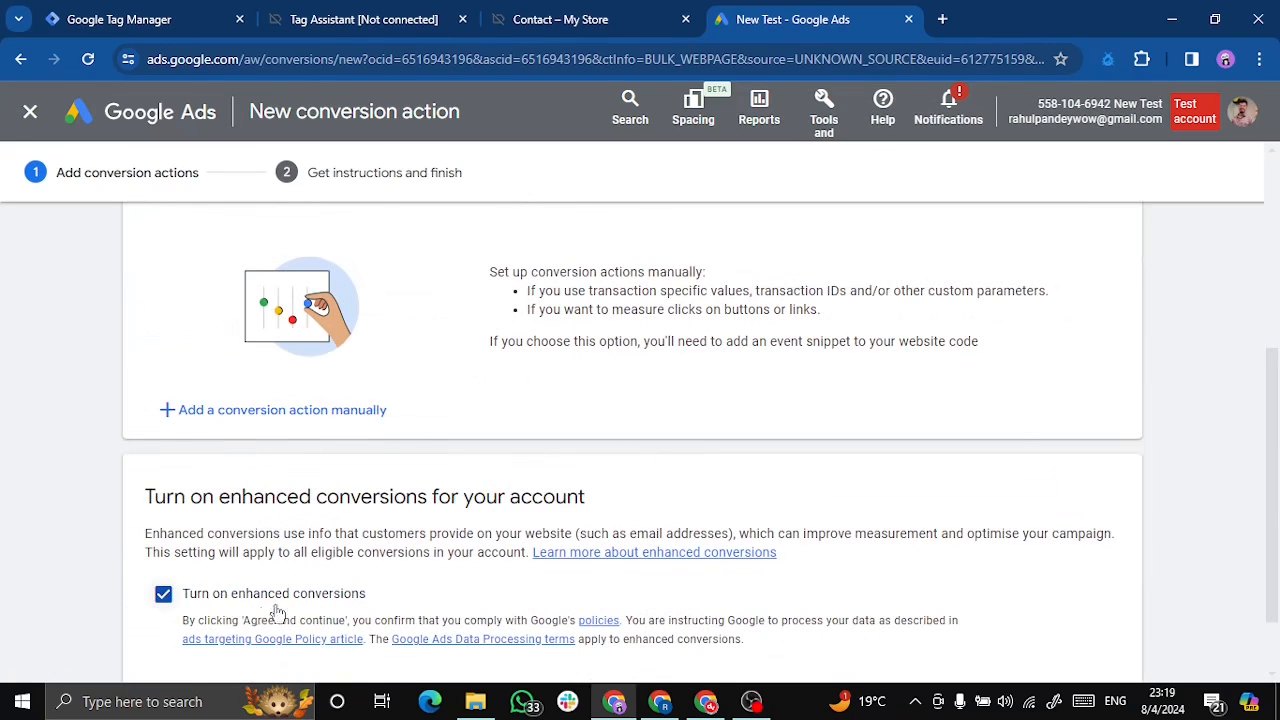
scroll("down", 3)
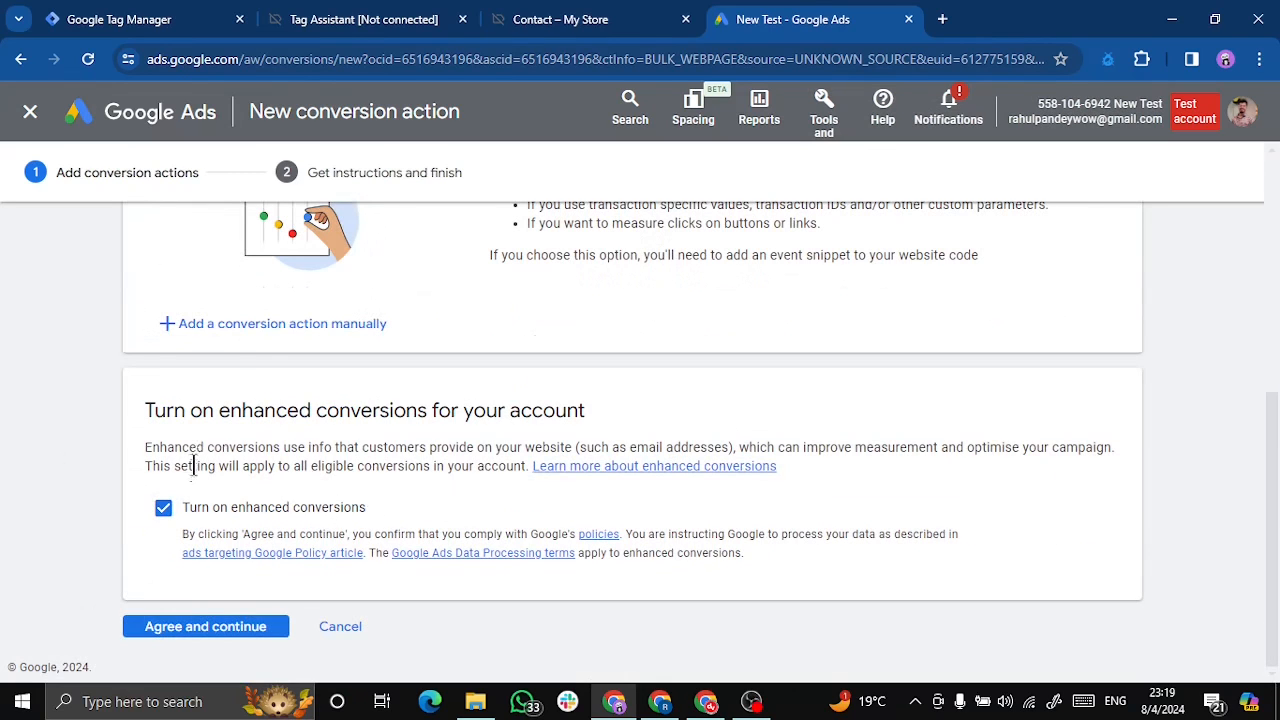
Add a manual conversion action in the Contact category named Contact Form - Lead
left_click(284, 324)
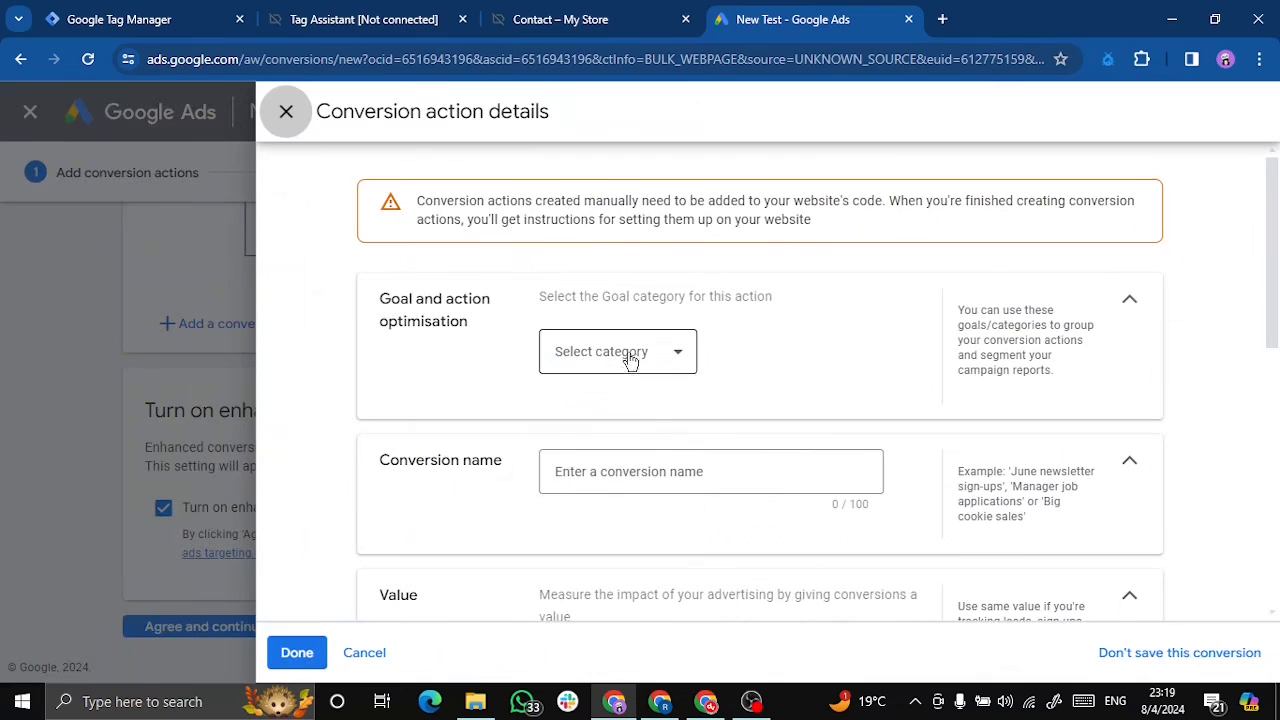
left_click(616, 352)
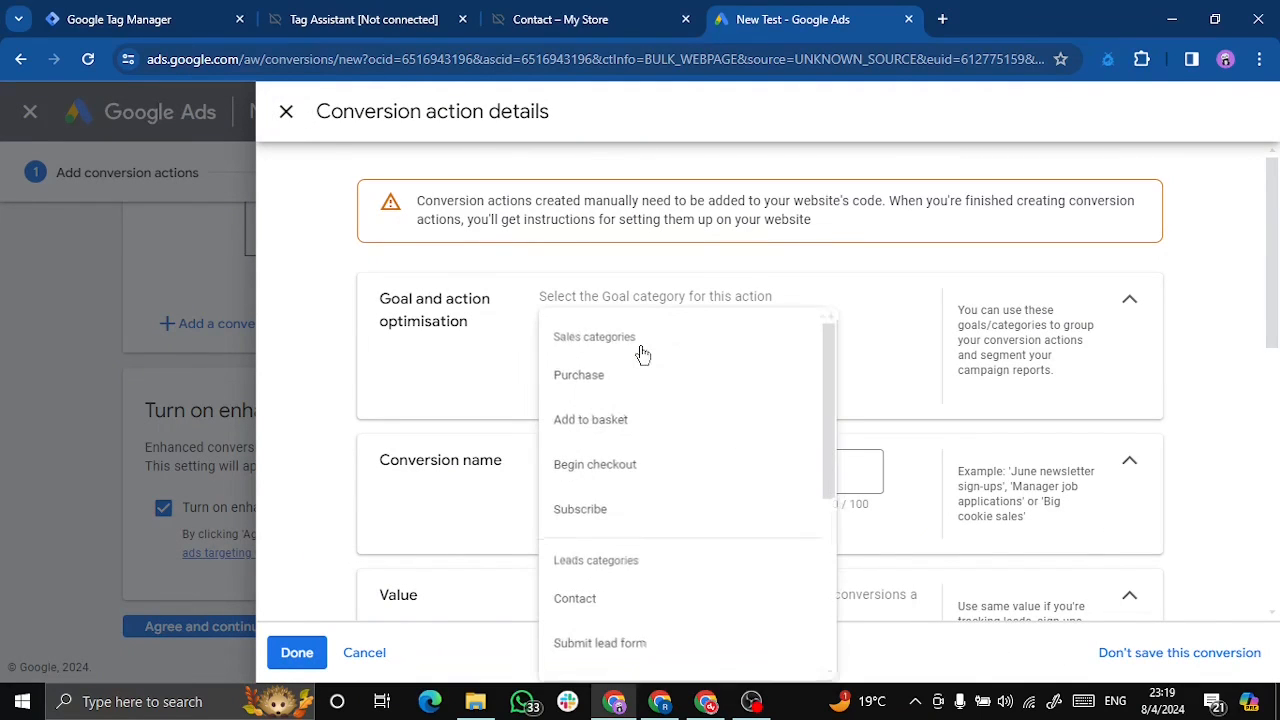
scroll("down", 3)
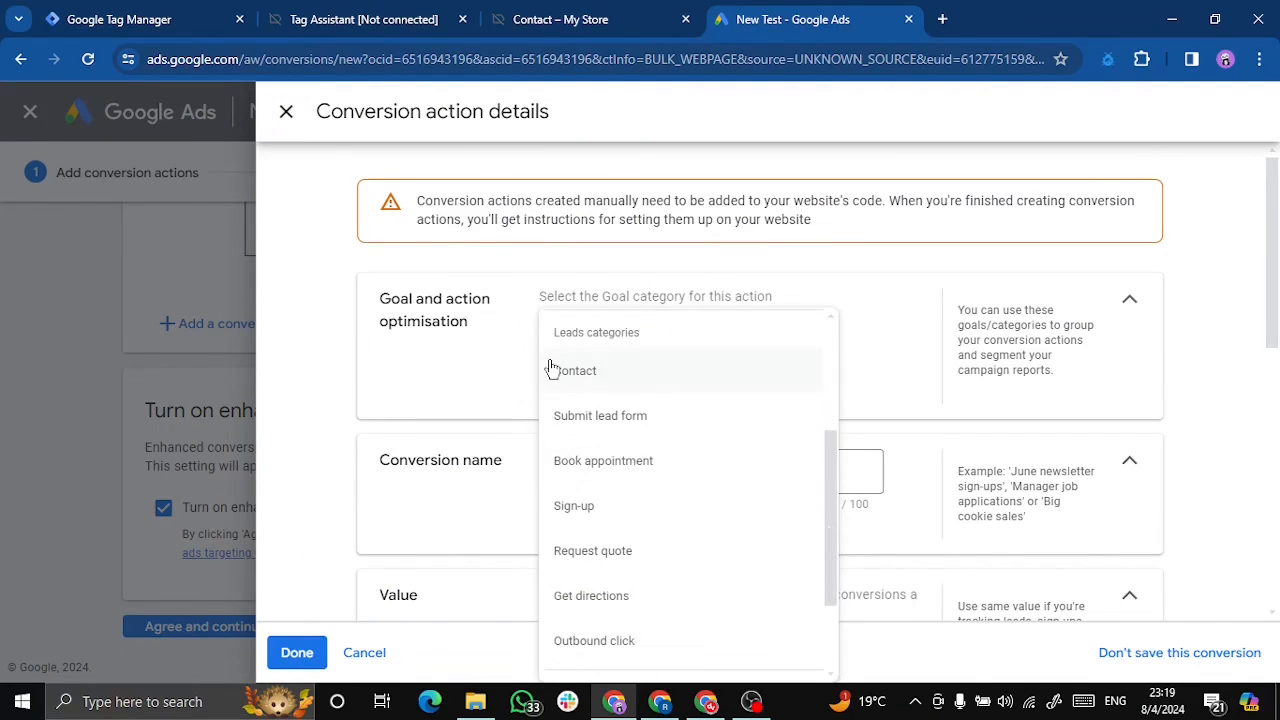
left_click(576, 370)
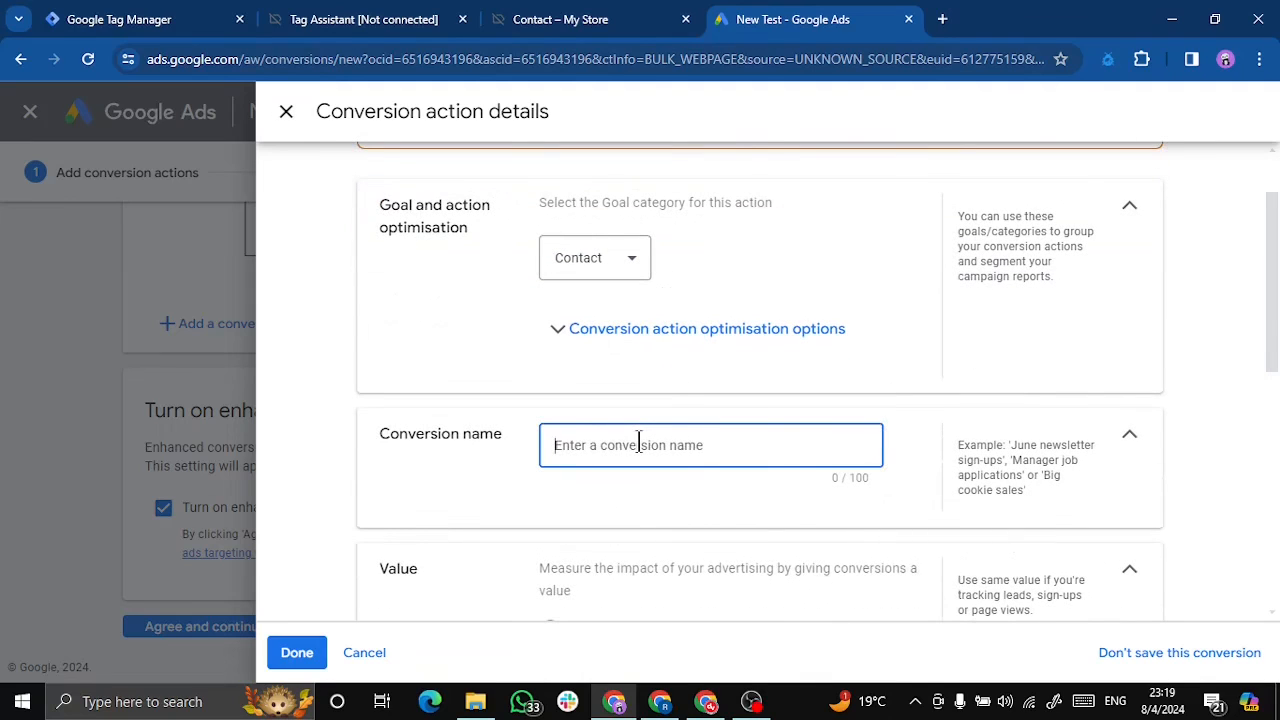
type("Contact")
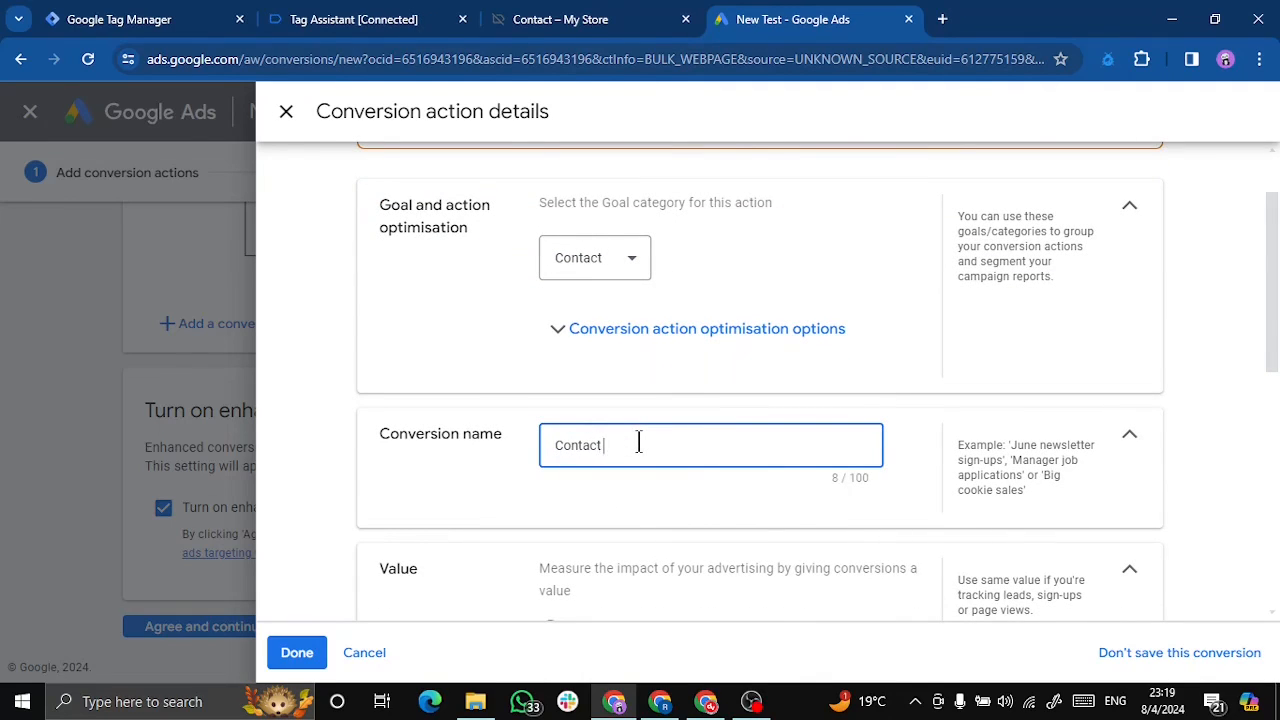
type("Form - Lead")
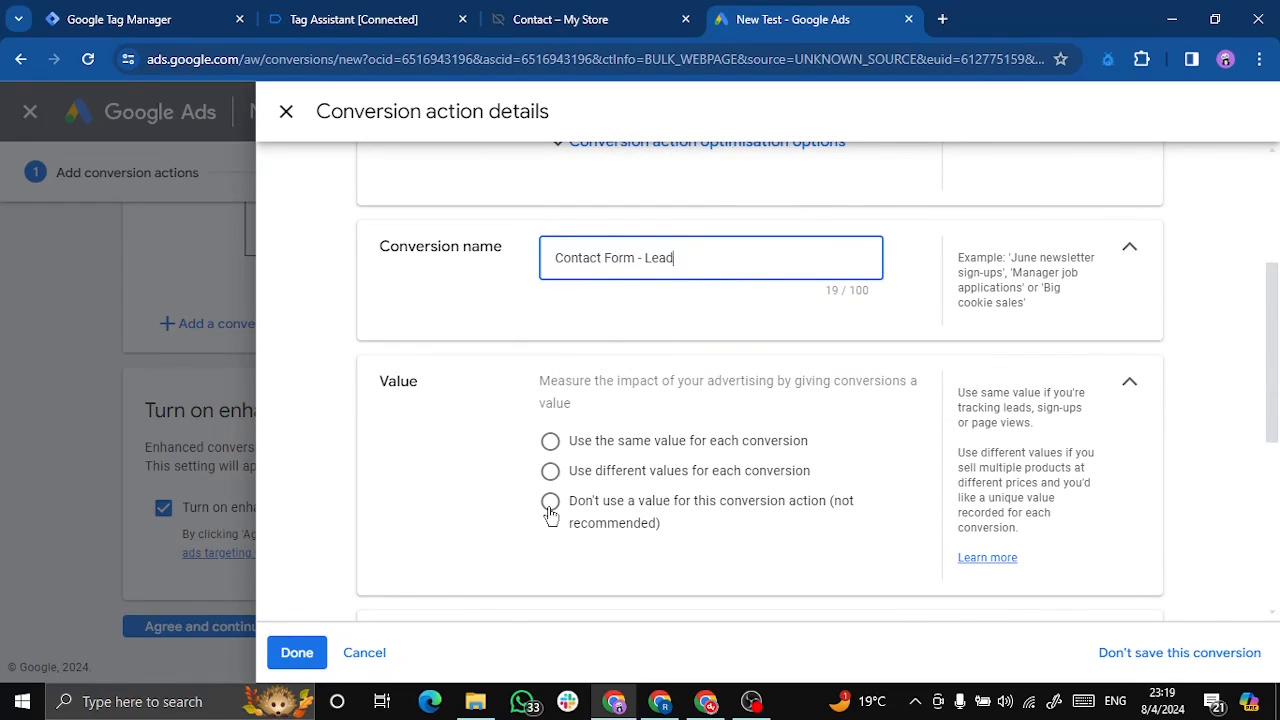
Set the action to use no value and count One conversion per click
left_click(550, 500)
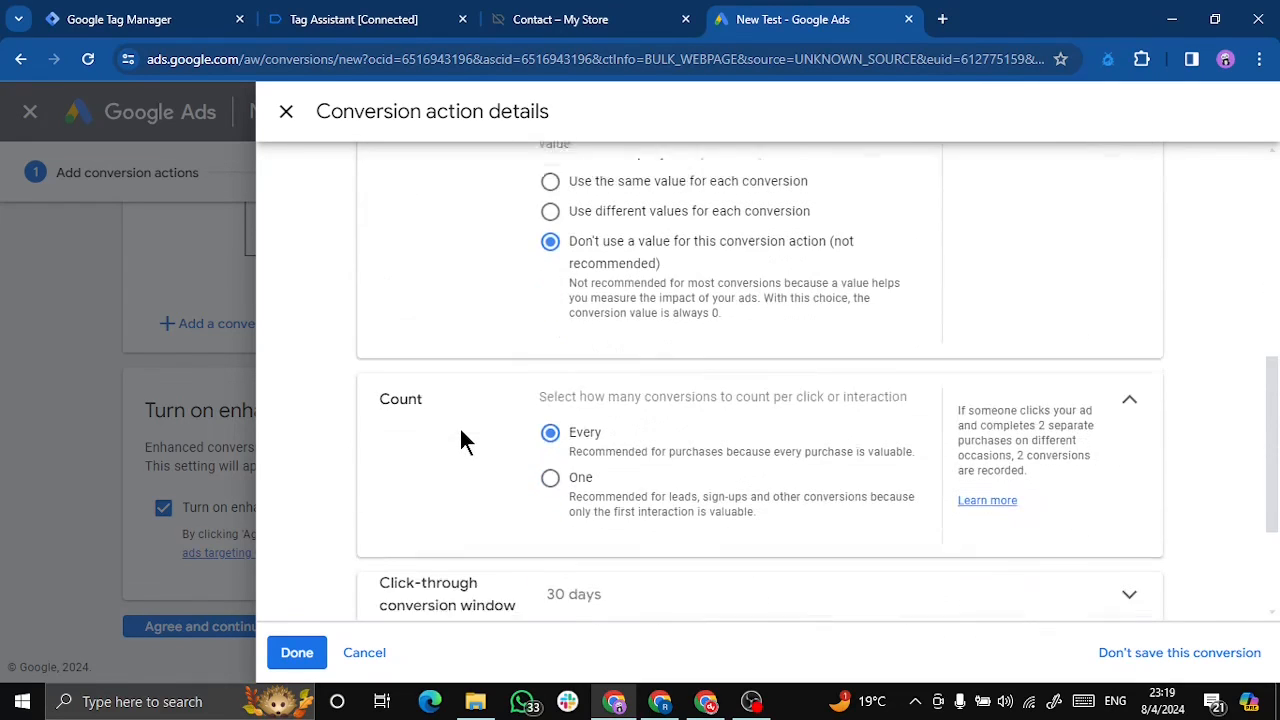
scroll("down", 3)
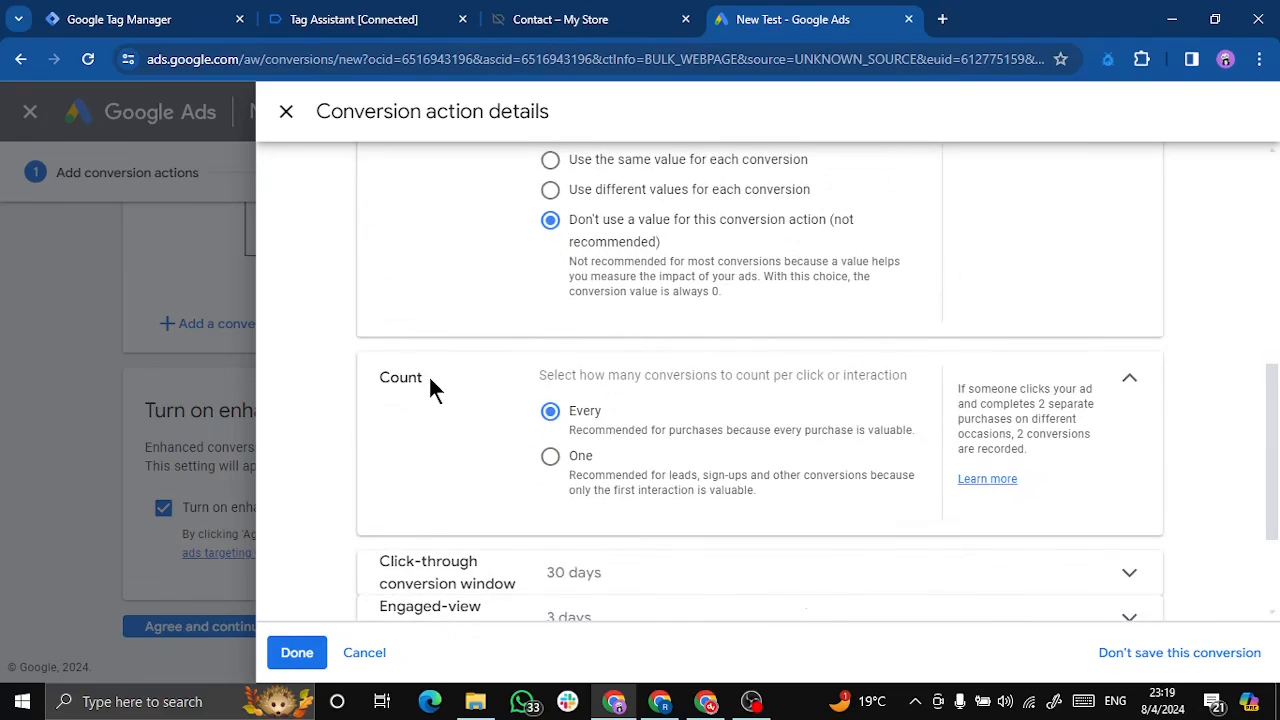
mouse_move(1182, 490)
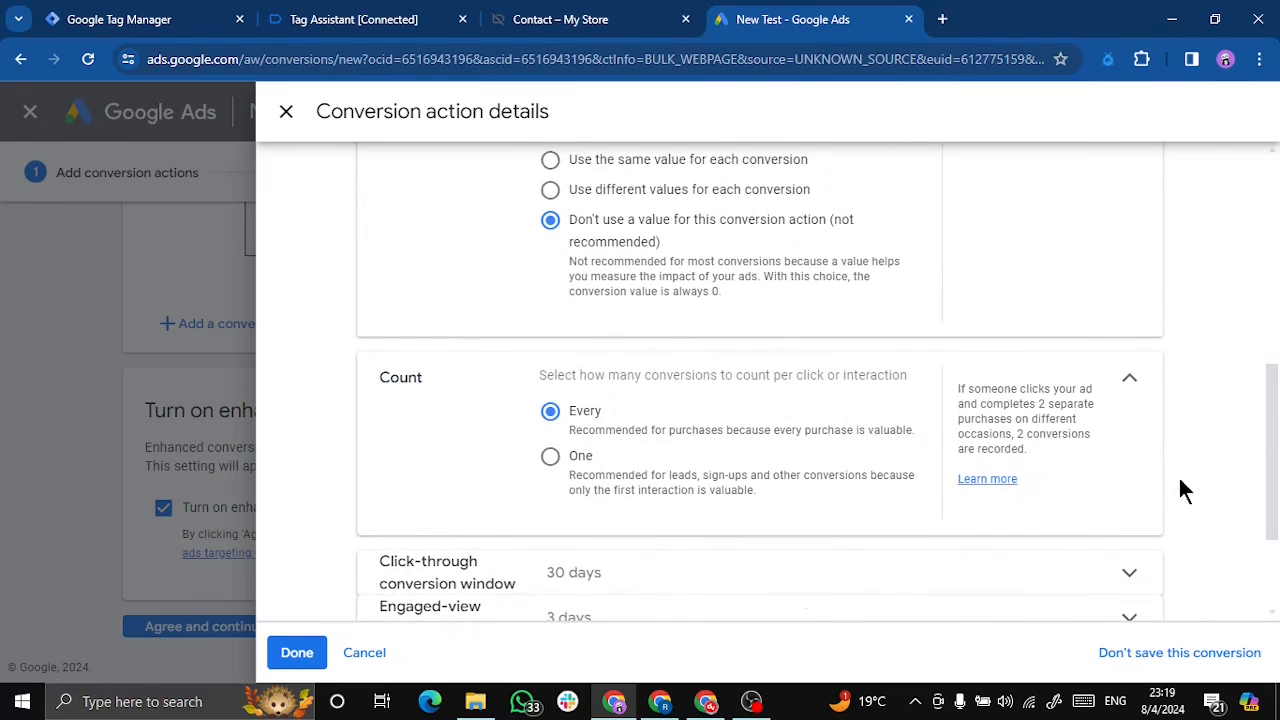
scroll("down", 3)
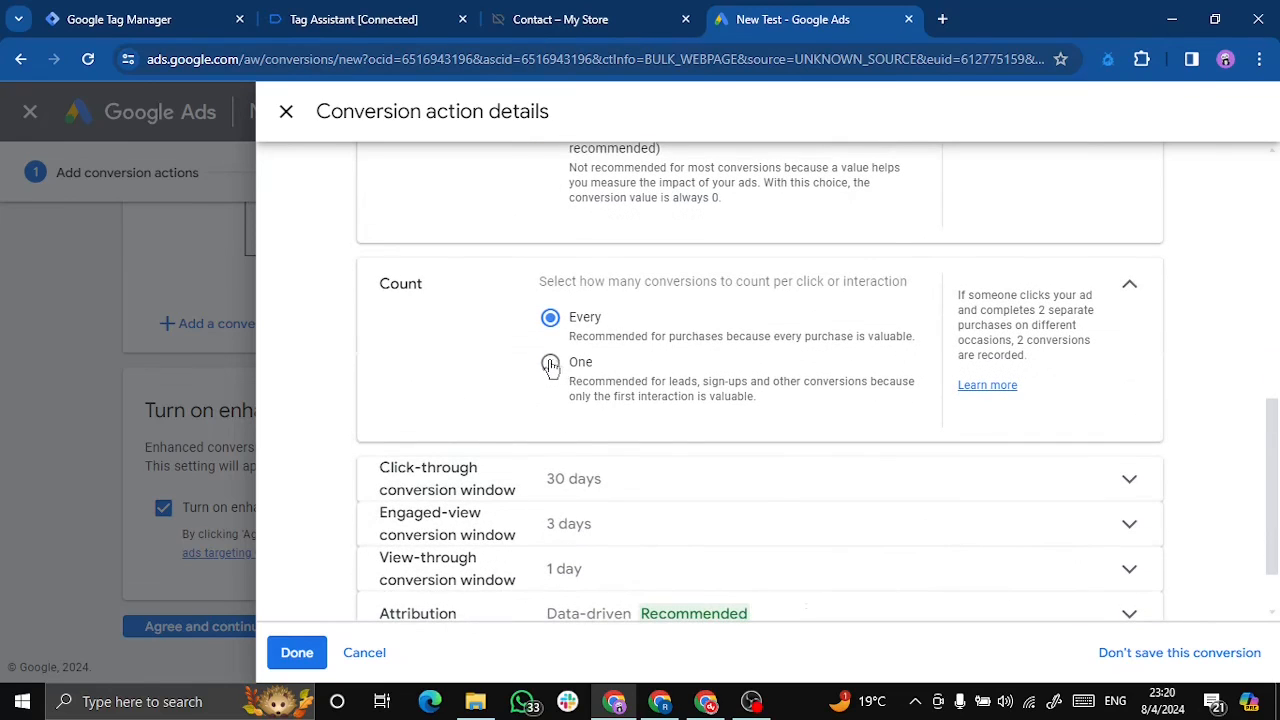
left_click(550, 362)
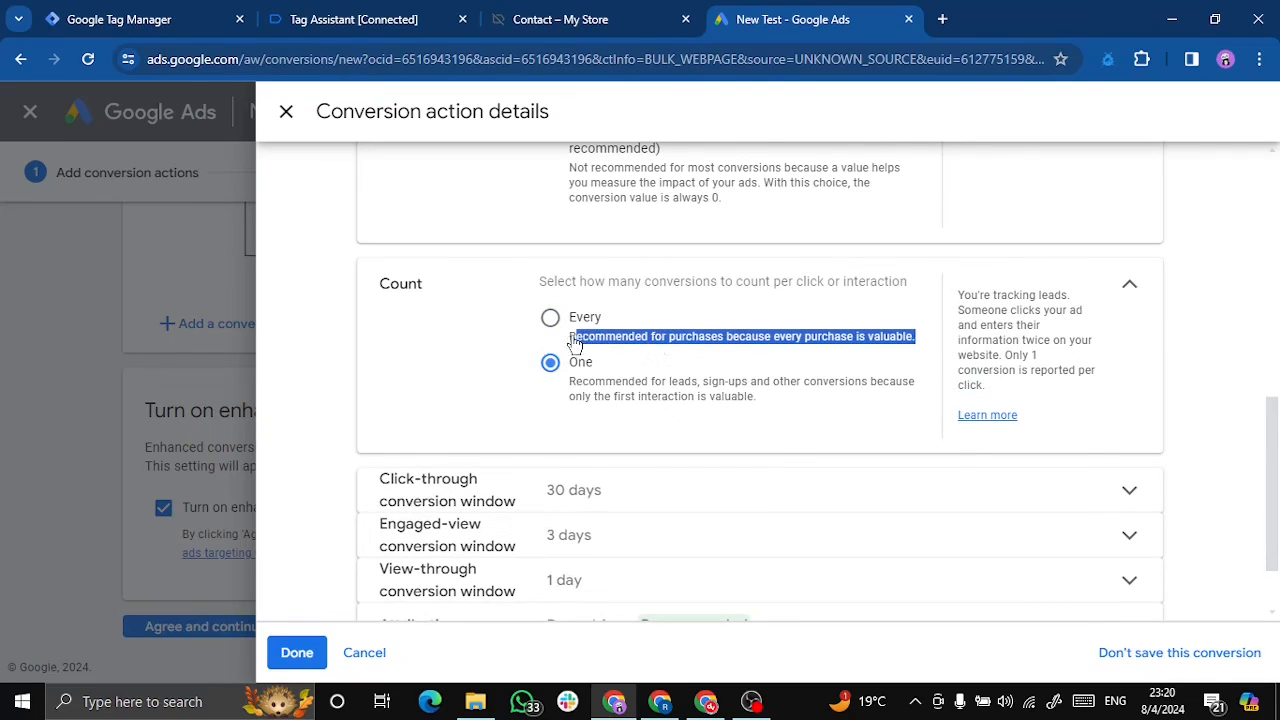
left_click(550, 316)
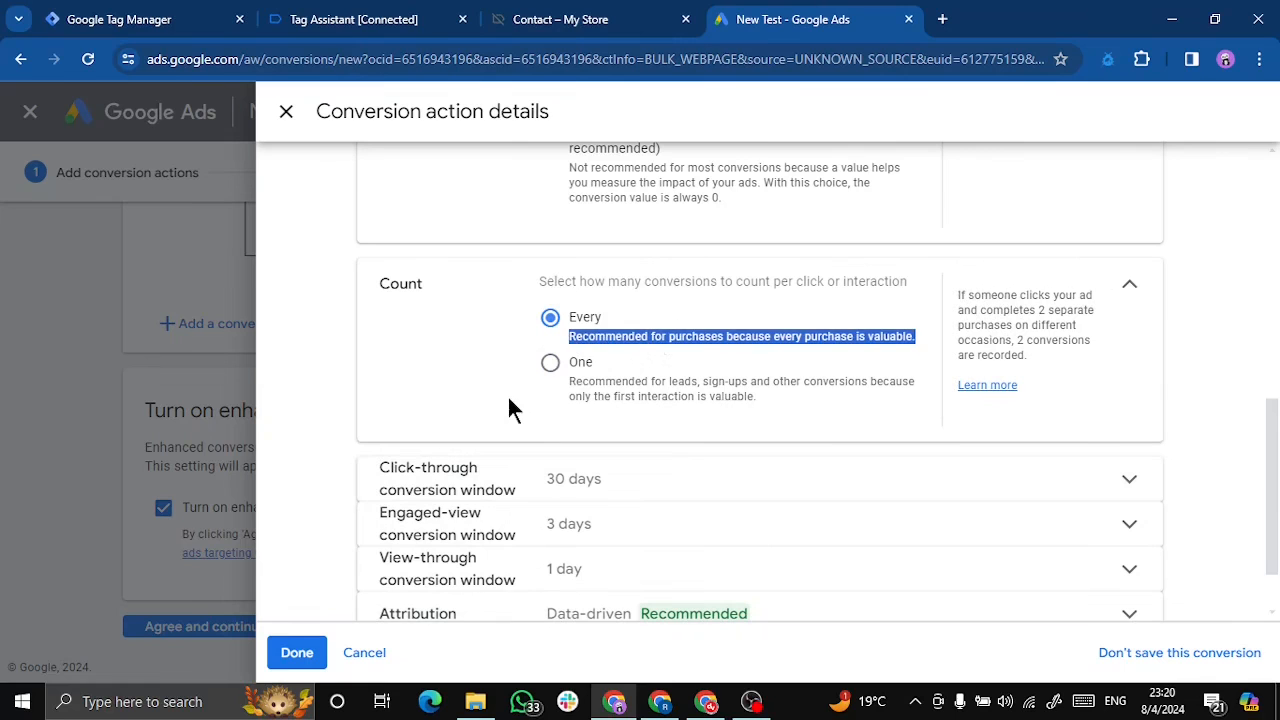
left_click(548, 362)
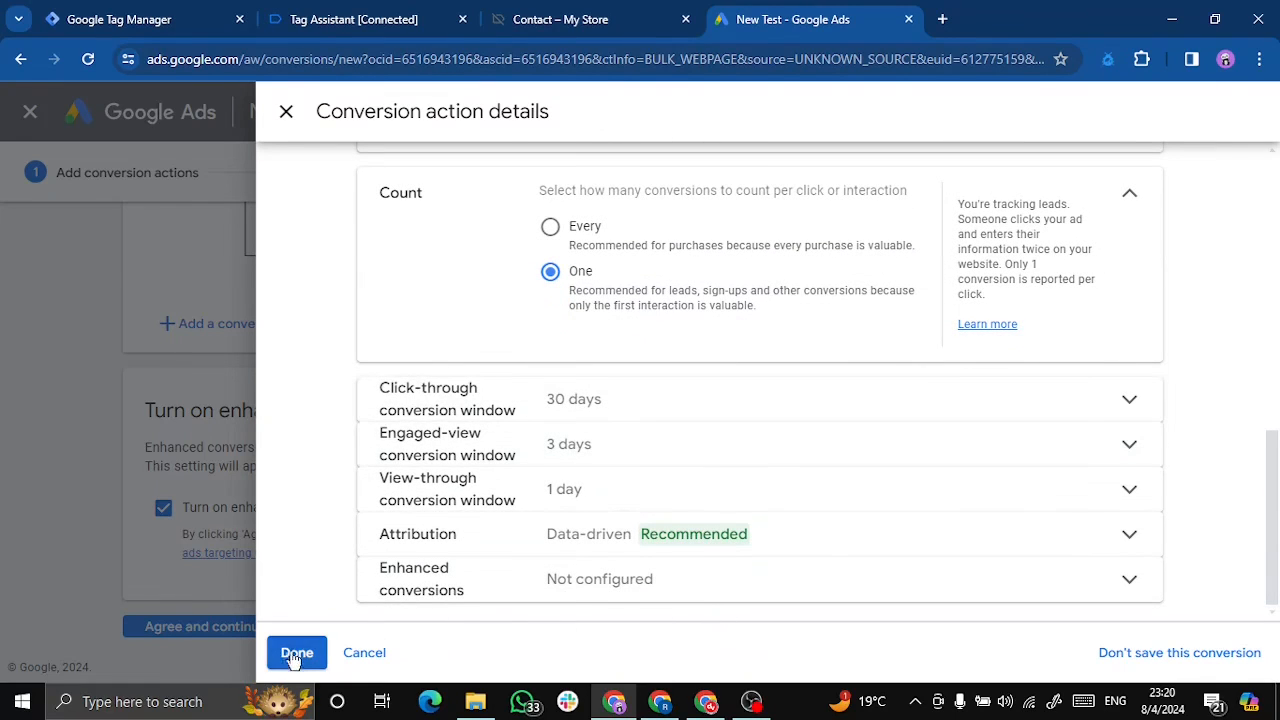
left_click(296, 652)
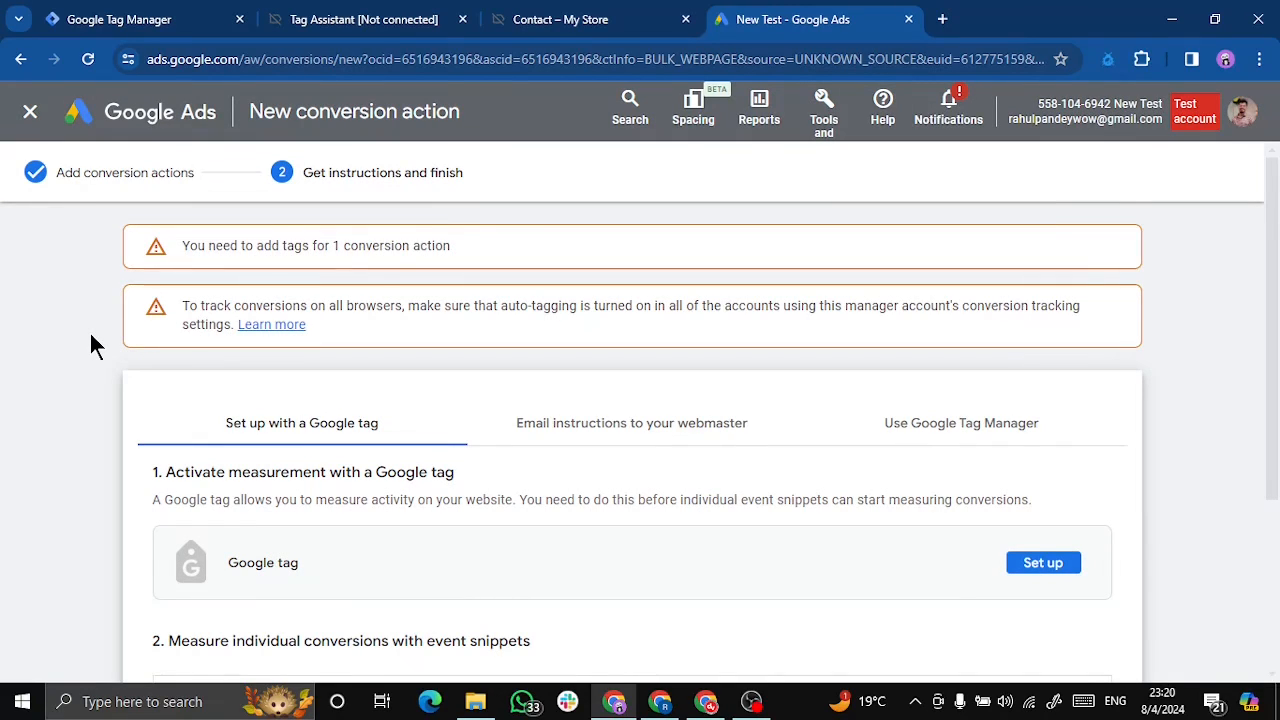
mouse_move(464, 272)
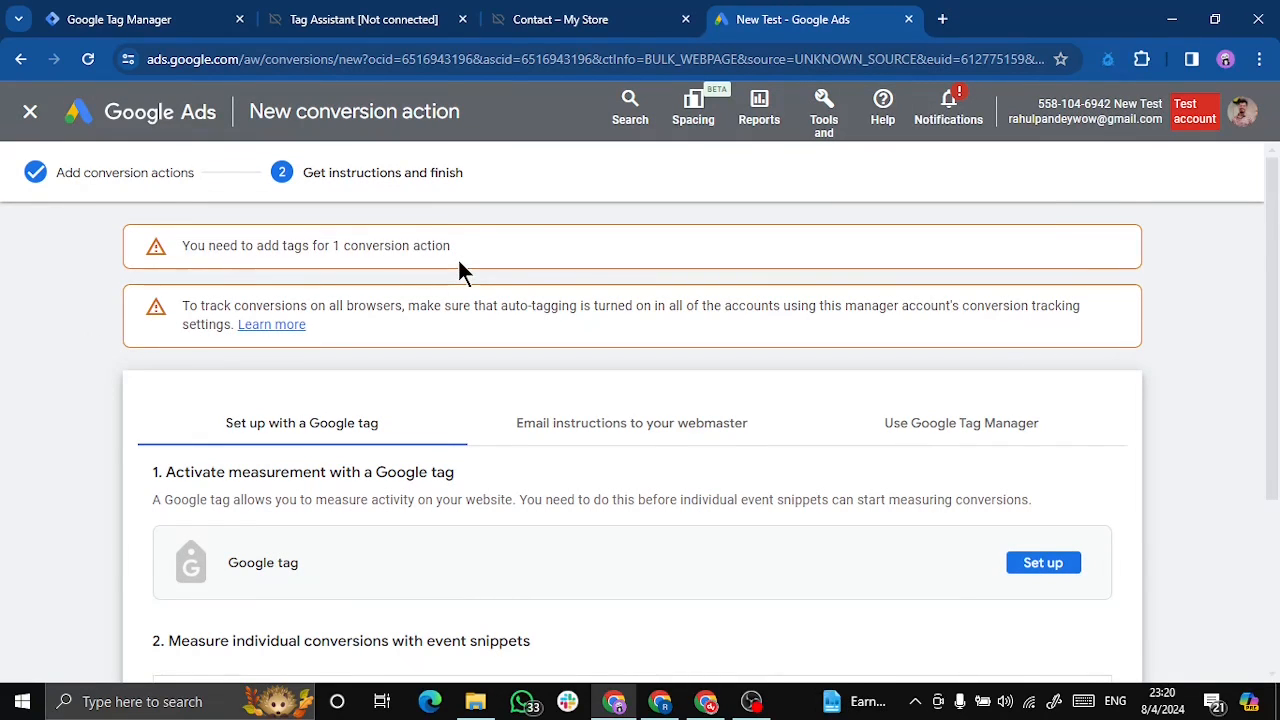
scroll("down", 3)
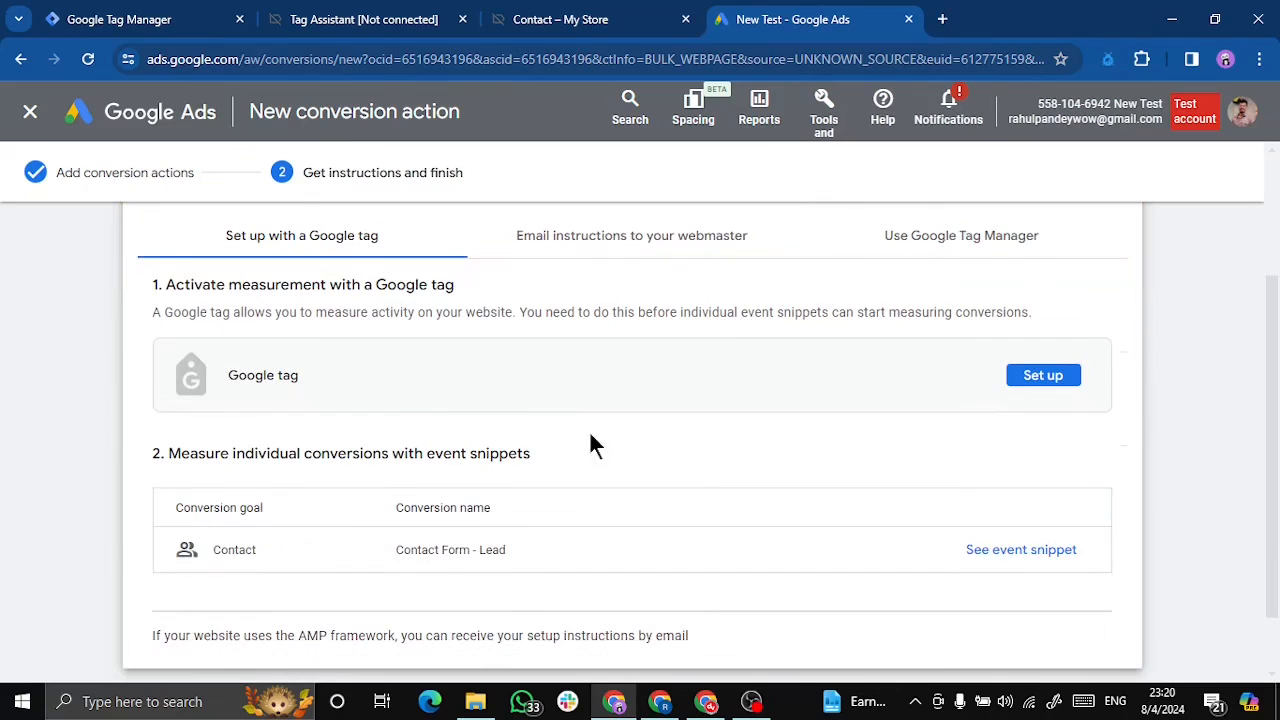
mouse_move(280, 356)
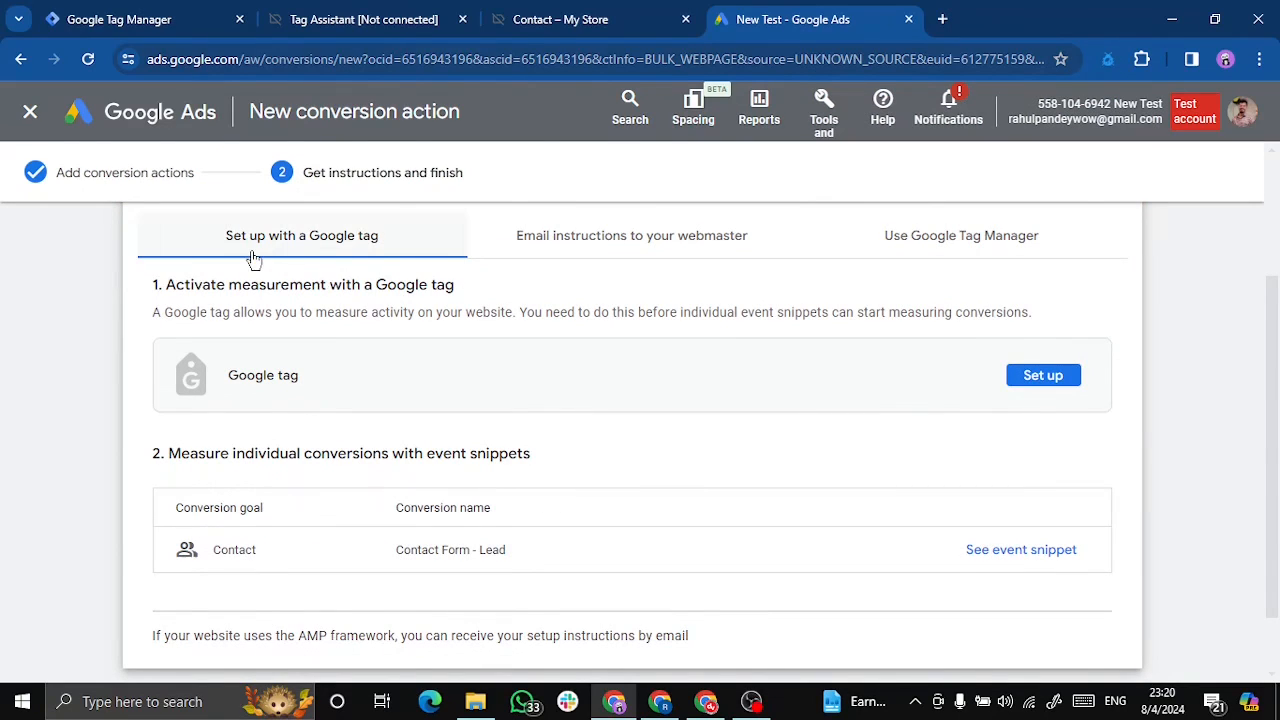
mouse_move(228, 248)
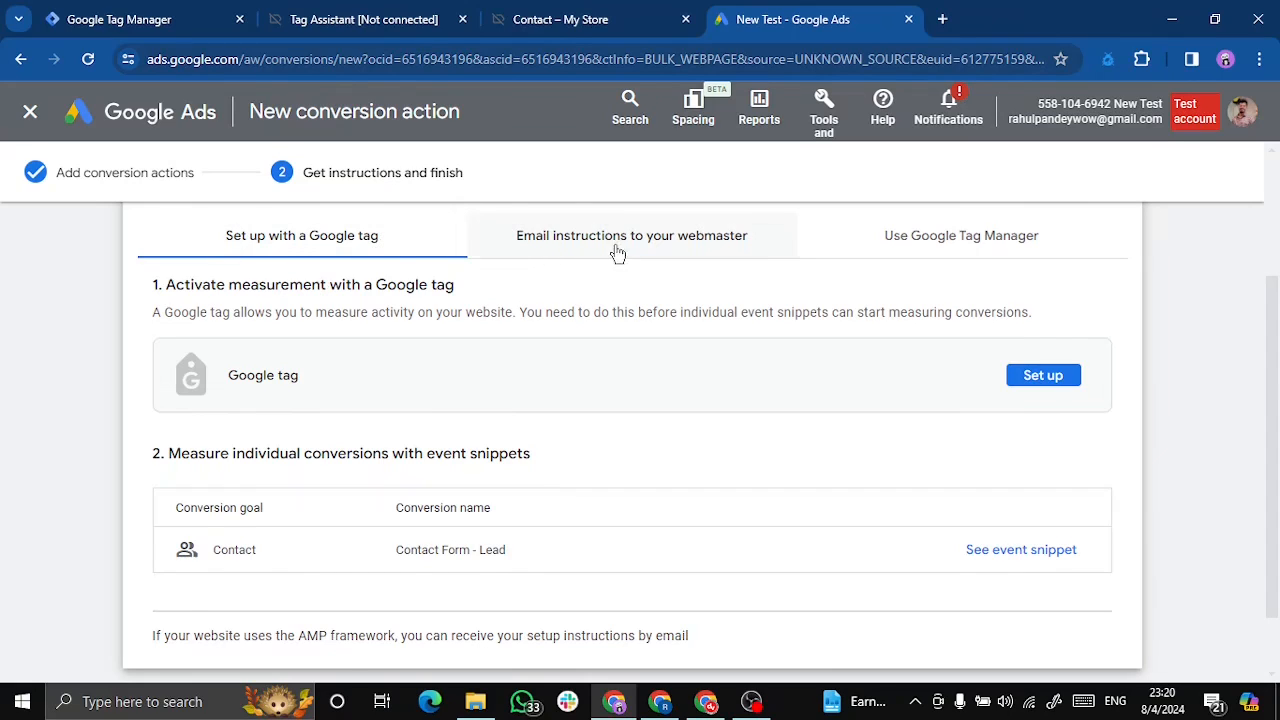
mouse_move(972, 244)
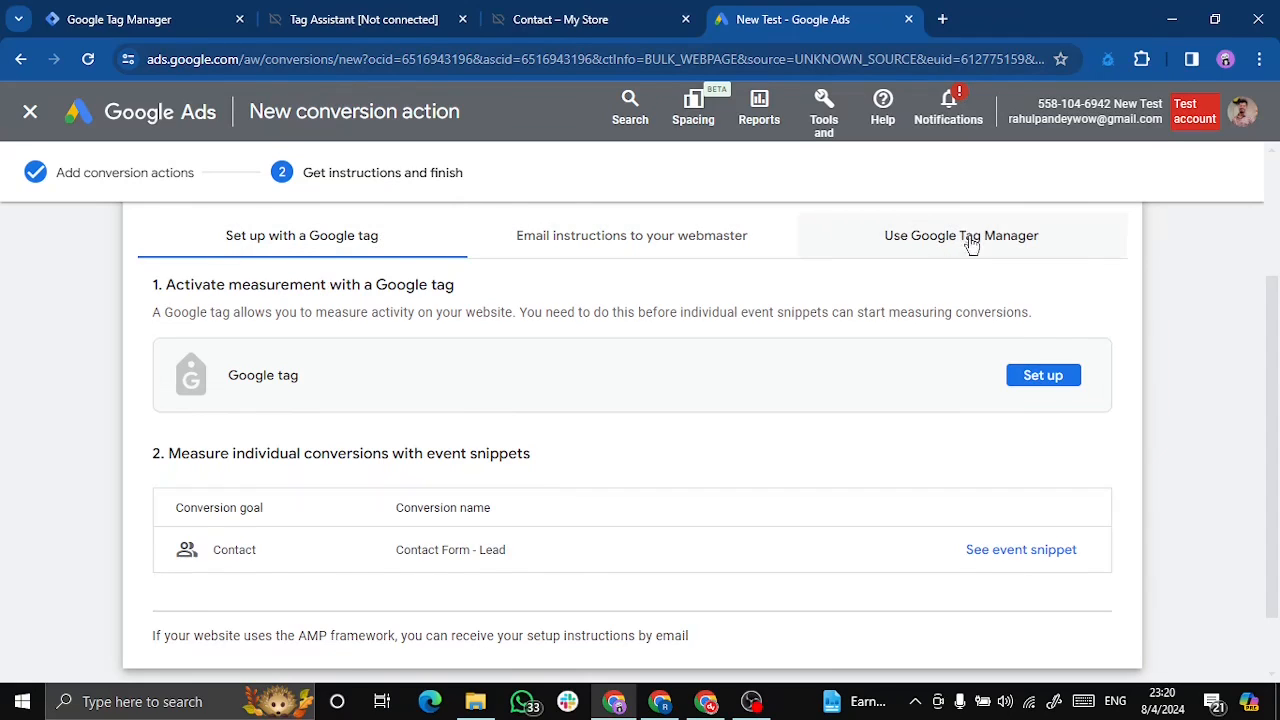
left_click(960, 236)
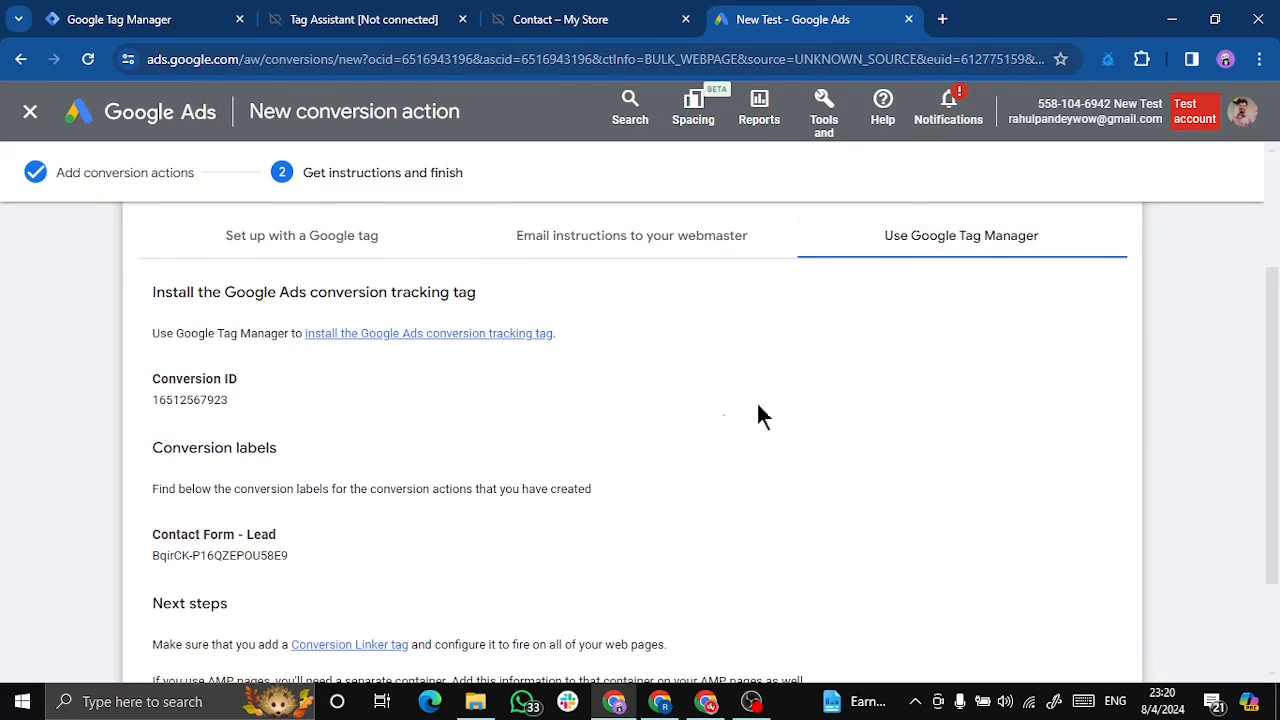
scroll("down", 3)
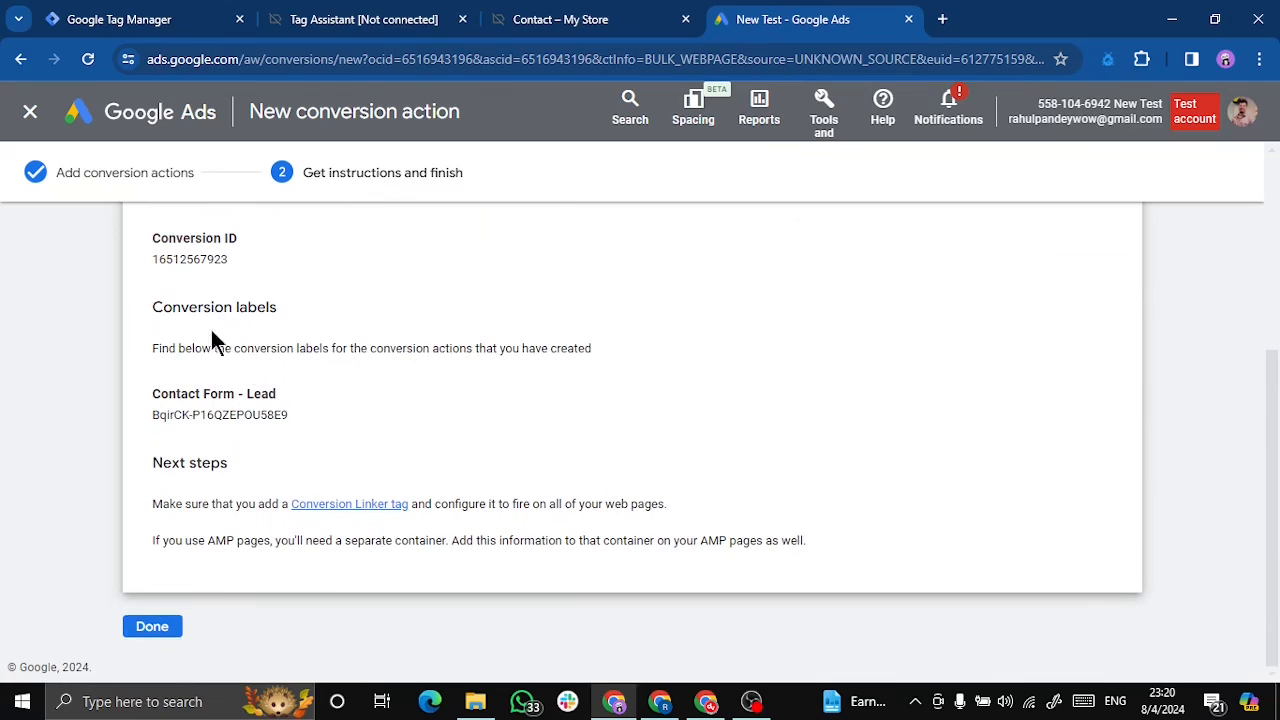
double_click(188, 260)
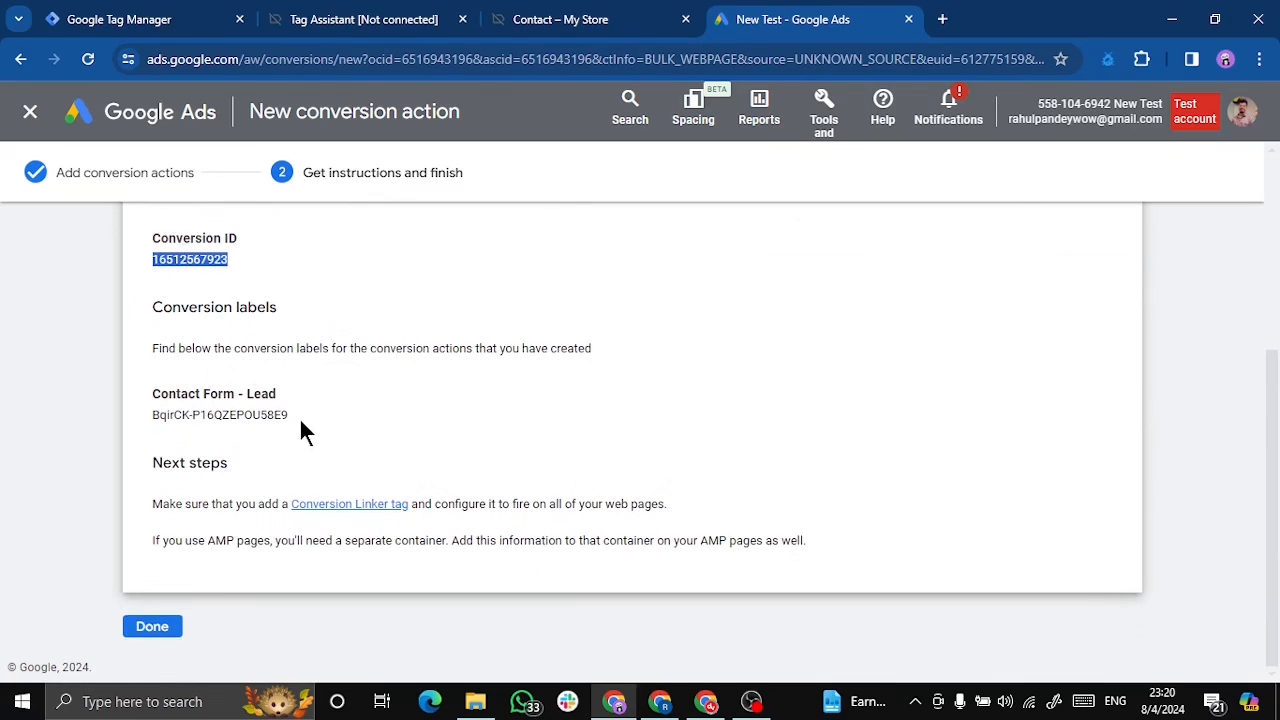
double_click(216, 414)
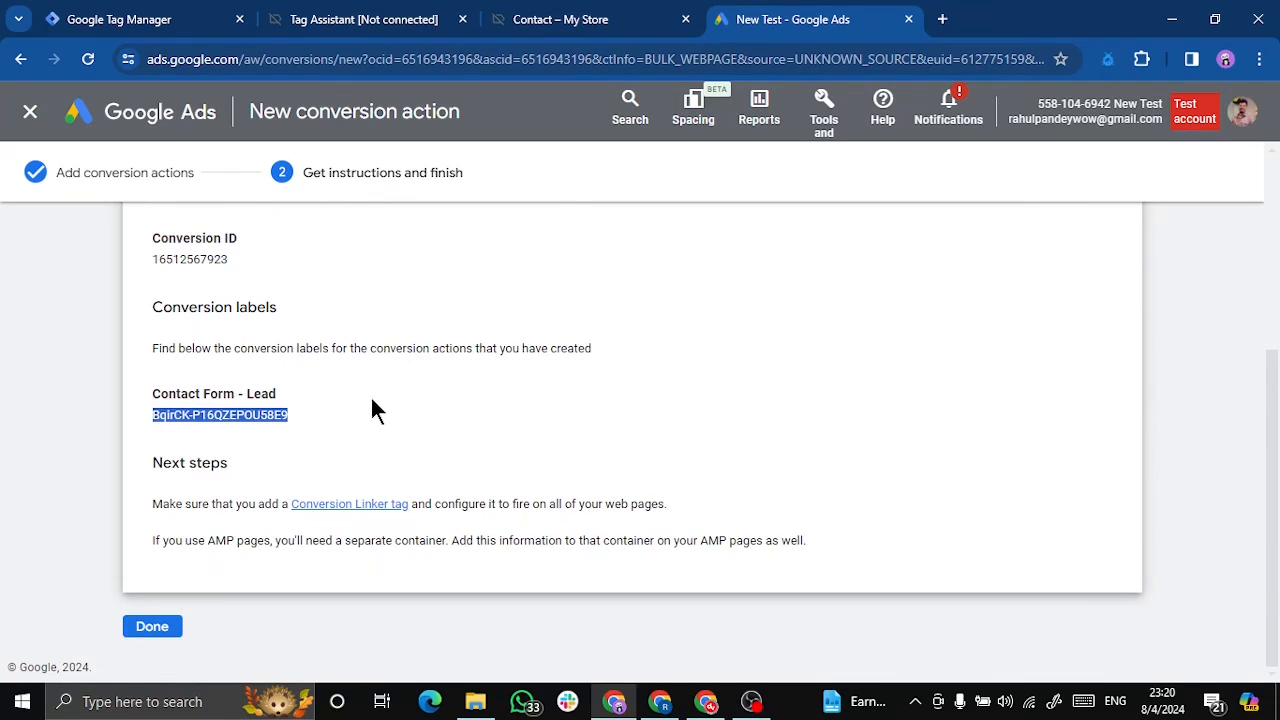
Create a new Google Ads Conversion Tracking tag in the Tag Manager workspace
left_click(120, 20)
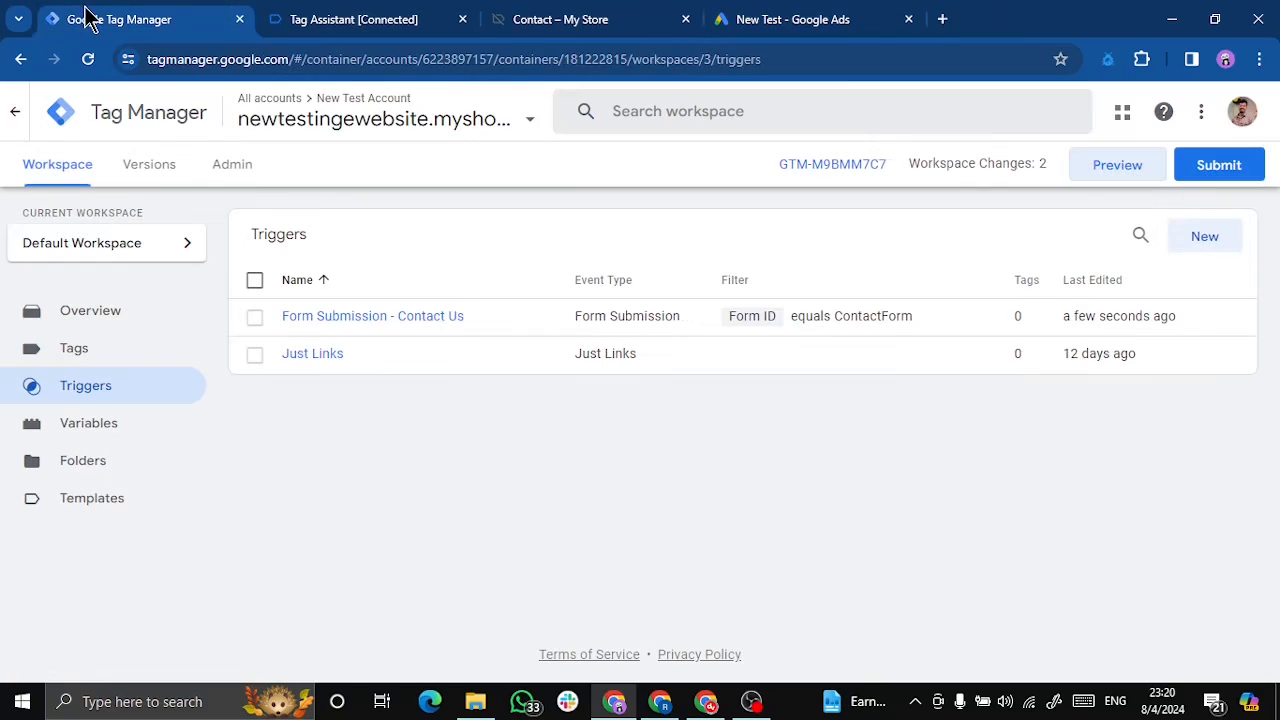
mouse_move(74, 348)
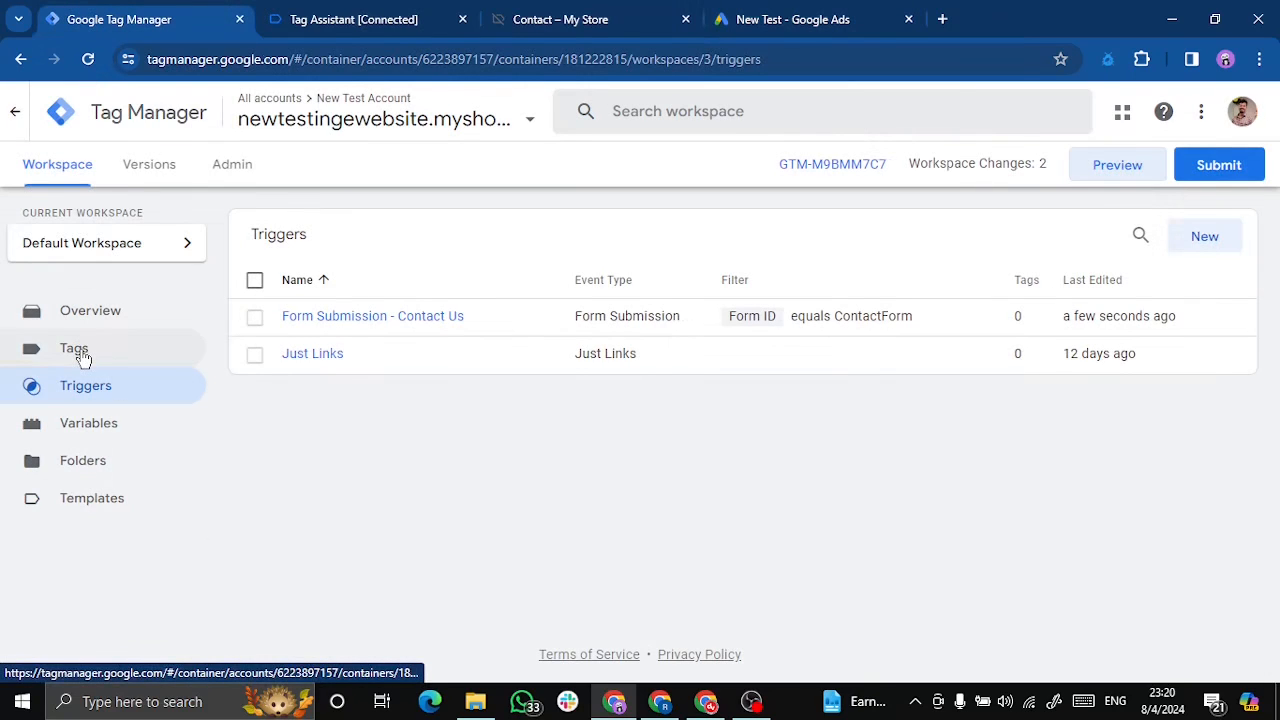
left_click(72, 348)
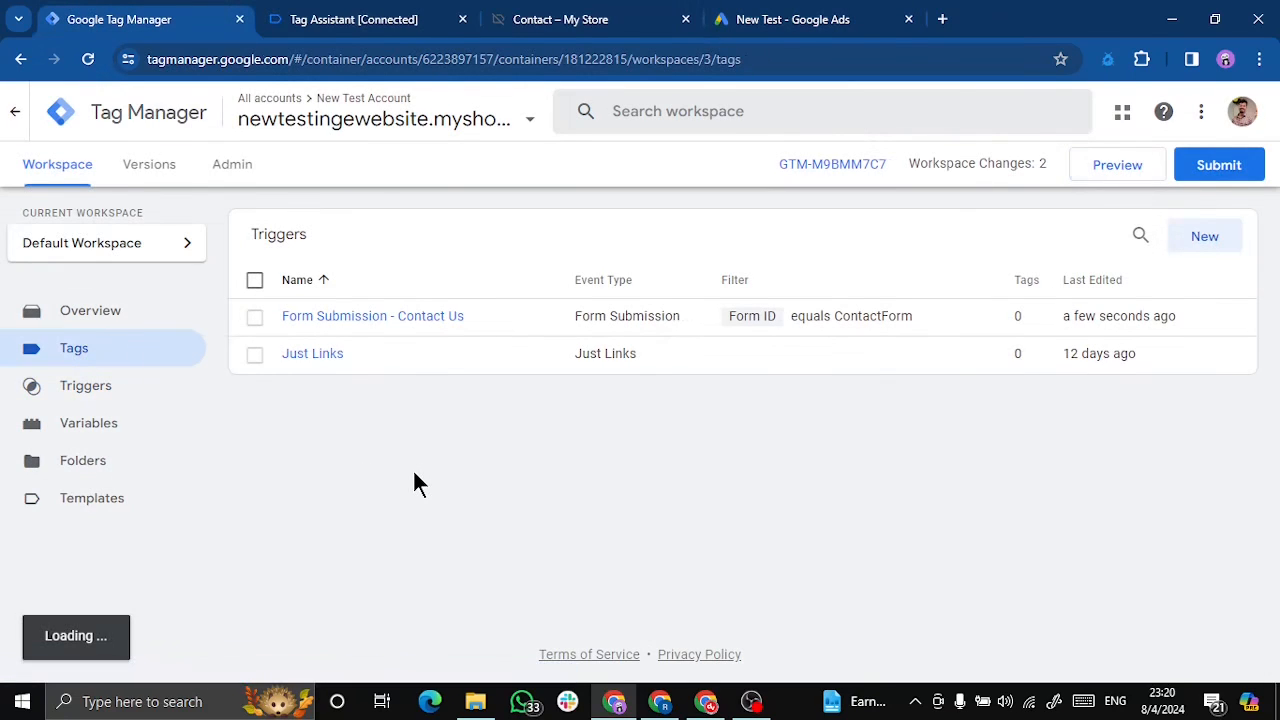
left_click(72, 348)
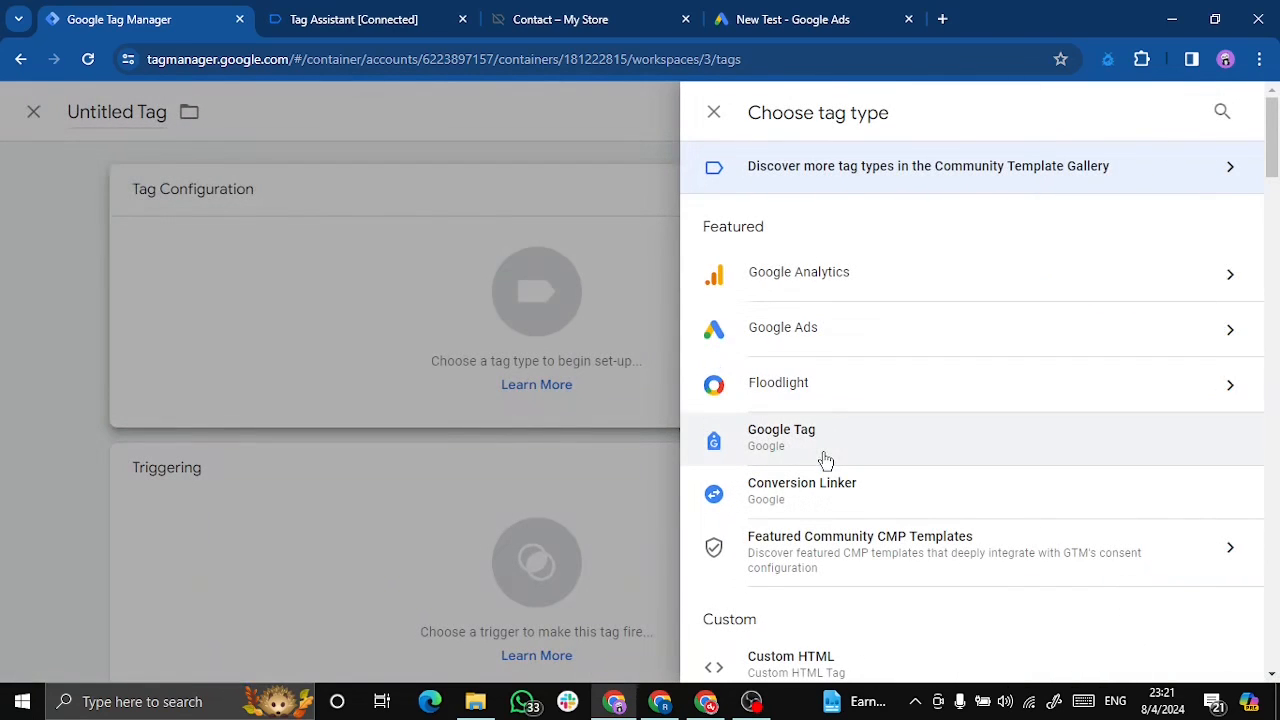
left_click(784, 328)
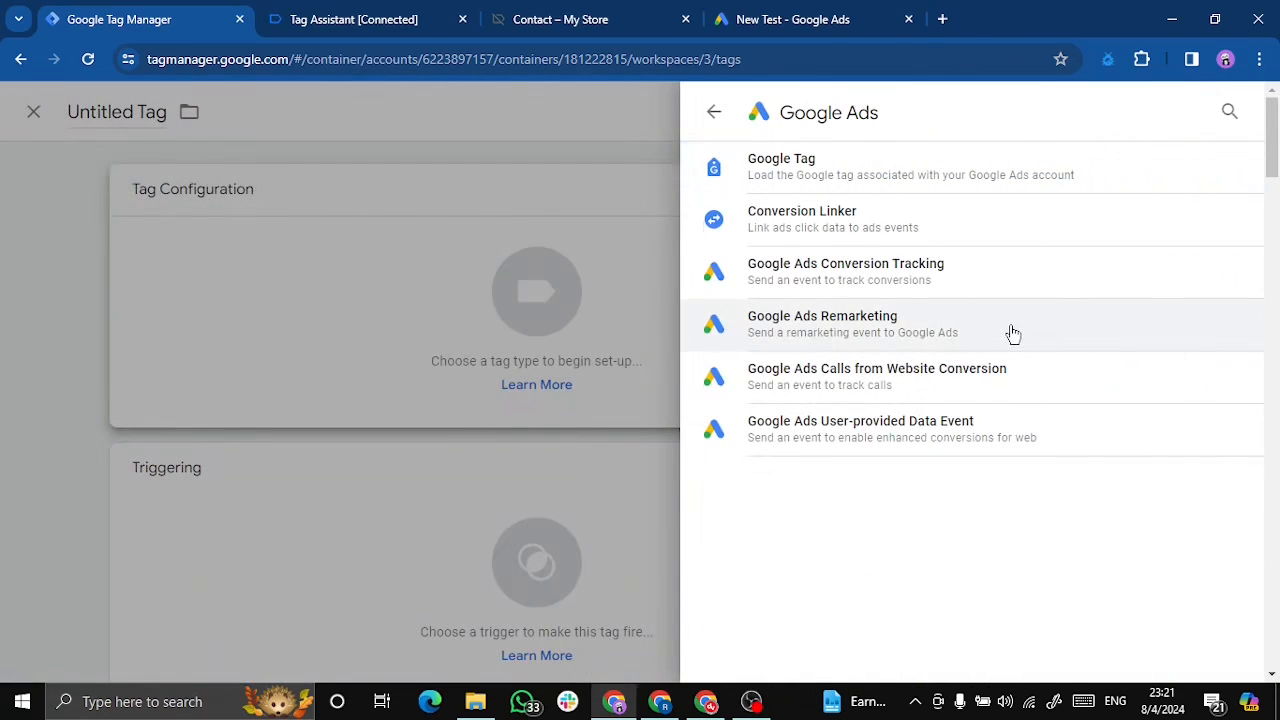
mouse_move(910, 280)
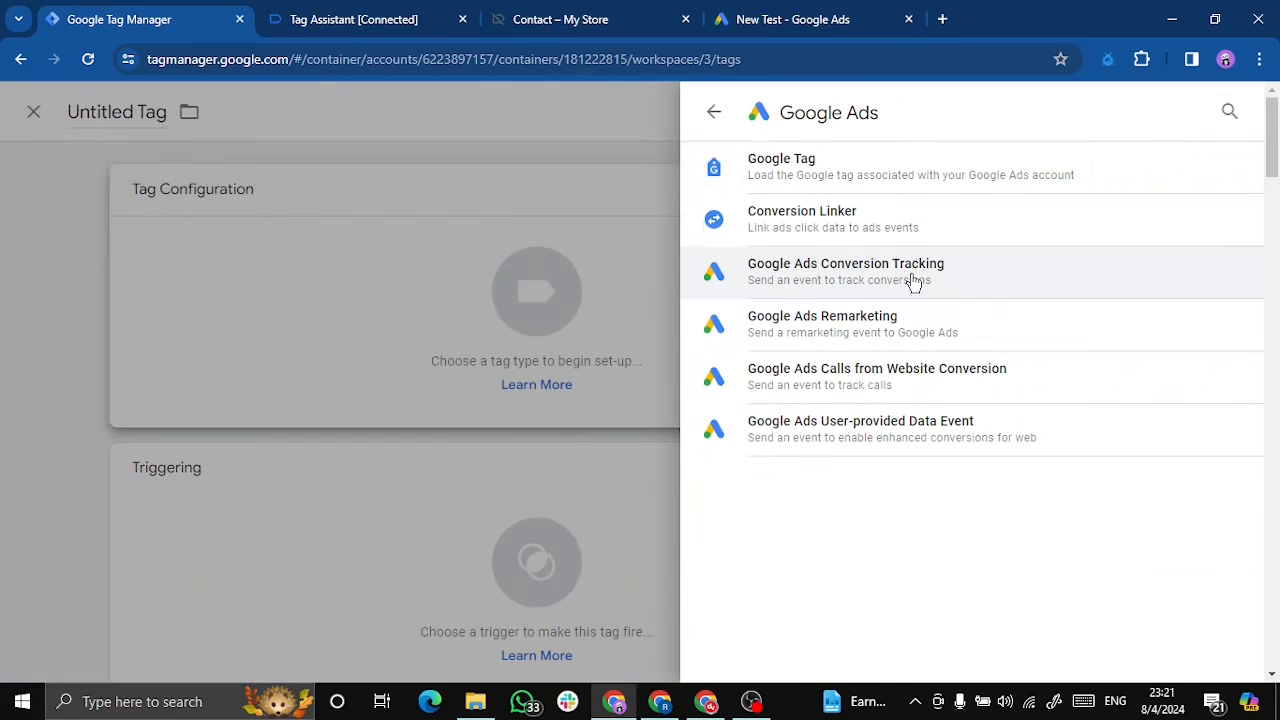
left_click(848, 272)
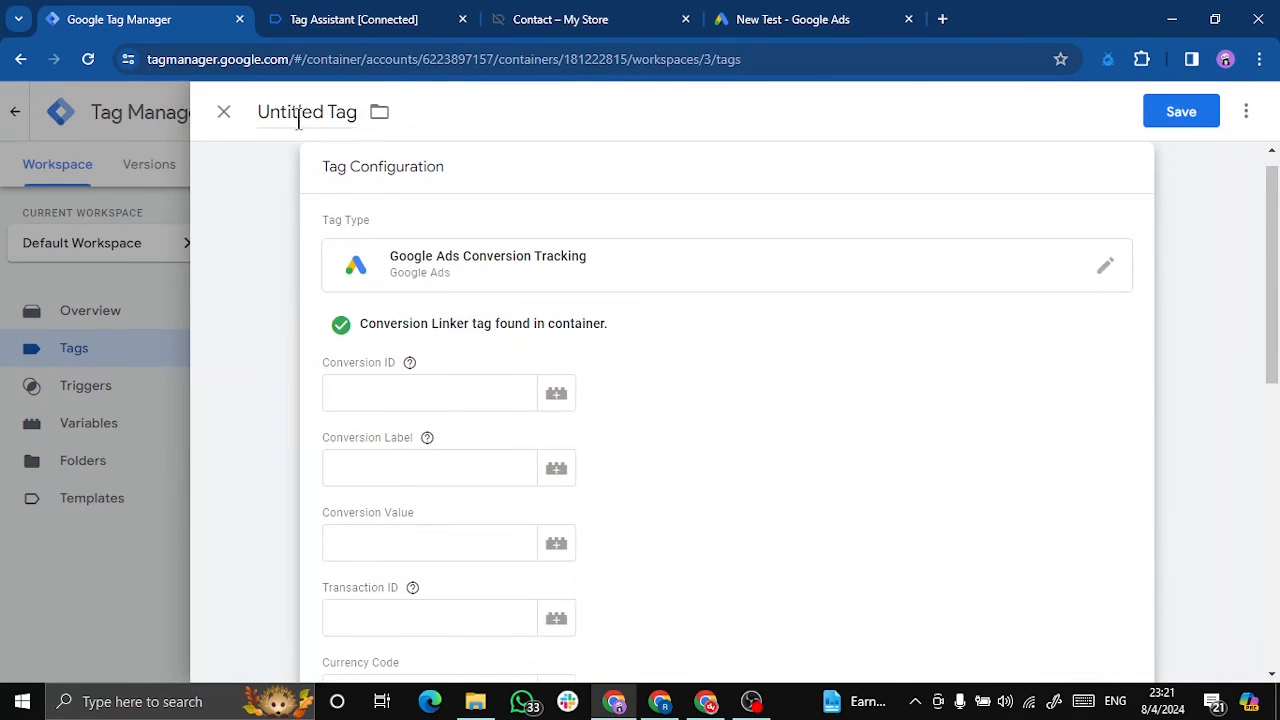
Name the tag Google Ads - Contact Us and fill the conversion ID and label BqirCK-P16QZEPOU58E9 copied from Google Ads
type("G")
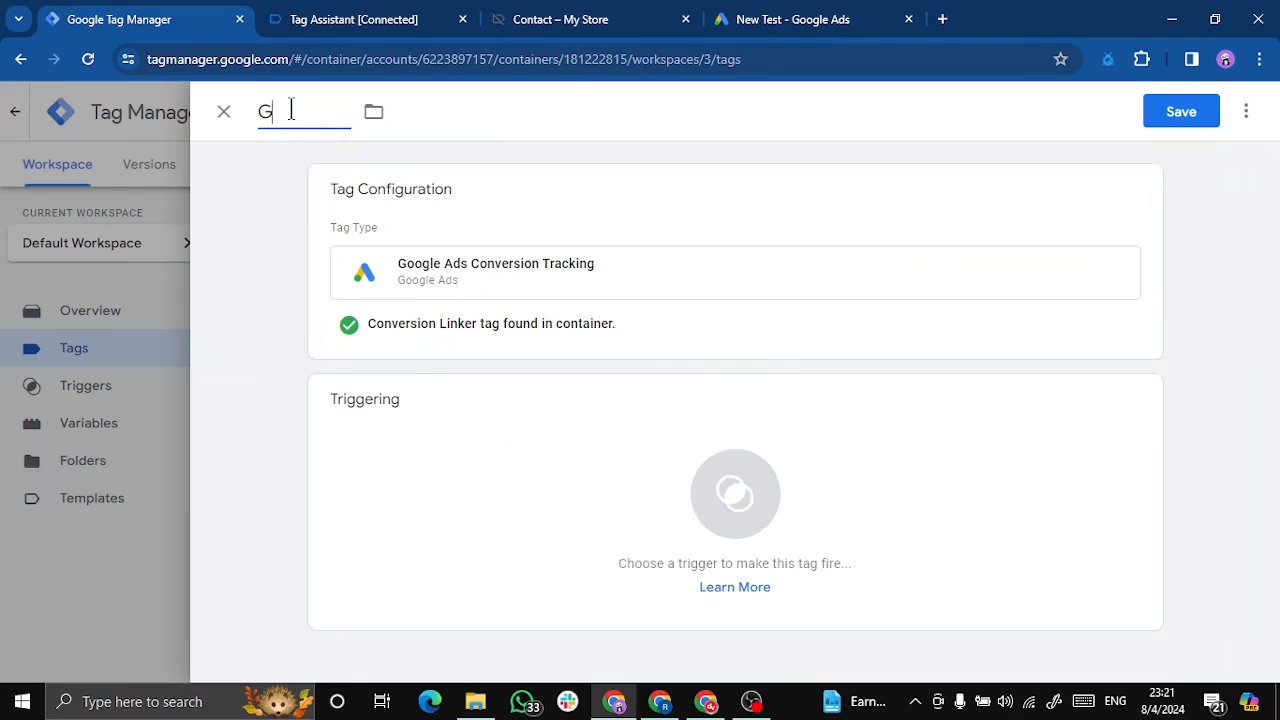
type("oogle Ads -")
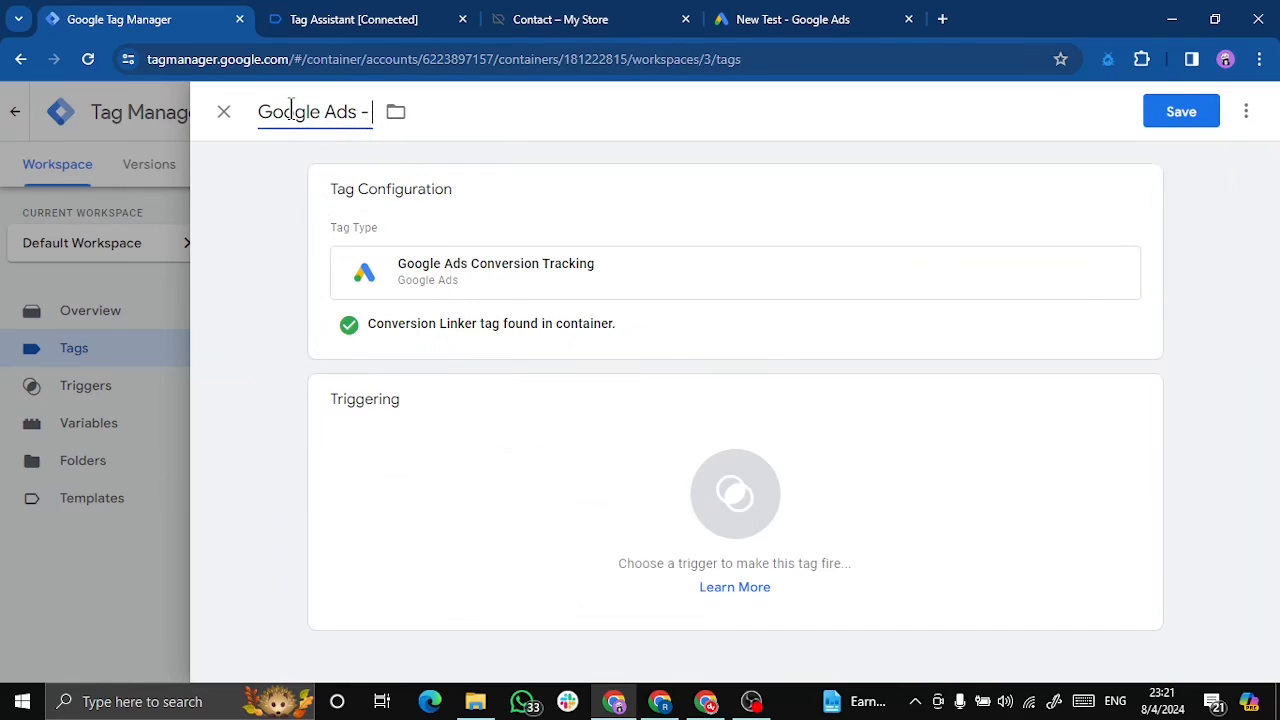
type("Contact Us")
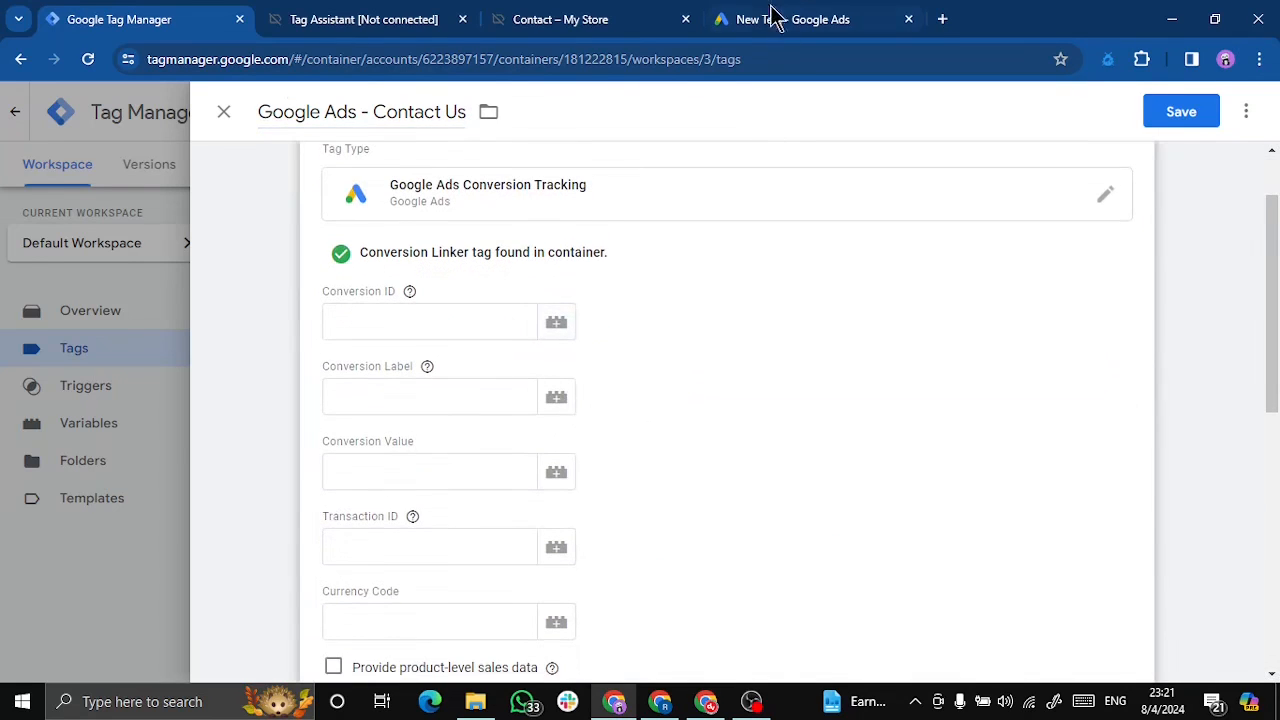
left_click(792, 20)
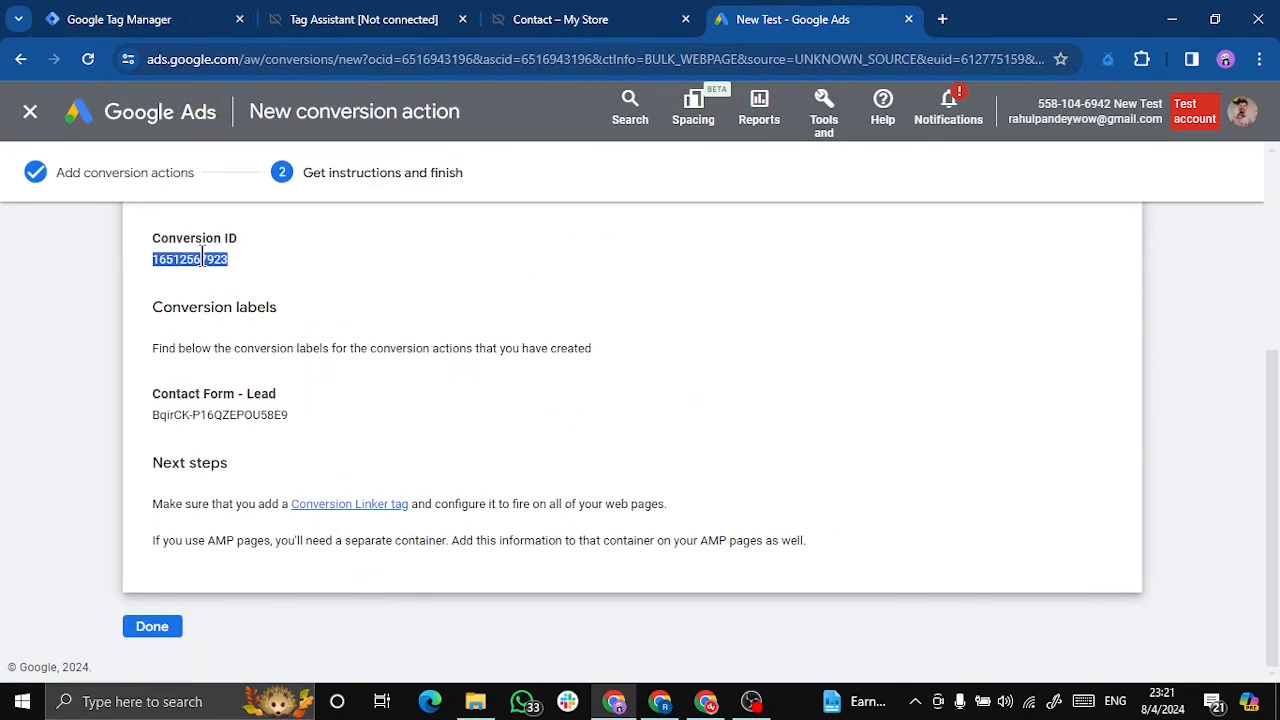
left_click(130, 20)
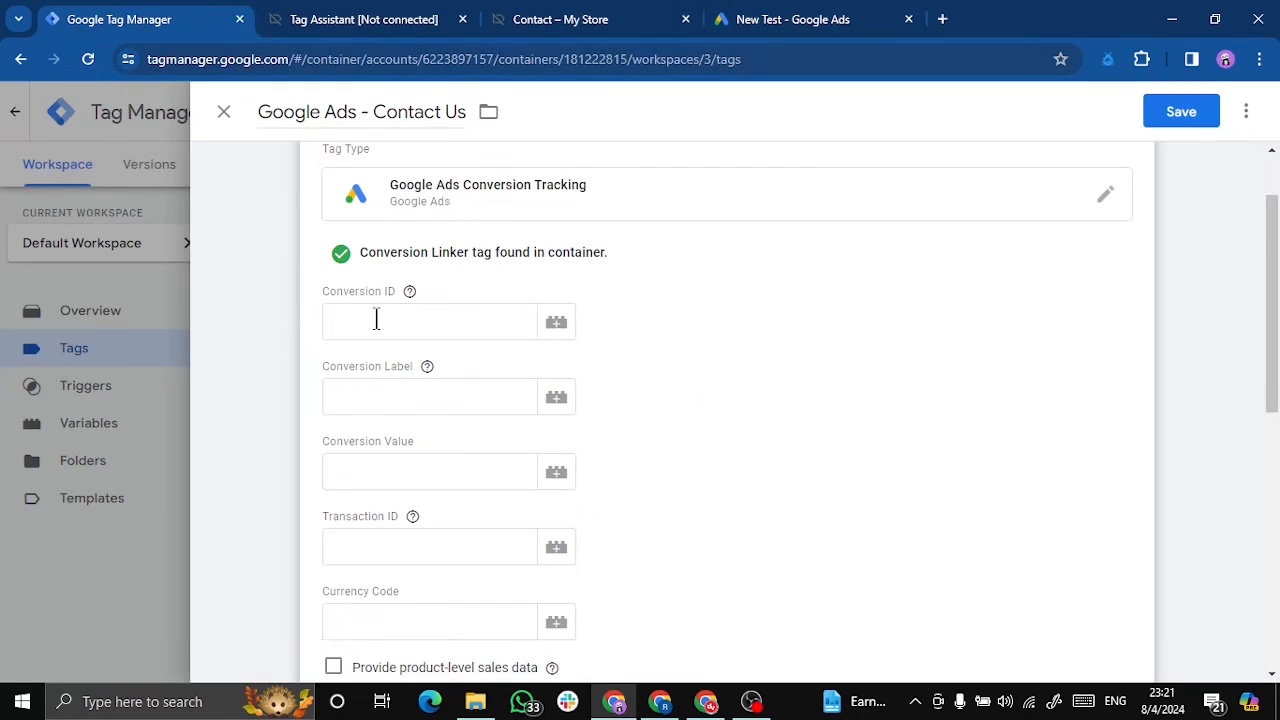
left_click(810, 20)
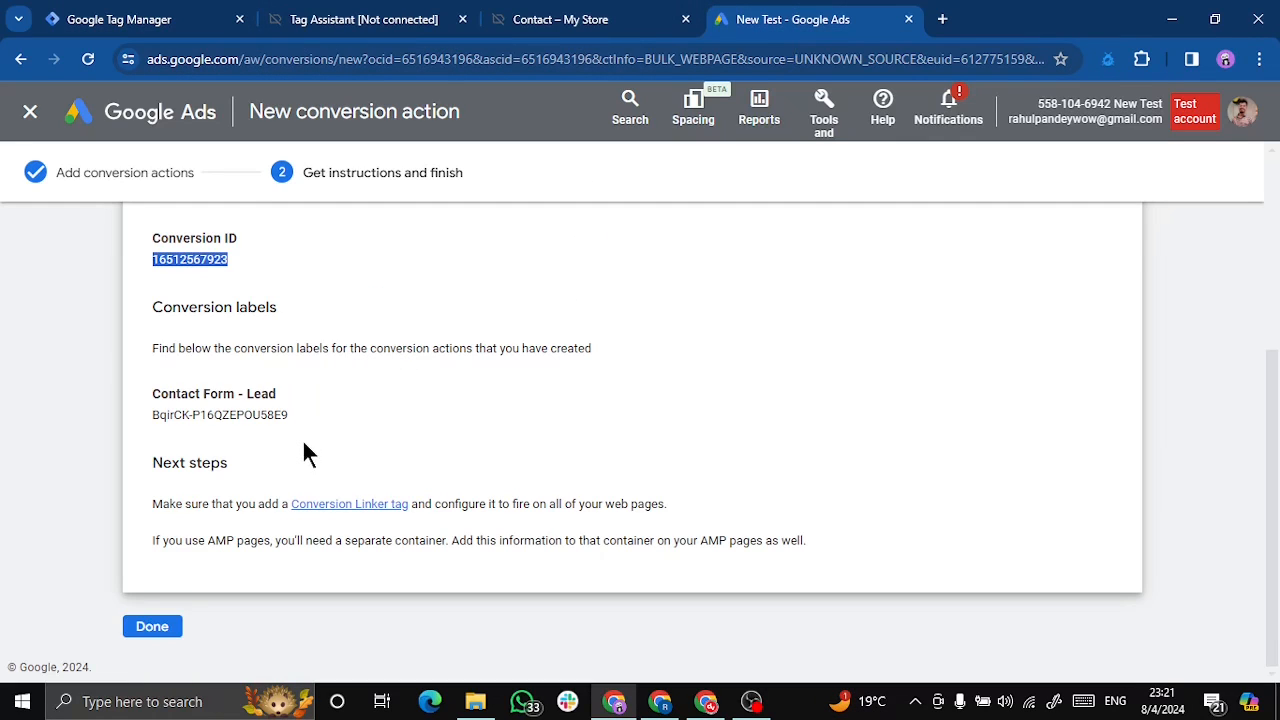
double_click(218, 414)
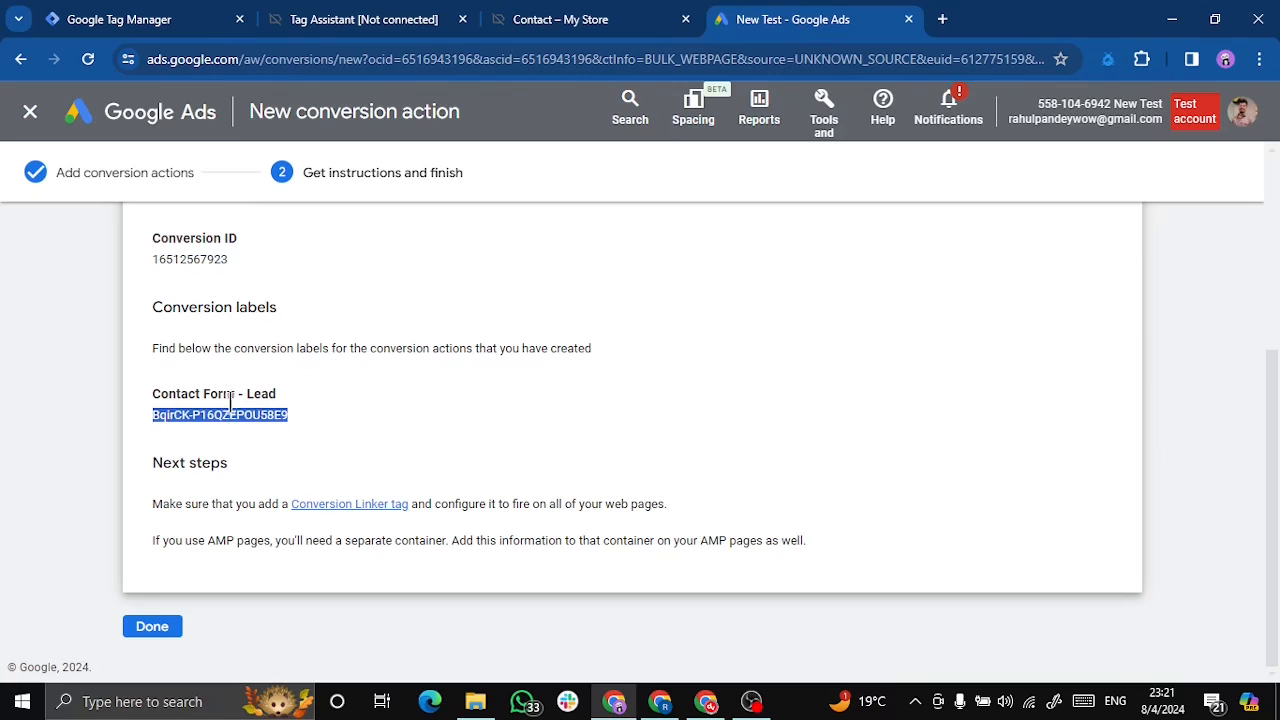
left_click(130, 20)
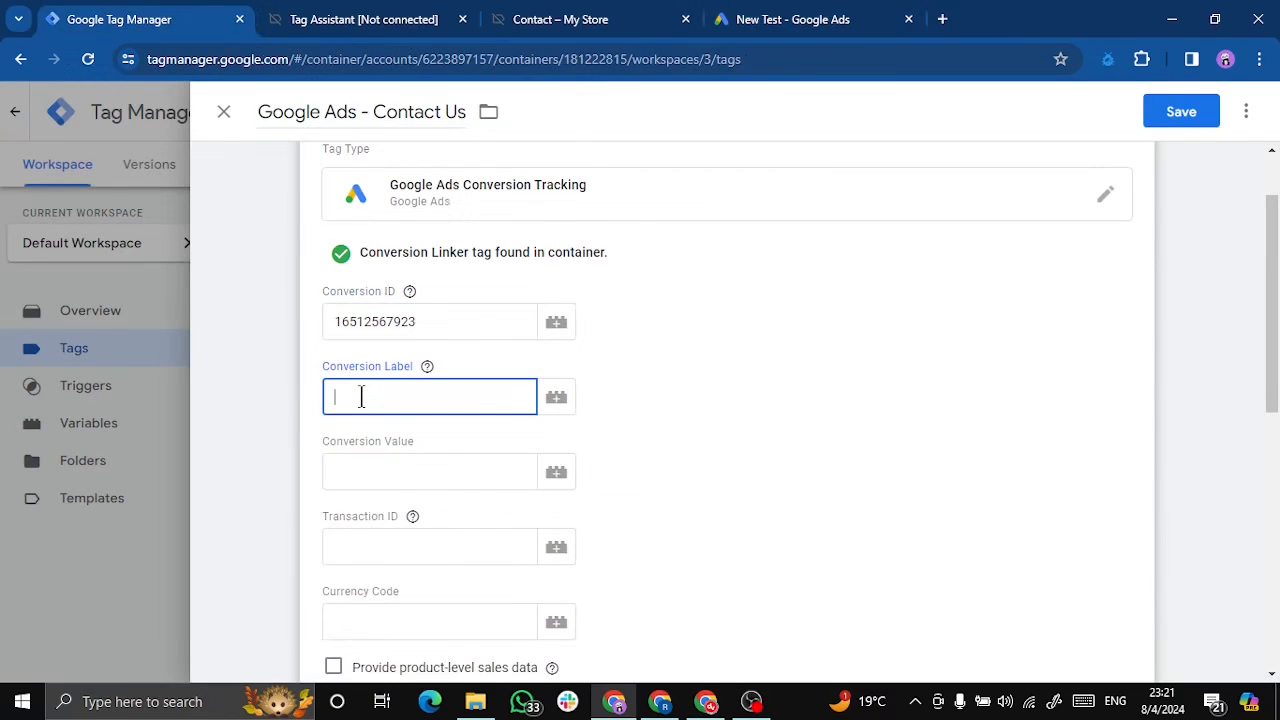
type("BqirCK-P16QZEPOU58E9")
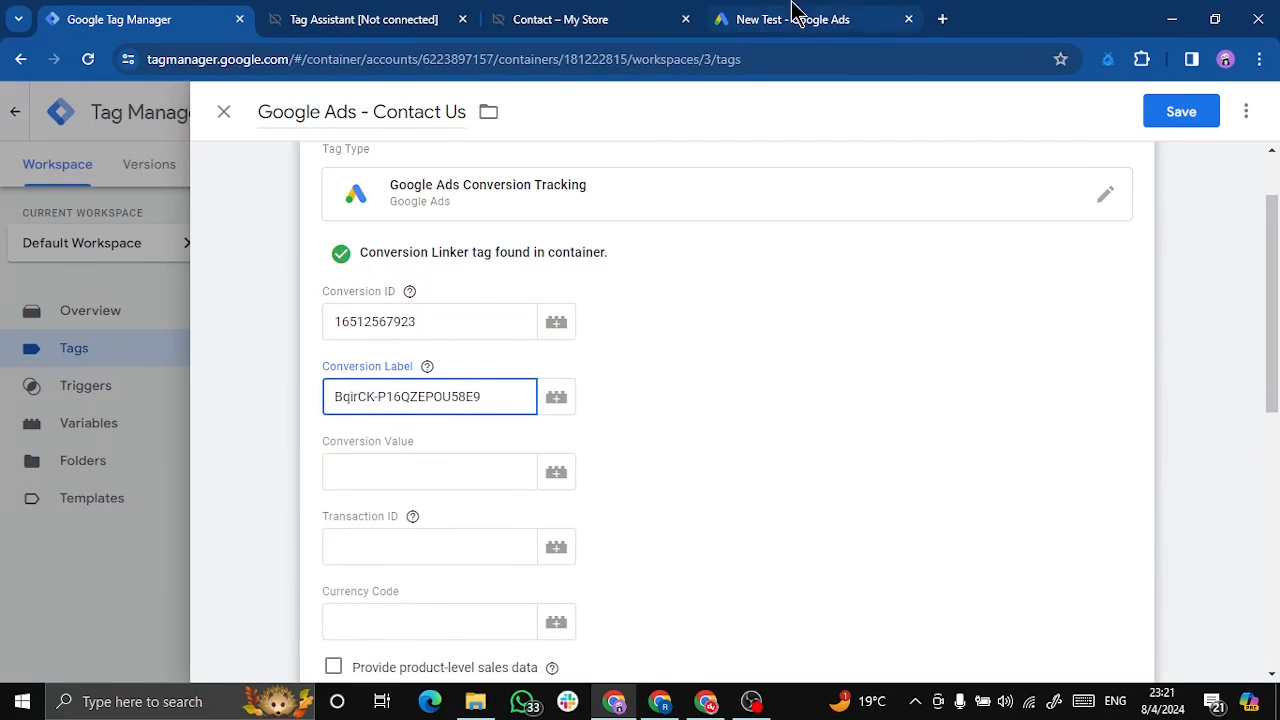
mouse_move(1224, 316)
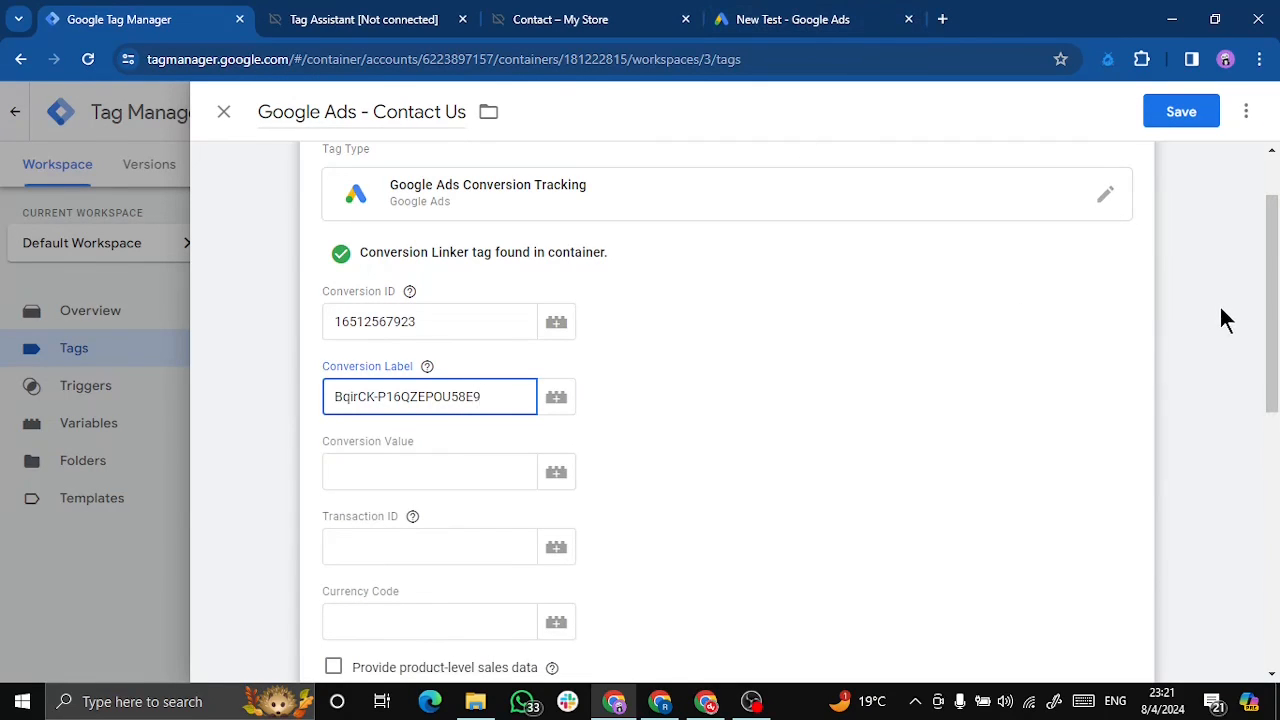
Enable Include user-provided data from the website on the tag
scroll("down", 3)
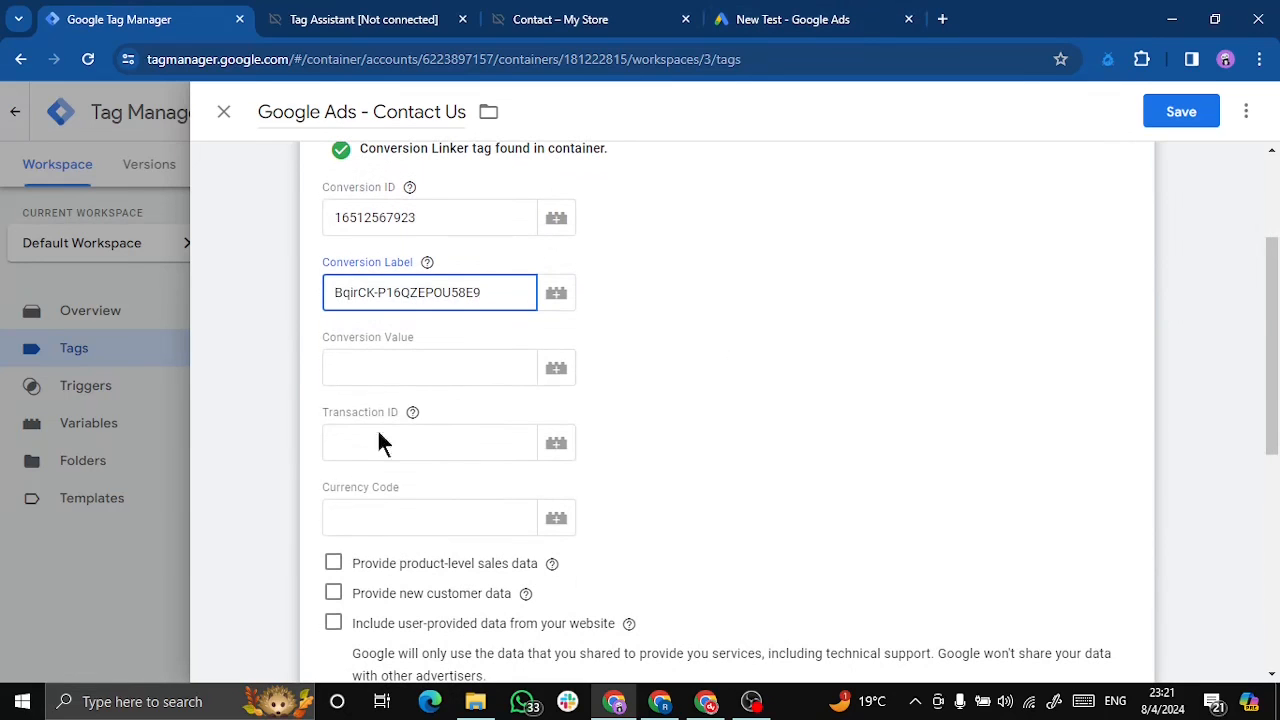
scroll("down", 3)
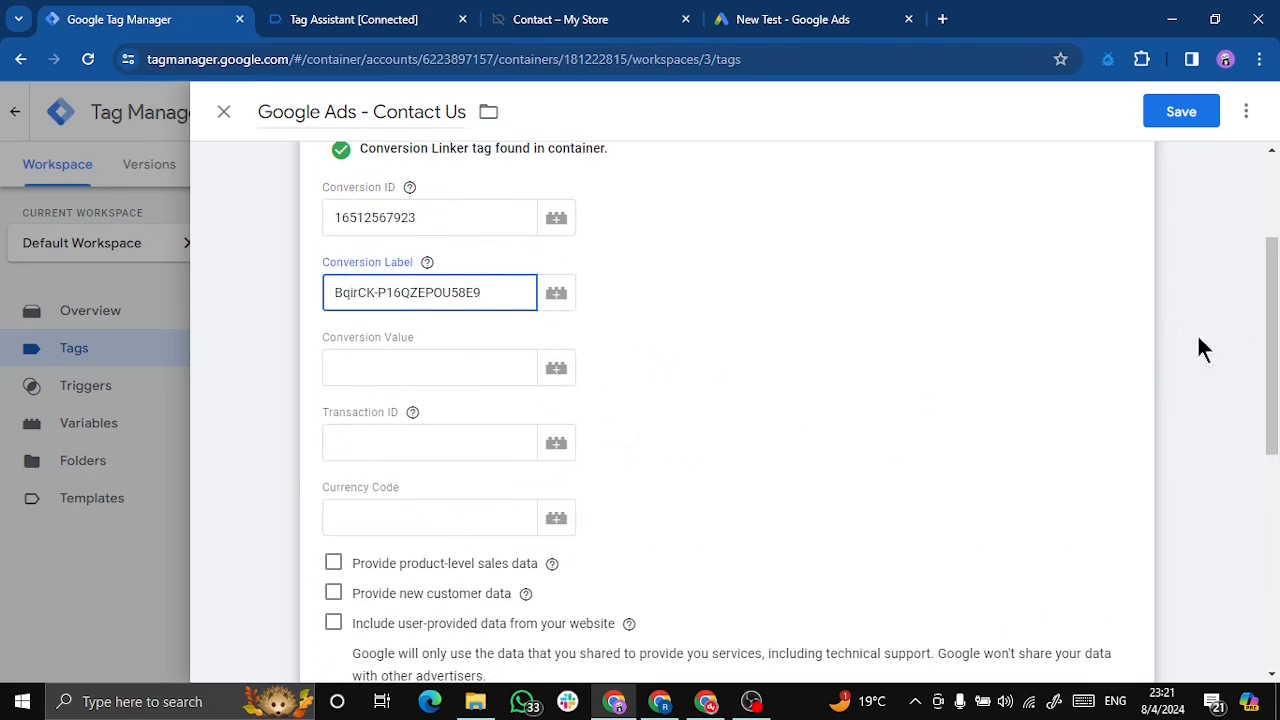
scroll("down", 3)
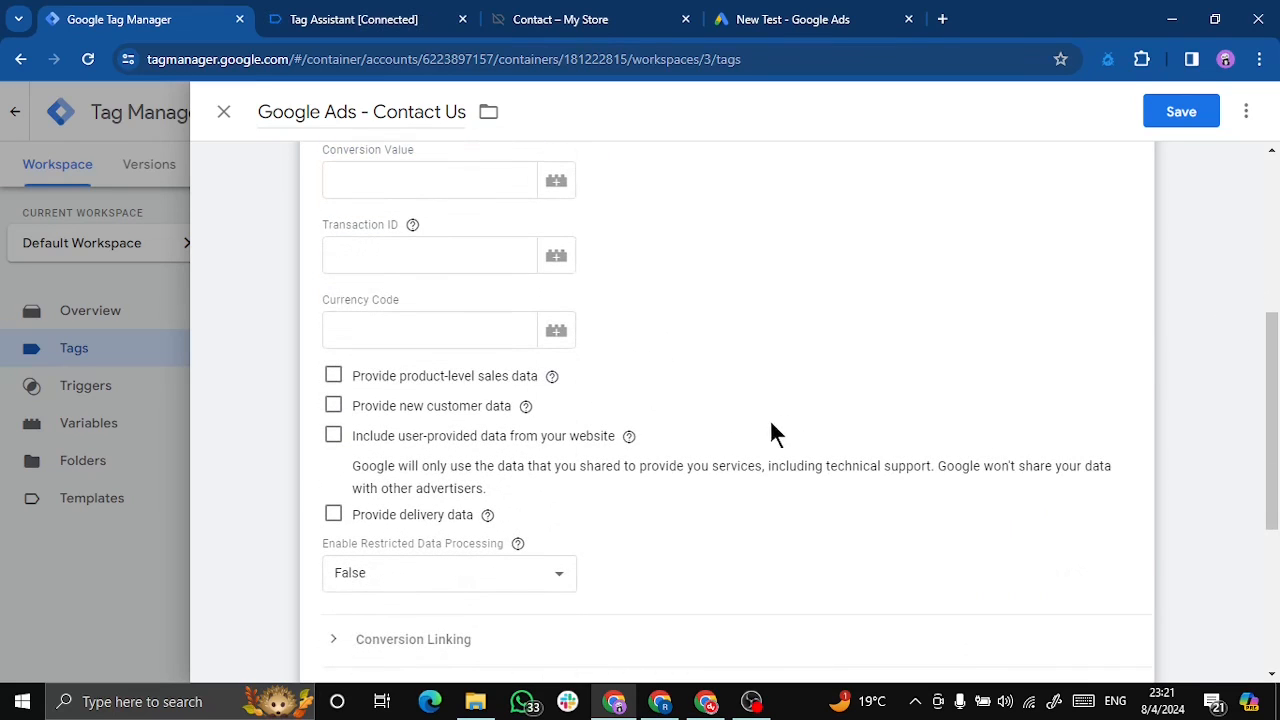
scroll("down", 3)
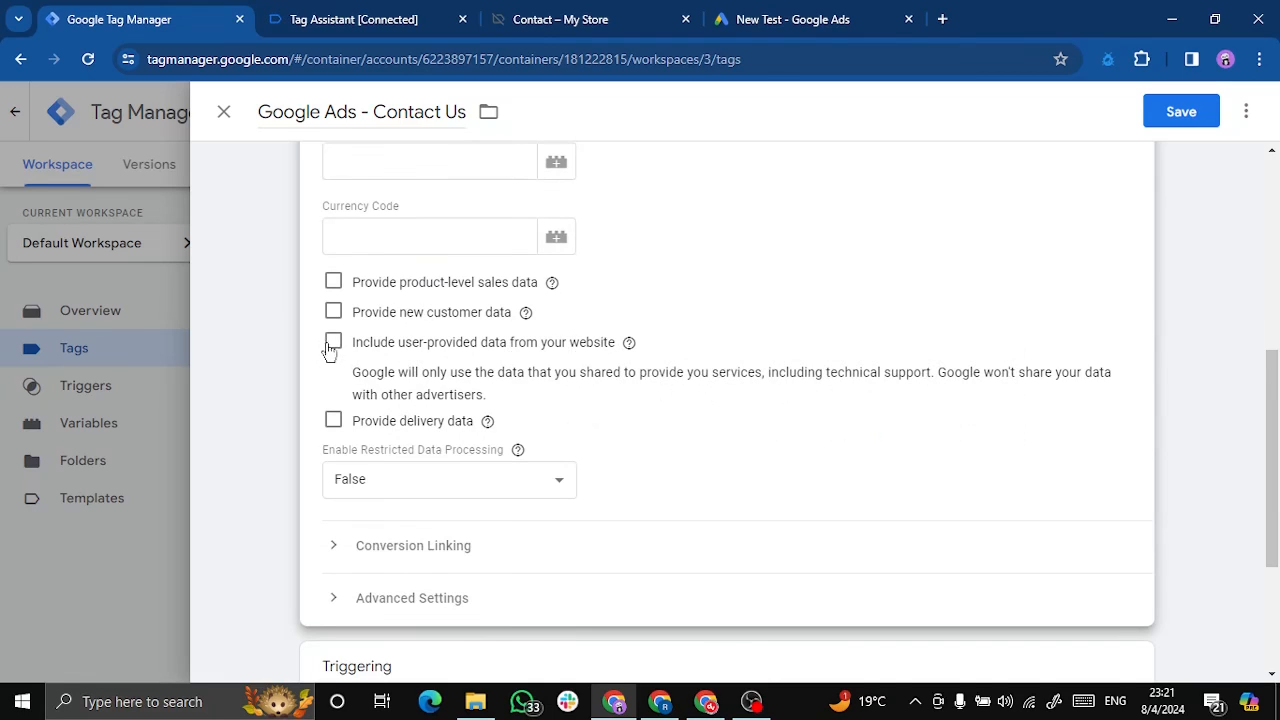
left_click(332, 342)
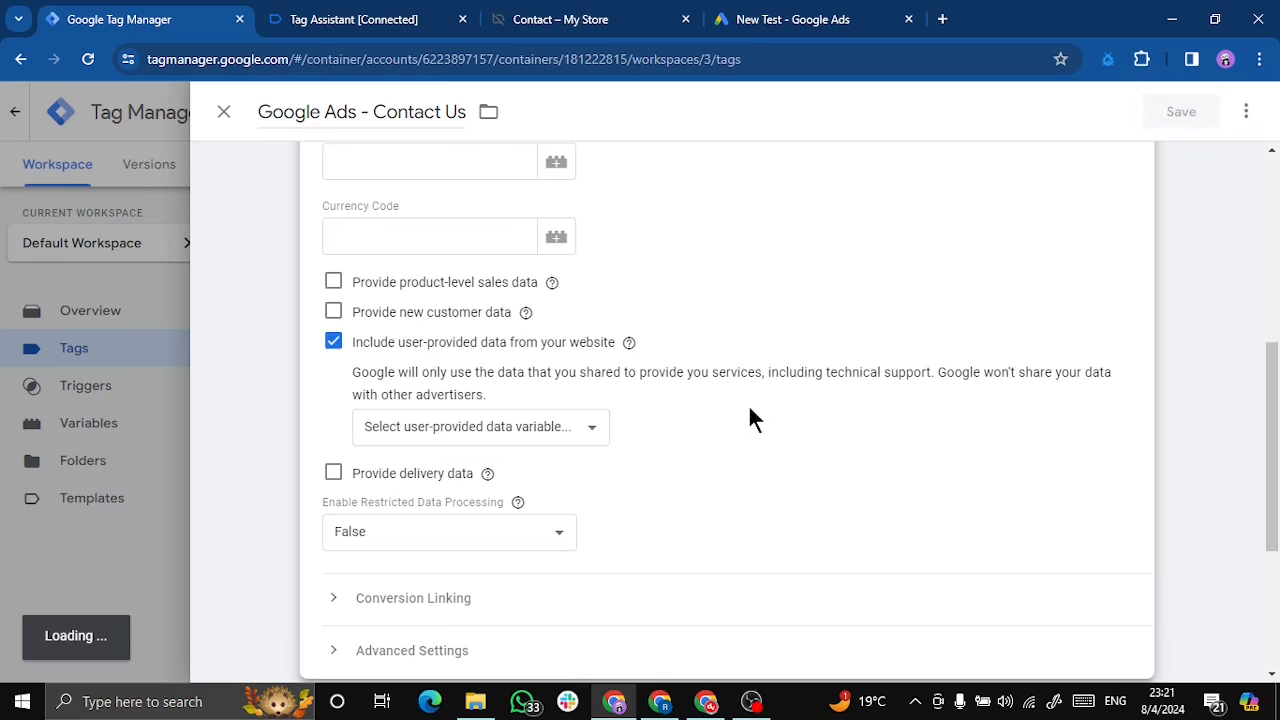
left_click(480, 428)
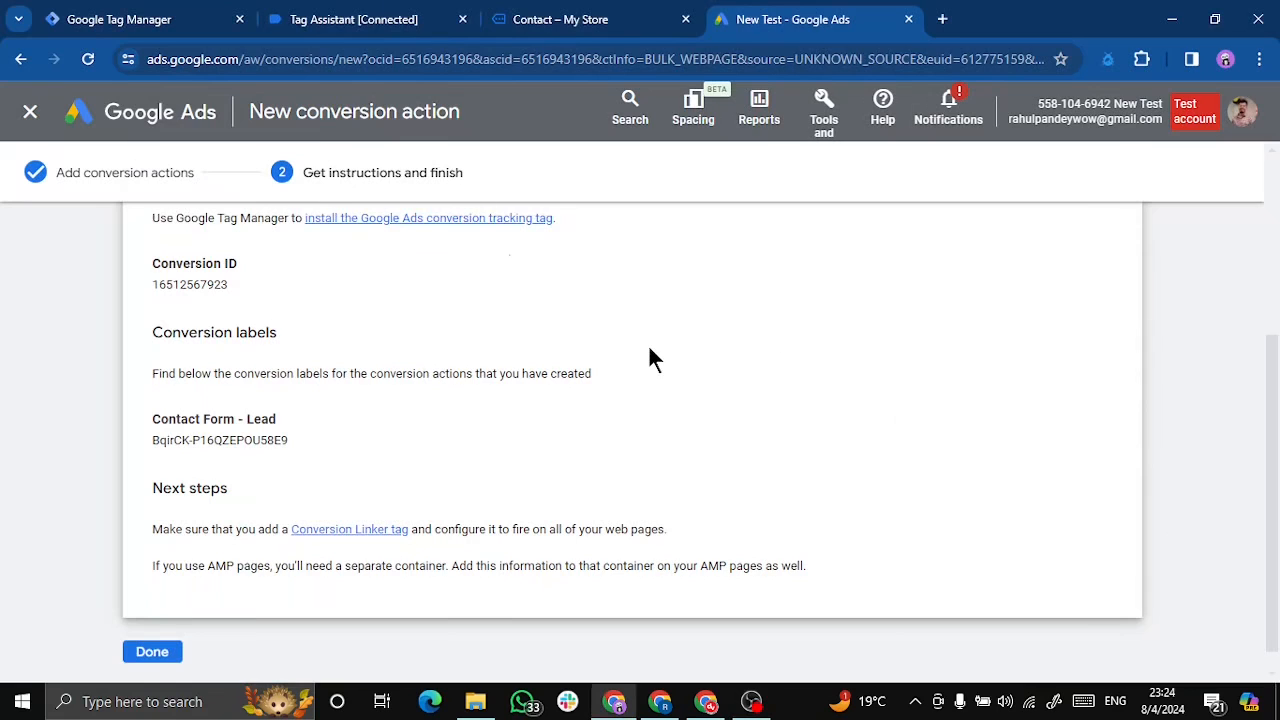
Switch to the Shopify contact page and collapse the Tag Assistant panel
left_click(130, 20)
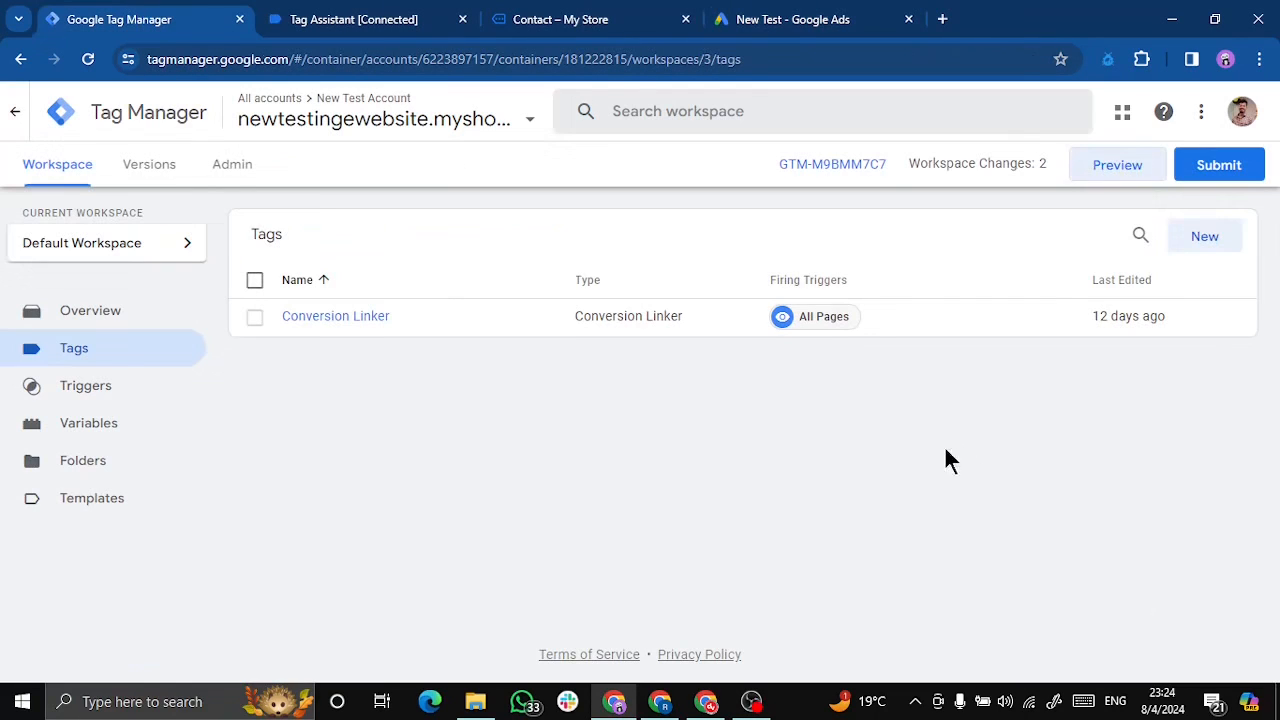
mouse_move(530, 30)
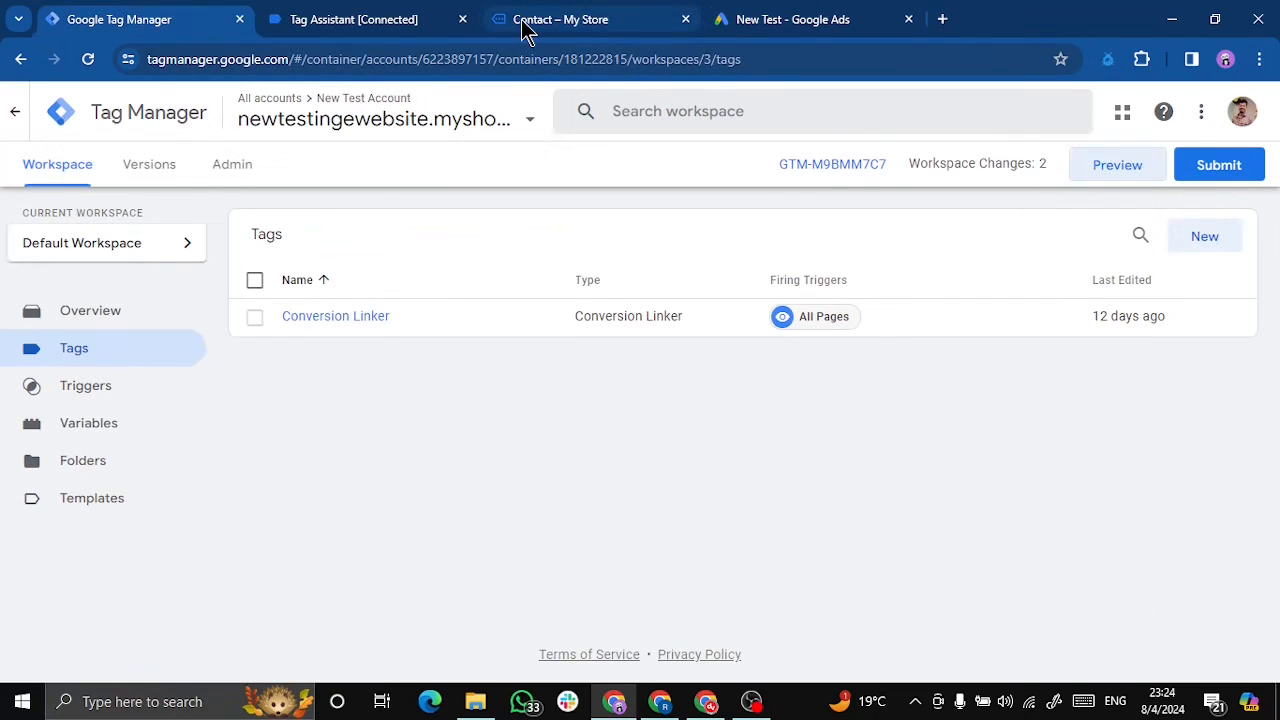
left_click(560, 20)
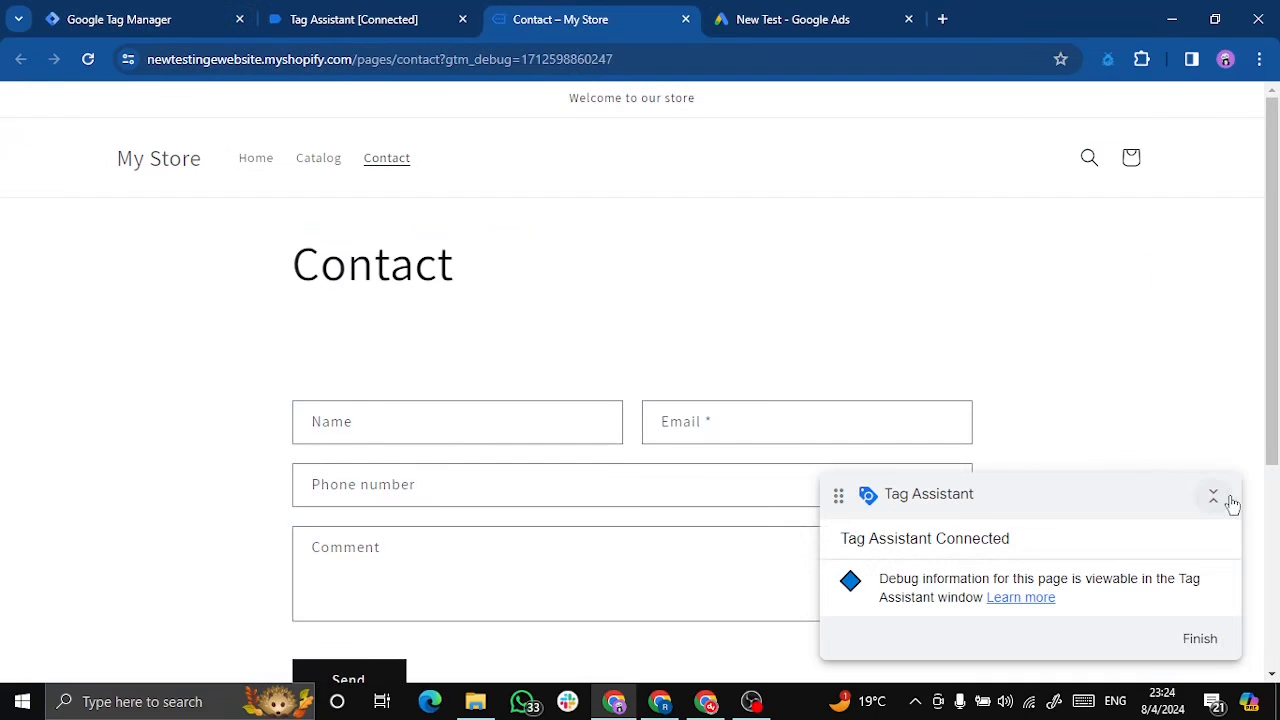
left_click(1212, 496)
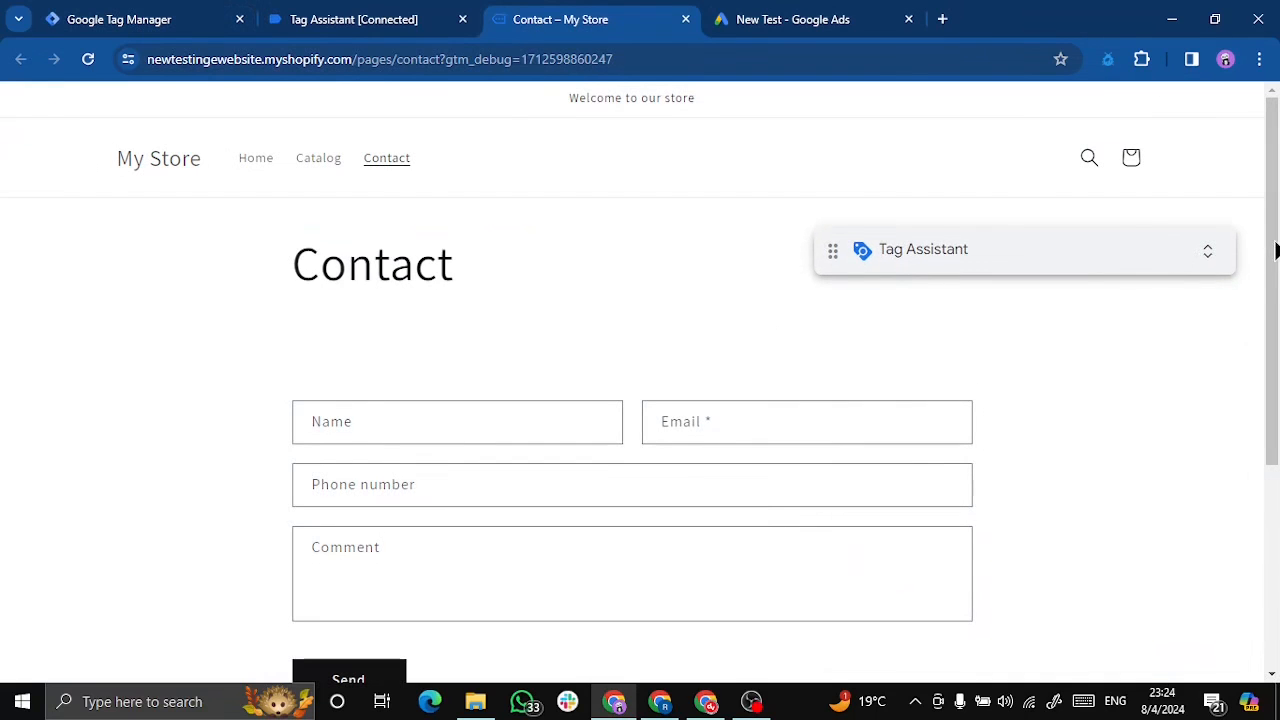
scroll("down", 3)
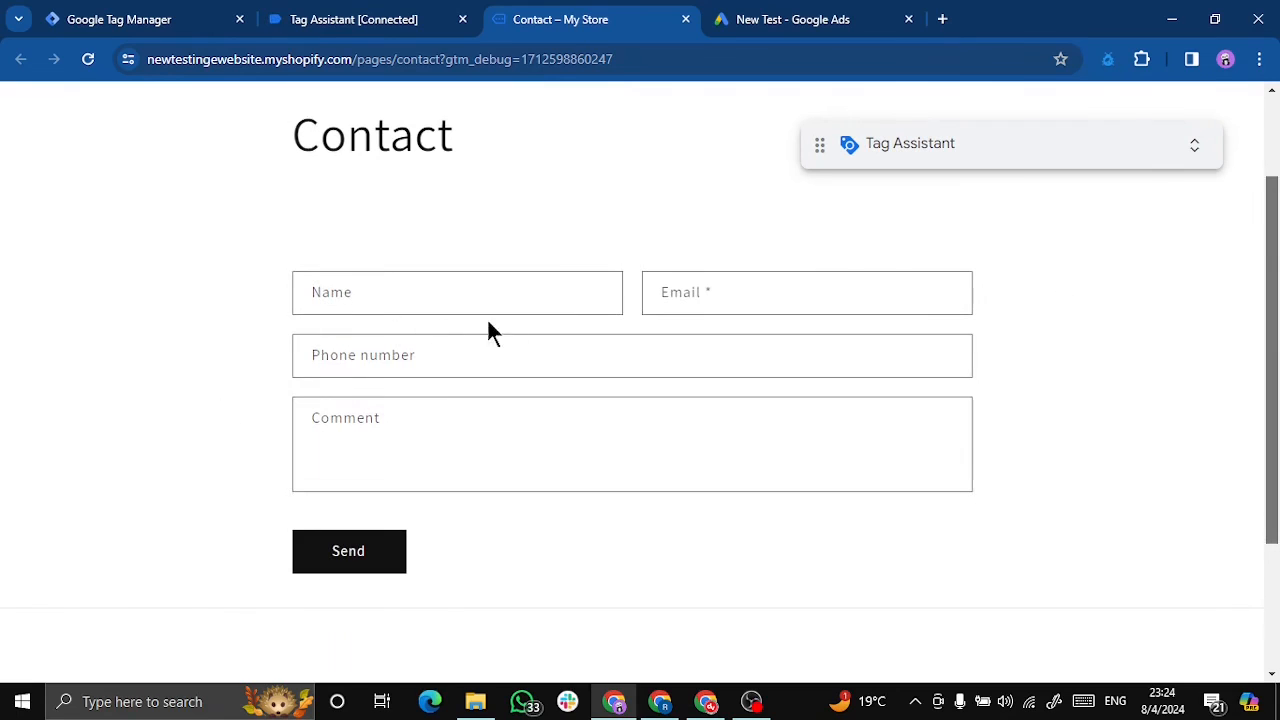
Inspect the contact form's Email field in DevTools to reveal its ContactForm-email id
left_click(806, 292)
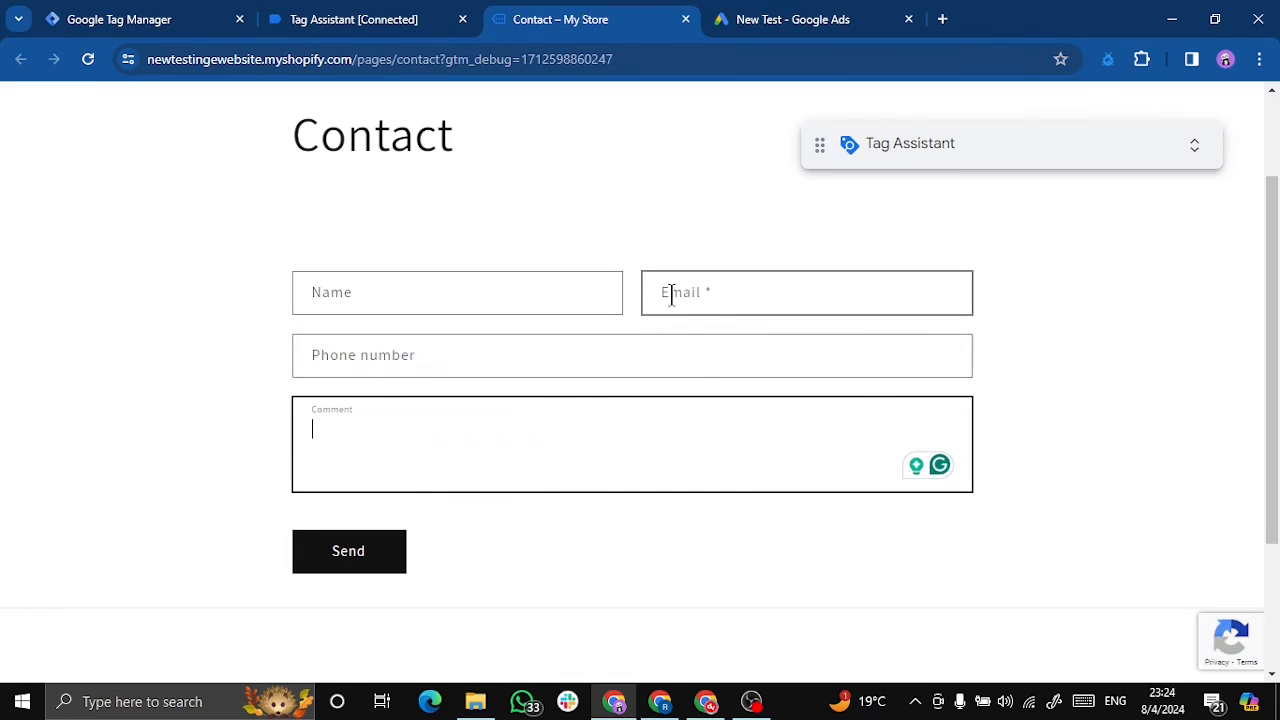
right_click(672, 292)
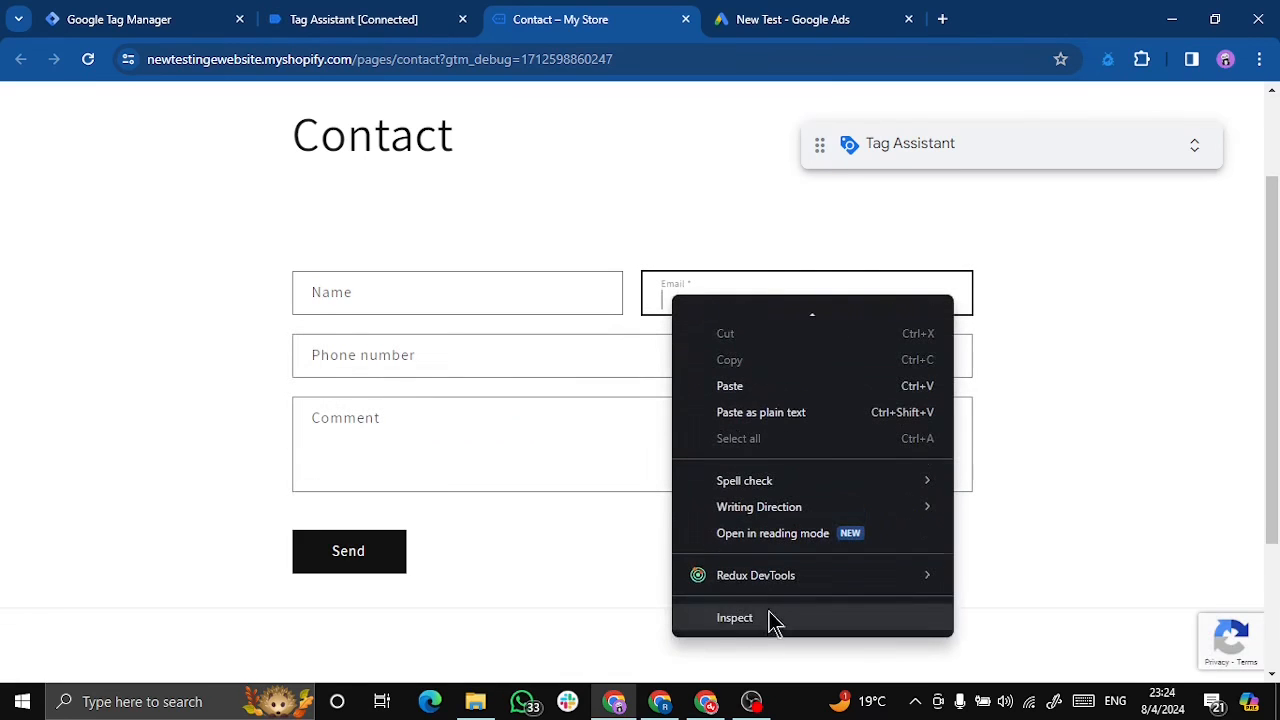
left_click(734, 616)
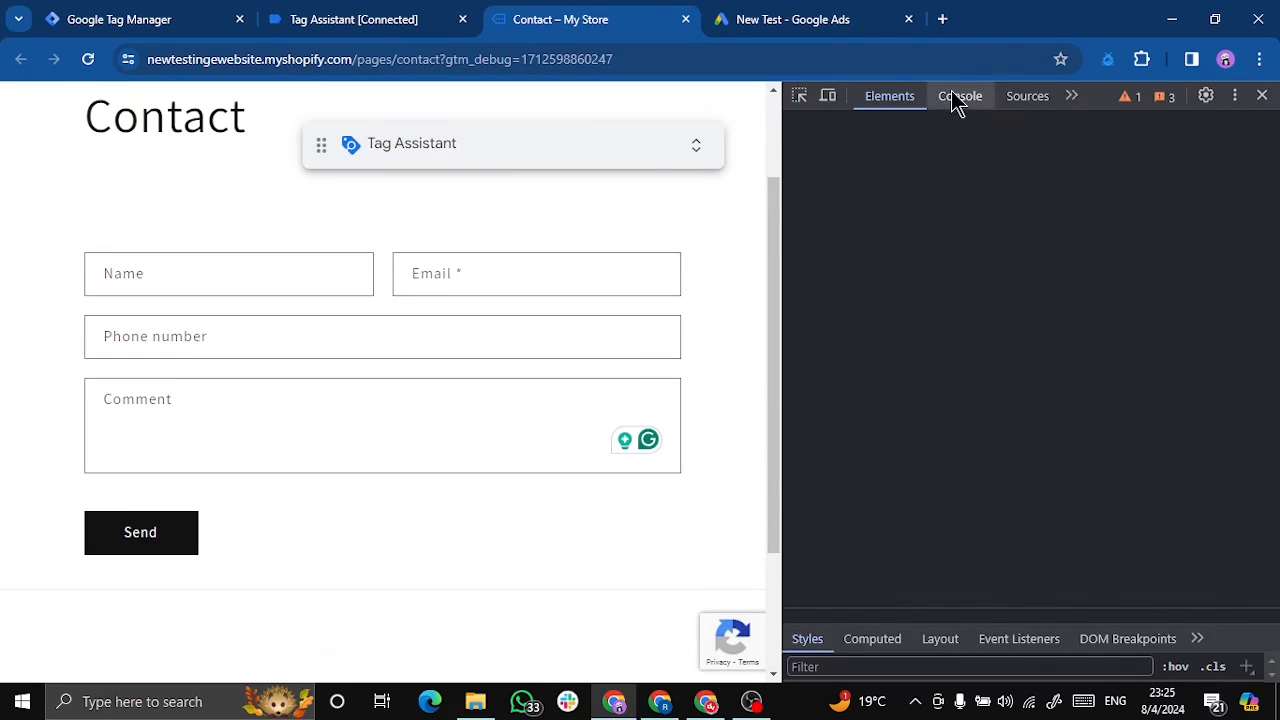
left_click(536, 272)
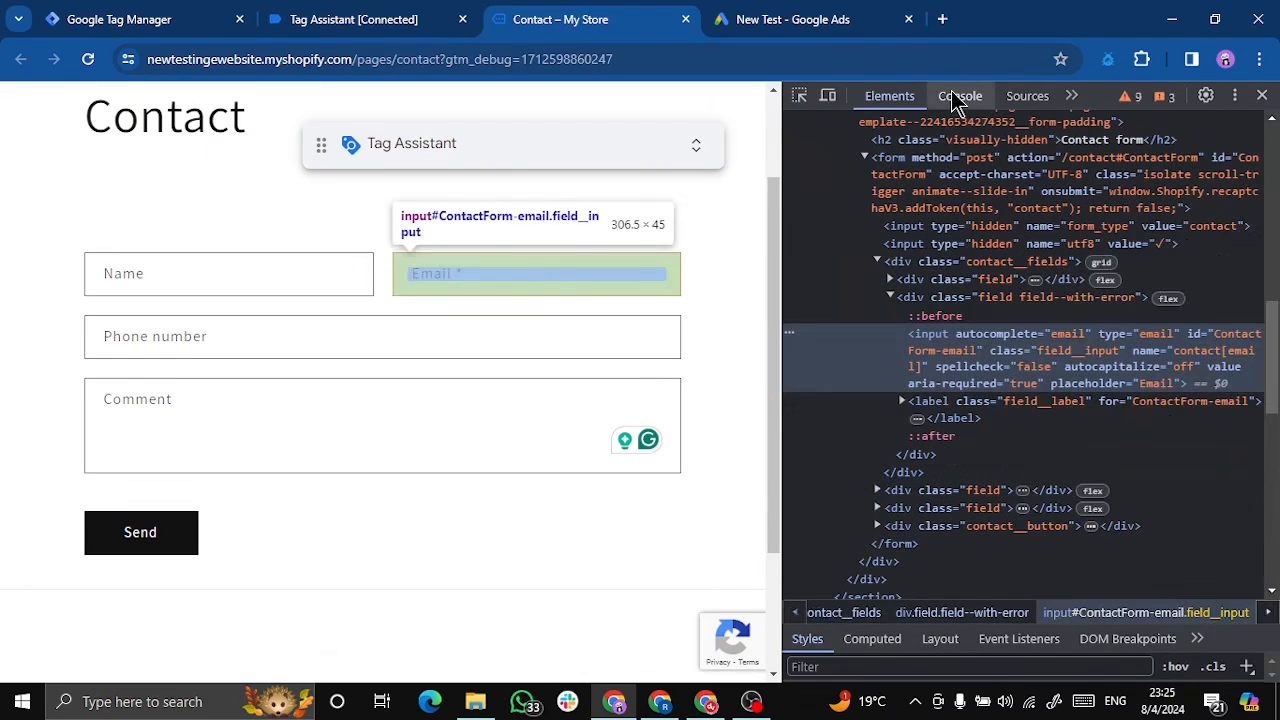
mouse_move(1052, 368)
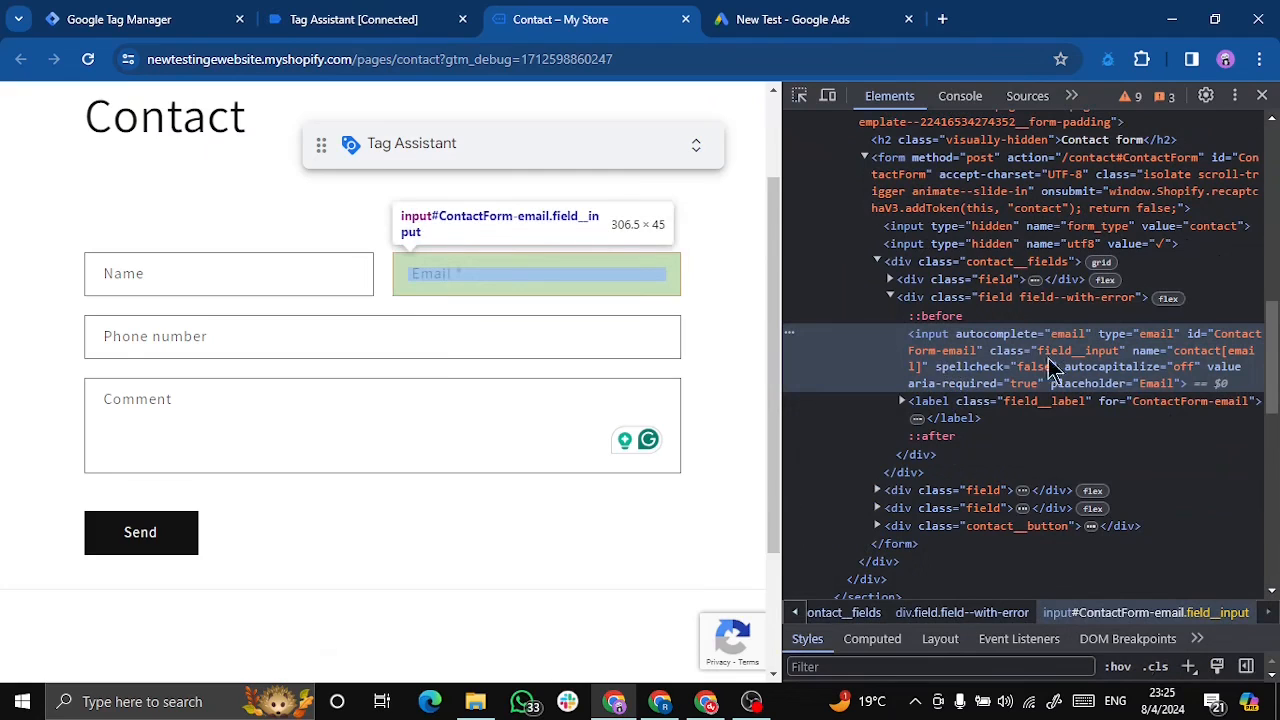
mouse_move(950, 370)
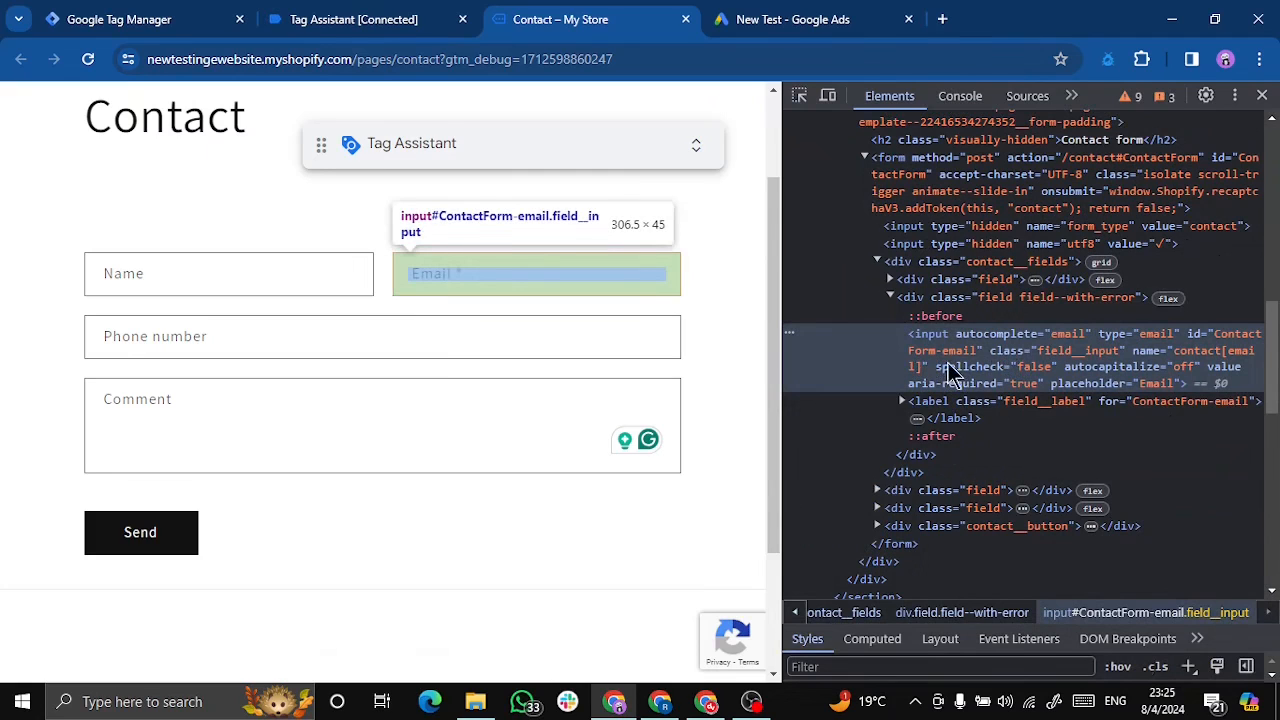
right_click(960, 350)
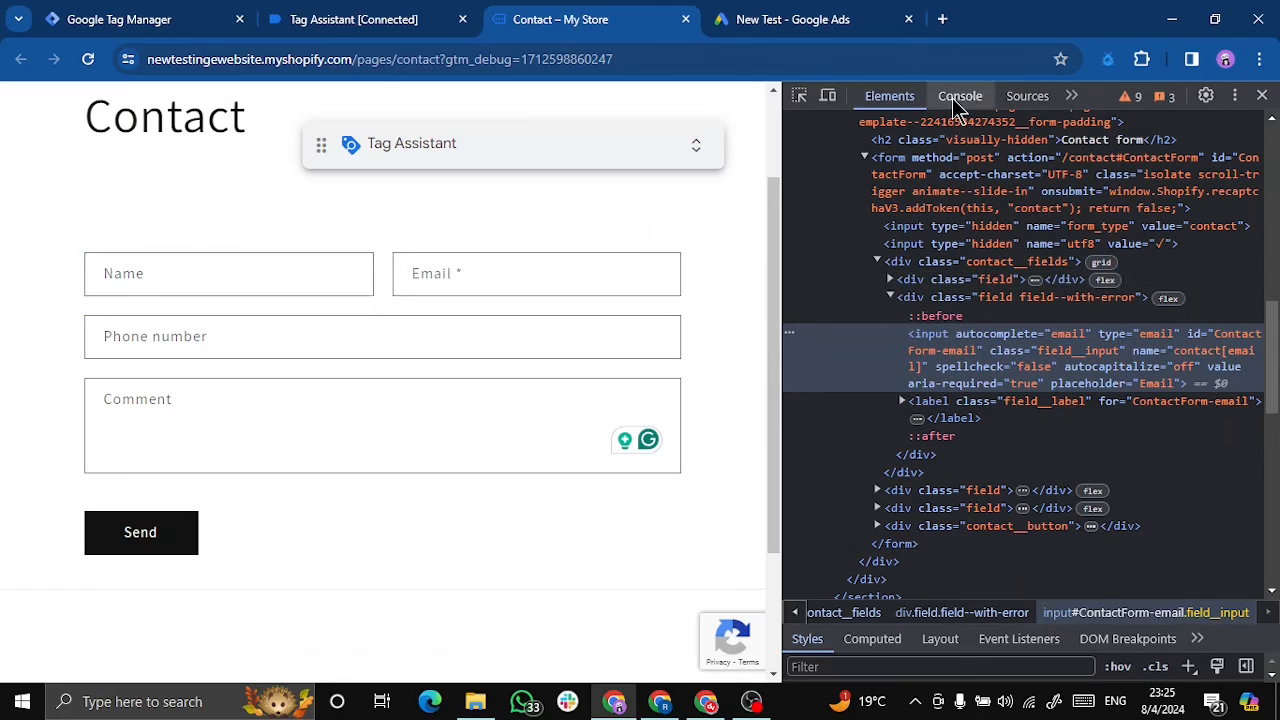
Fill the email field with a test address and read it back in the Console with document.querySelector('#ContactForm-email').value
left_click(960, 96)
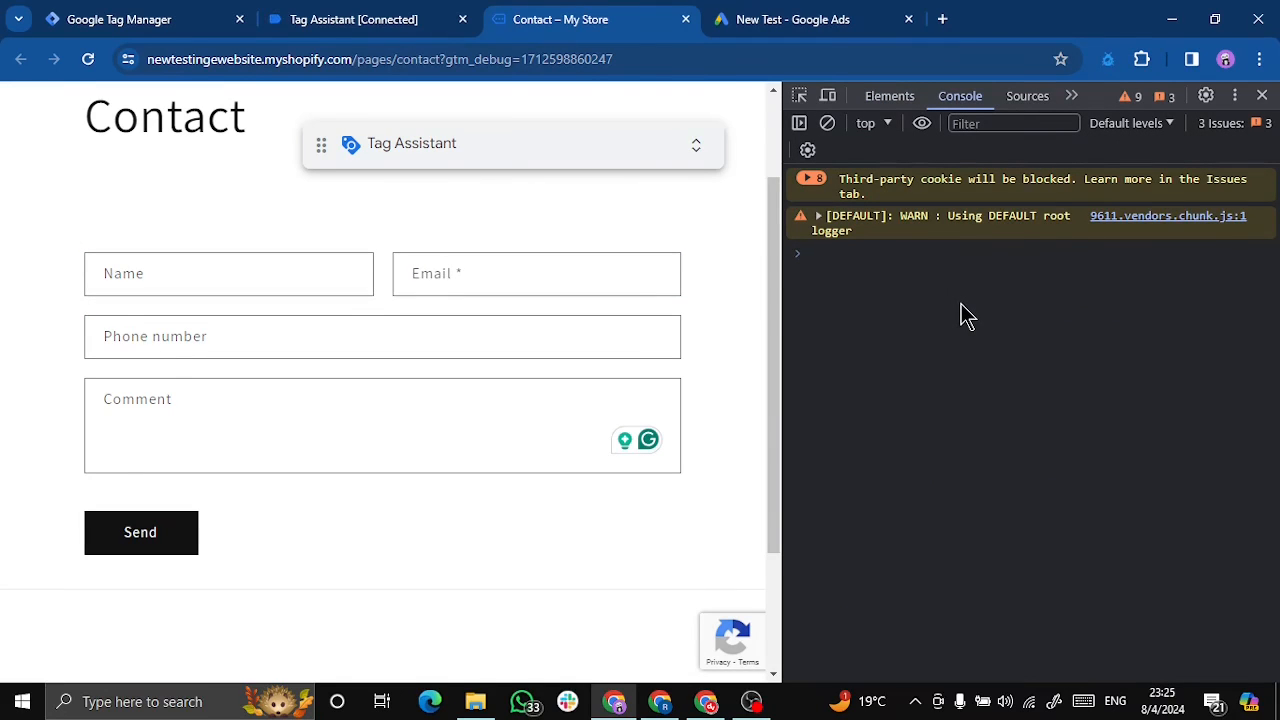
type("document.querySelector('")
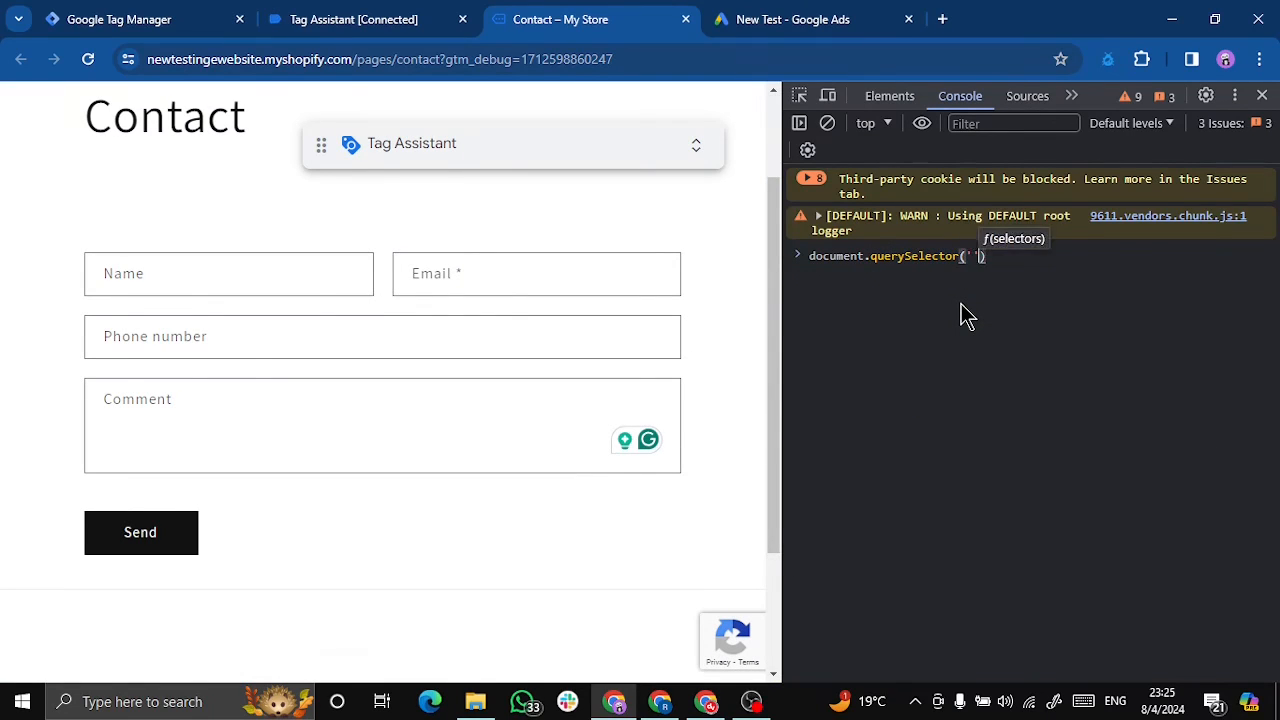
type("#ContactForm-email")
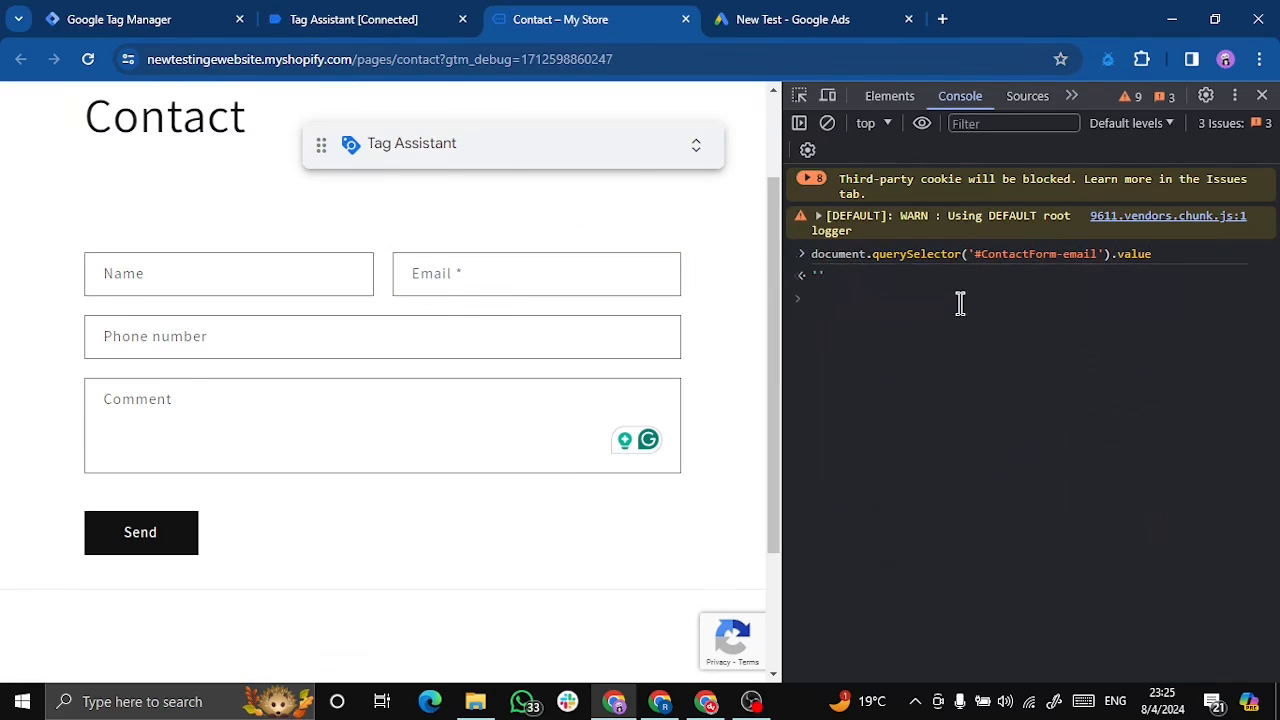
left_click(536, 272)
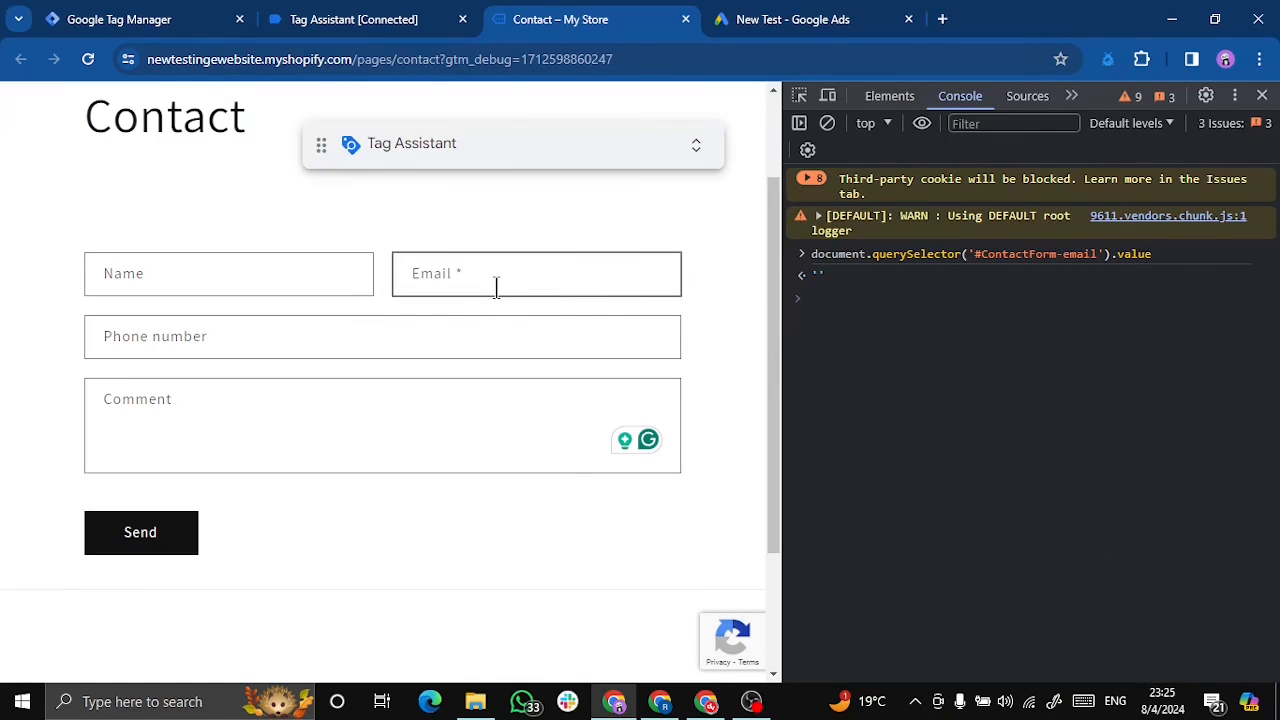
type("test")
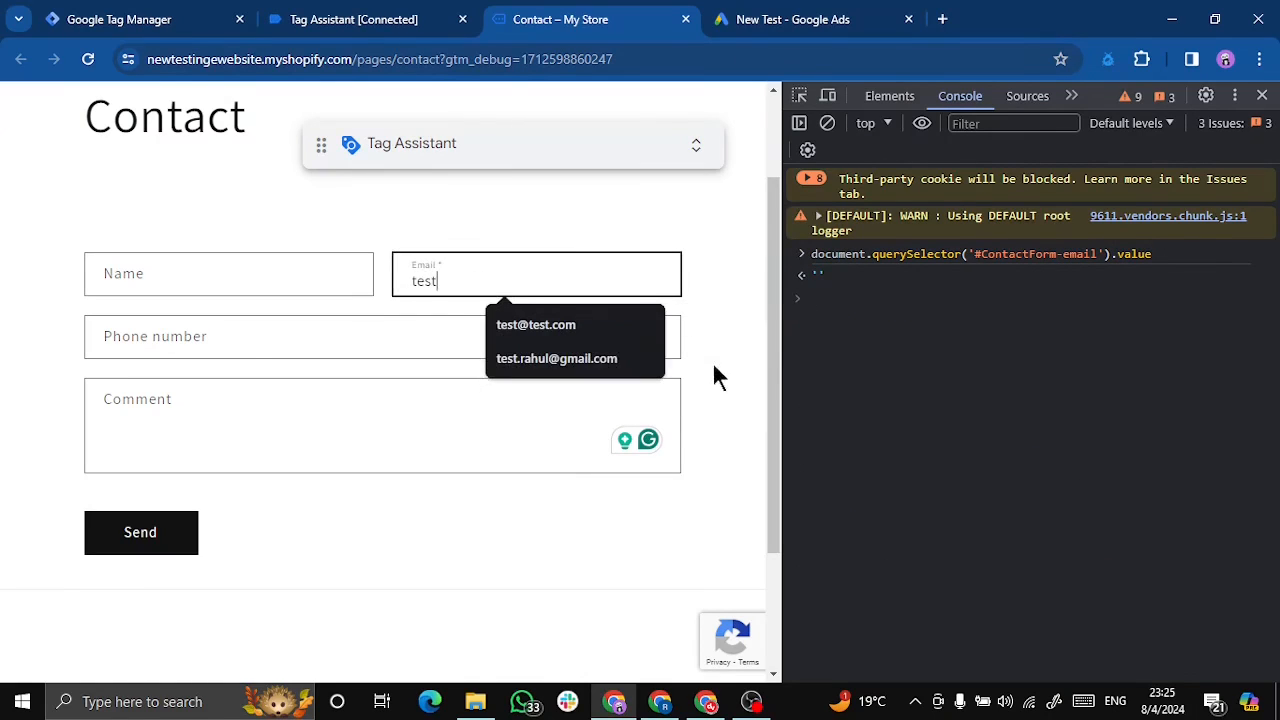
left_click(556, 358)
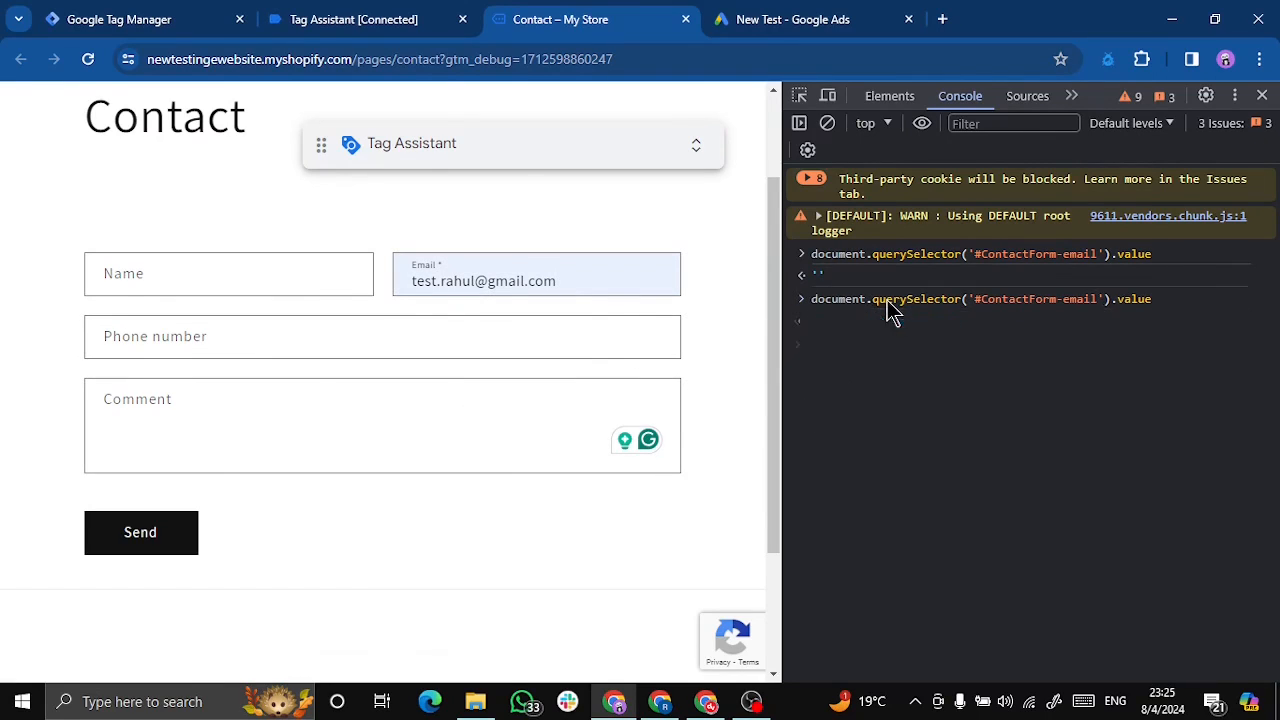
key("Enter")
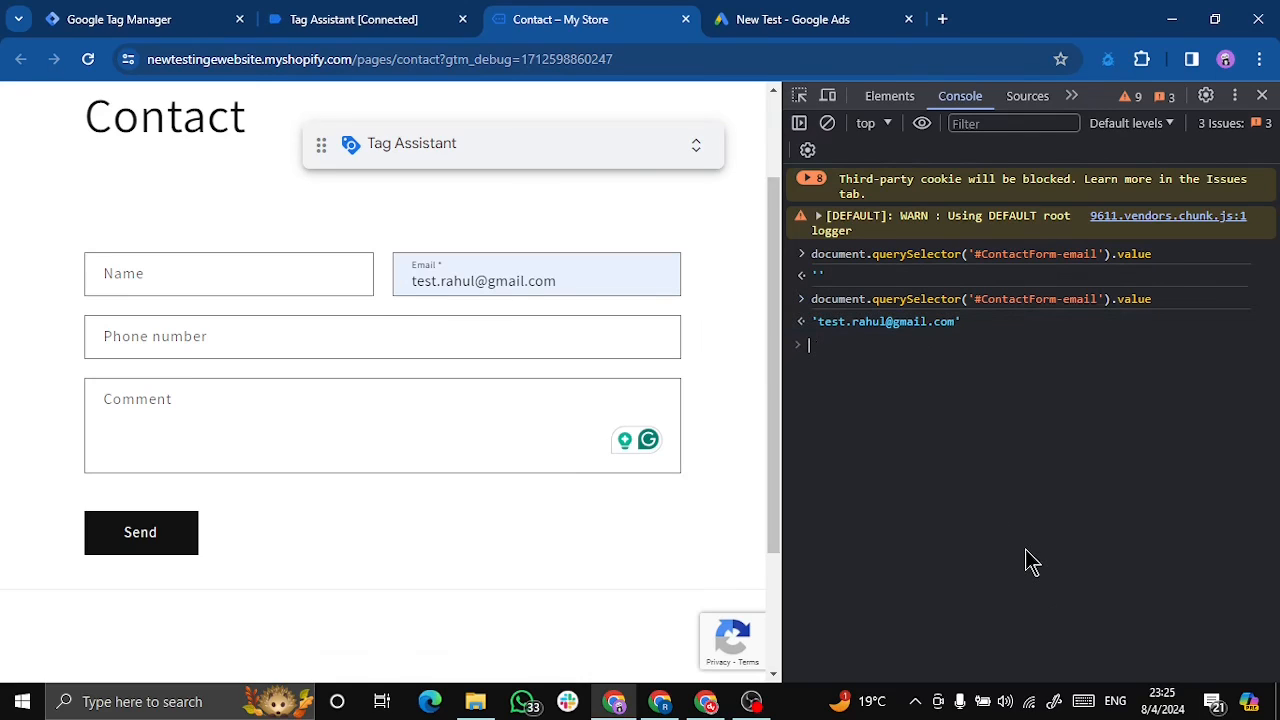
left_click(212, 336)
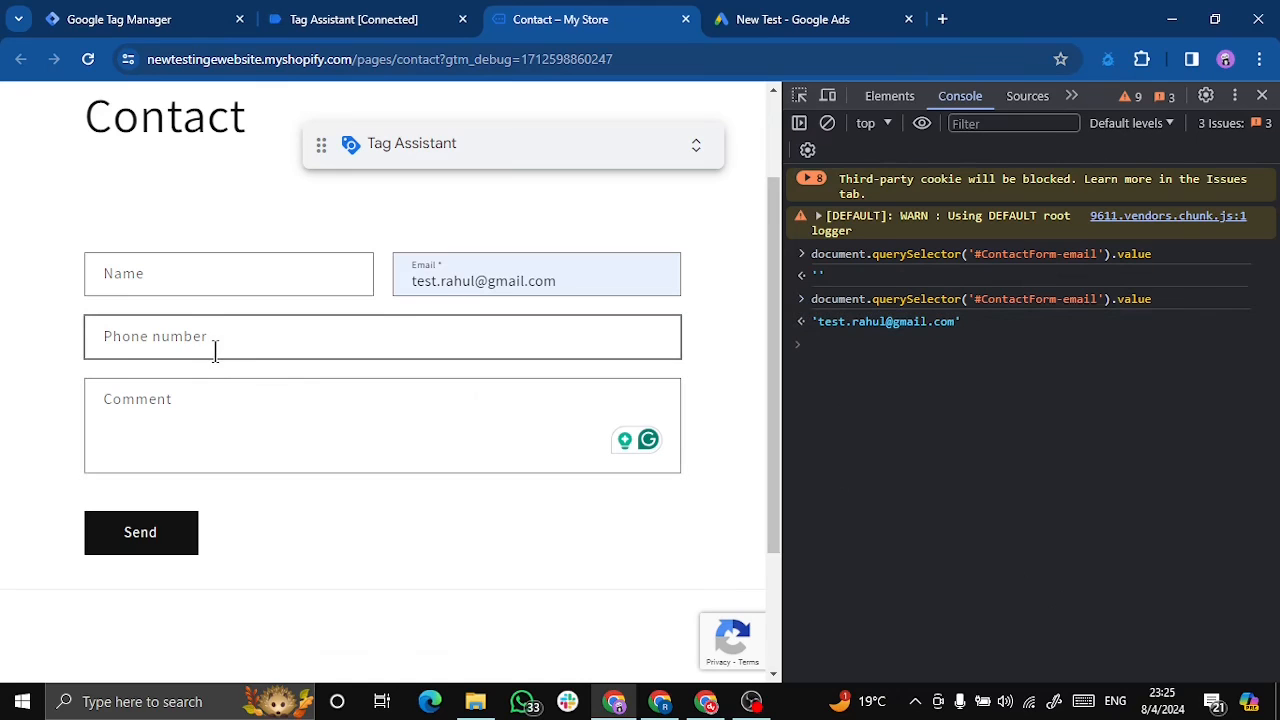
right_click(214, 350)
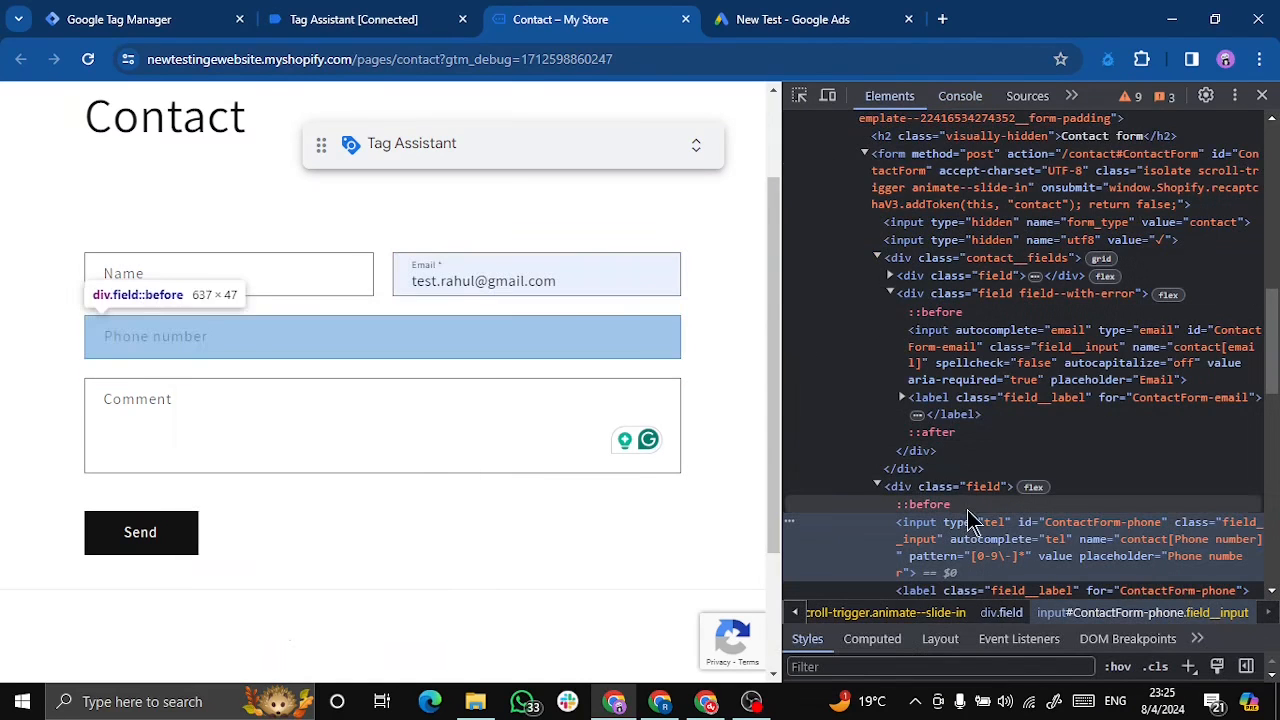
right_click(980, 522)
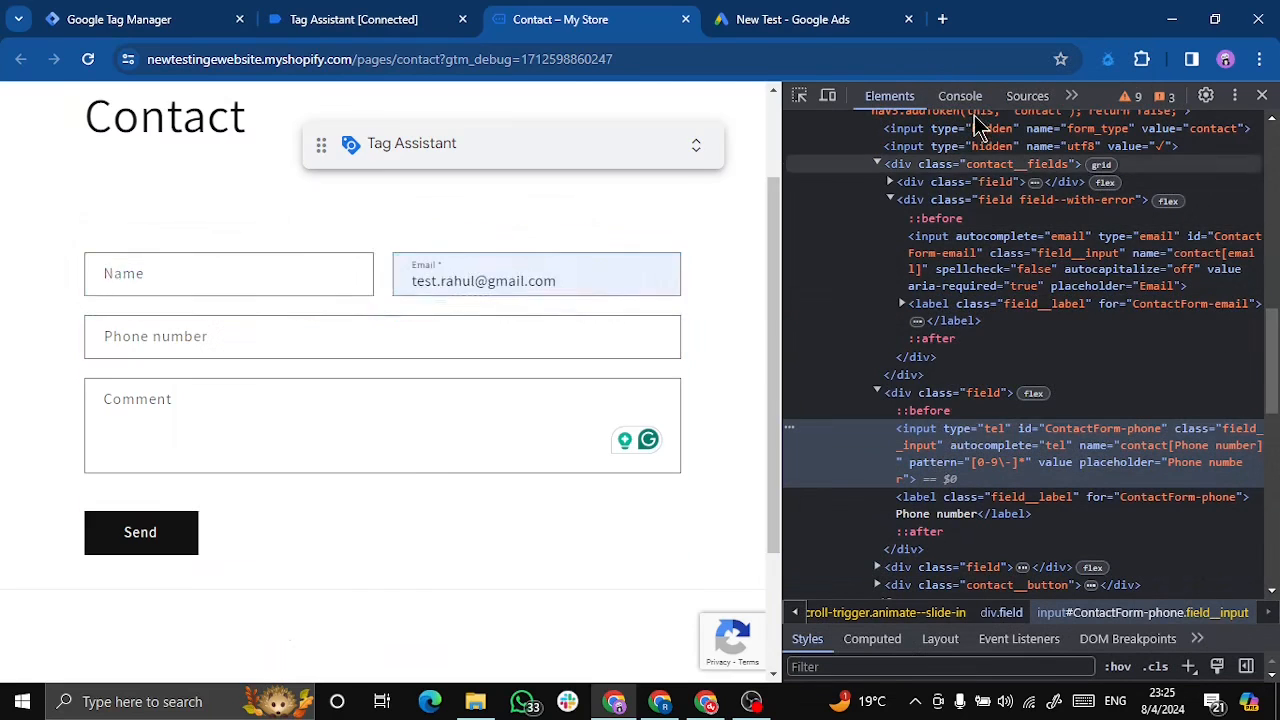
left_click(960, 96)
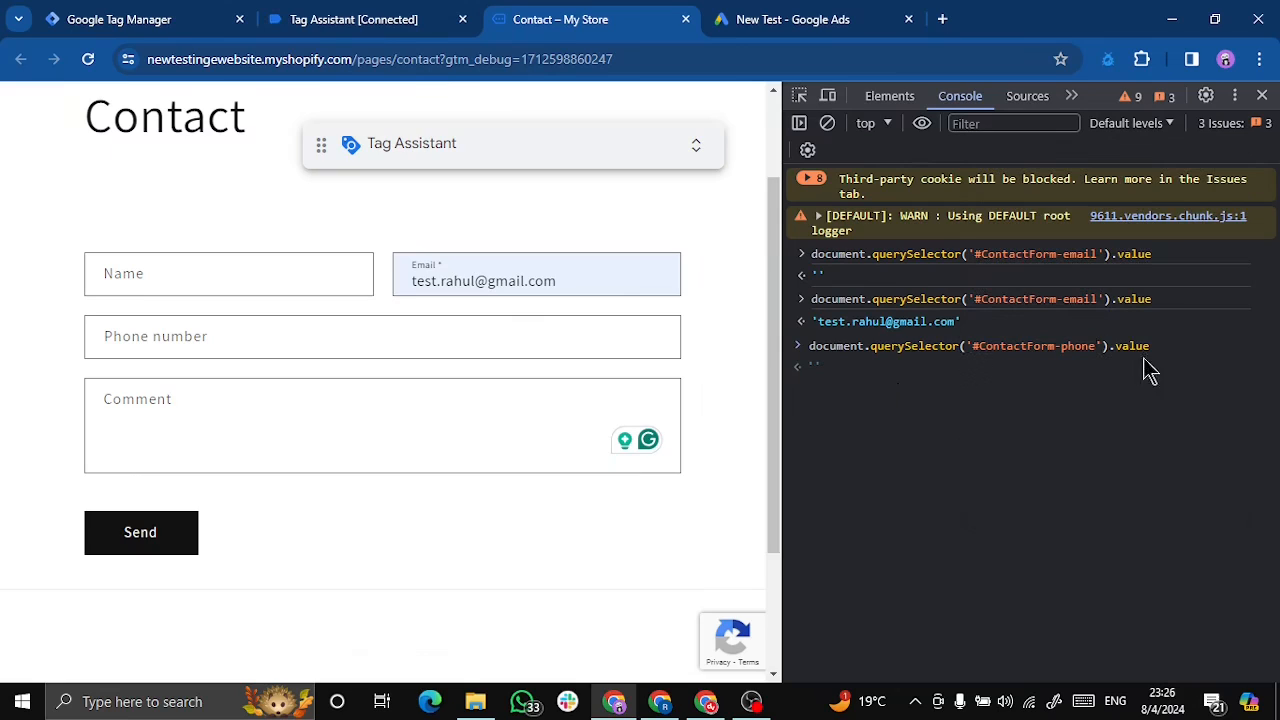
left_click(380, 336)
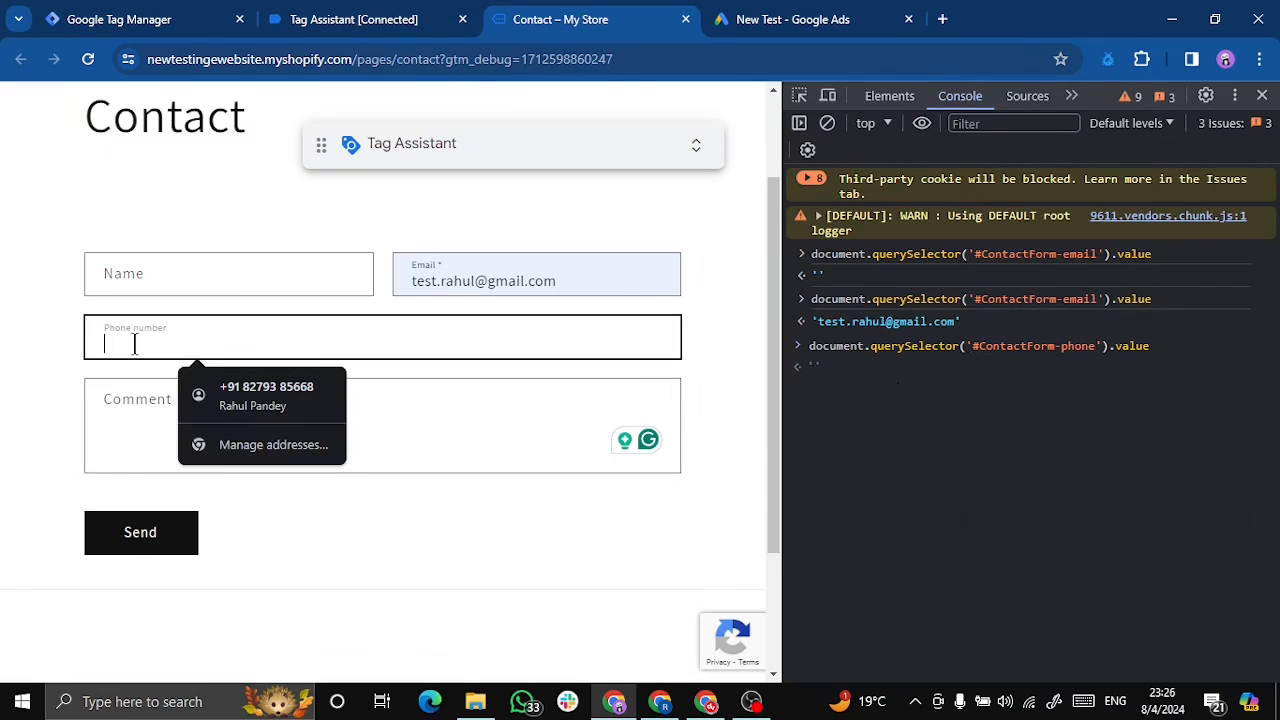
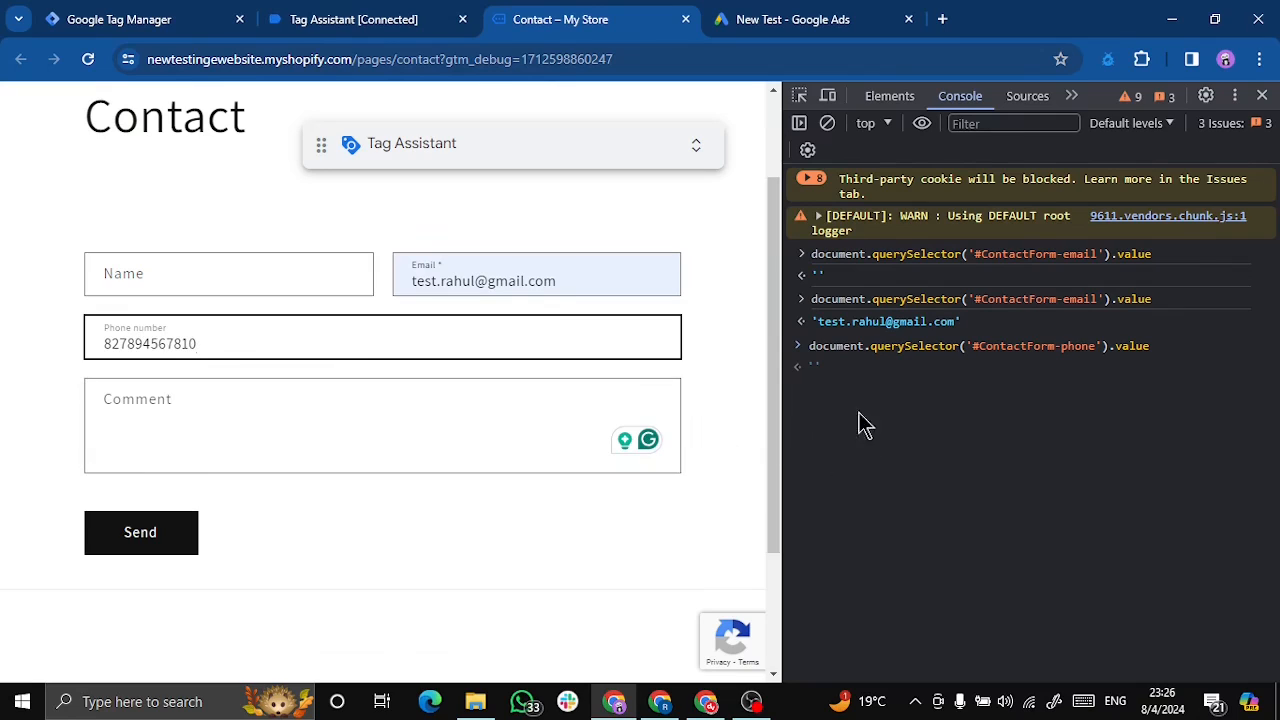
key("Enter")
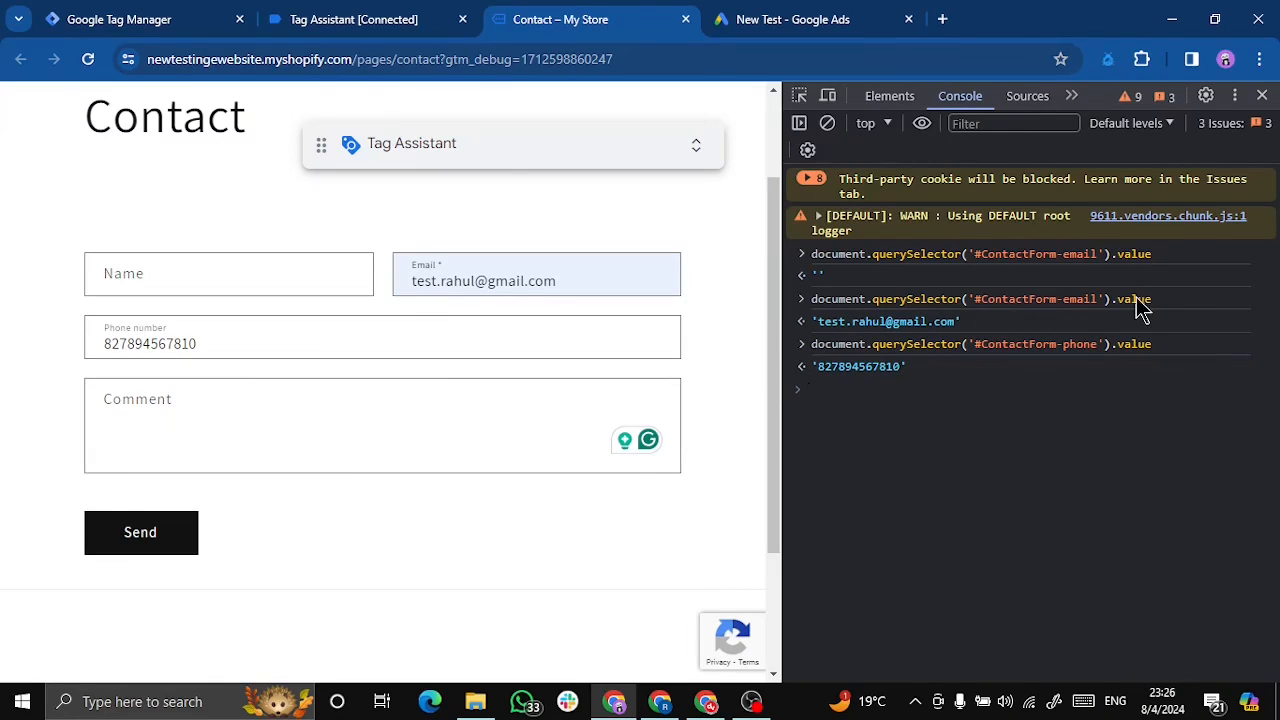
left_click(976, 298)
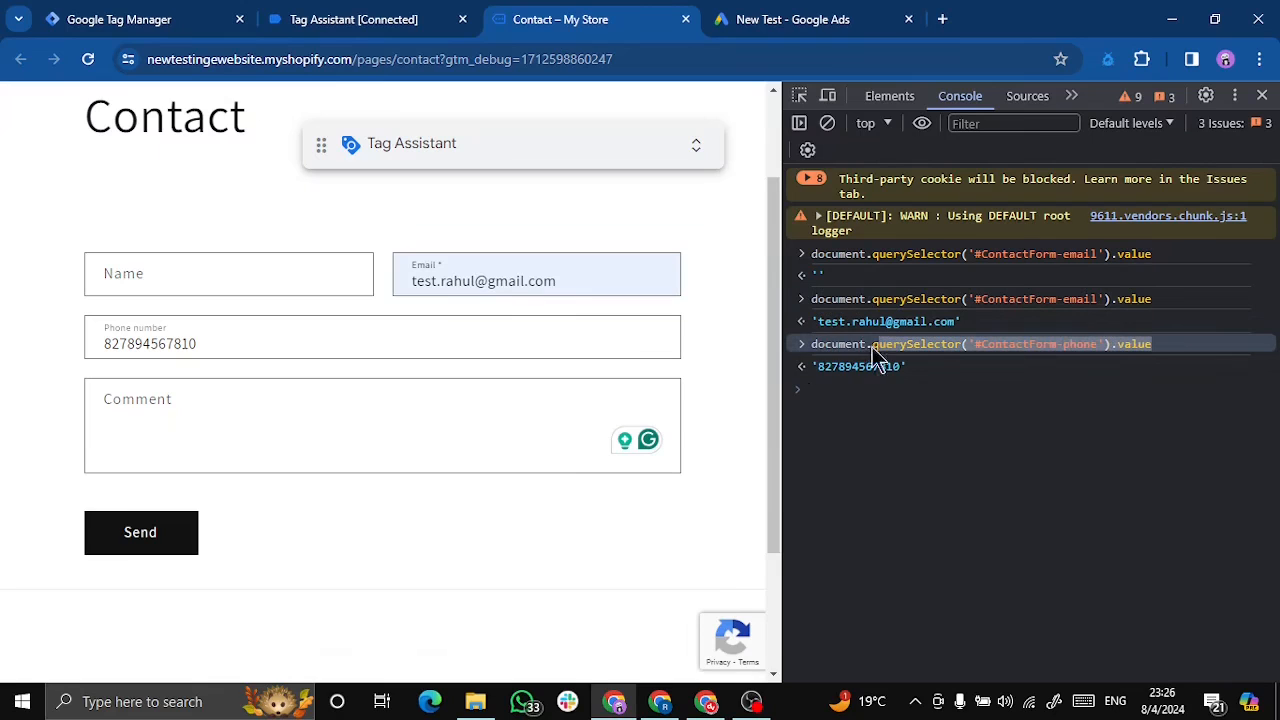
Open the CJS - Email - Contact Us Form variable and rename it CJS - Phone Number - Contact Us Form
left_click(130, 20)
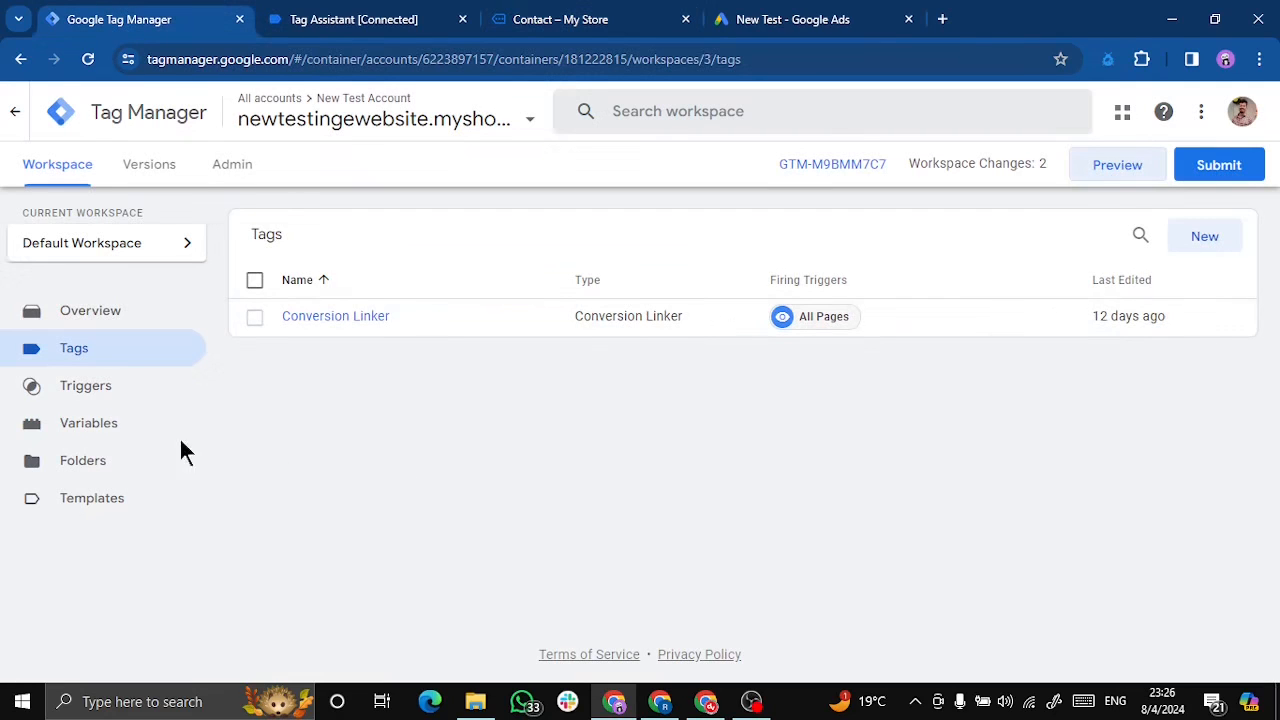
left_click(88, 424)
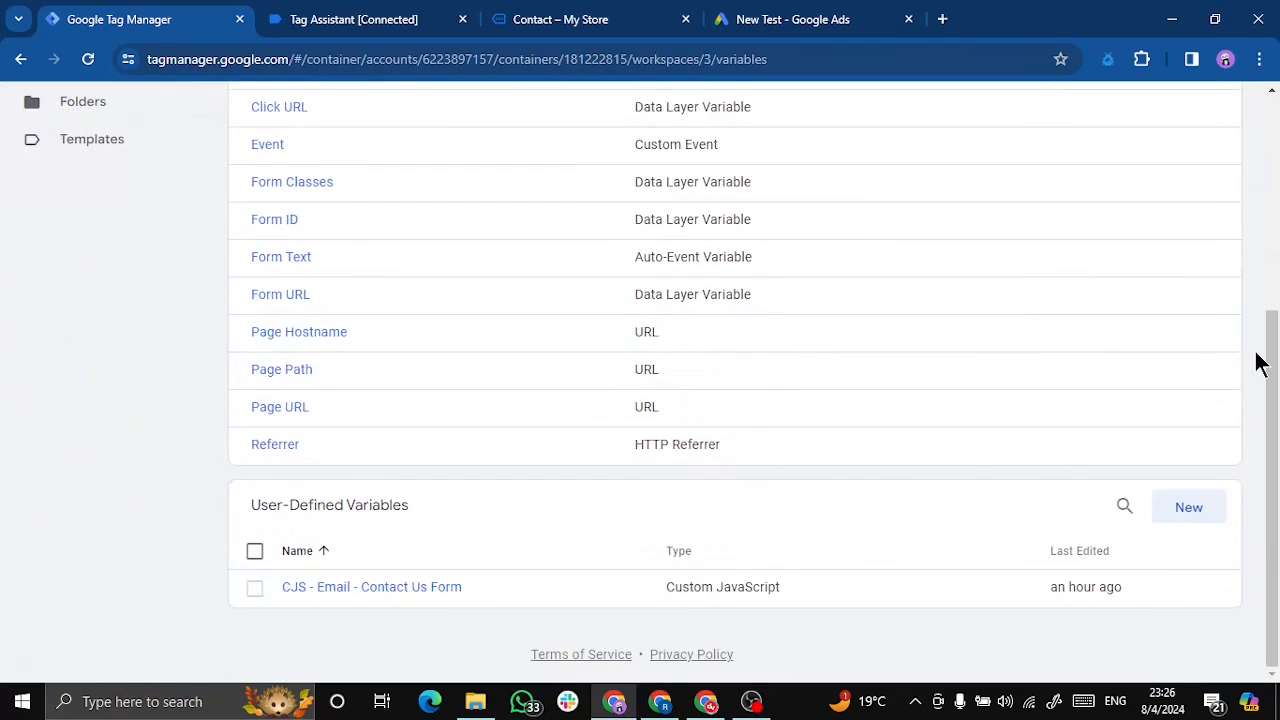
mouse_move(400, 594)
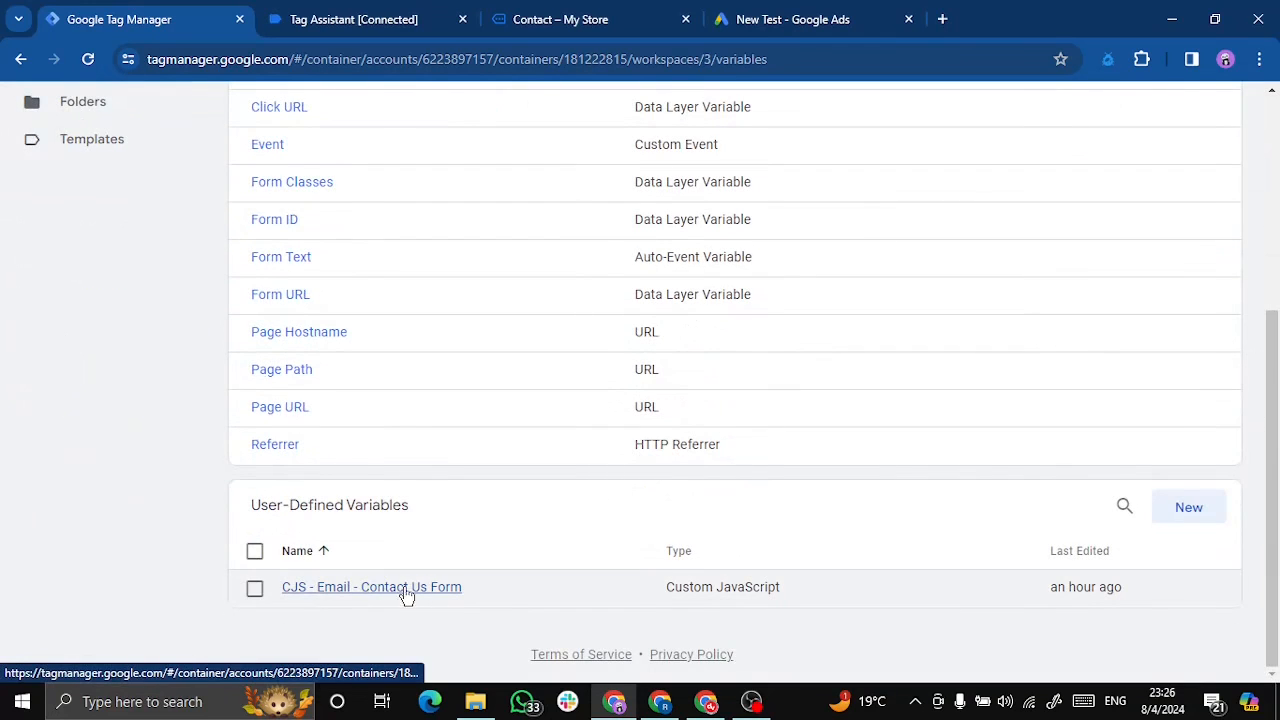
left_click(372, 588)
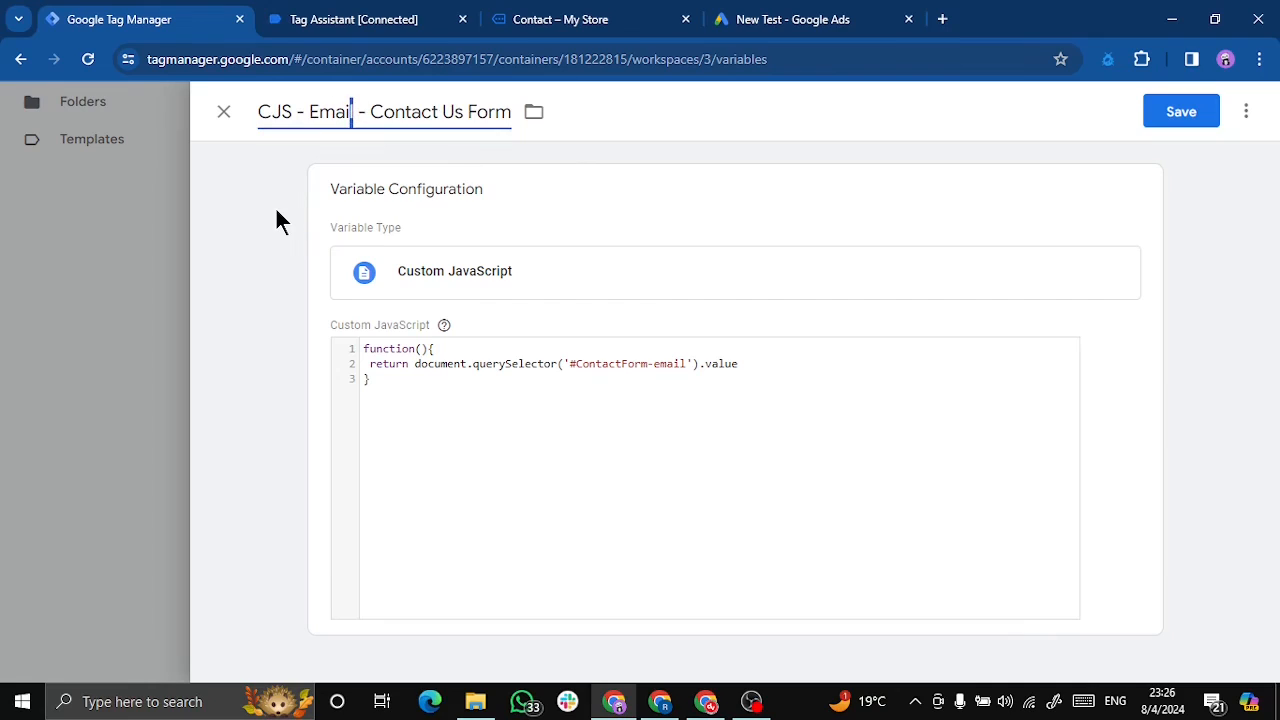
double_click(326, 112)
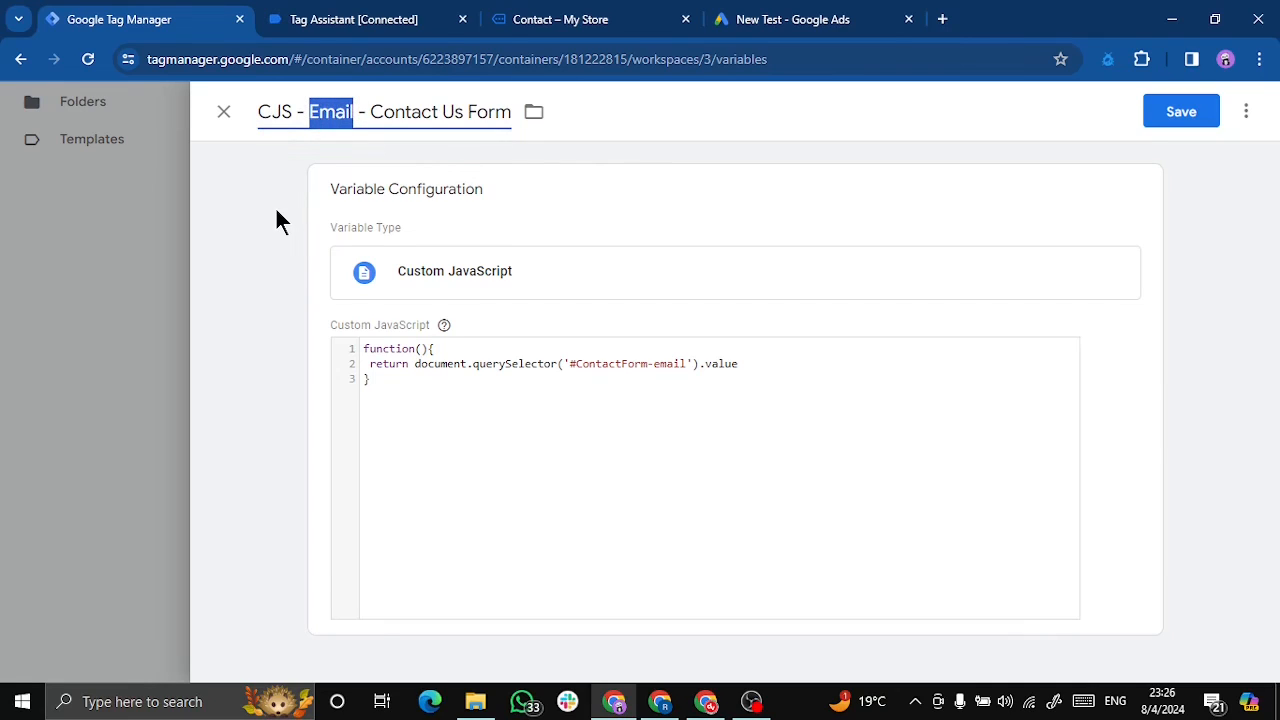
type("P")
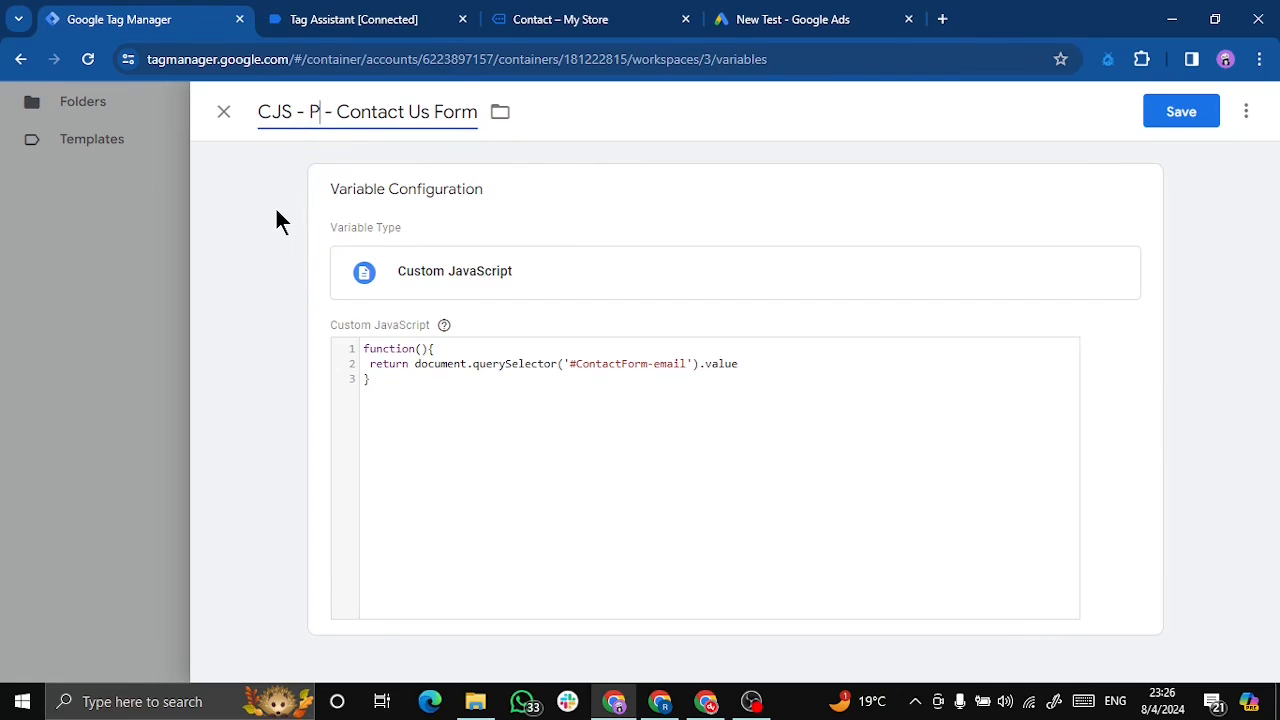
type("hone N")
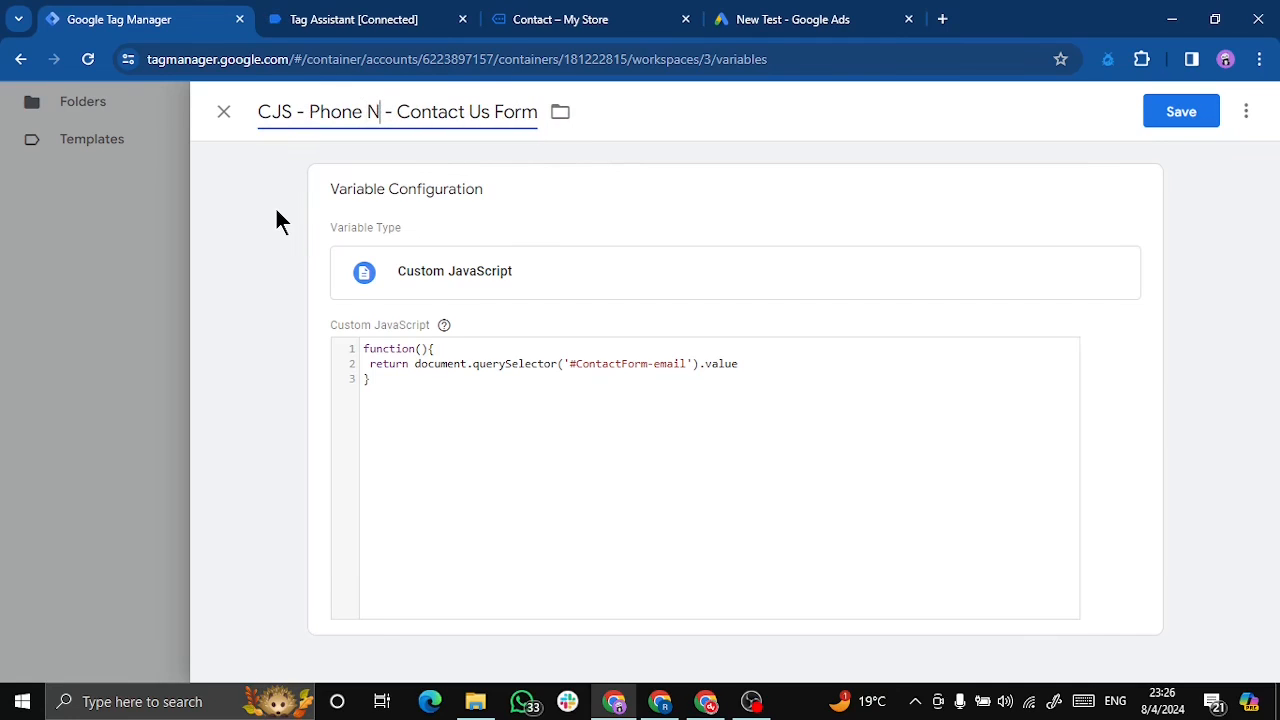
type("umber")
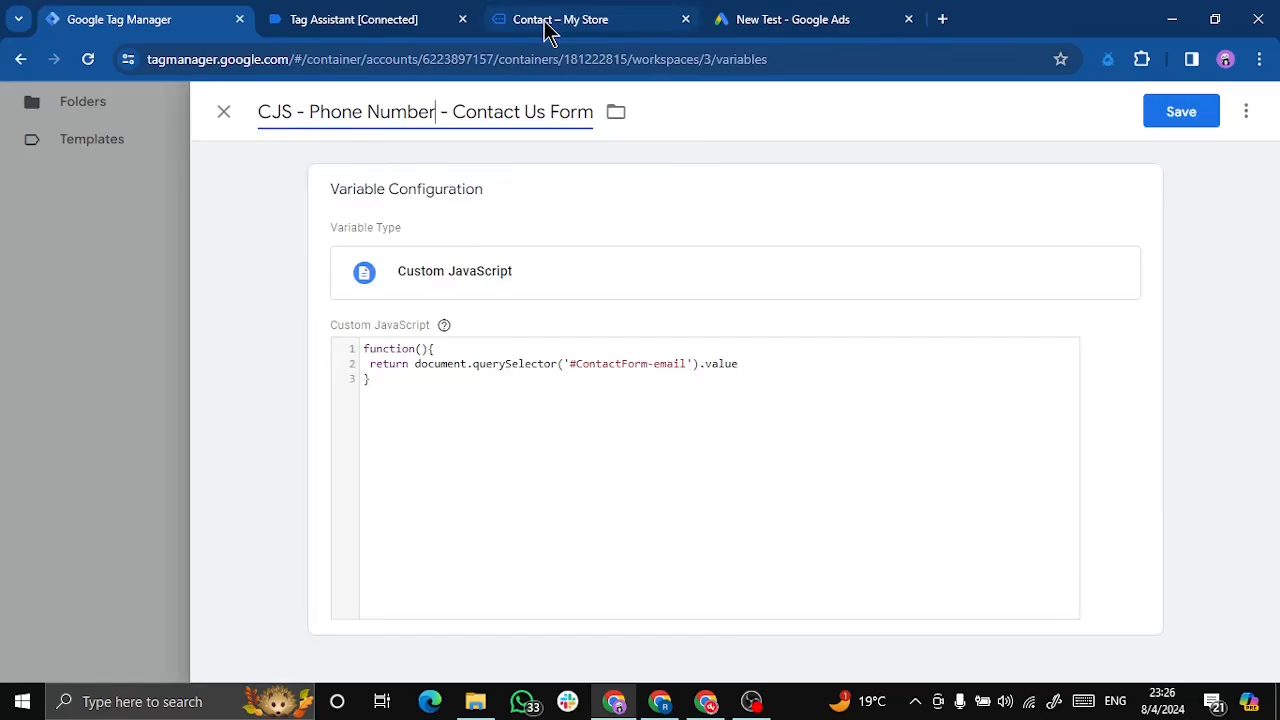
Point the variable at '#ContactForm-phone', save it and go to the tags list
left_click(560, 20)
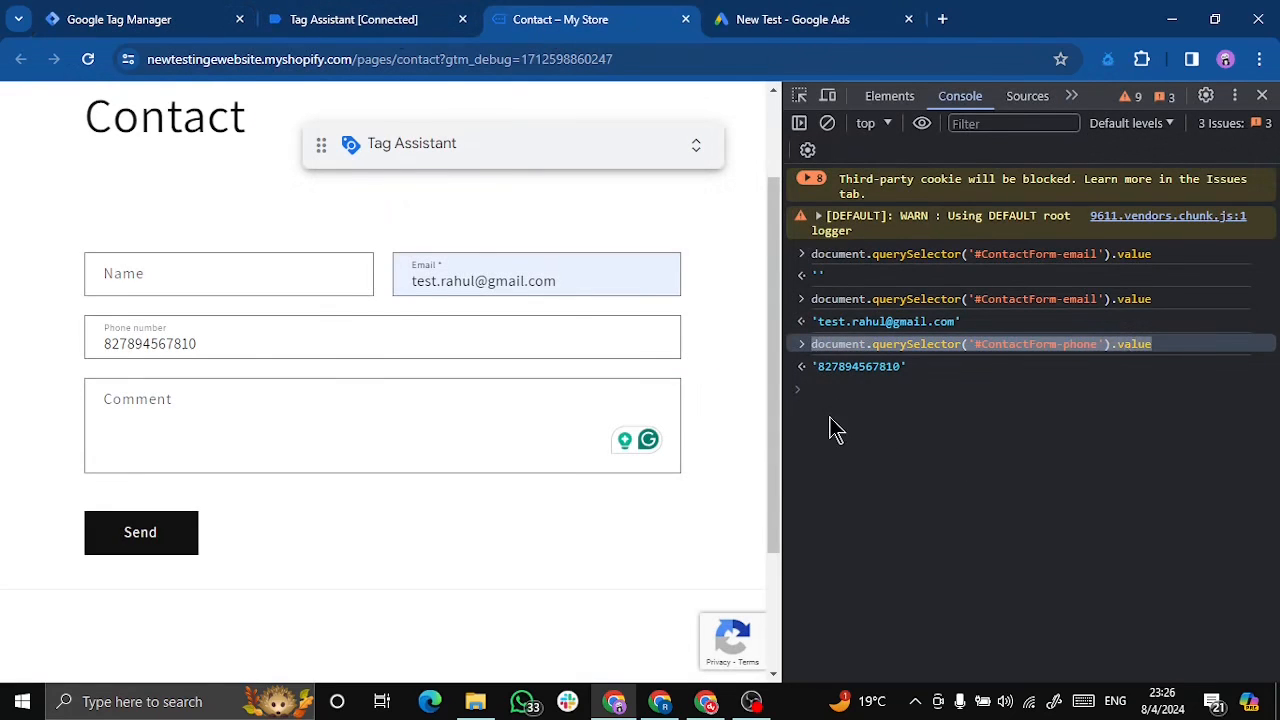
left_click(130, 20)
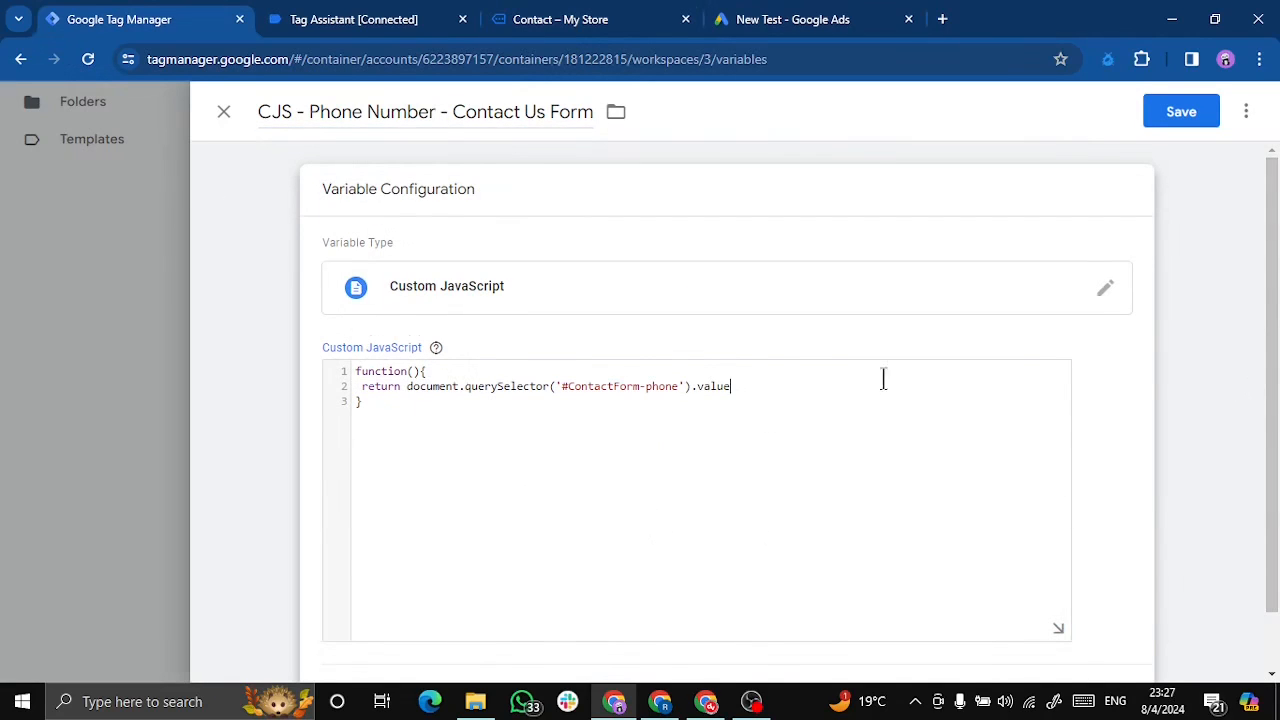
mouse_move(1216, 344)
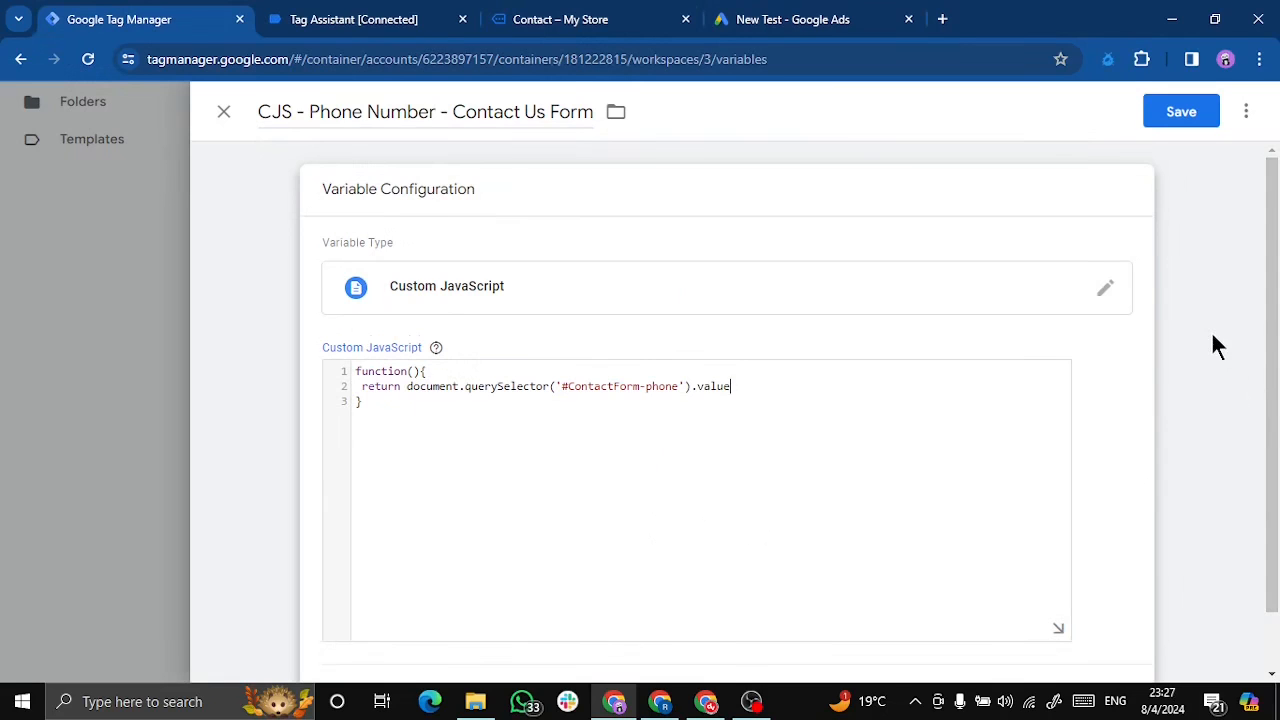
left_click(1192, 110)
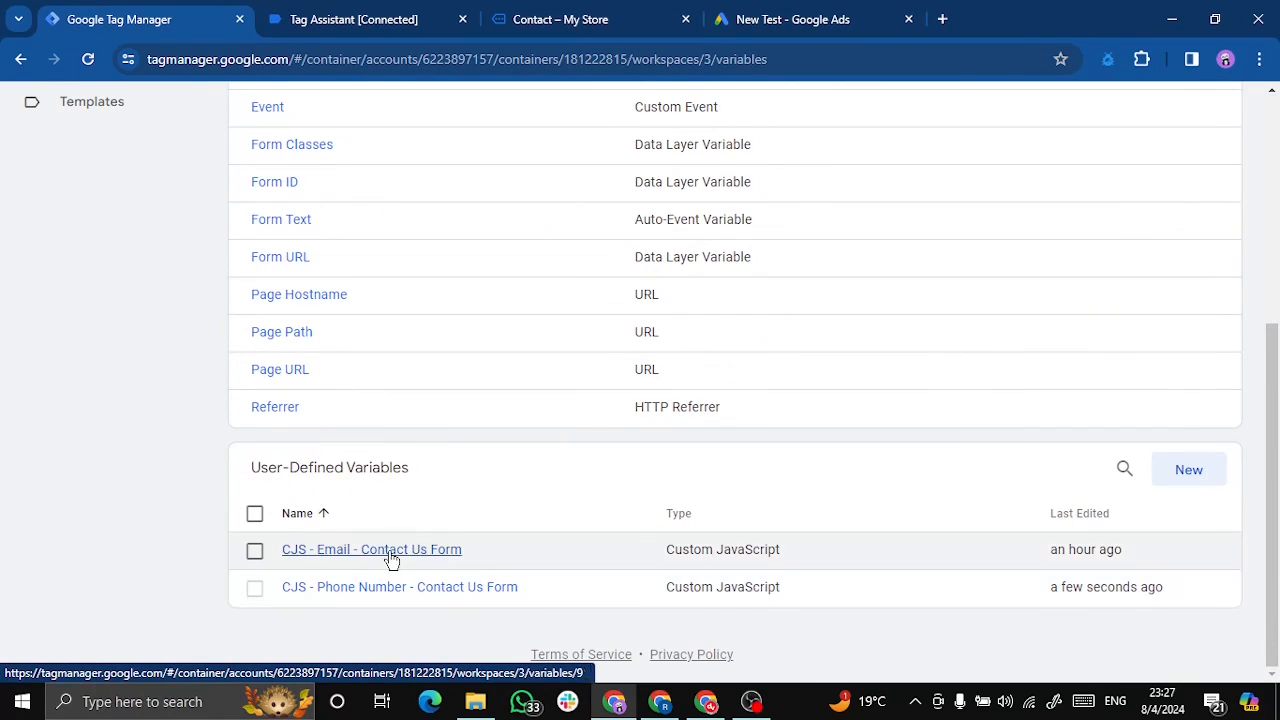
scroll("up", 3)
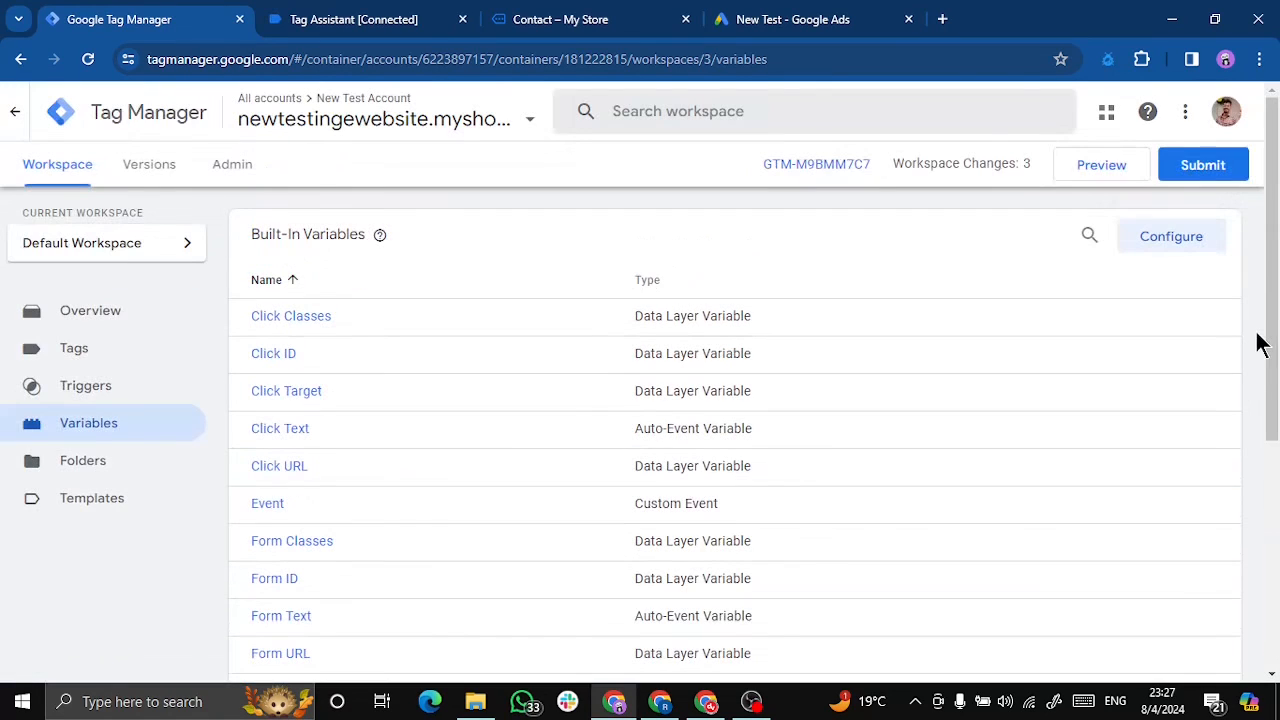
mouse_move(74, 348)
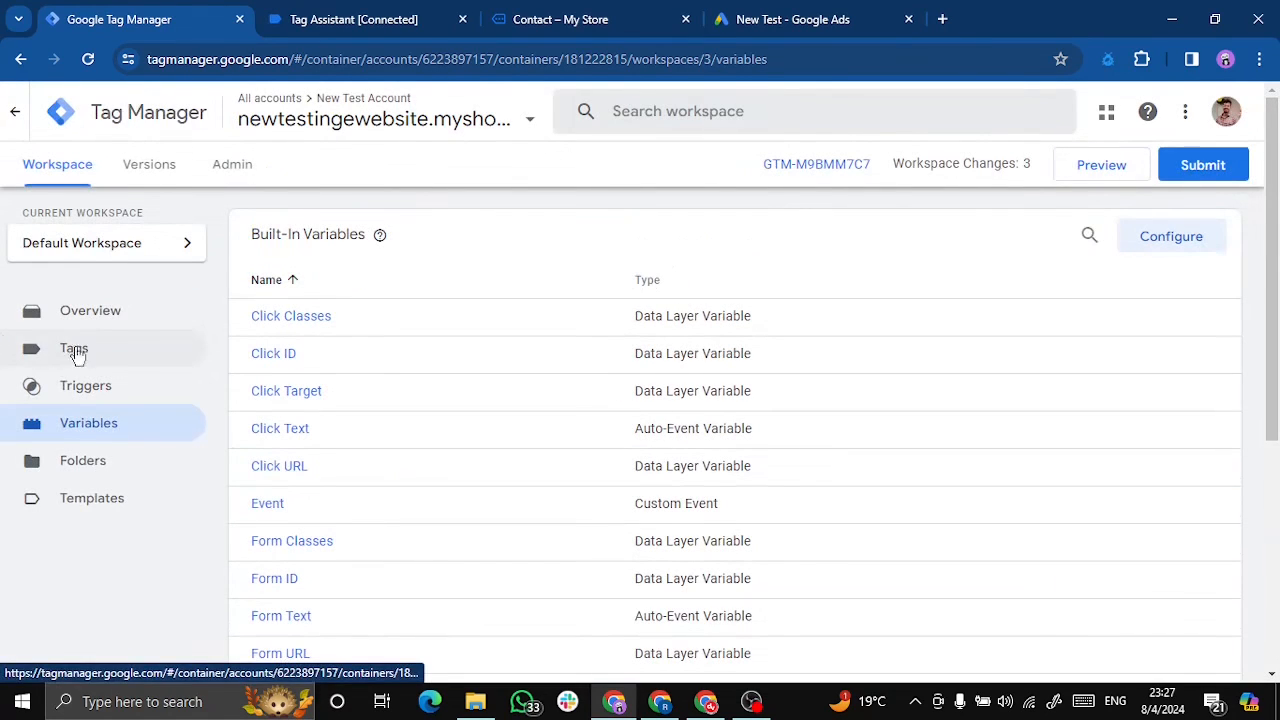
left_click(74, 348)
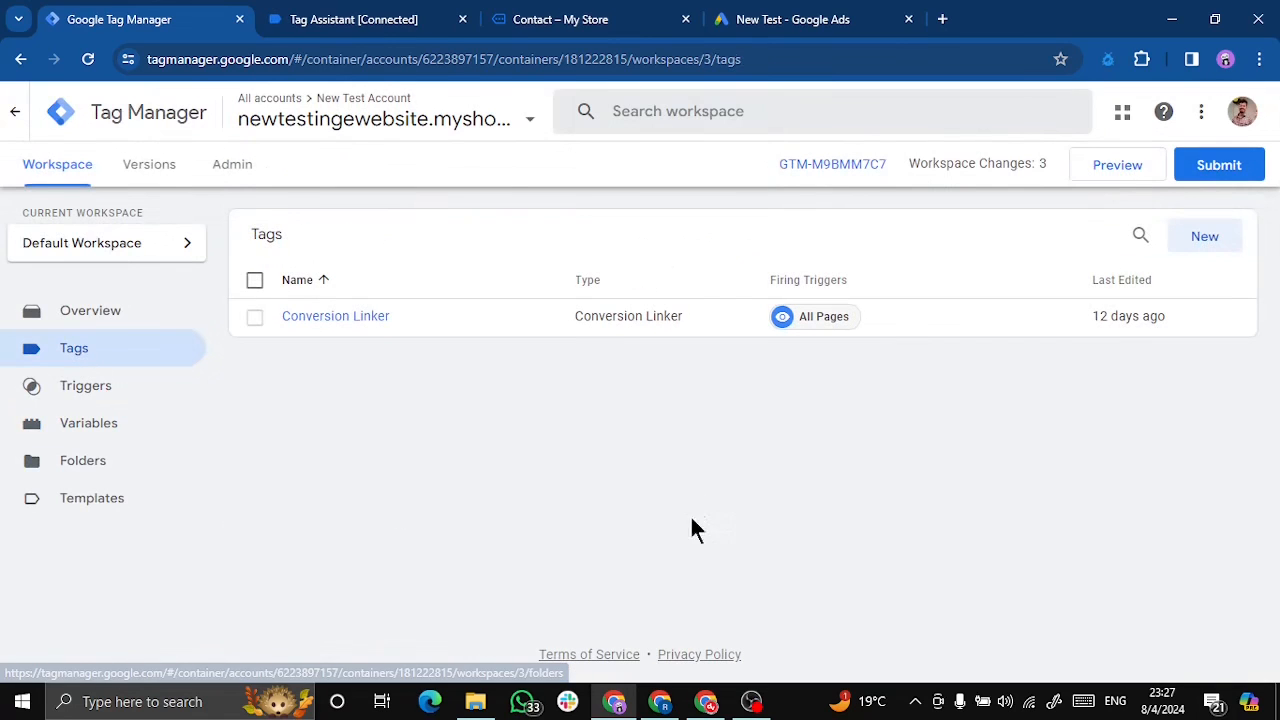
Create a Google Ads Conversion Tracking tag and paste the conversion ID and label copied from Google Ads
left_click(1204, 236)
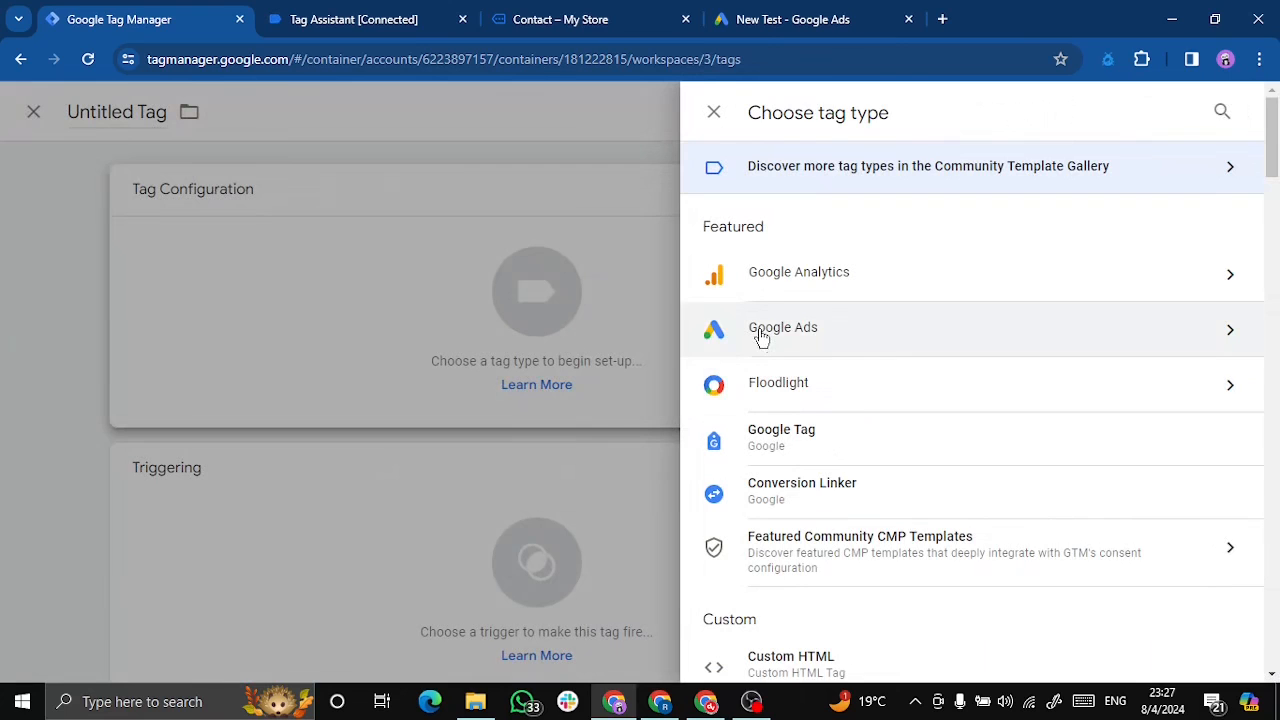
left_click(784, 328)
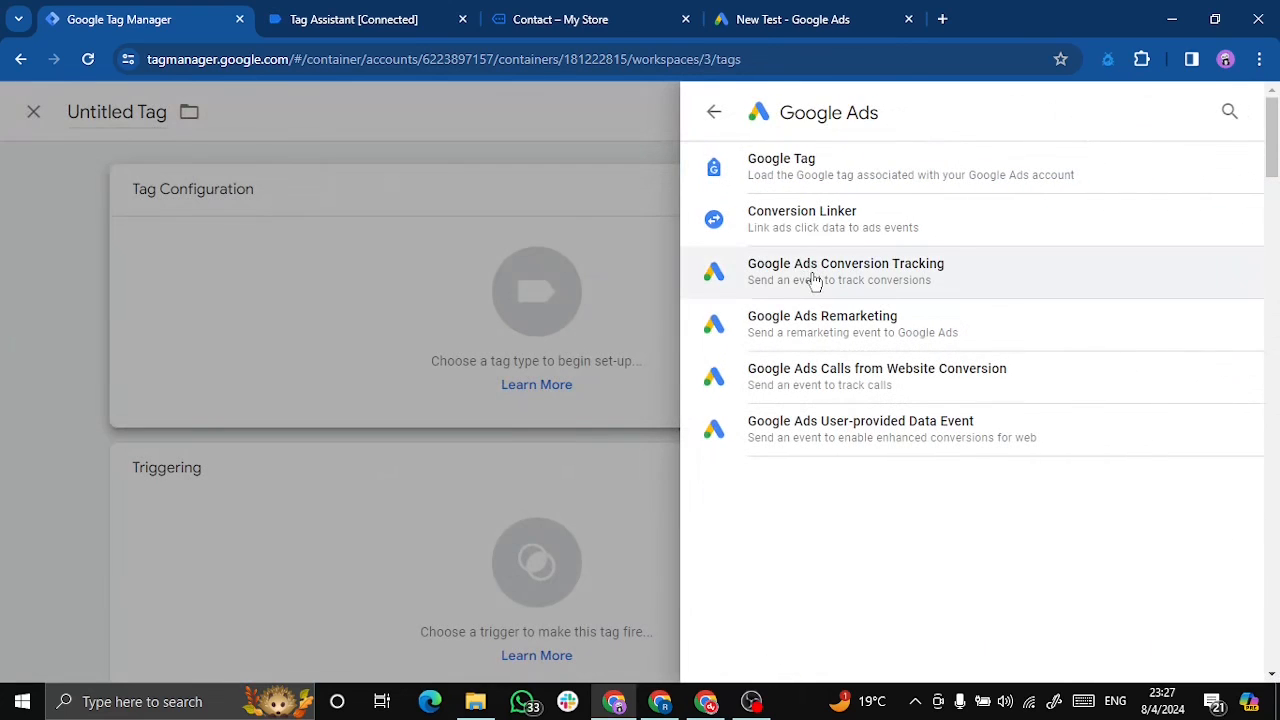
left_click(848, 272)
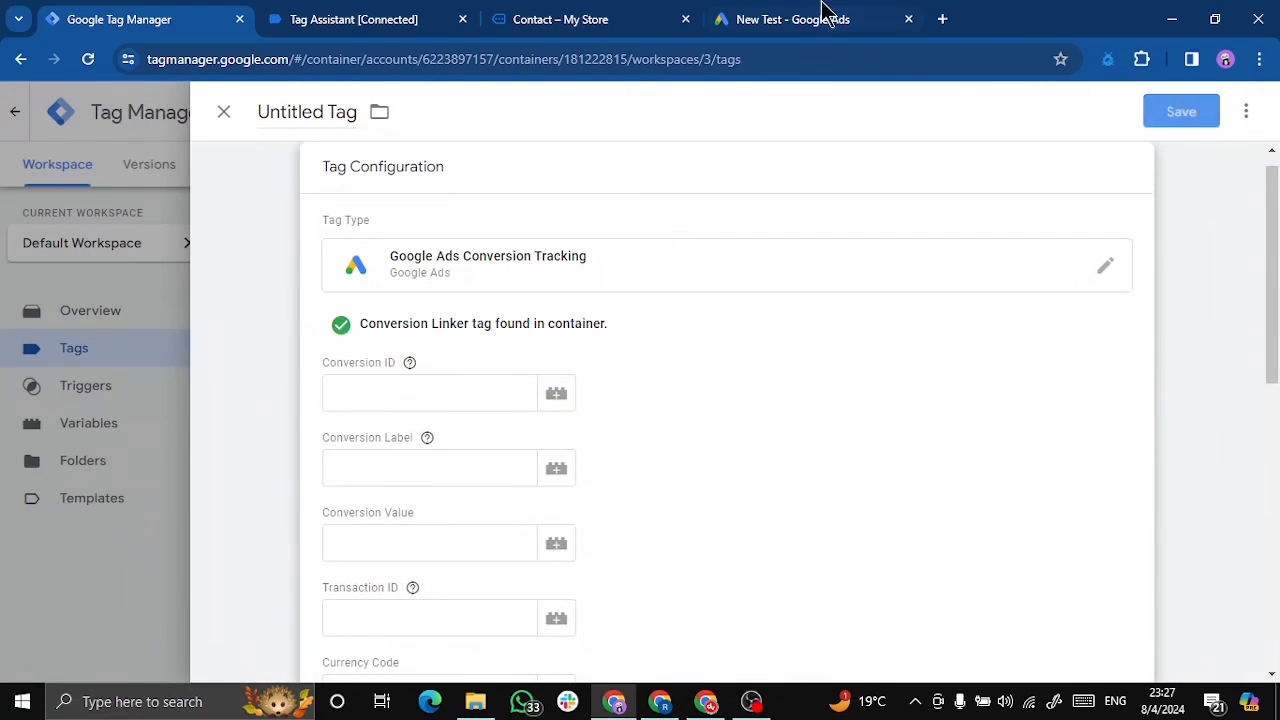
left_click(800, 20)
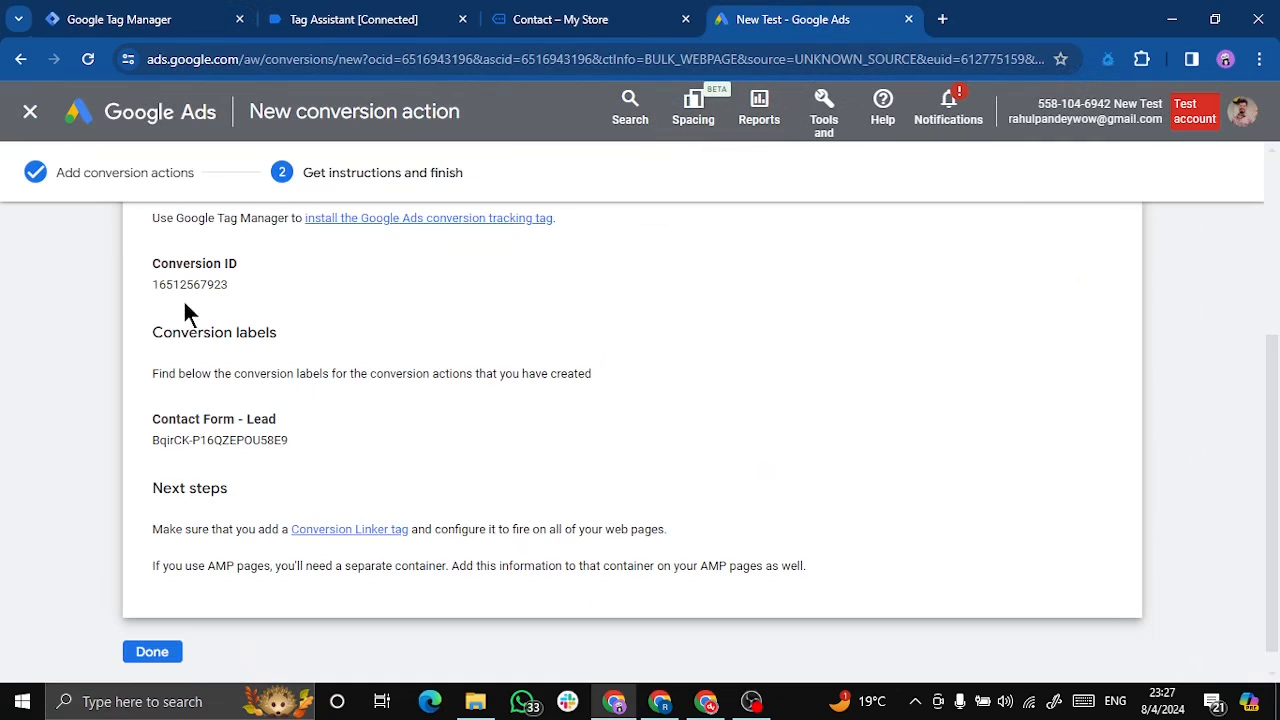
double_click(188, 284)
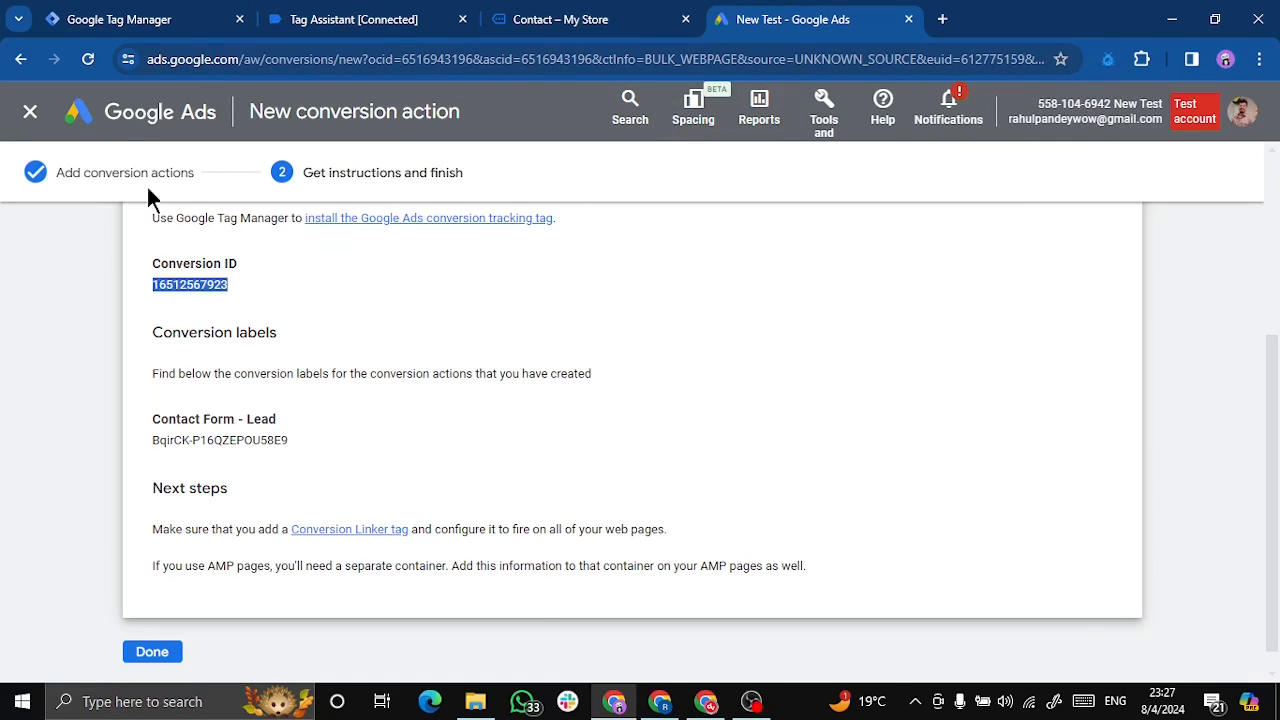
left_click(140, 20)
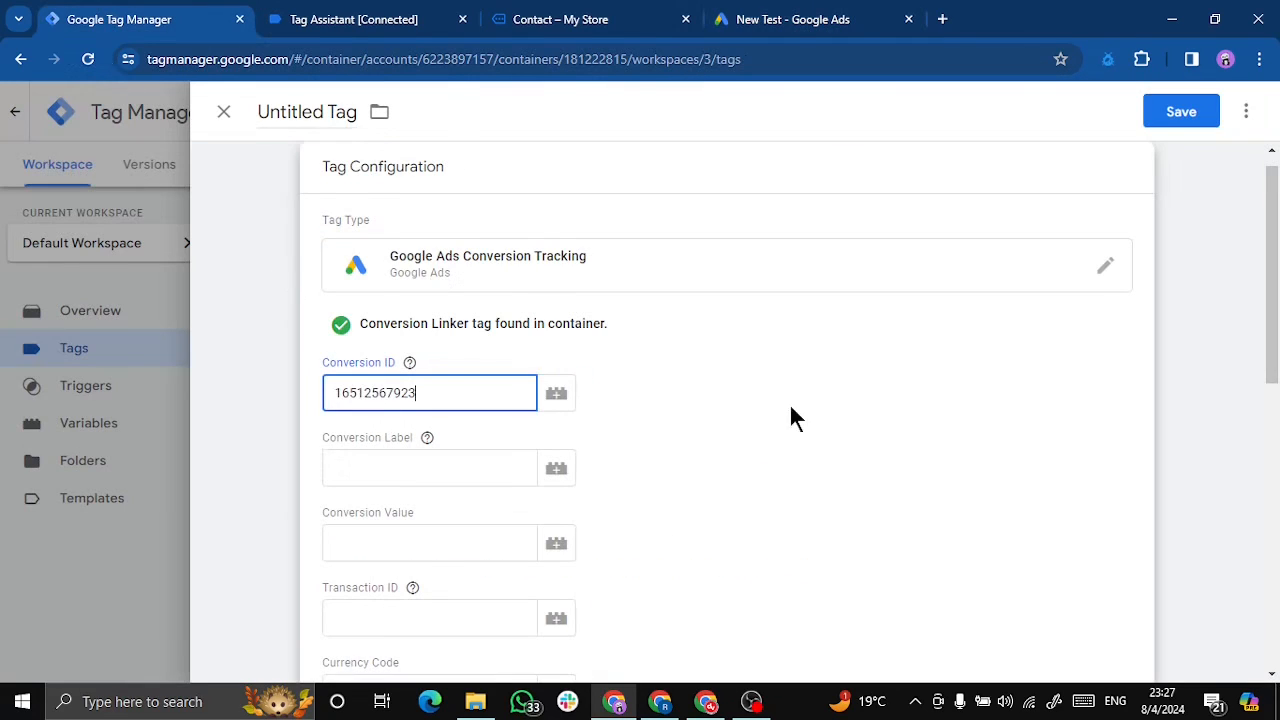
left_click(810, 20)
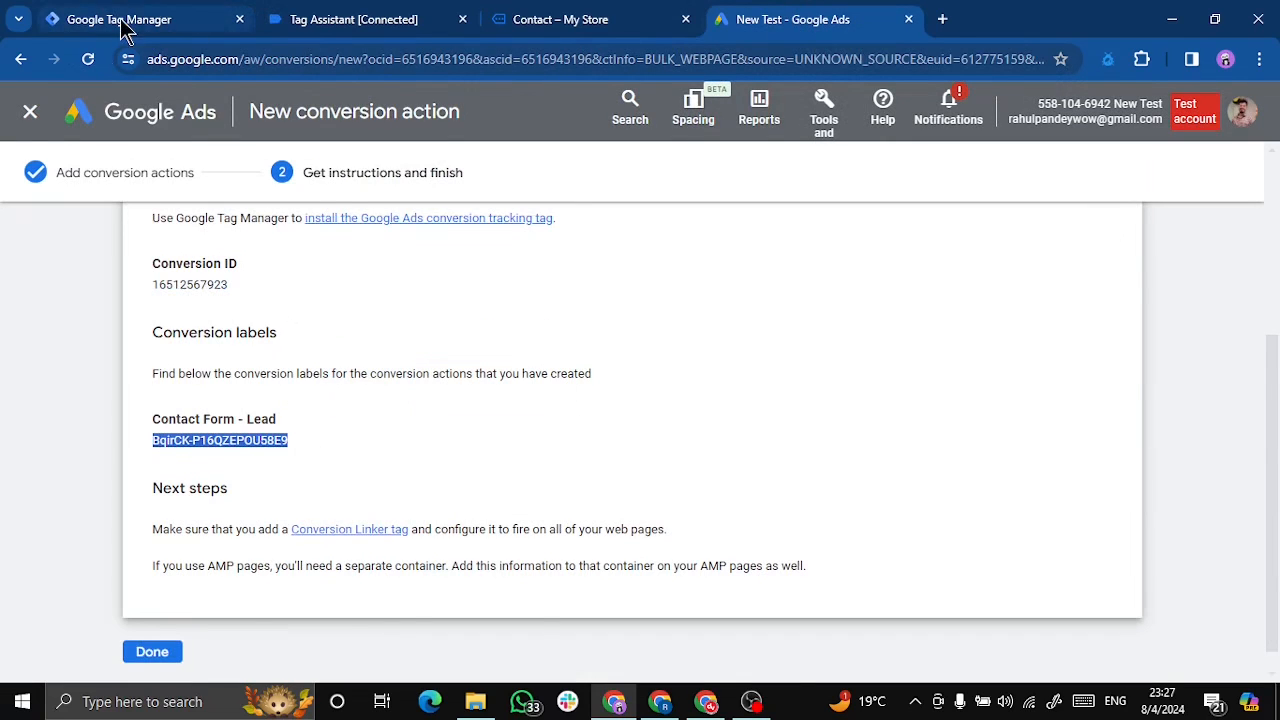
left_click(136, 20)
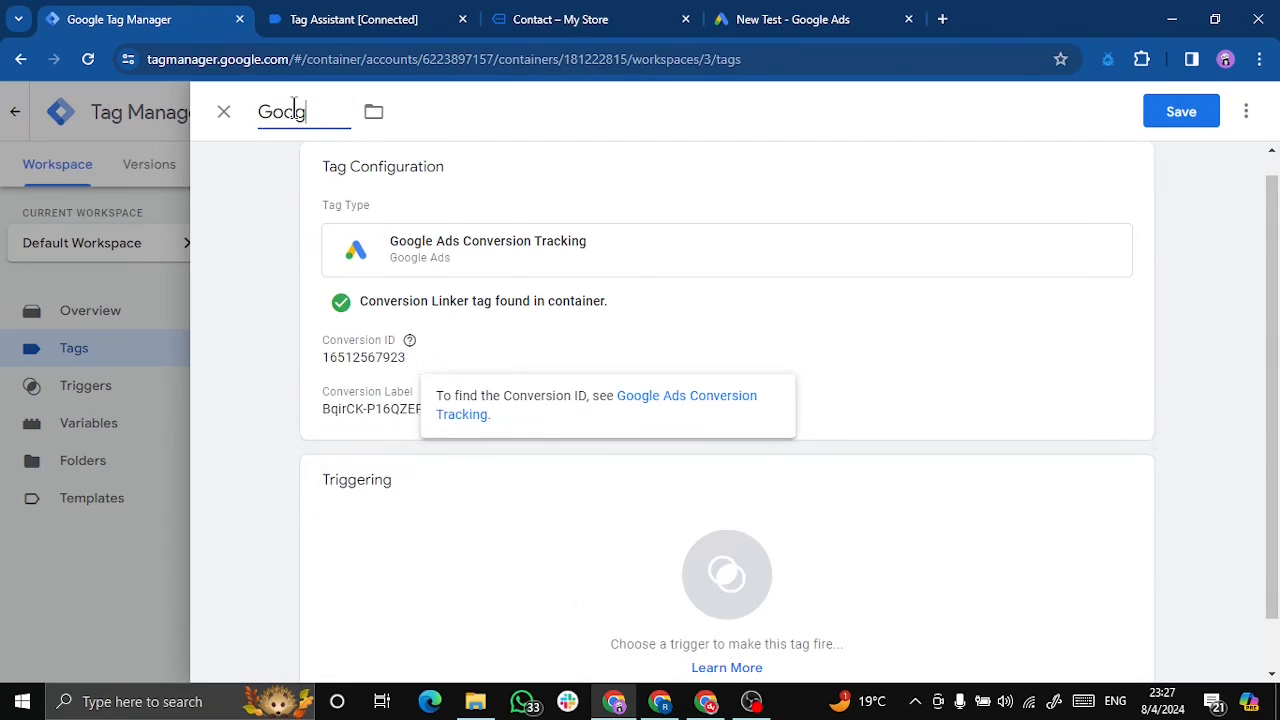
Name the tag Google Ads - Contact Us and choose the Form Submission - Contact Us trigger
type("Google Ads - C")
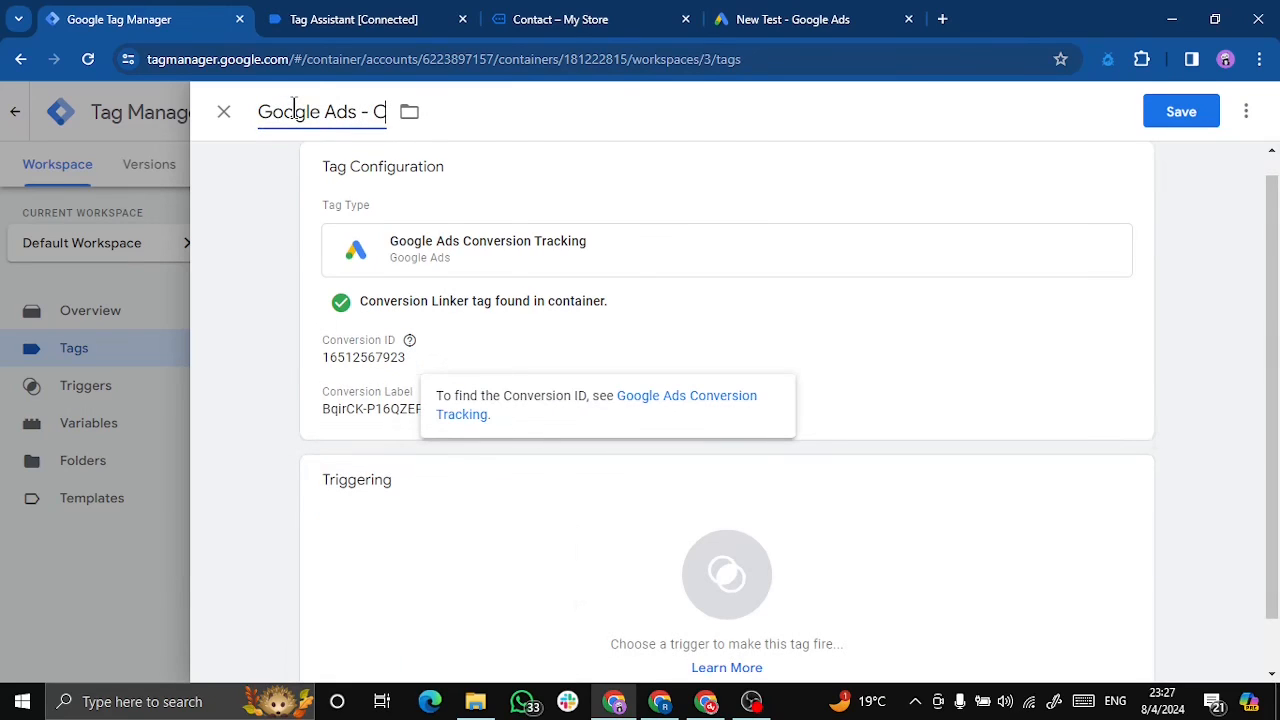
type("ontact")
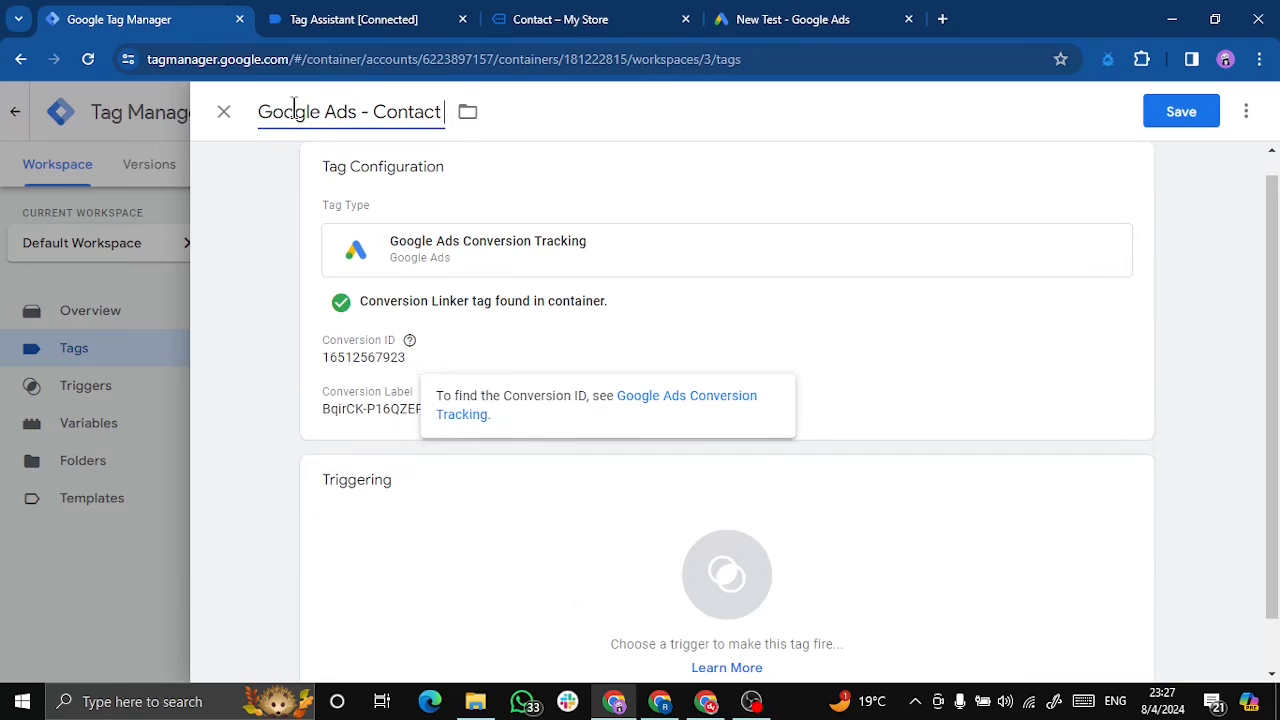
type("Us")
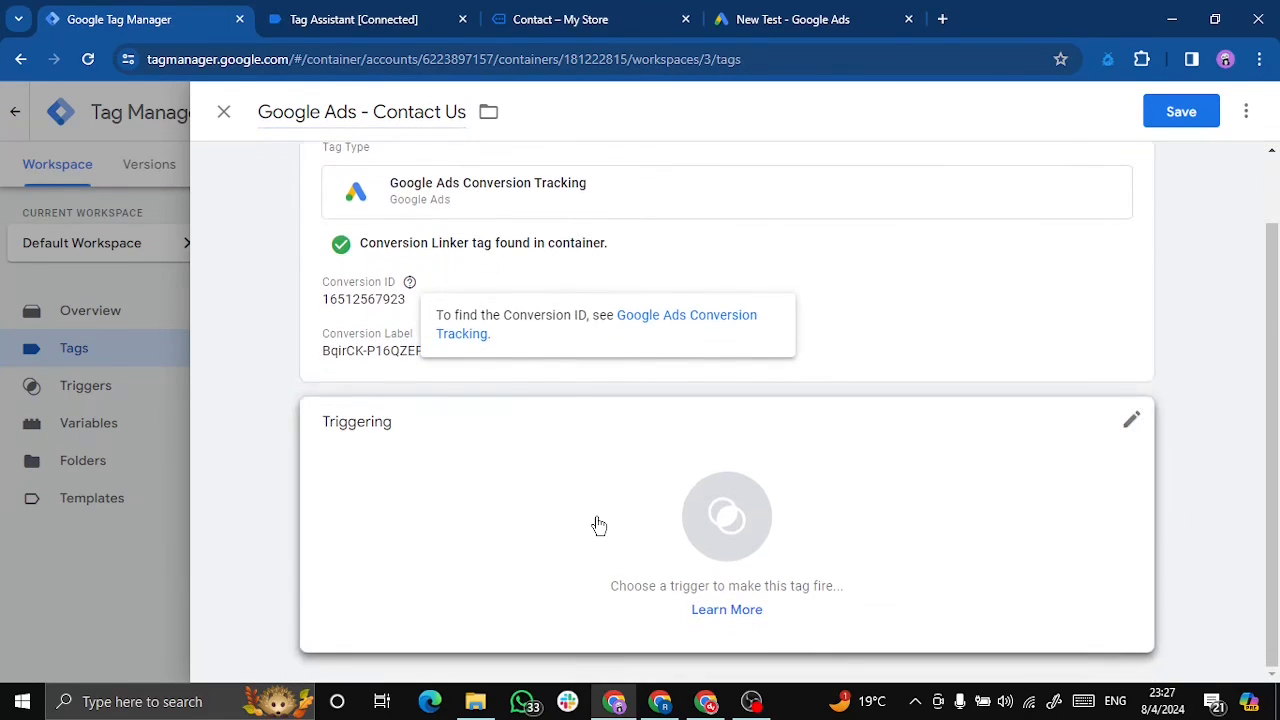
left_click(726, 516)
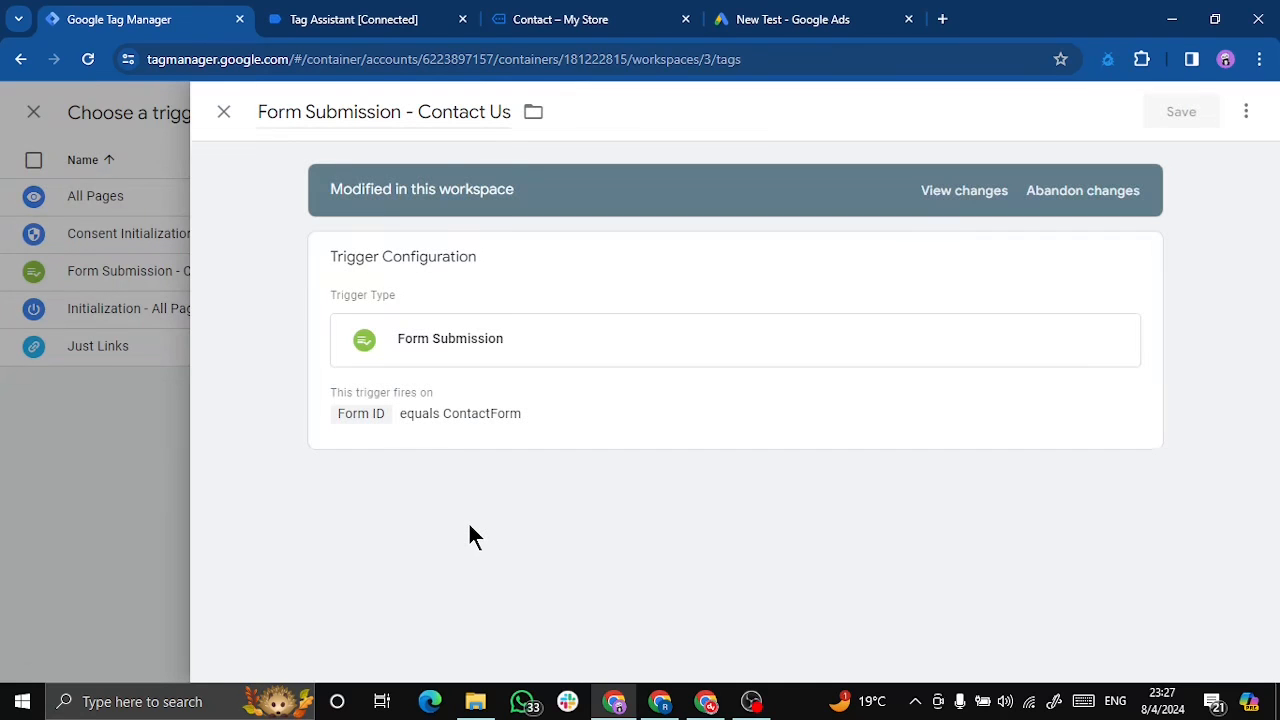
mouse_move(124, 478)
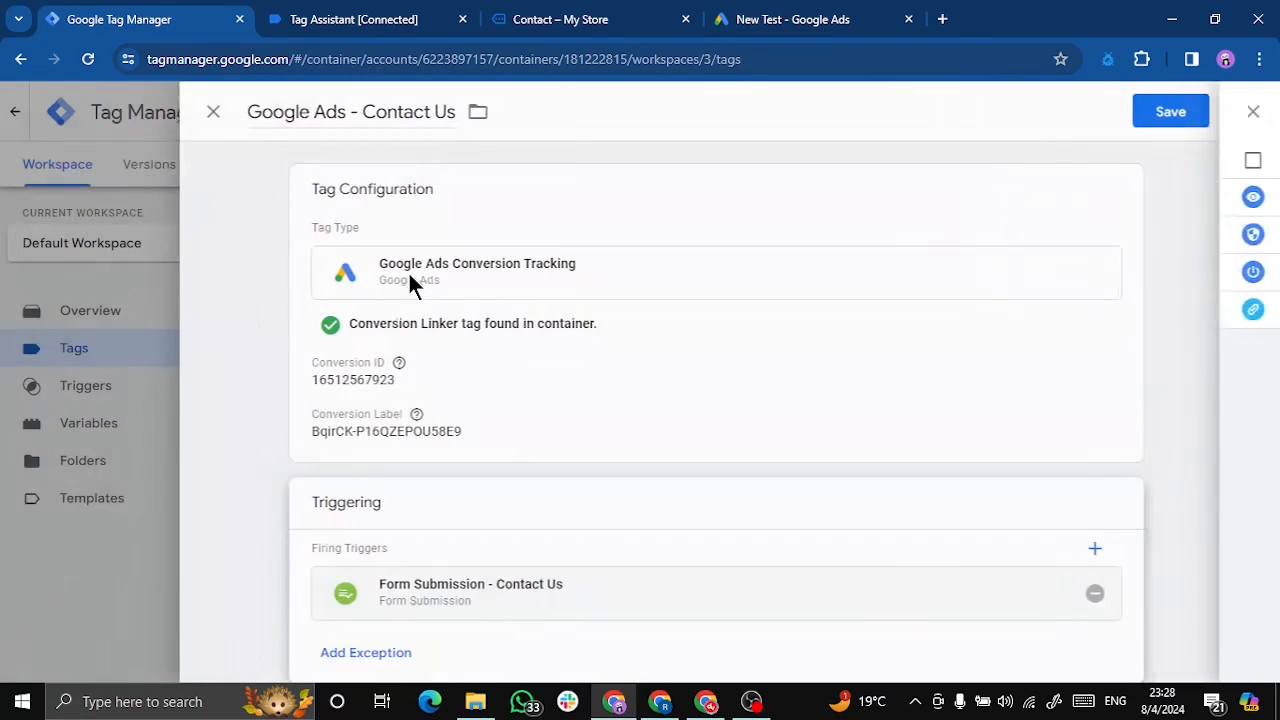
Turn on user-provided data for the tag and start a new user-provided data variable
scroll("down", 3)
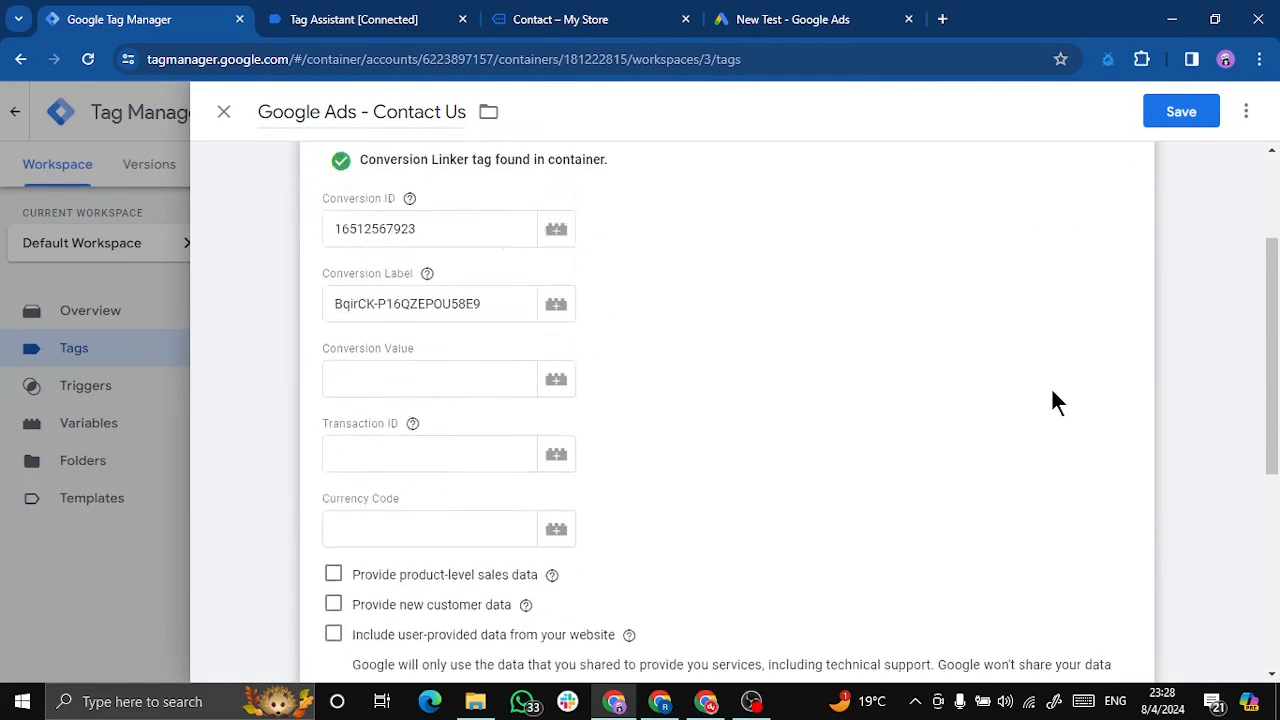
scroll("down", 3)
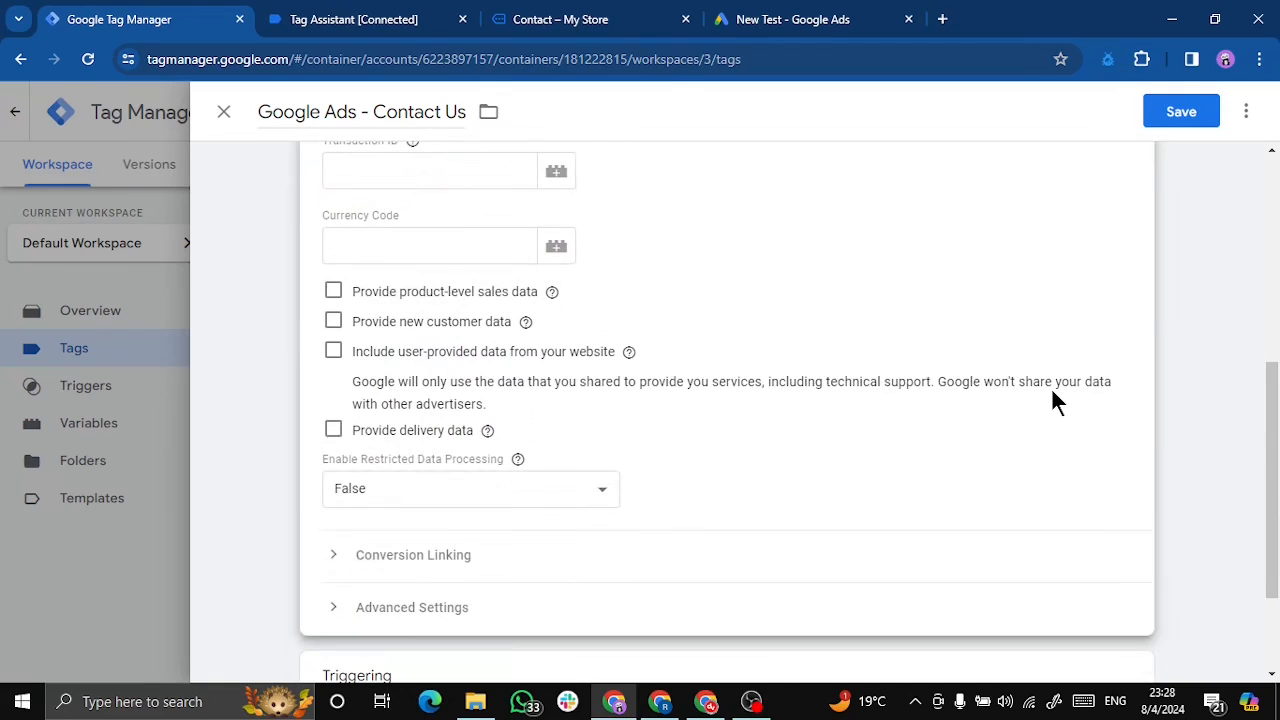
mouse_move(500, 398)
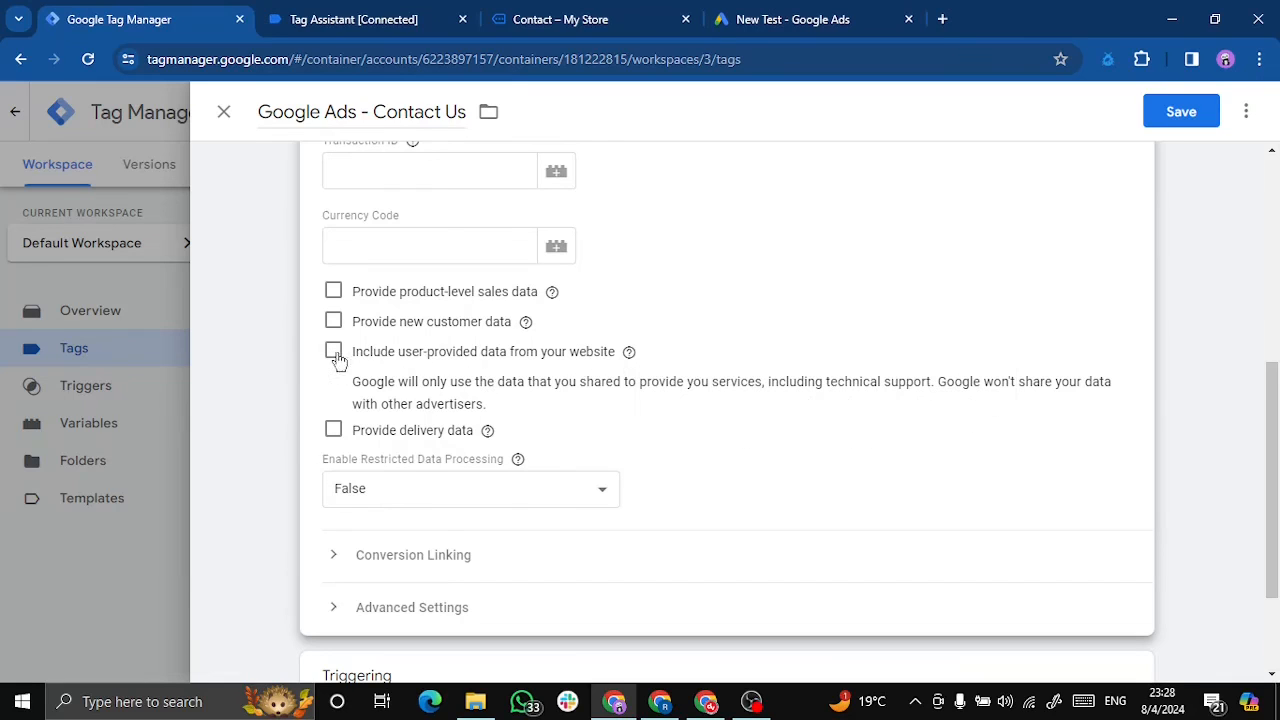
left_click(332, 352)
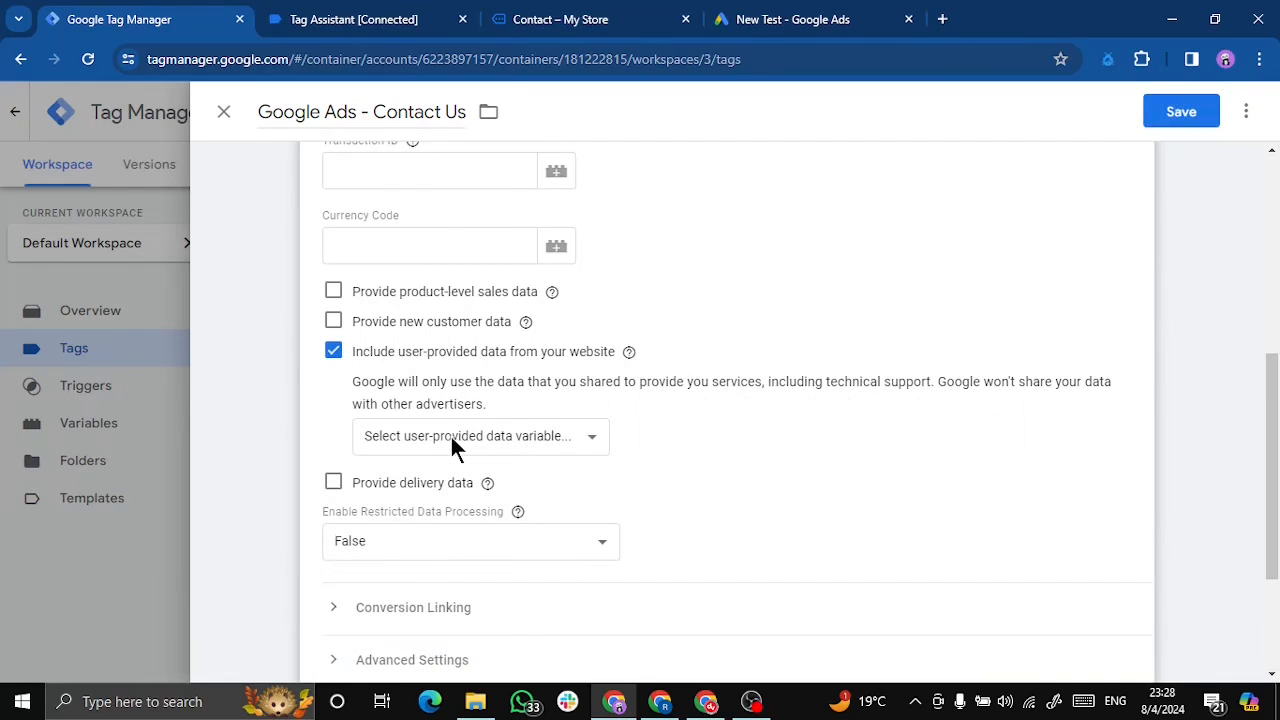
left_click(480, 436)
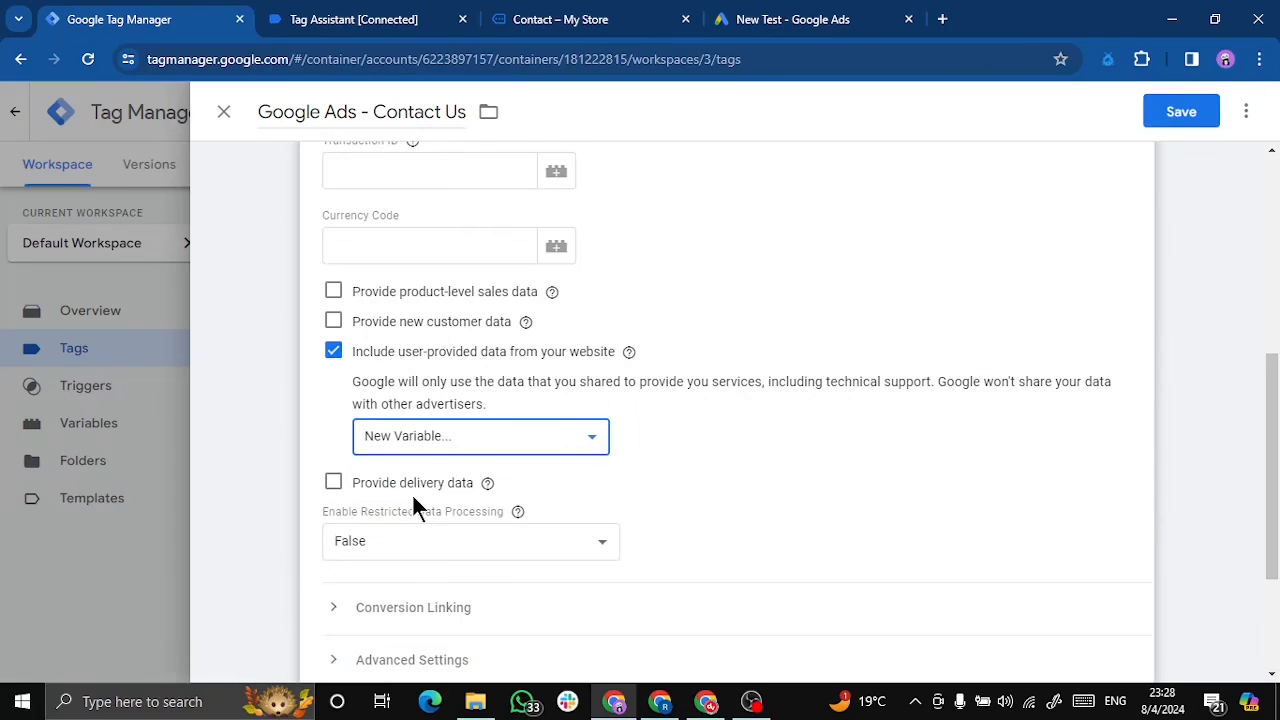
left_click(480, 436)
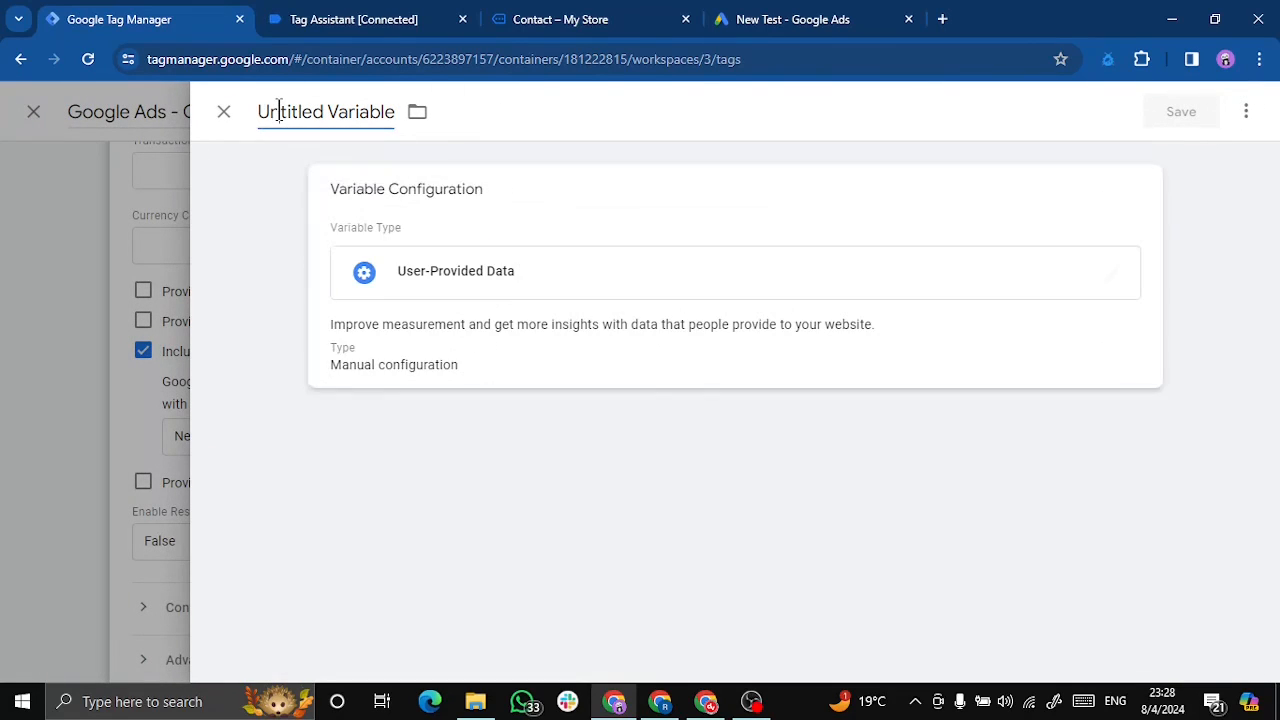
Name the new variable UPD - Variable - Contact Us
type("UP")
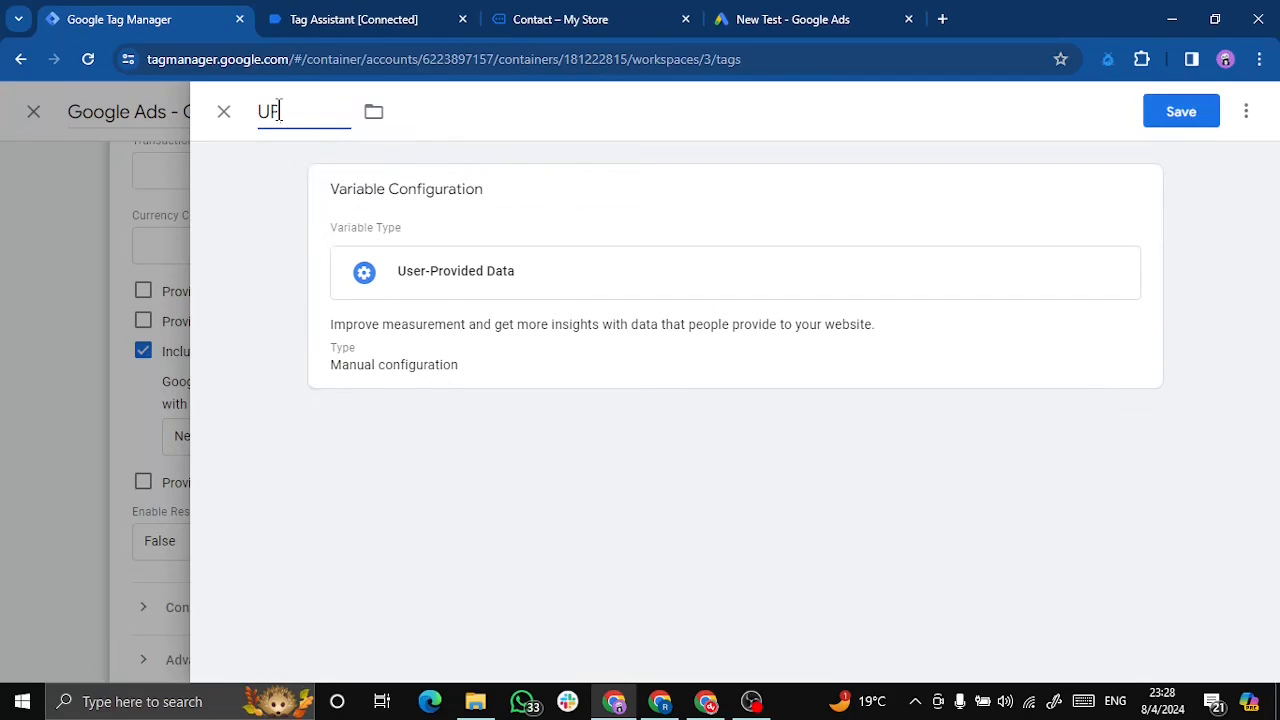
type("D - V")
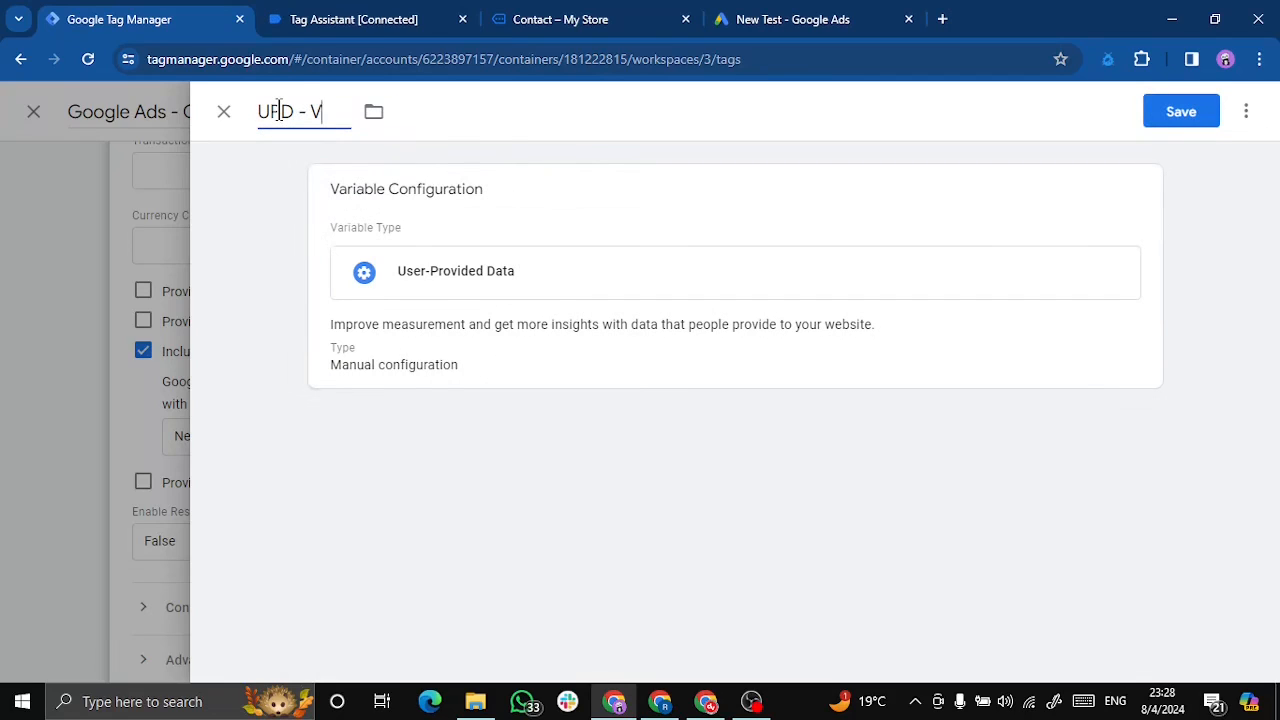
type("ariable")
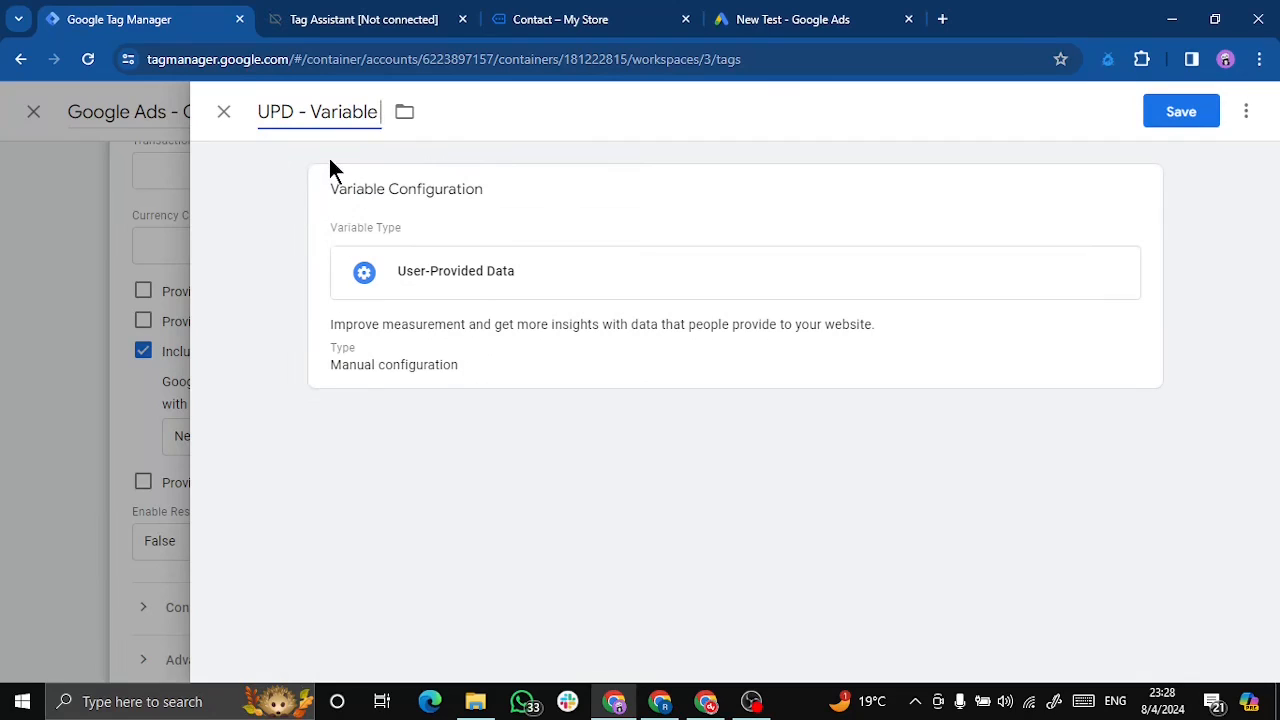
type("- Cobr")
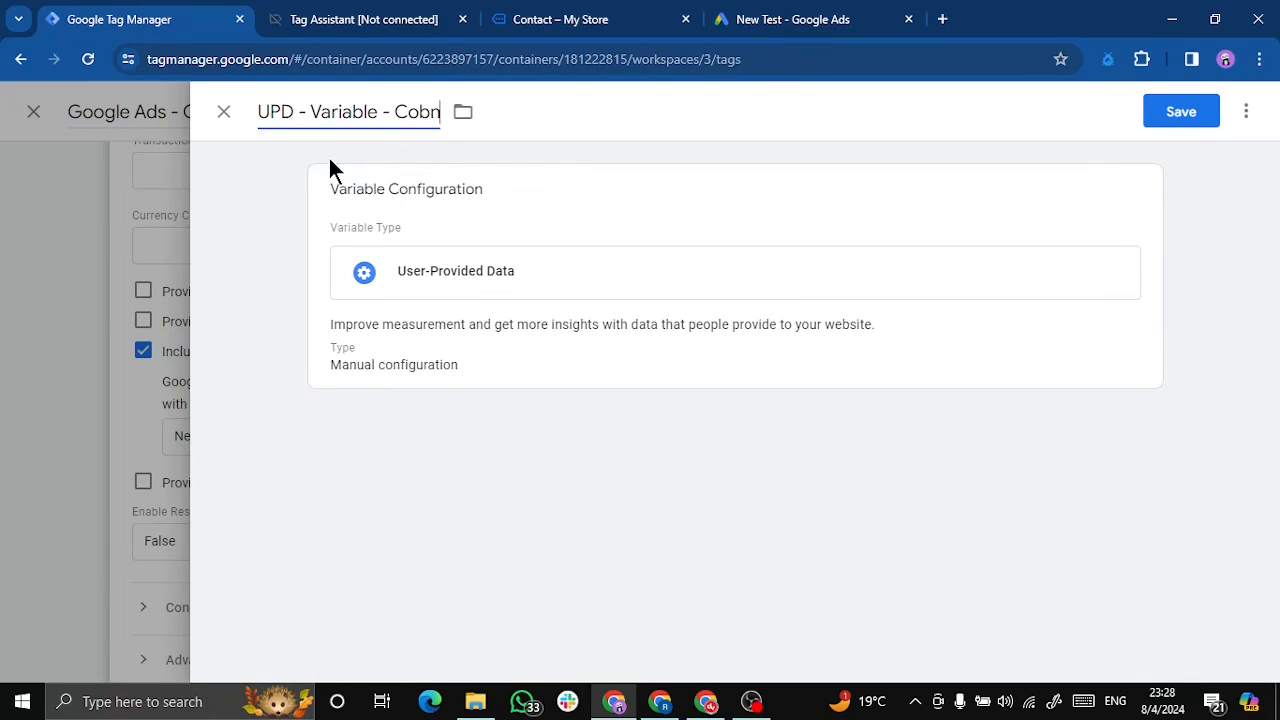
type("Conatct")
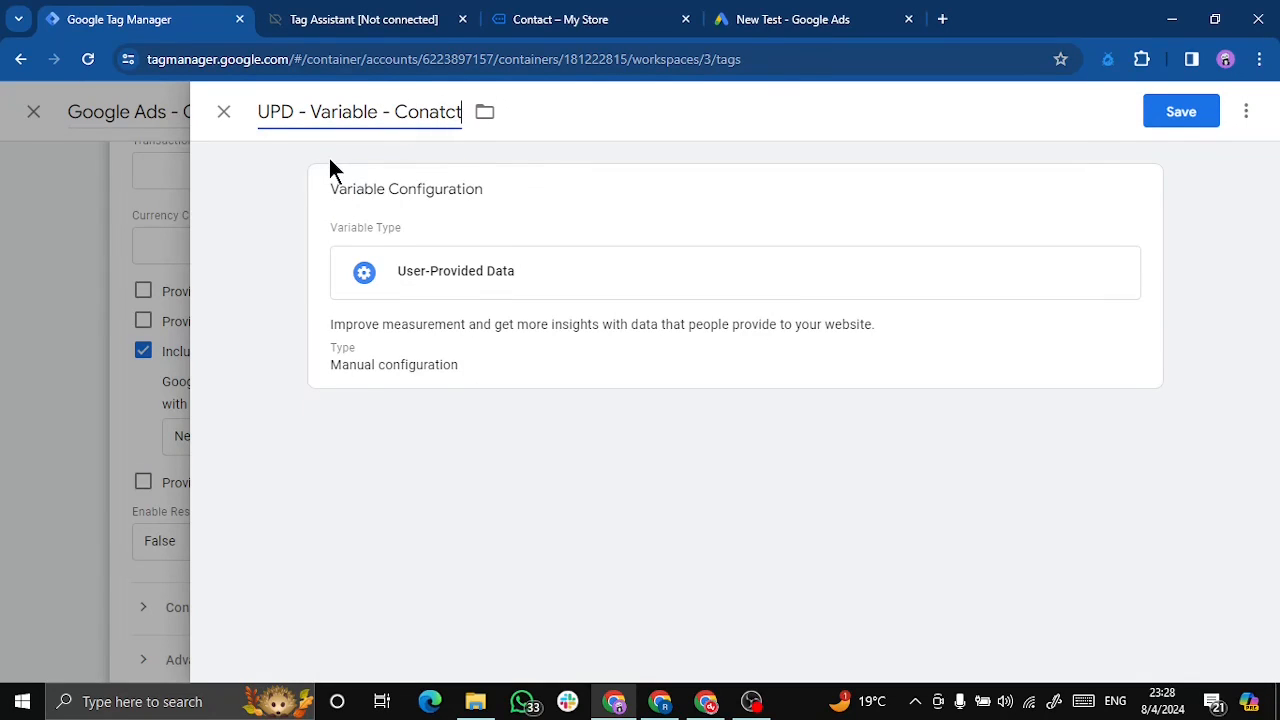
type("Contact")
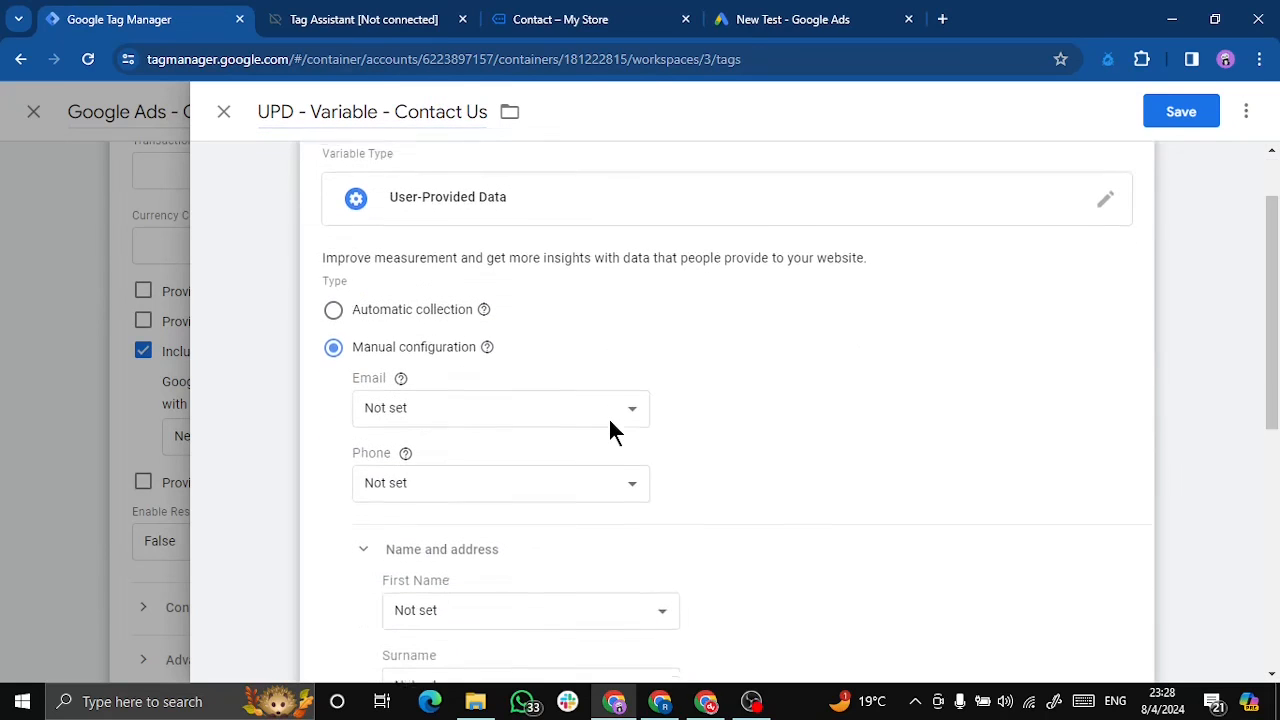
Map Email to CJS - Email - Contact Us Form and Phone to CJS - Phone Number - Contact Us Form, then save the variable and tag
scroll("down", 3)
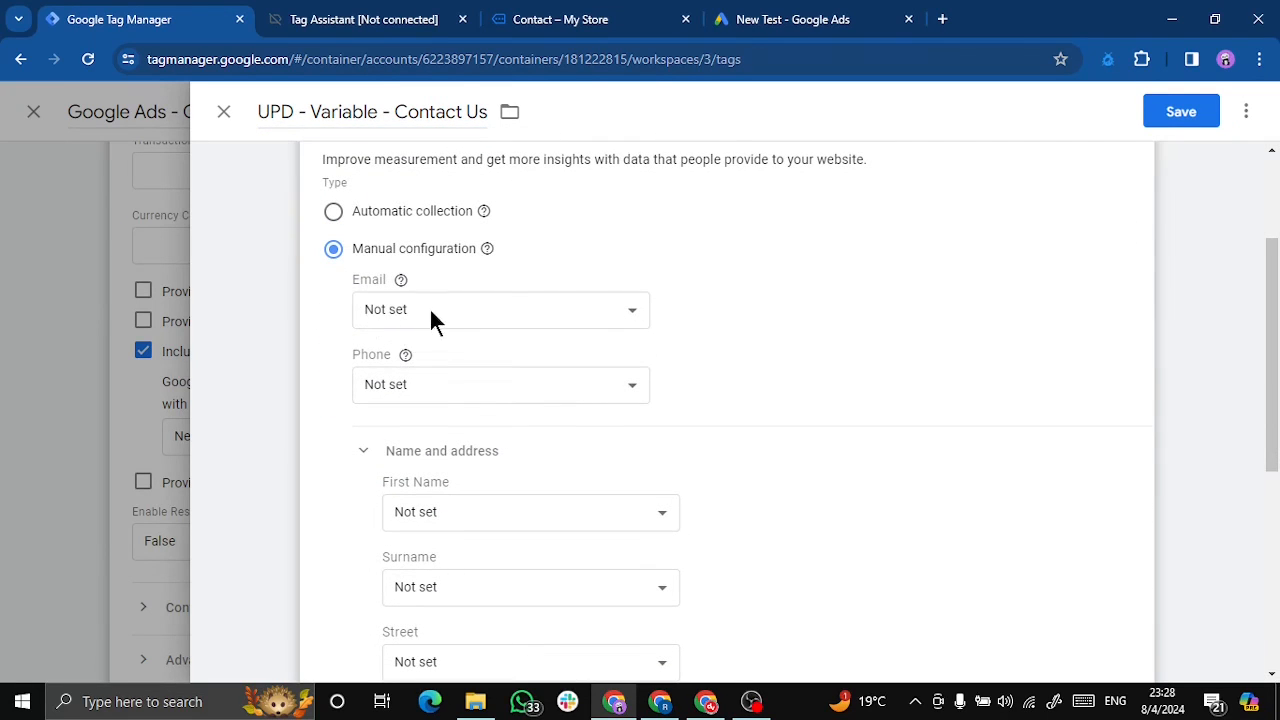
left_click(500, 308)
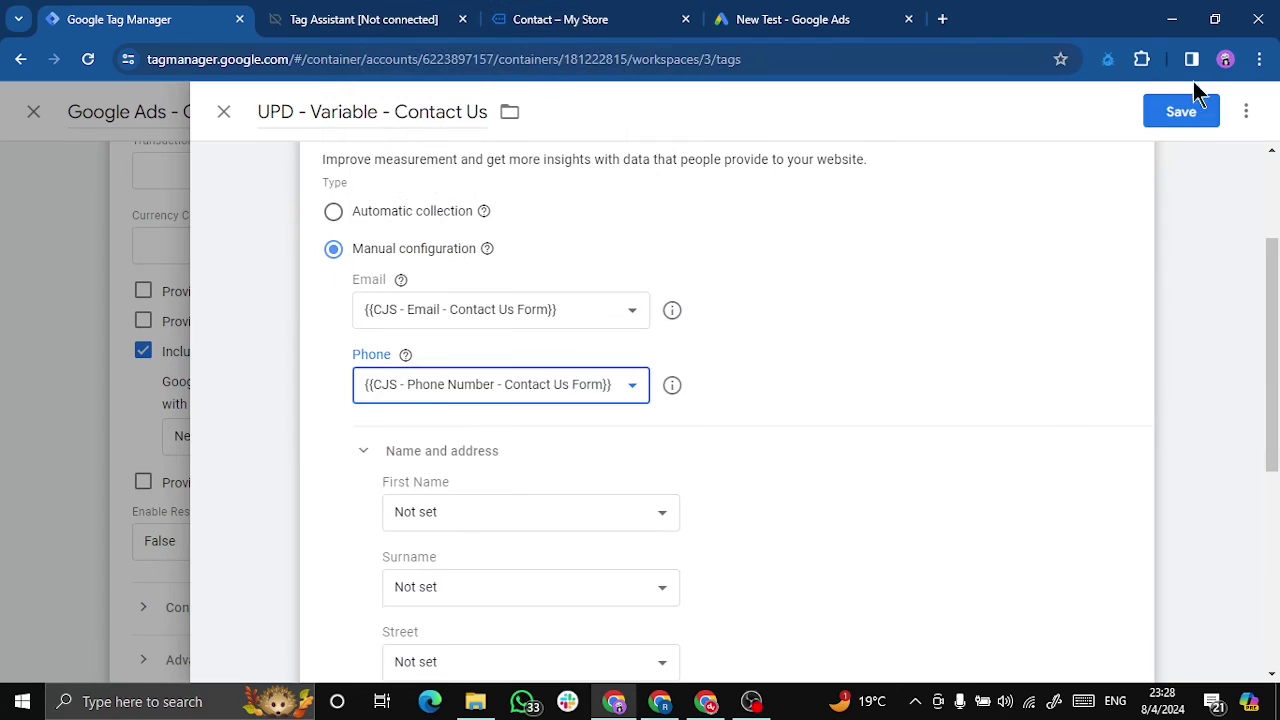
scroll("down", 3)
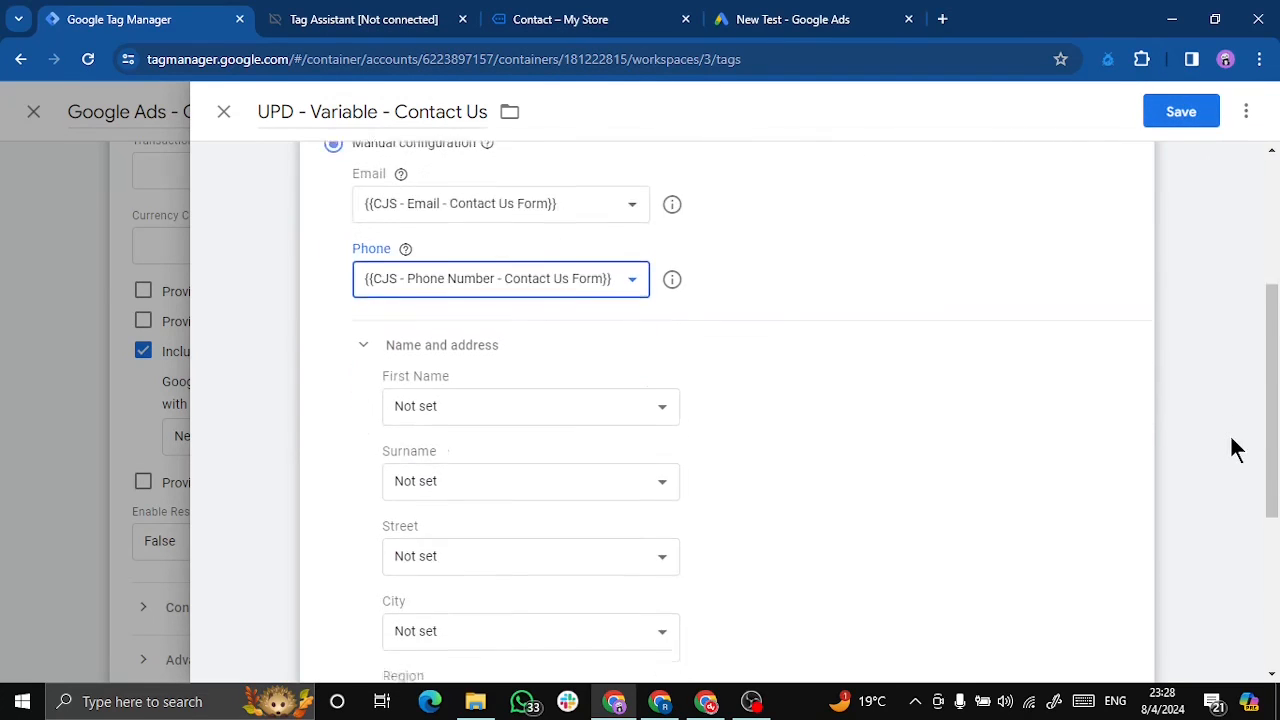
scroll("down", 3)
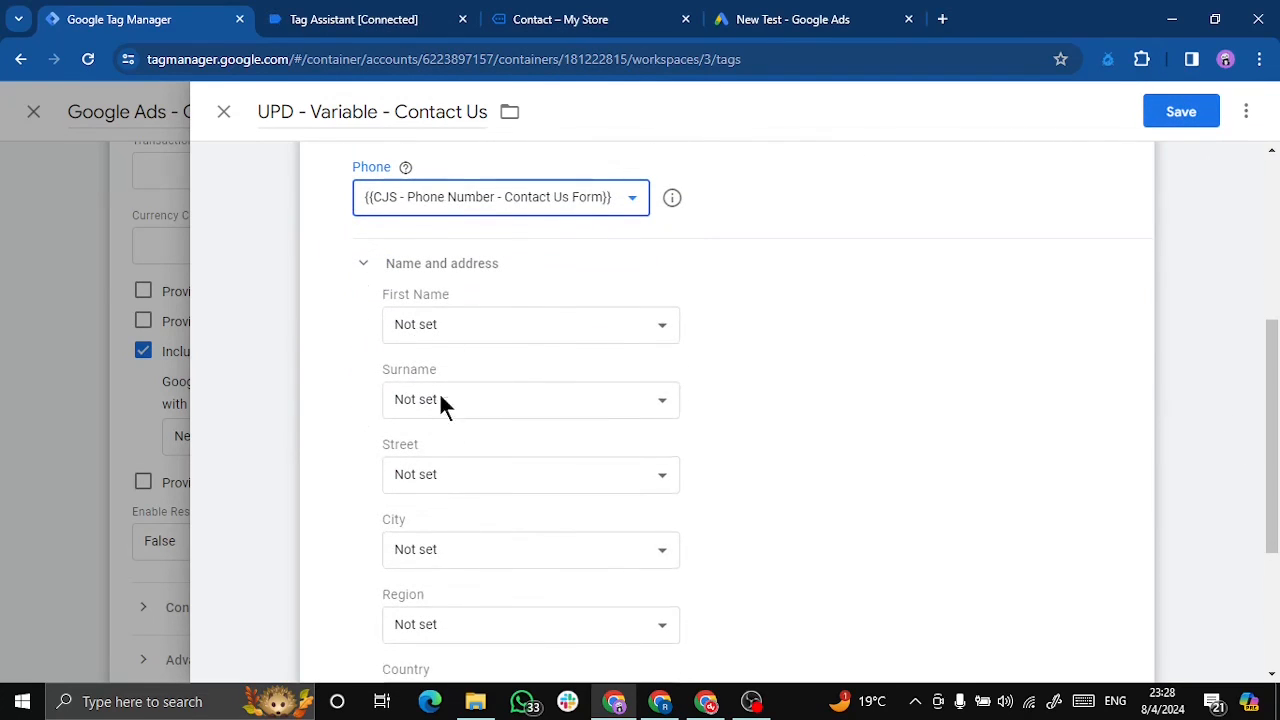
scroll("down", 3)
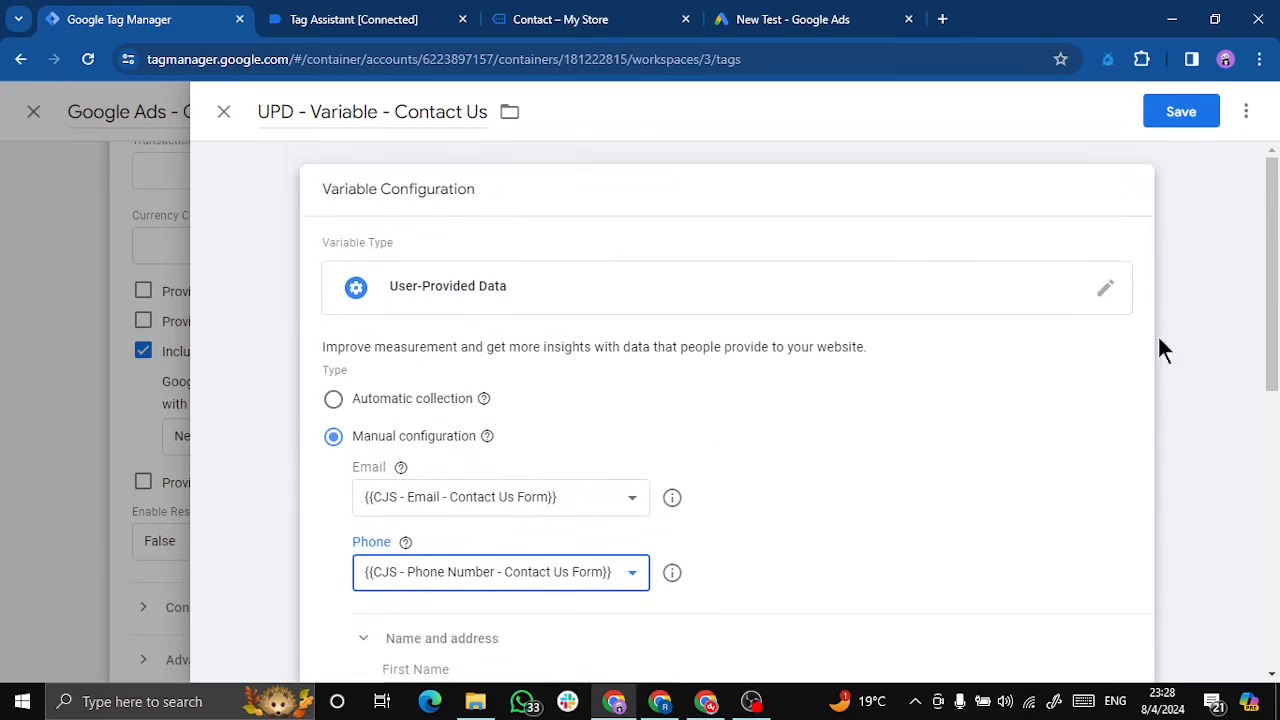
left_click(1180, 110)
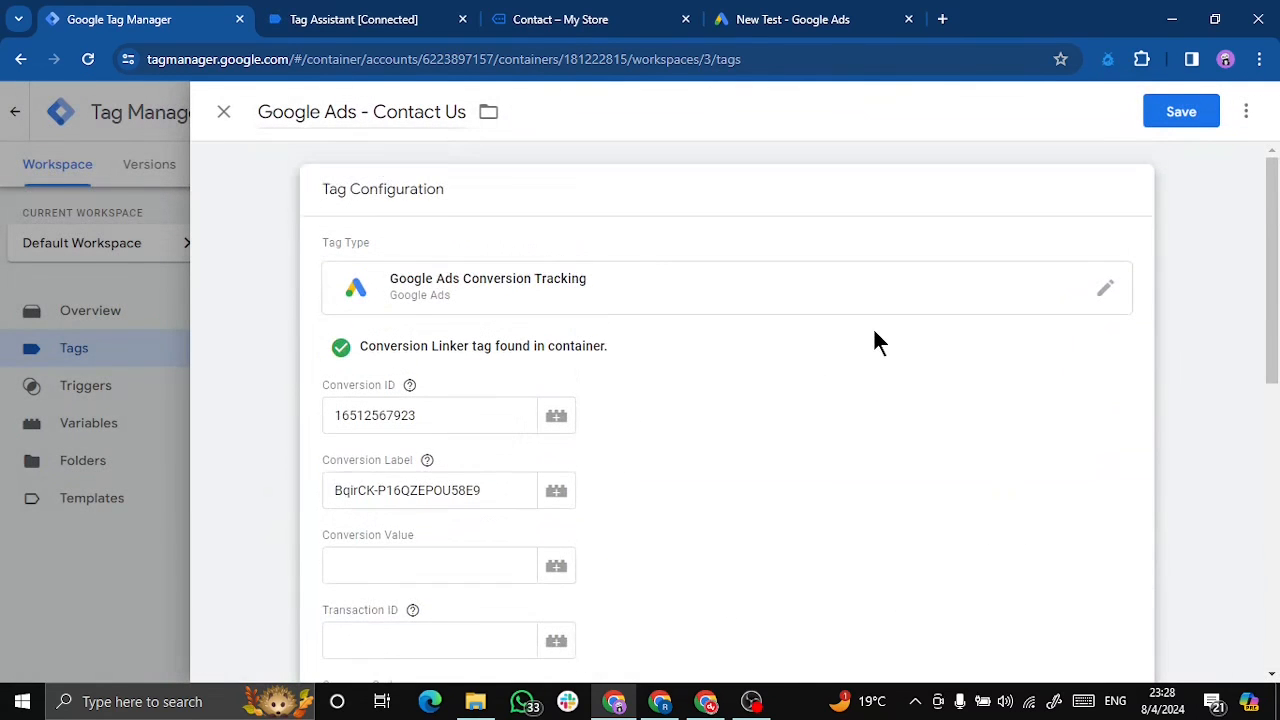
left_click(1182, 110)
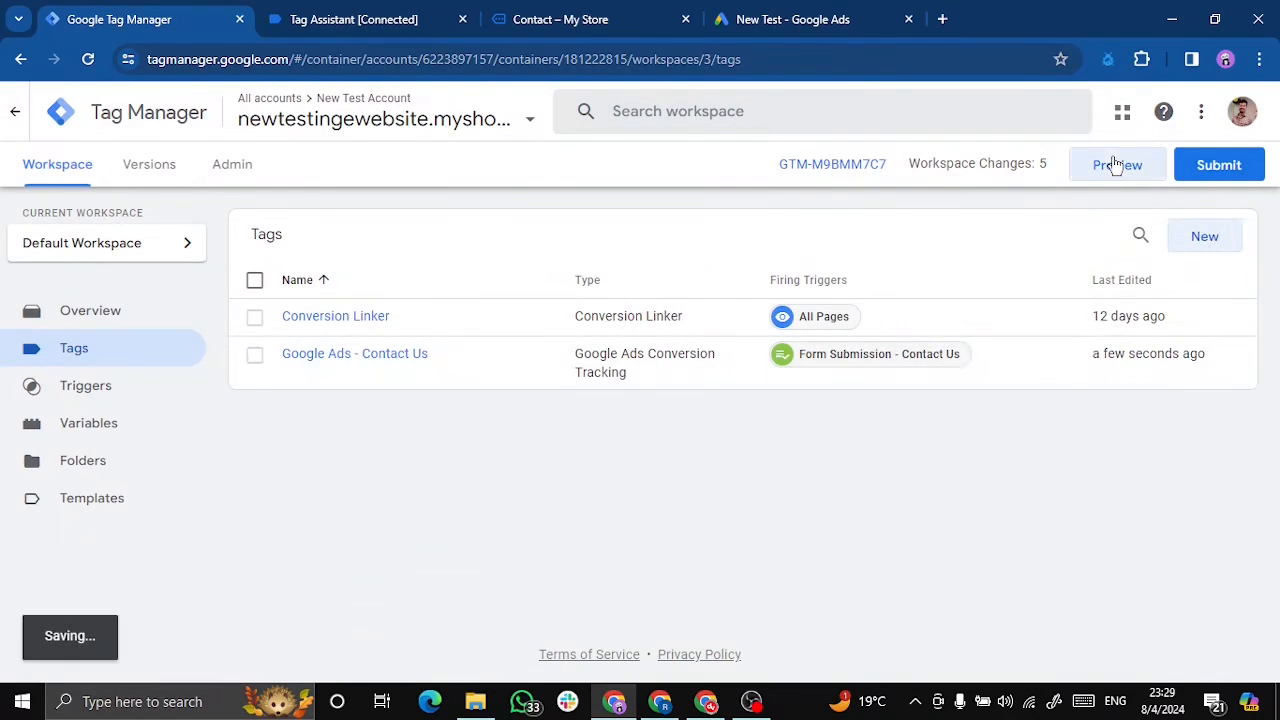
mouse_move(1044, 524)
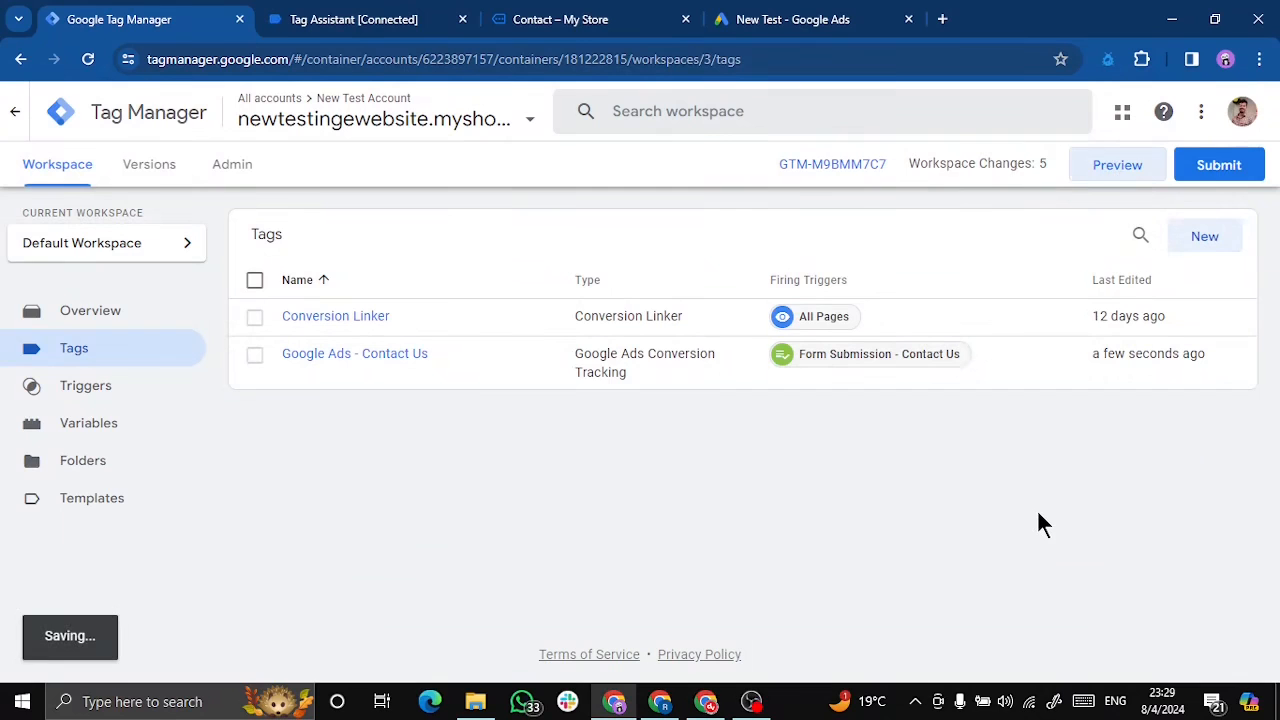
Preview the workspace so Tag Assistant connects to the Shopify store, then return to Google Ads
left_click(356, 20)
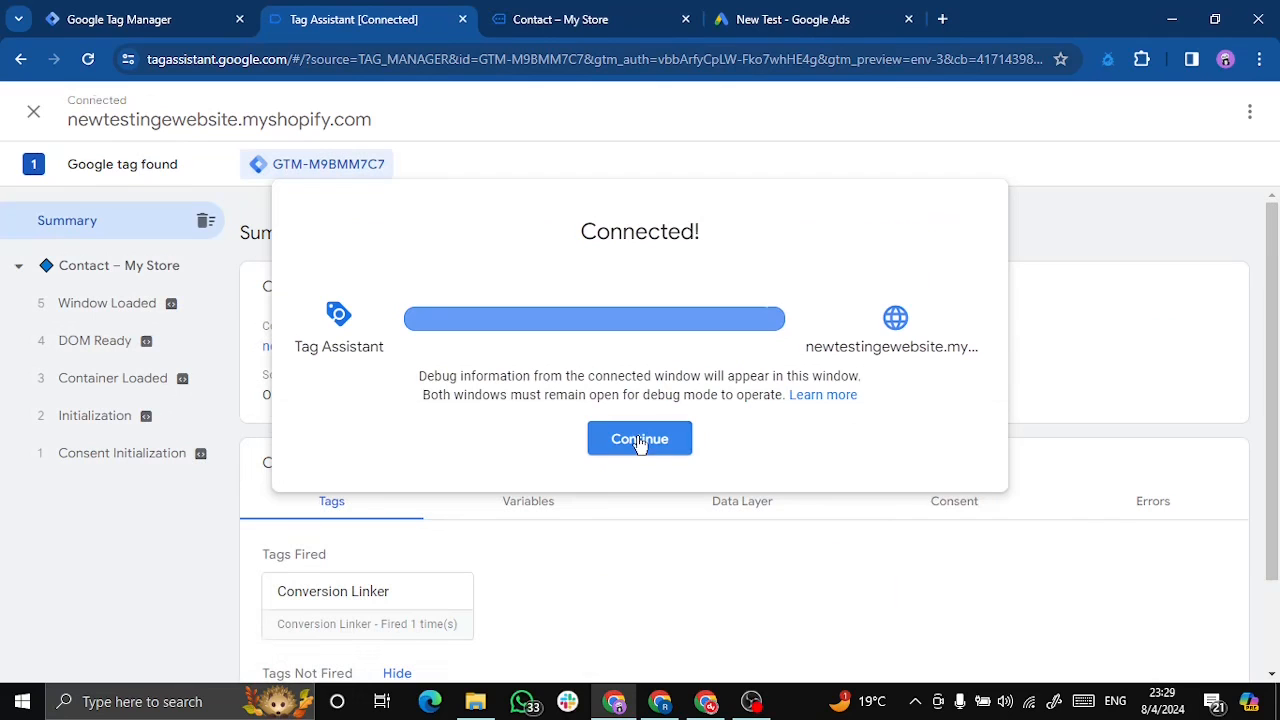
left_click(640, 438)
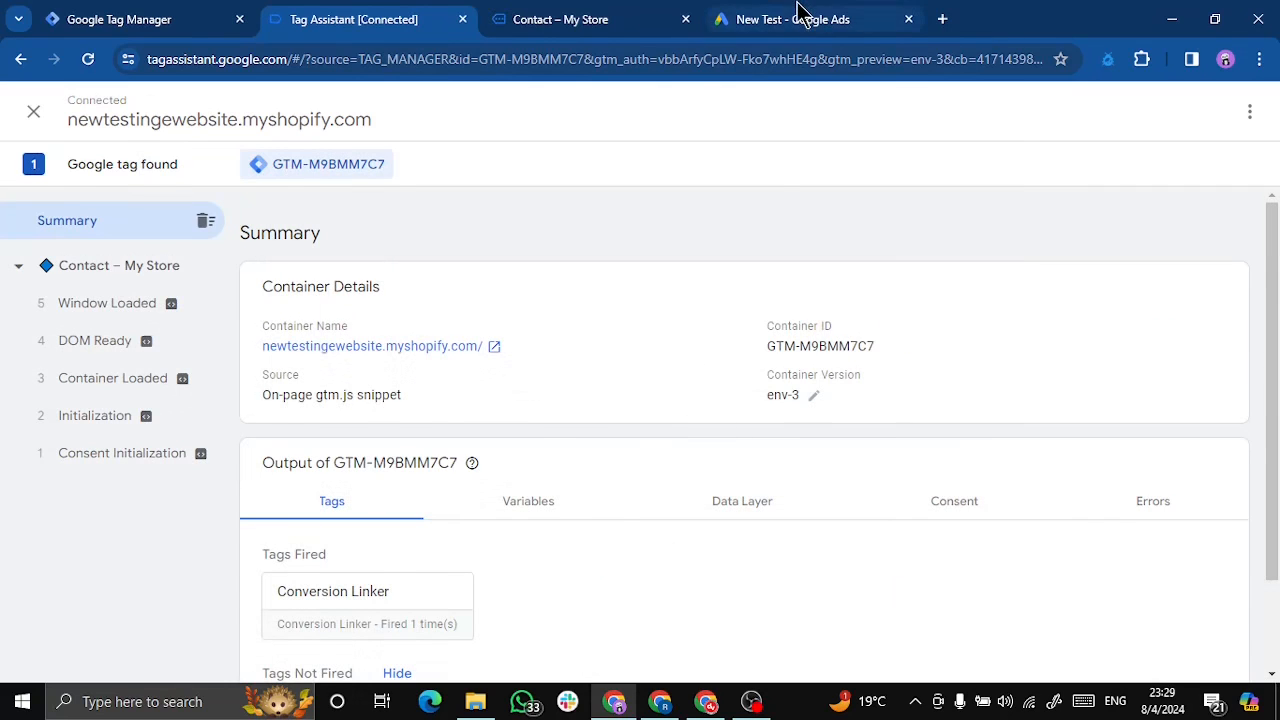
left_click(810, 20)
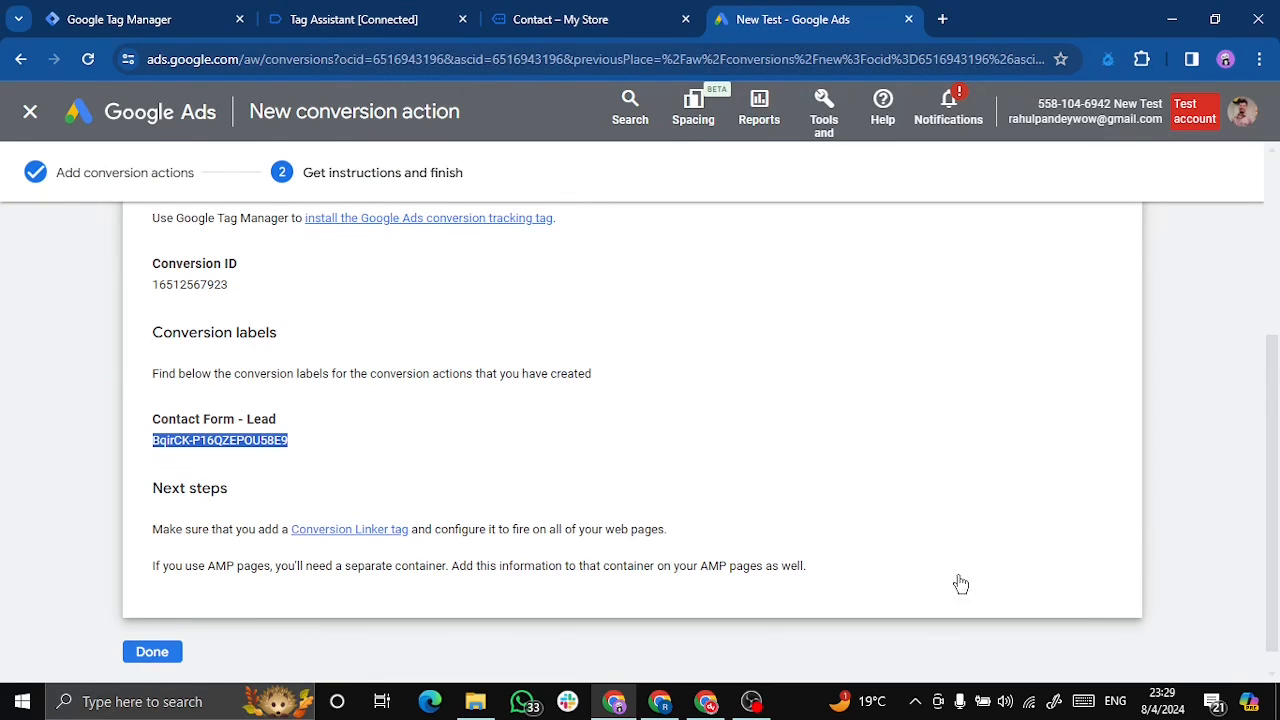
Finish the conversion action setup, leaving Contact Form - Lead inactive, and go to the store's contact page
left_click(152, 652)
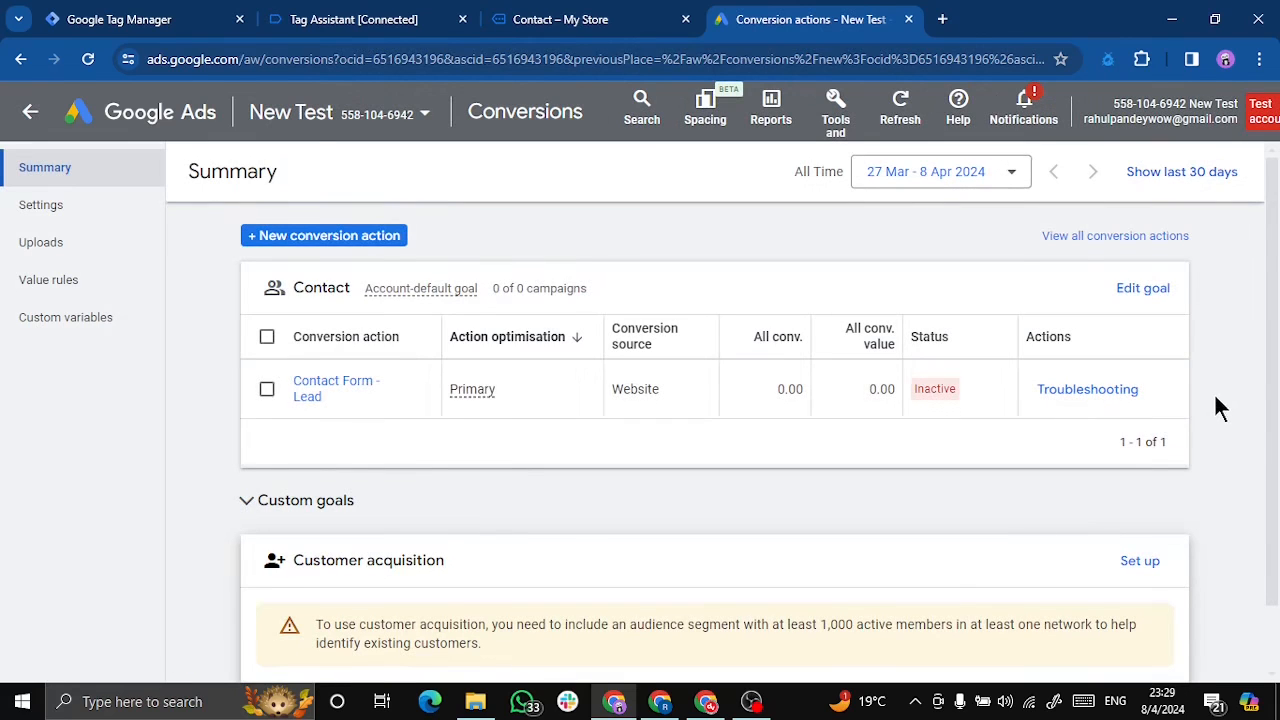
mouse_move(384, 344)
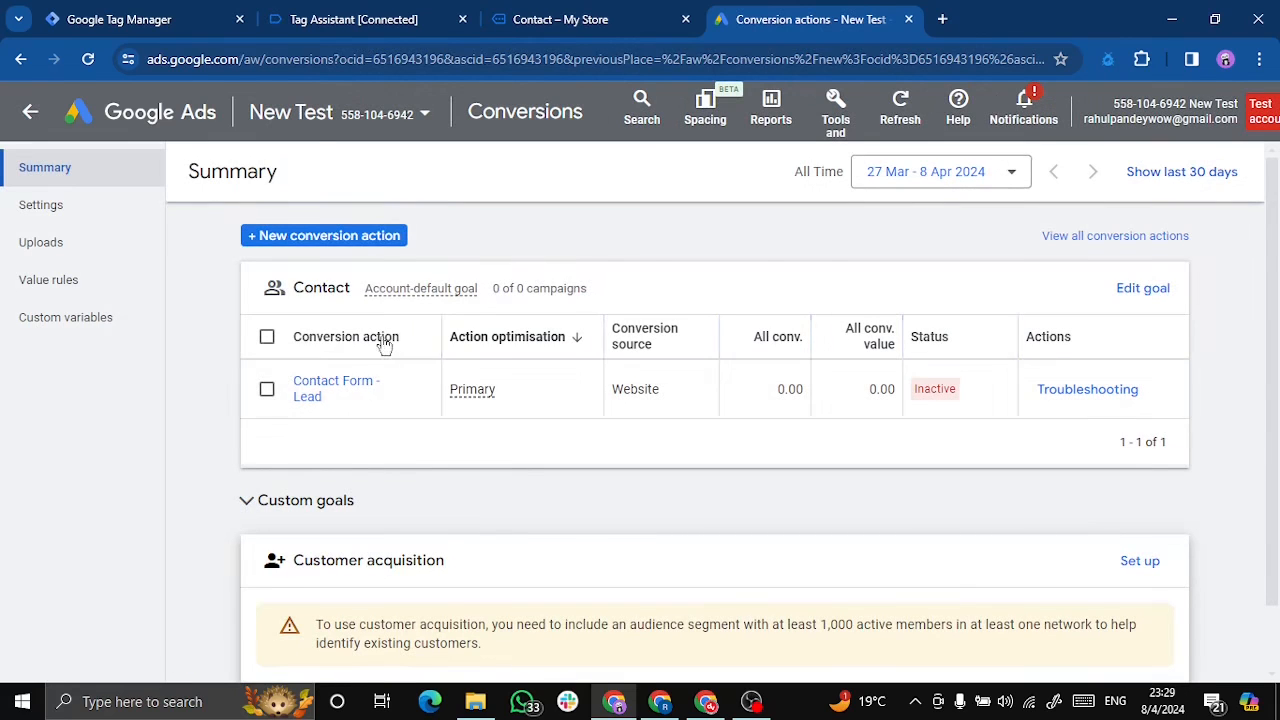
mouse_move(1014, 396)
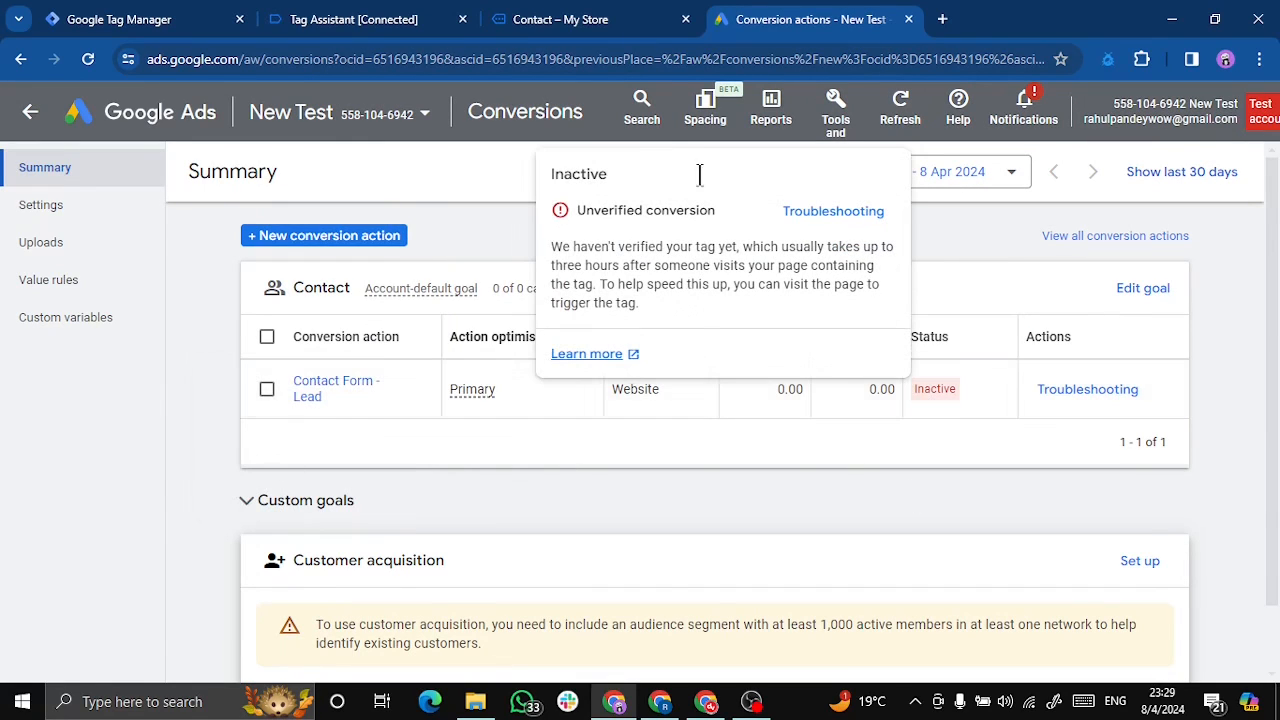
left_click(566, 20)
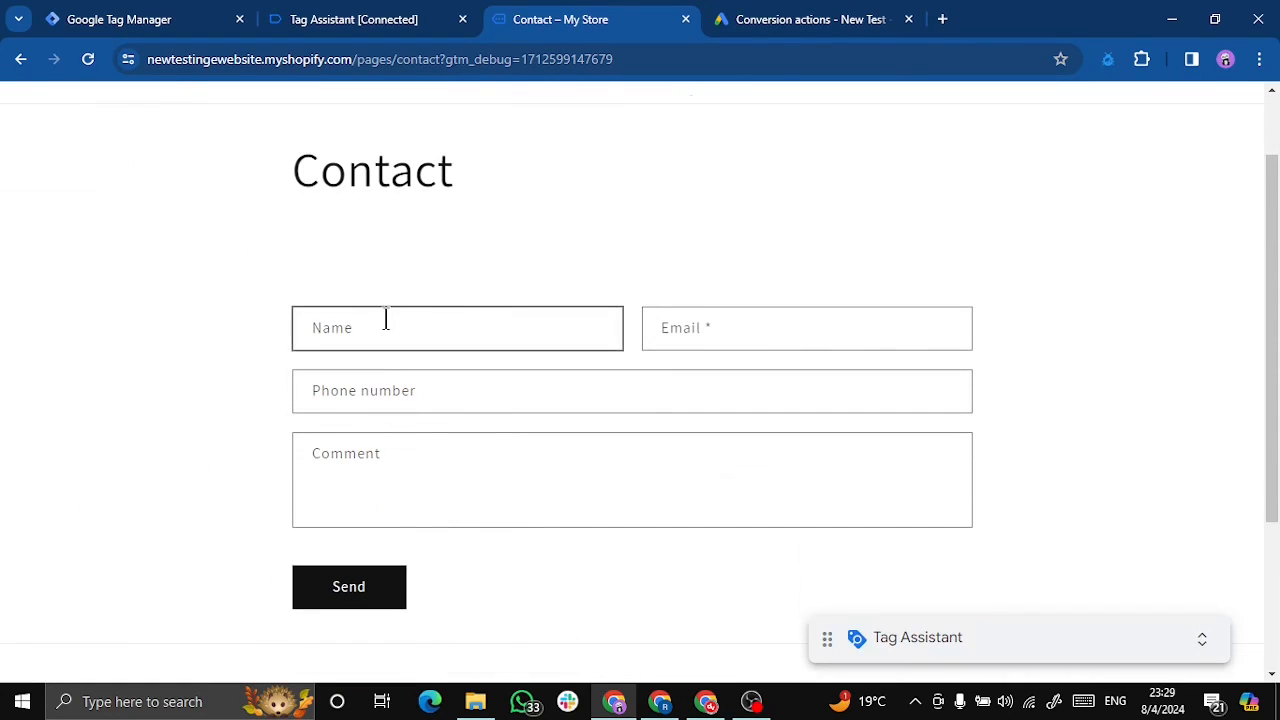
Submit a test enquiry with name, gamil.com email, phone 0812345 and comment 'testing'
type("Rahj")
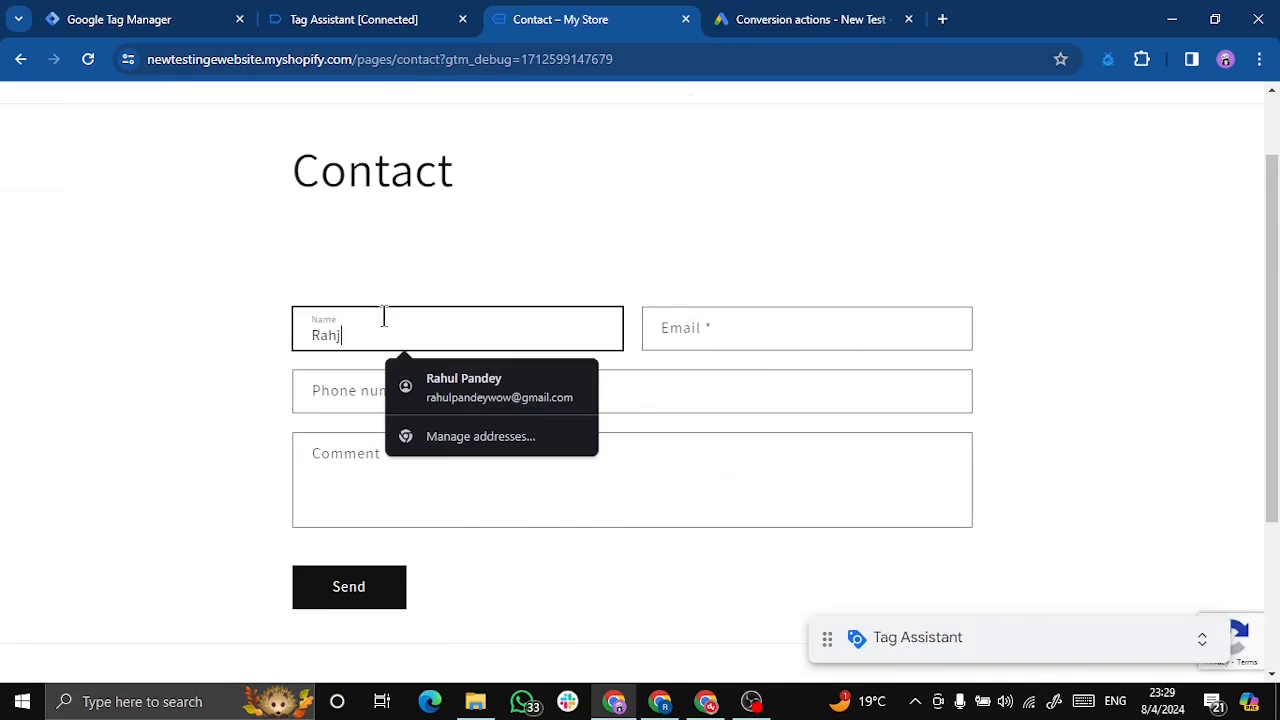
key("Backspace")
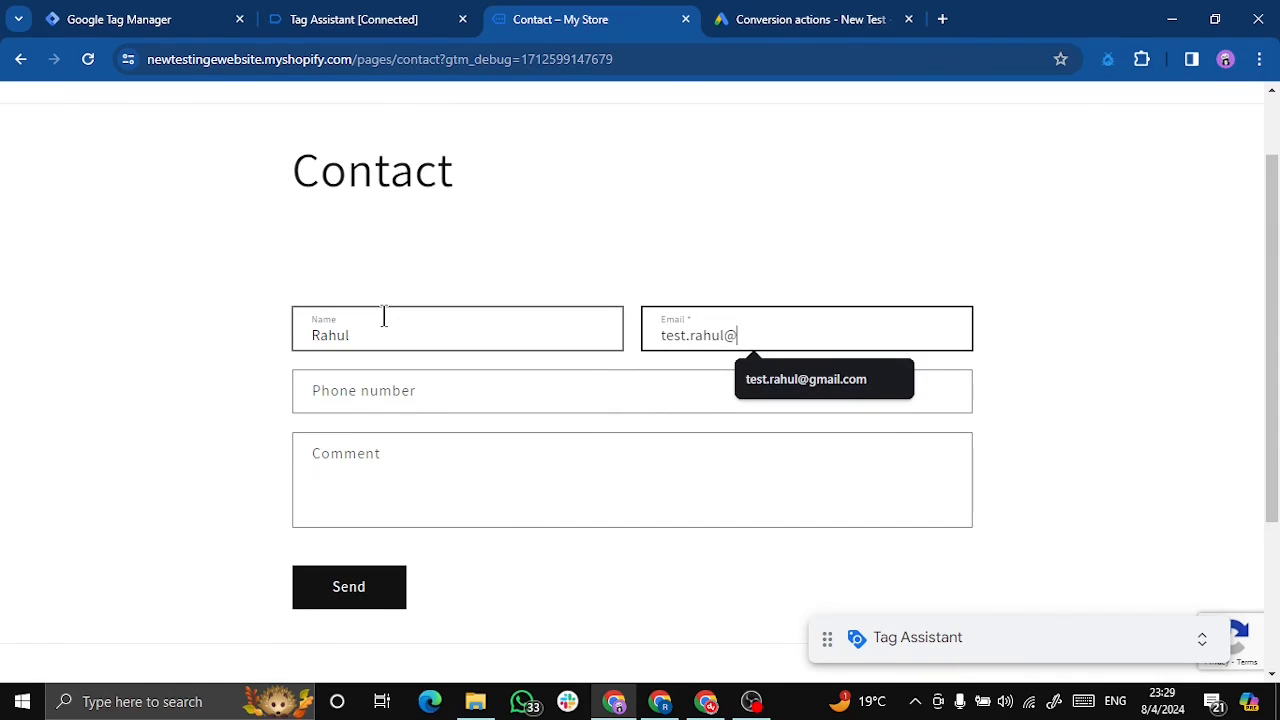
type("gamil.com")
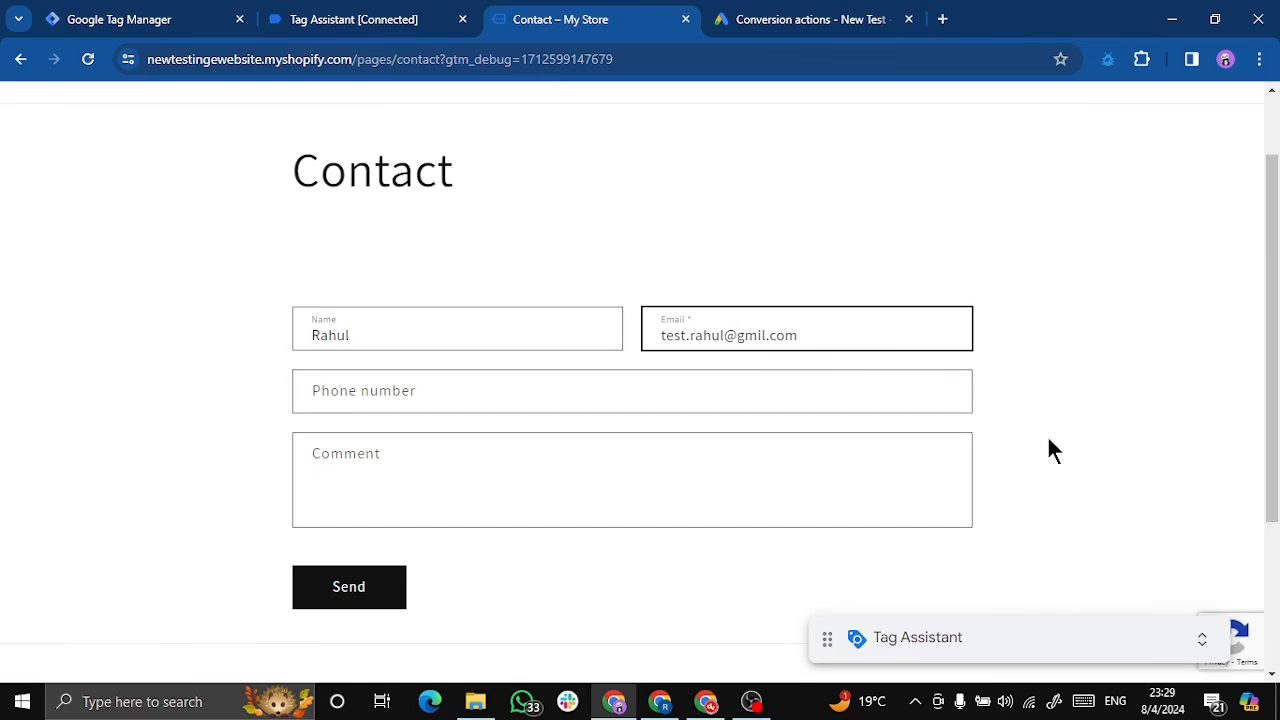
left_click(632, 390)
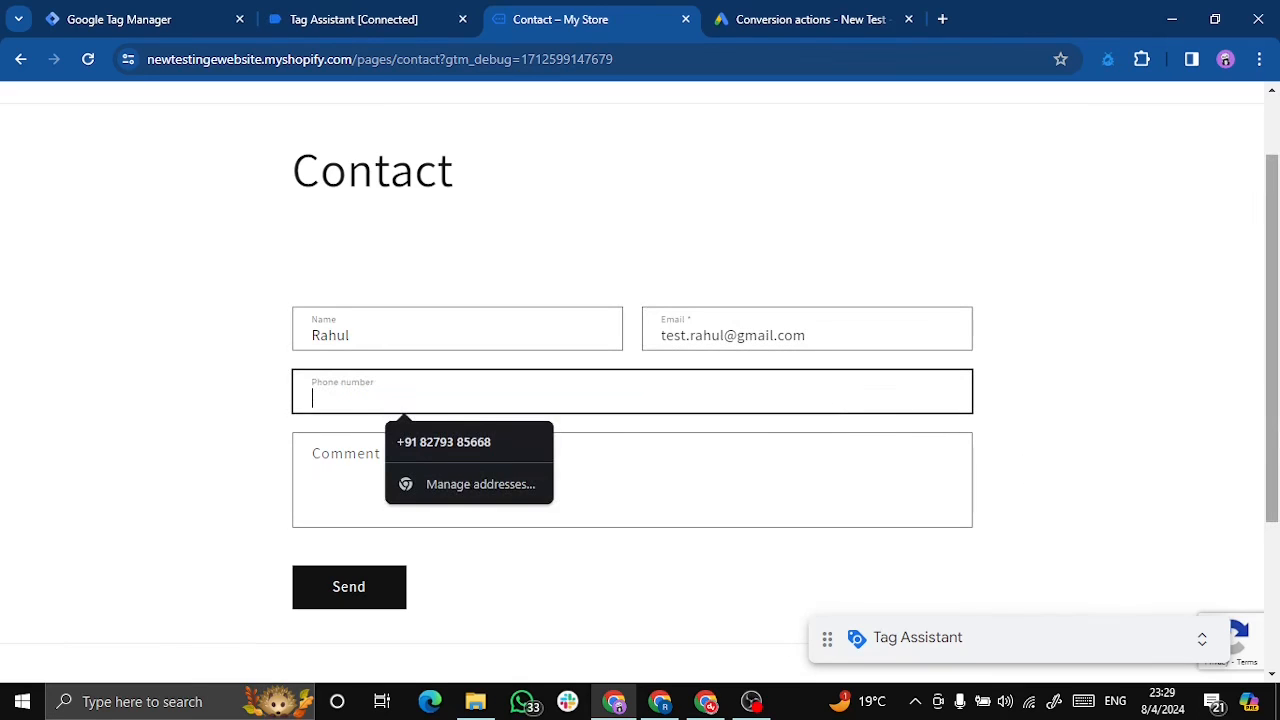
type("0812345")
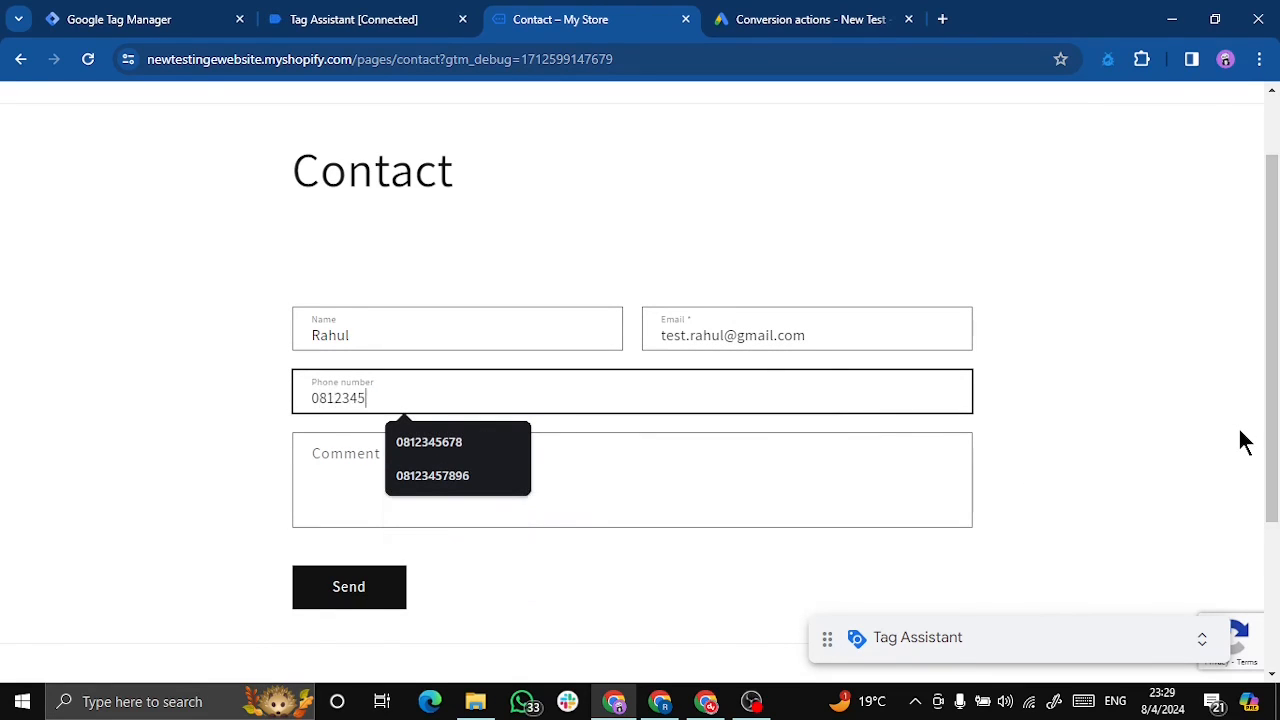
left_click(428, 442)
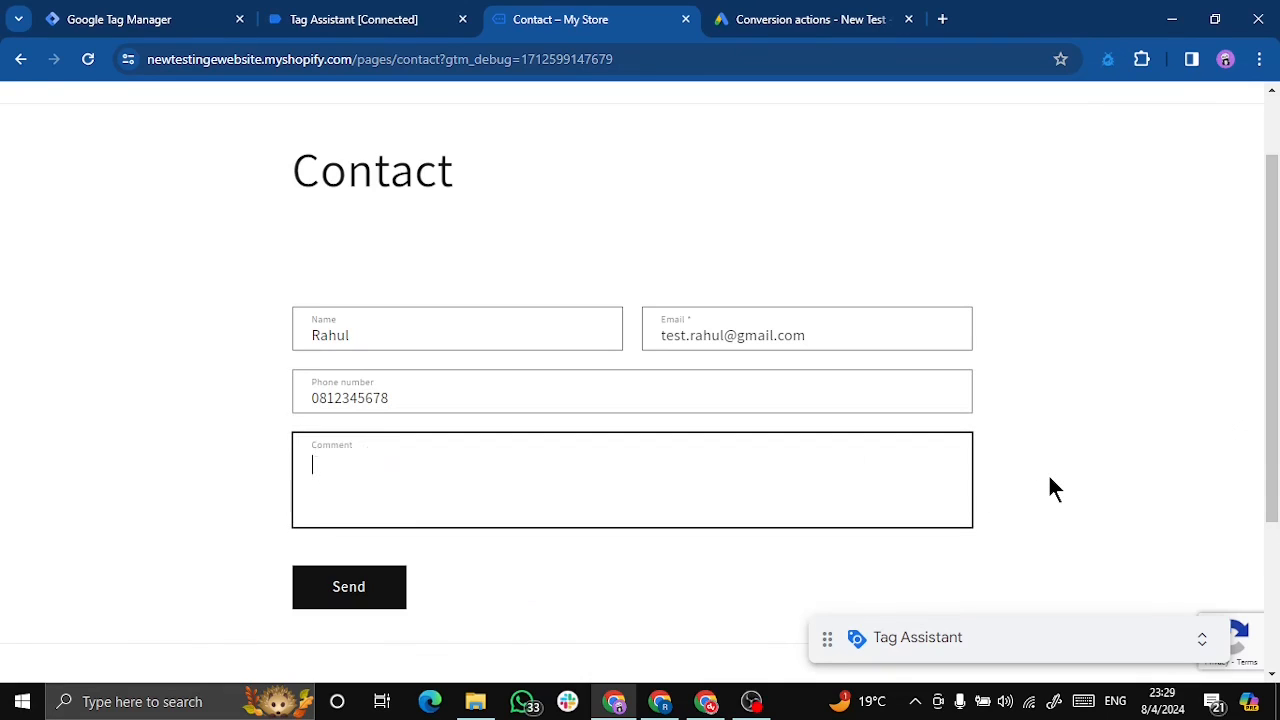
type("testing form")
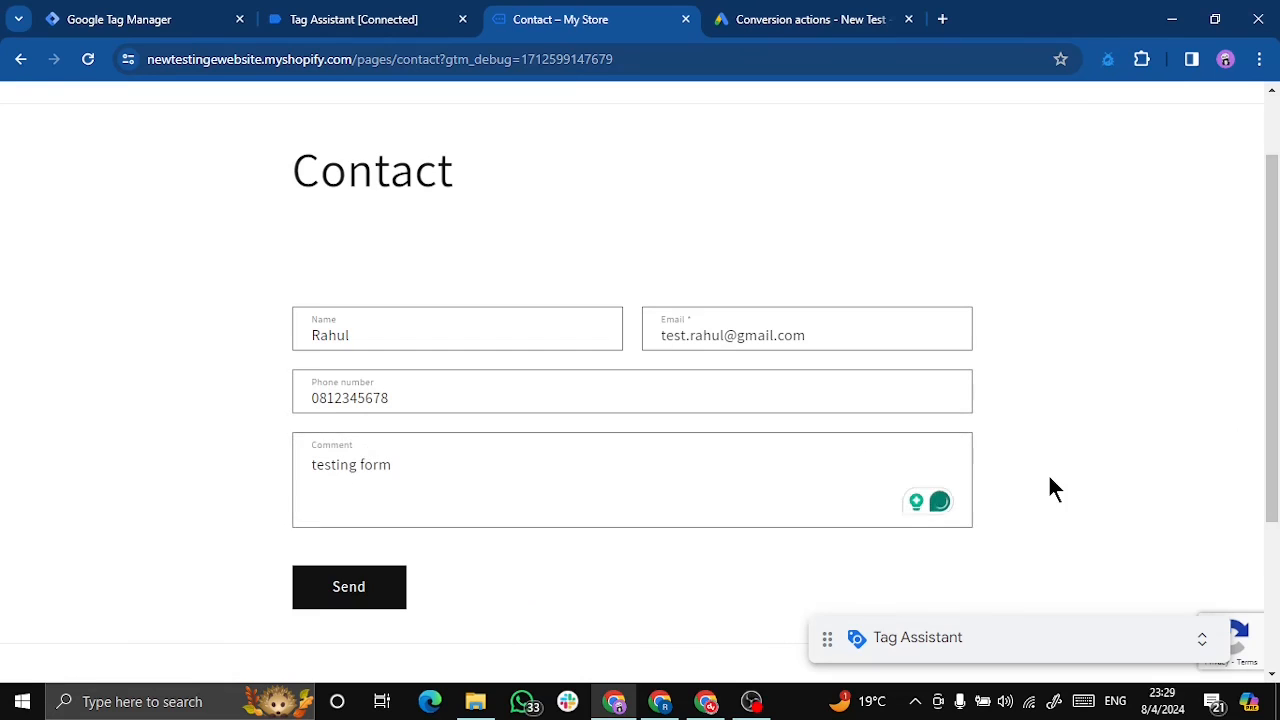
mouse_move(1116, 514)
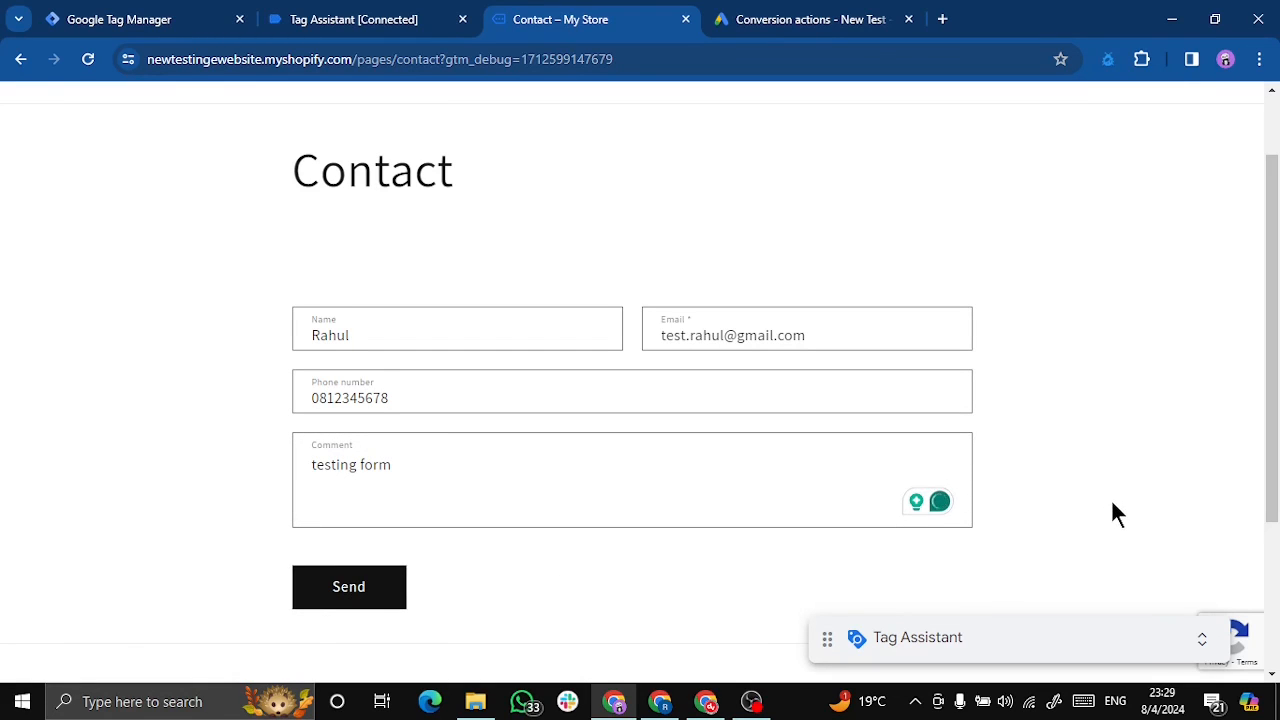
left_click(348, 588)
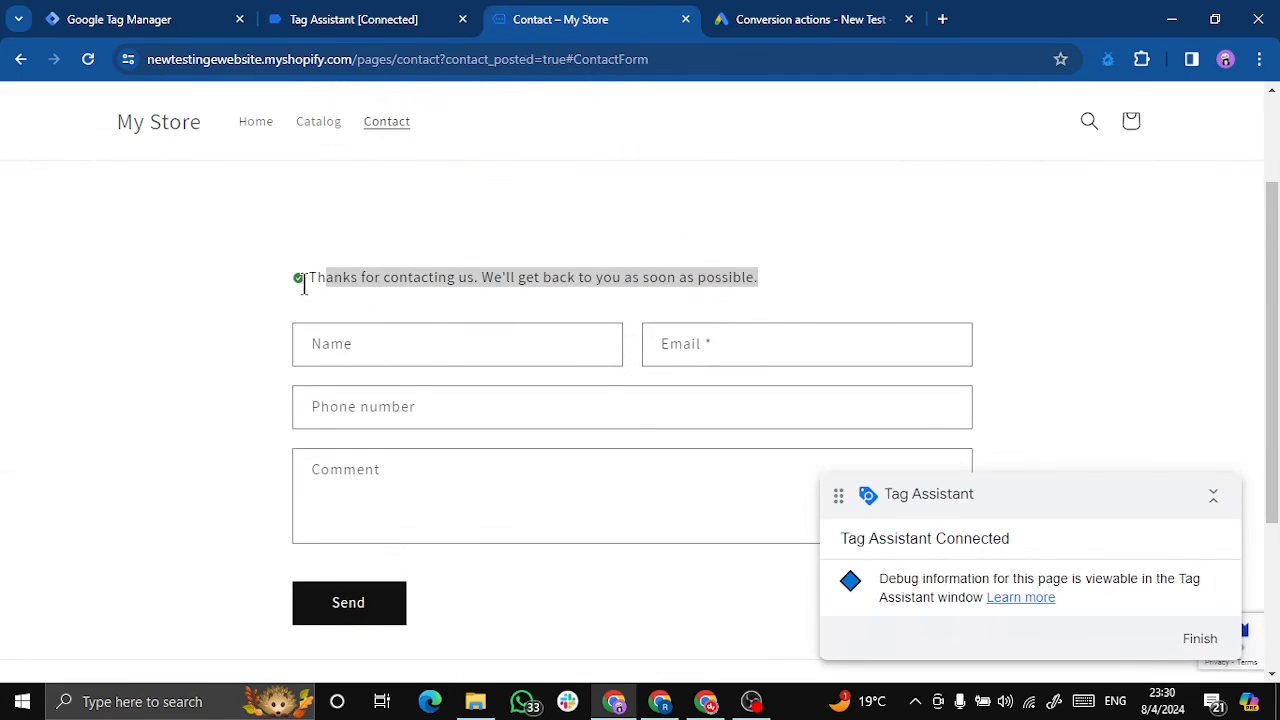
mouse_move(310, 296)
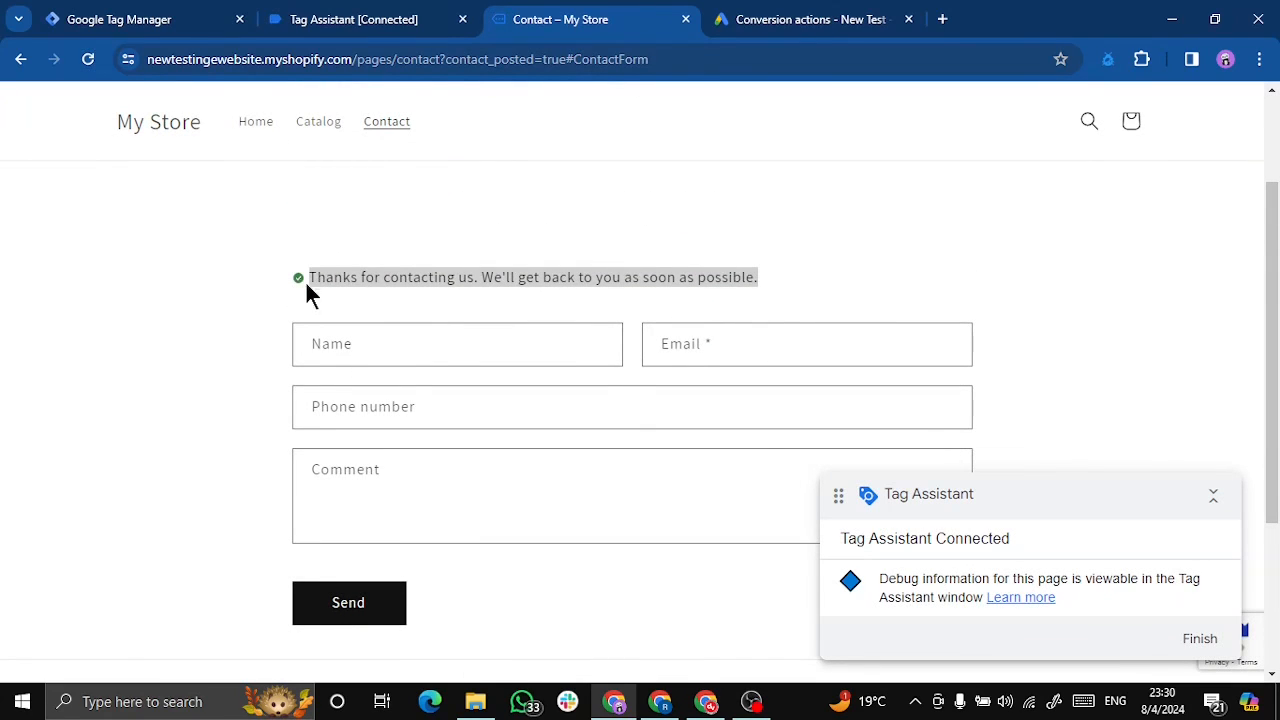
mouse_move(328, 32)
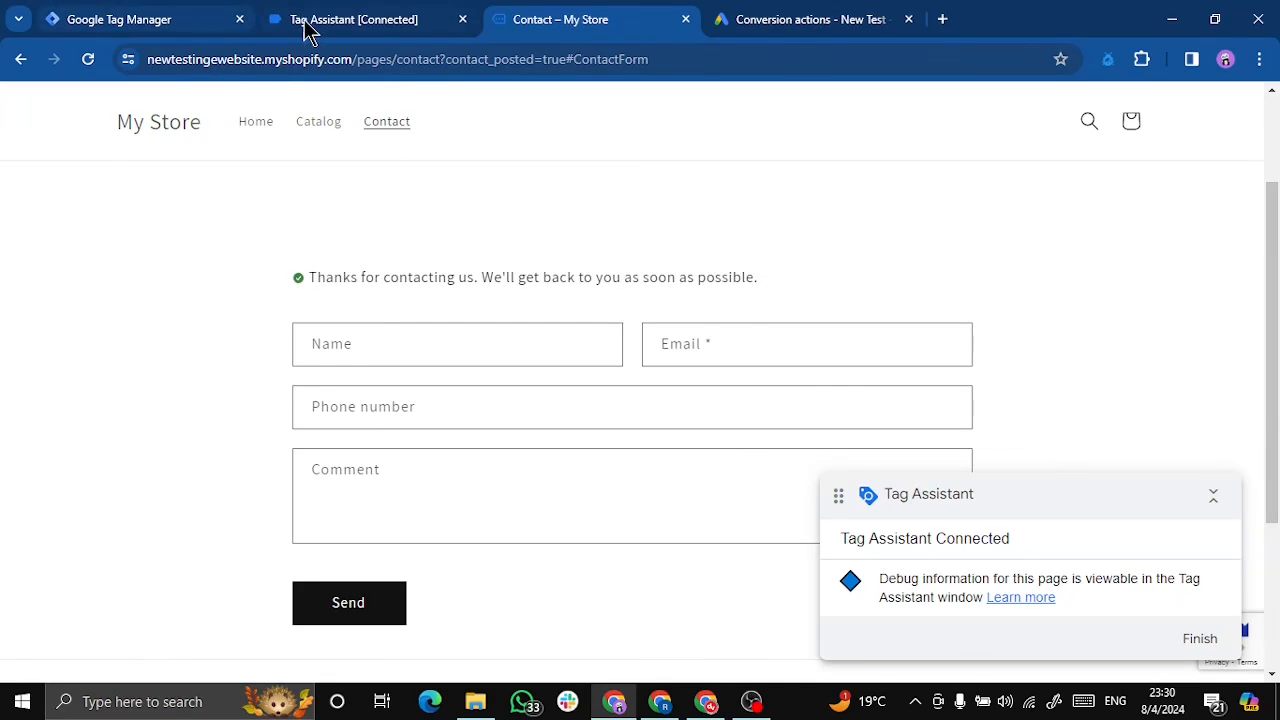
Check the Form Submit event's variables show the CJS email and phone values, then return to Google Ads
left_click(352, 20)
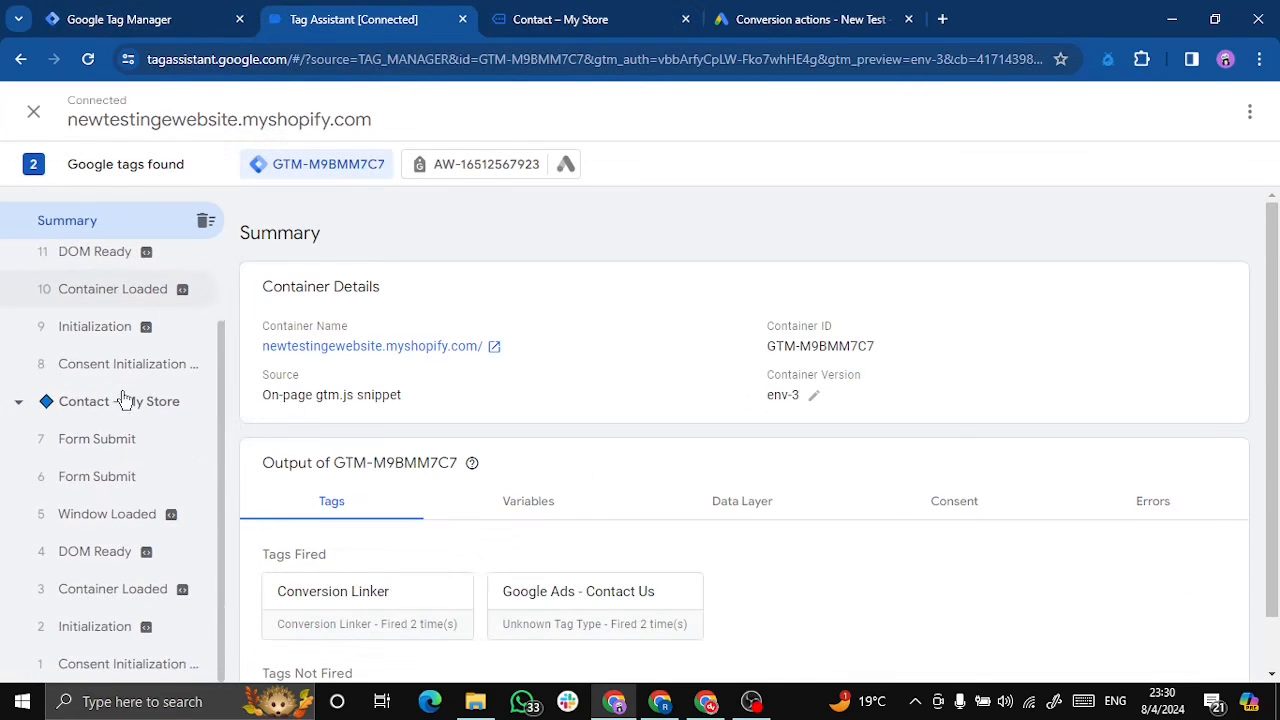
mouse_move(84, 482)
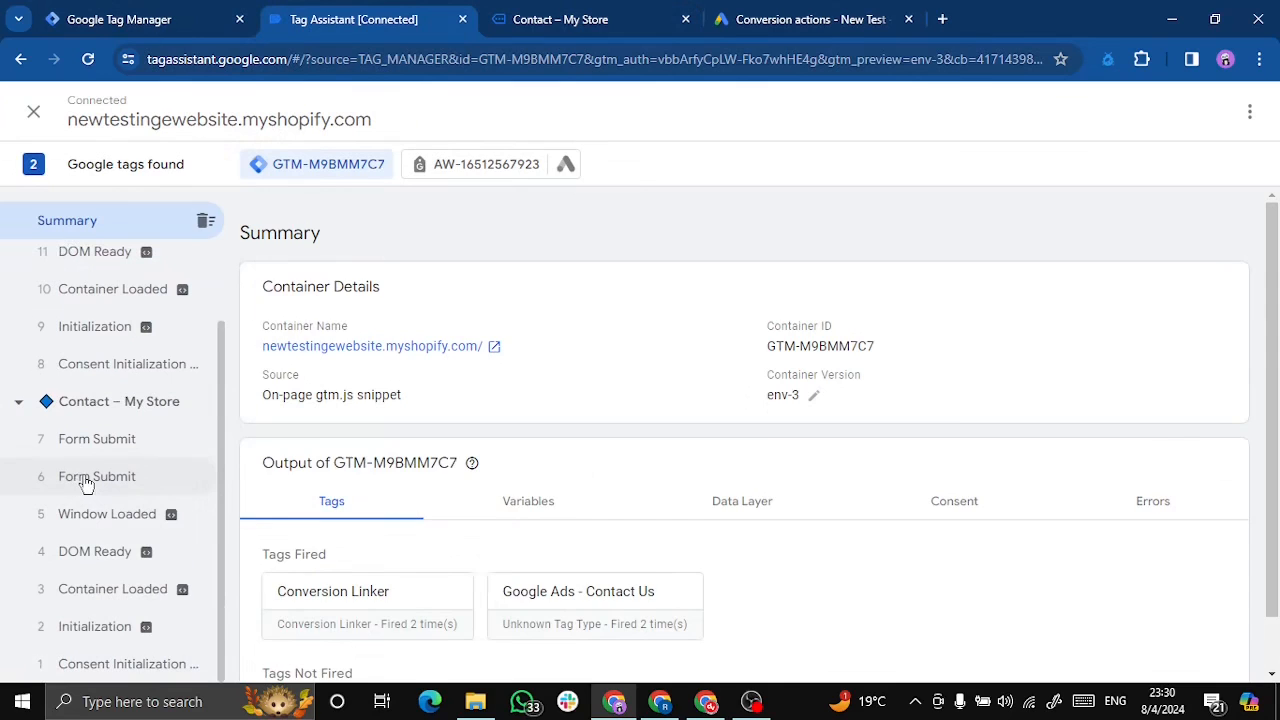
left_click(96, 476)
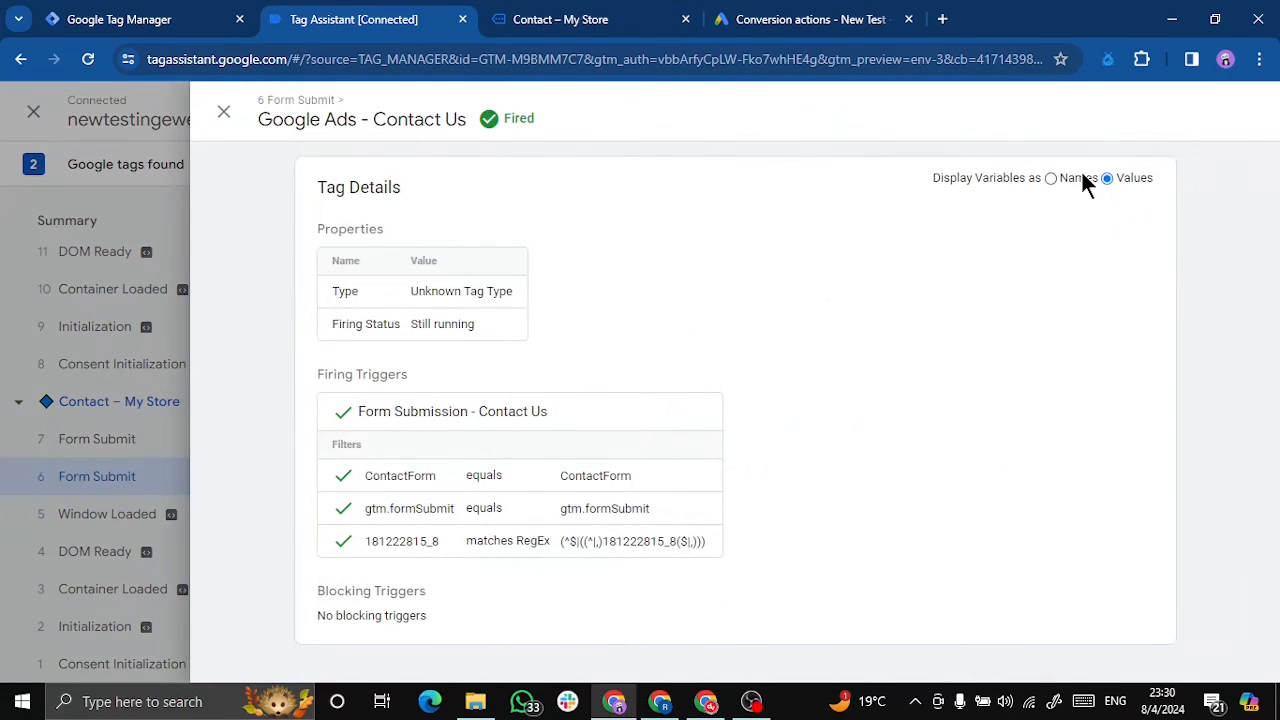
mouse_move(476, 250)
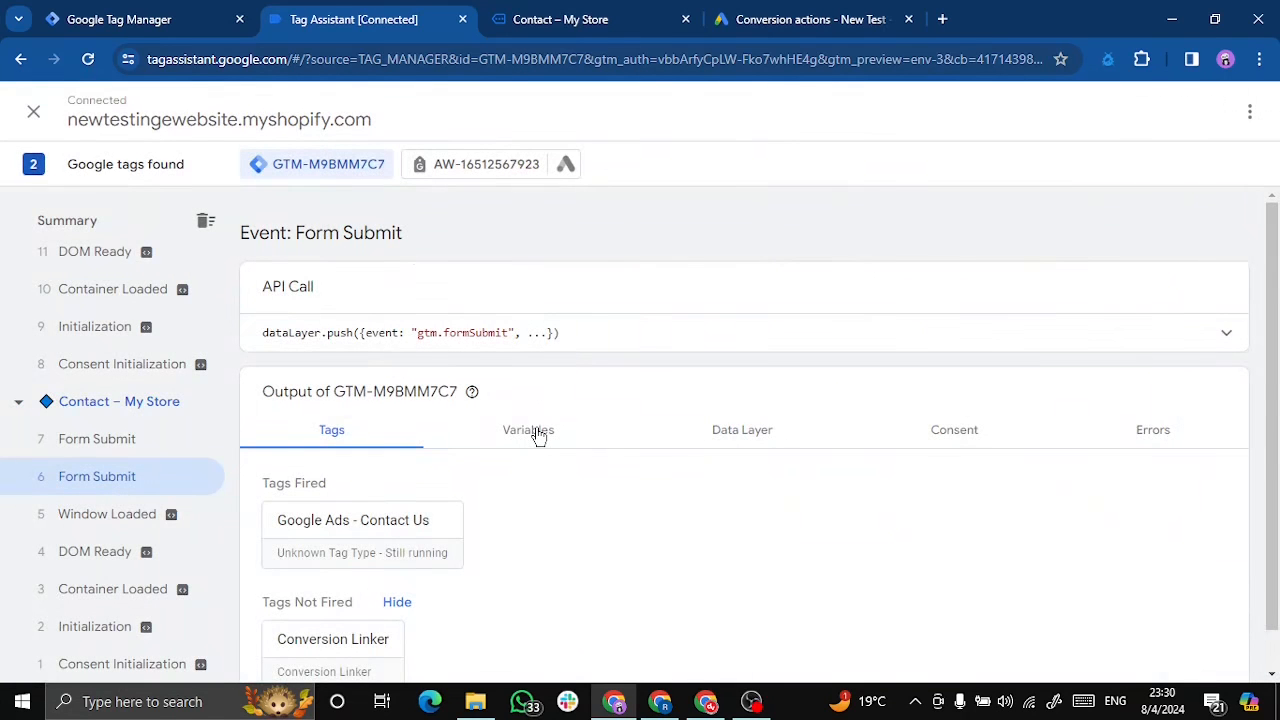
left_click(528, 430)
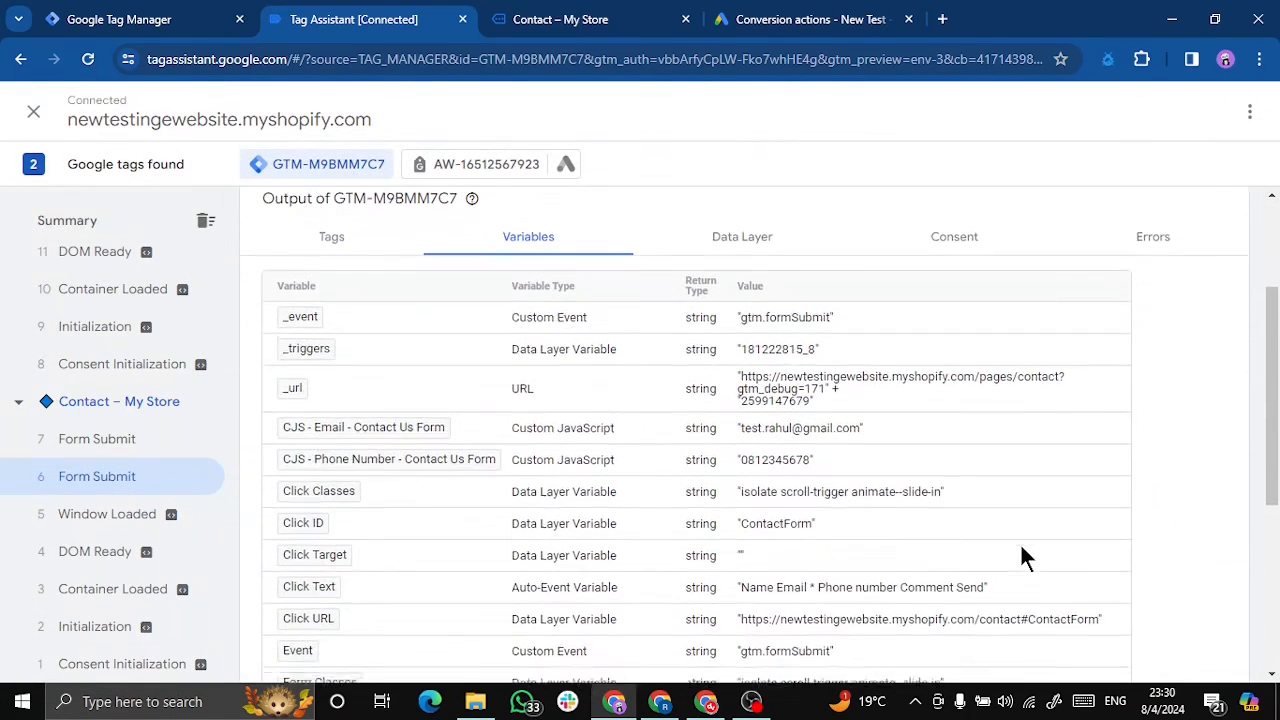
scroll("down", 3)
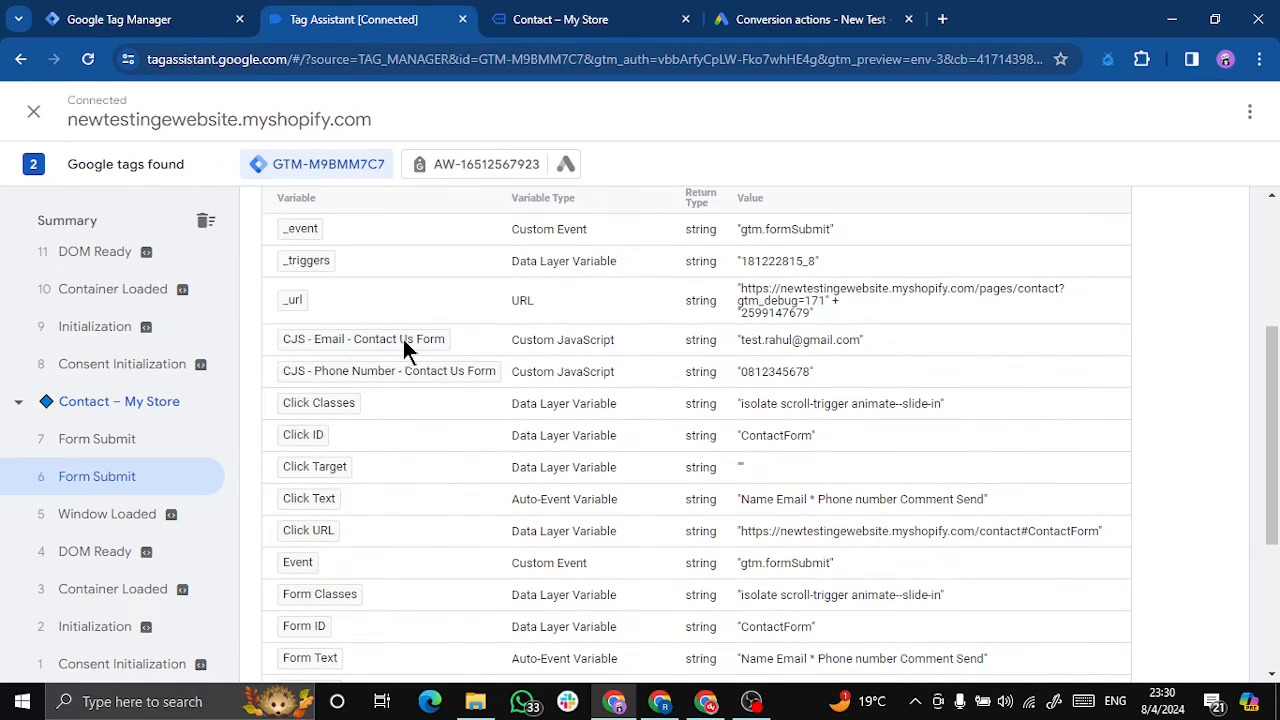
double_click(798, 340)
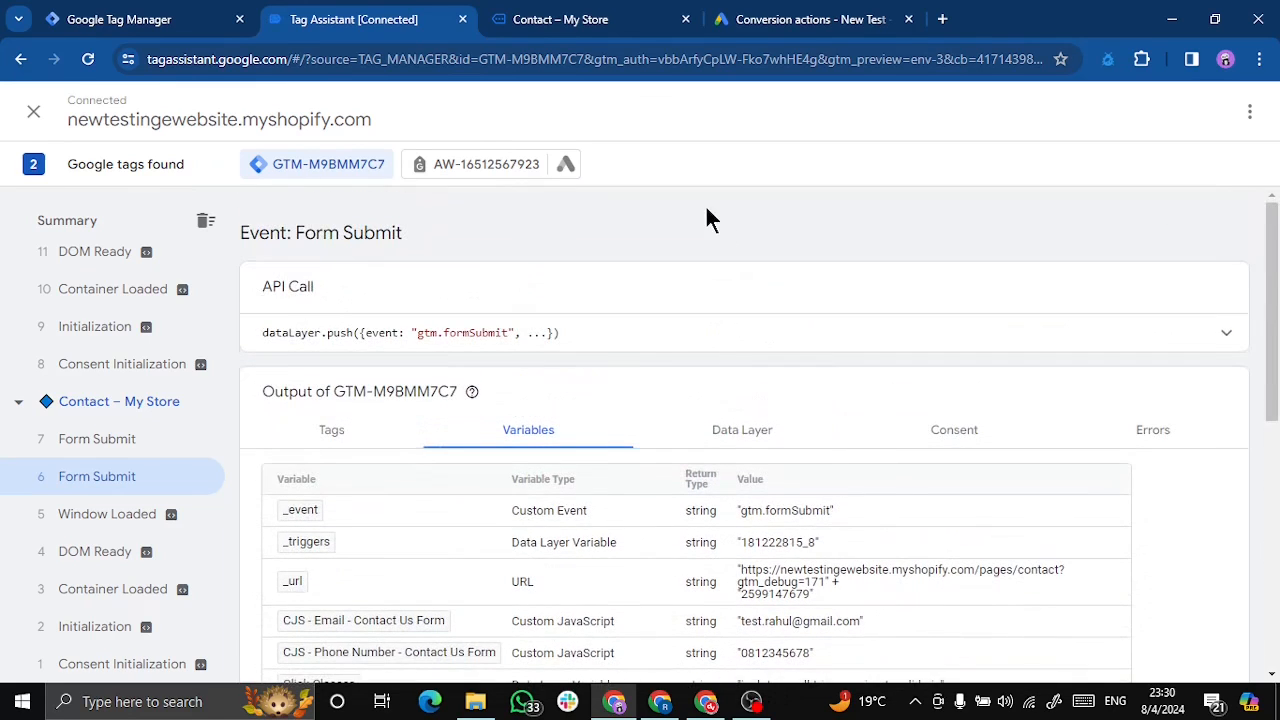
left_click(804, 20)
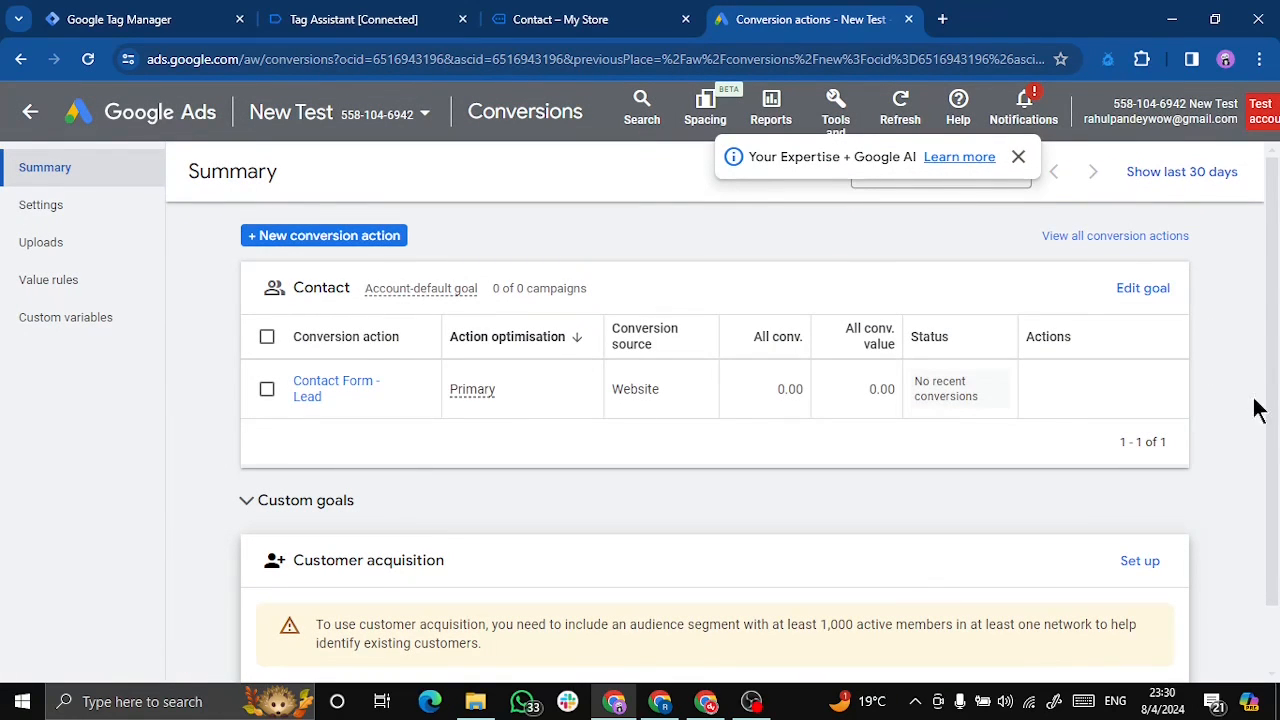
mouse_move(956, 452)
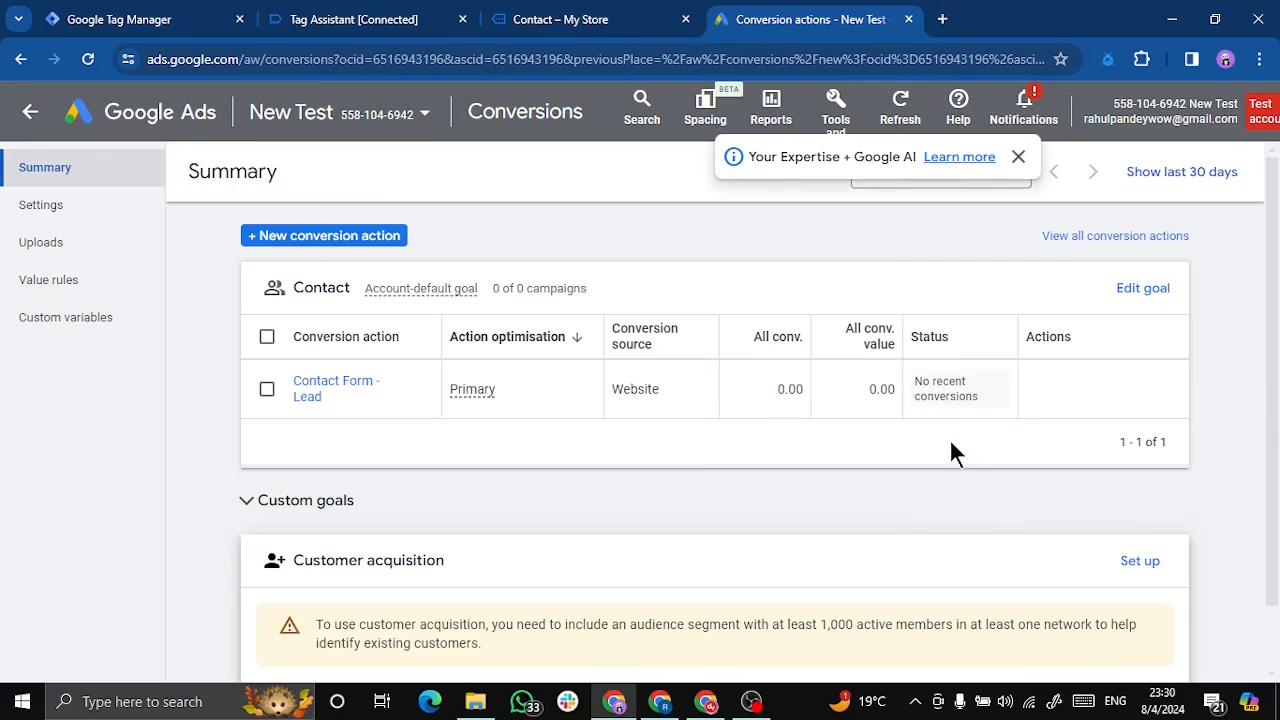
mouse_move(924, 344)
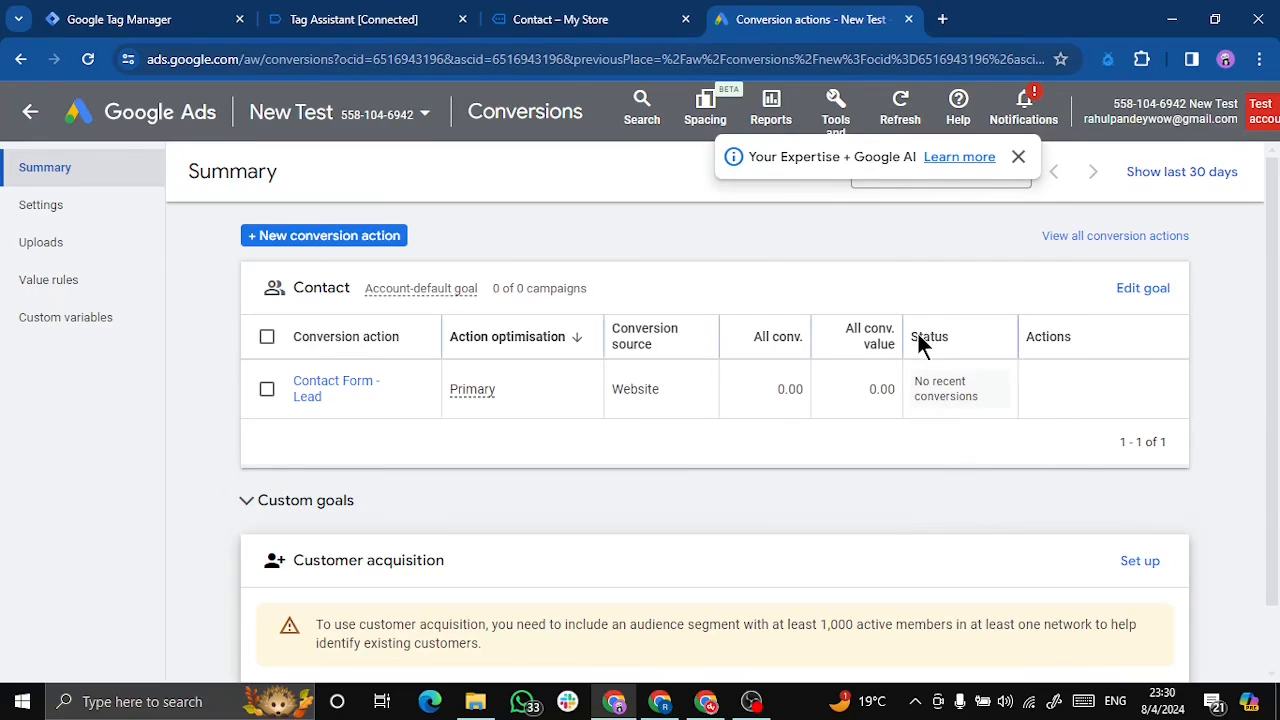
mouse_move(940, 432)
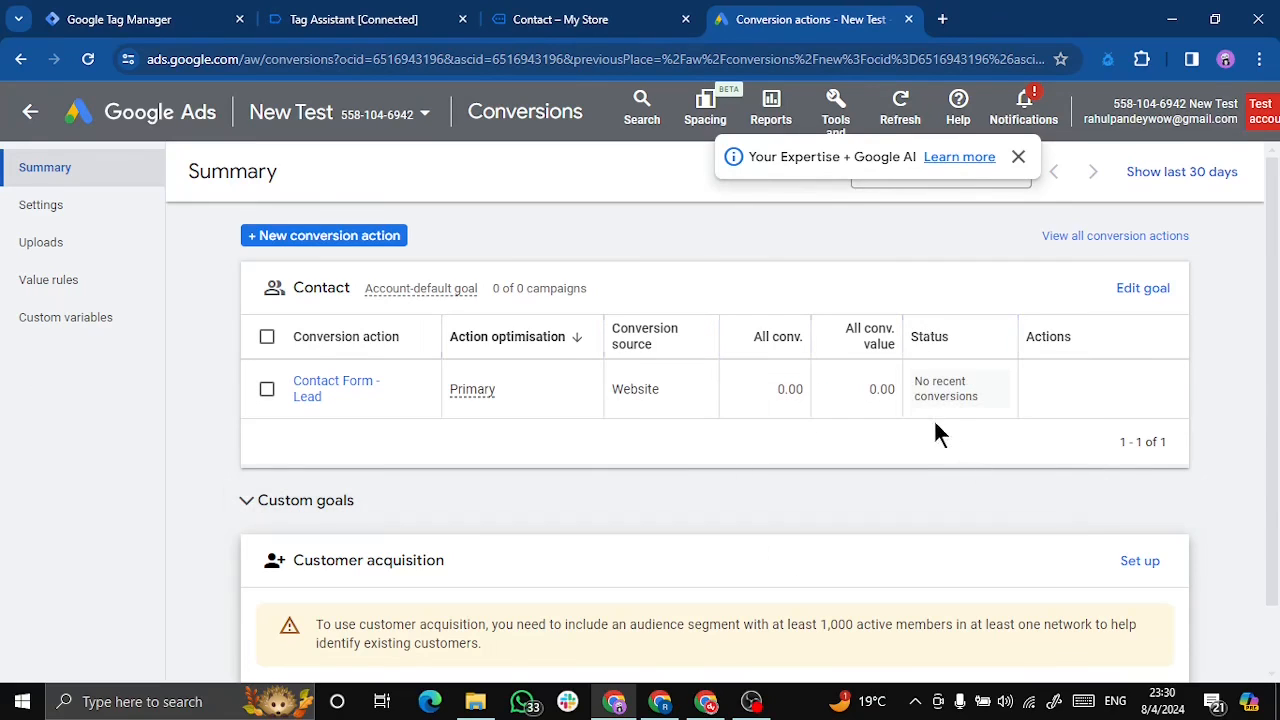
mouse_move(944, 408)
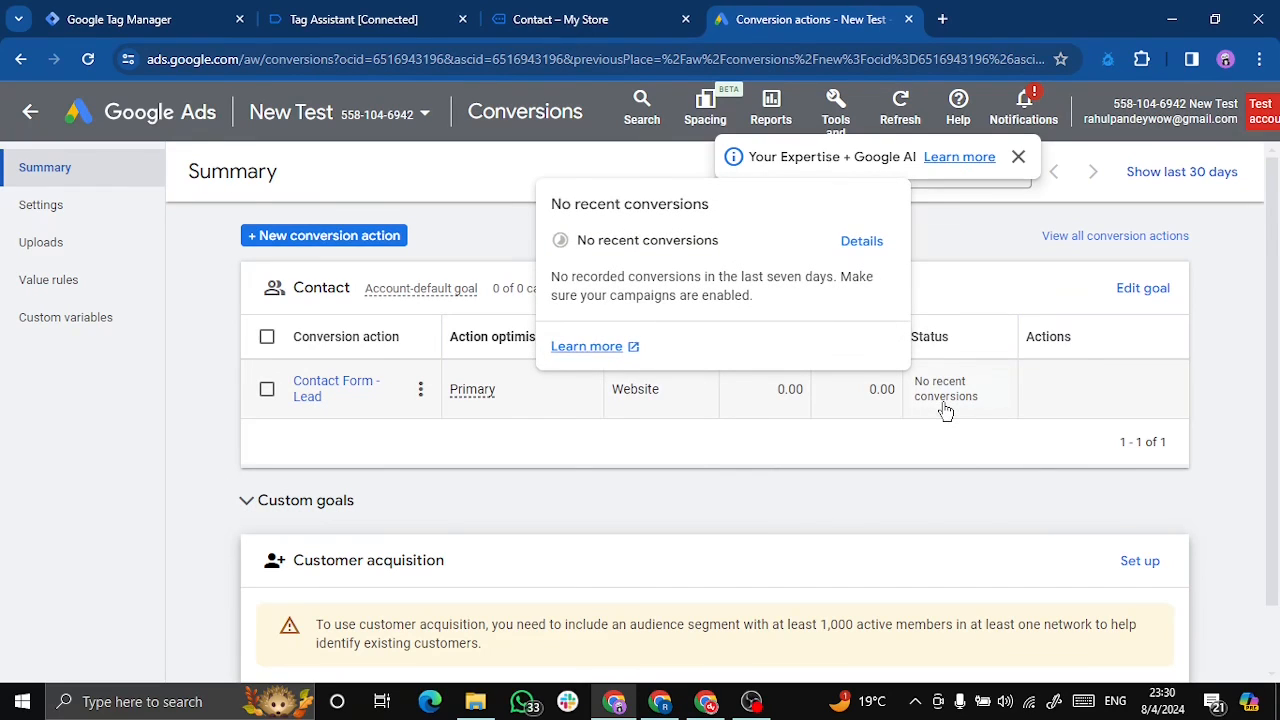
mouse_move(934, 398)
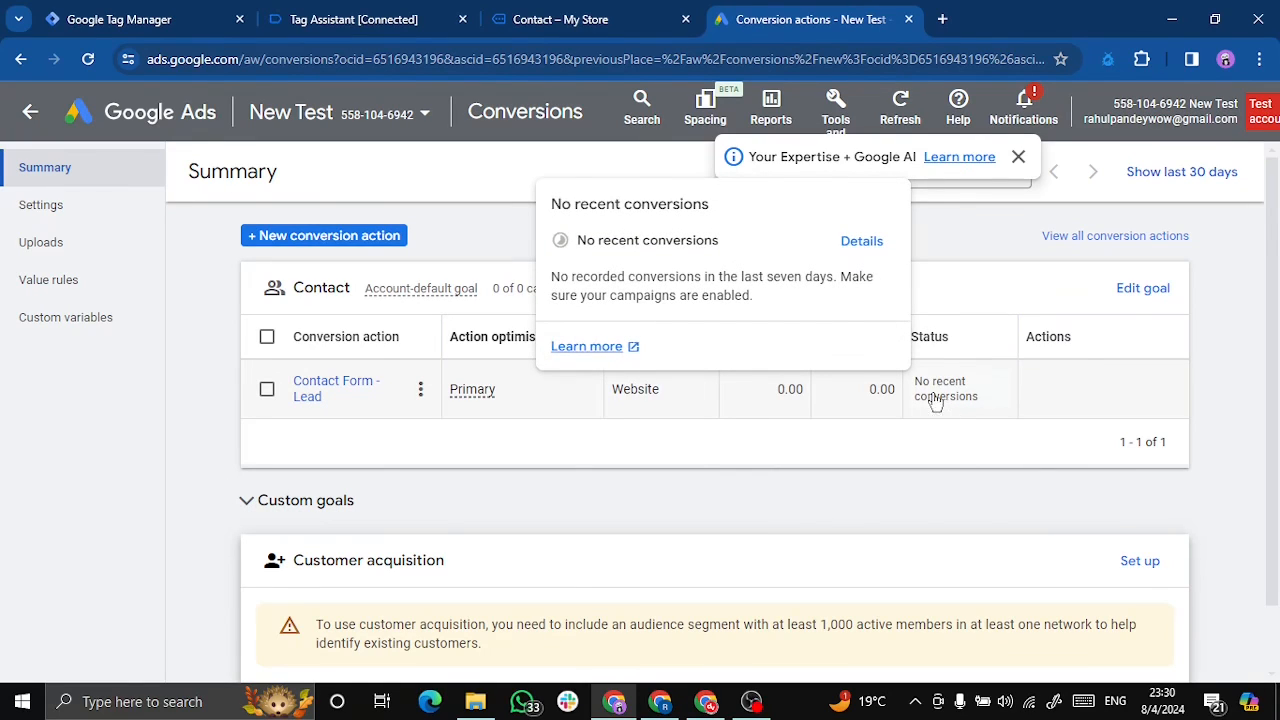
mouse_move(952, 440)
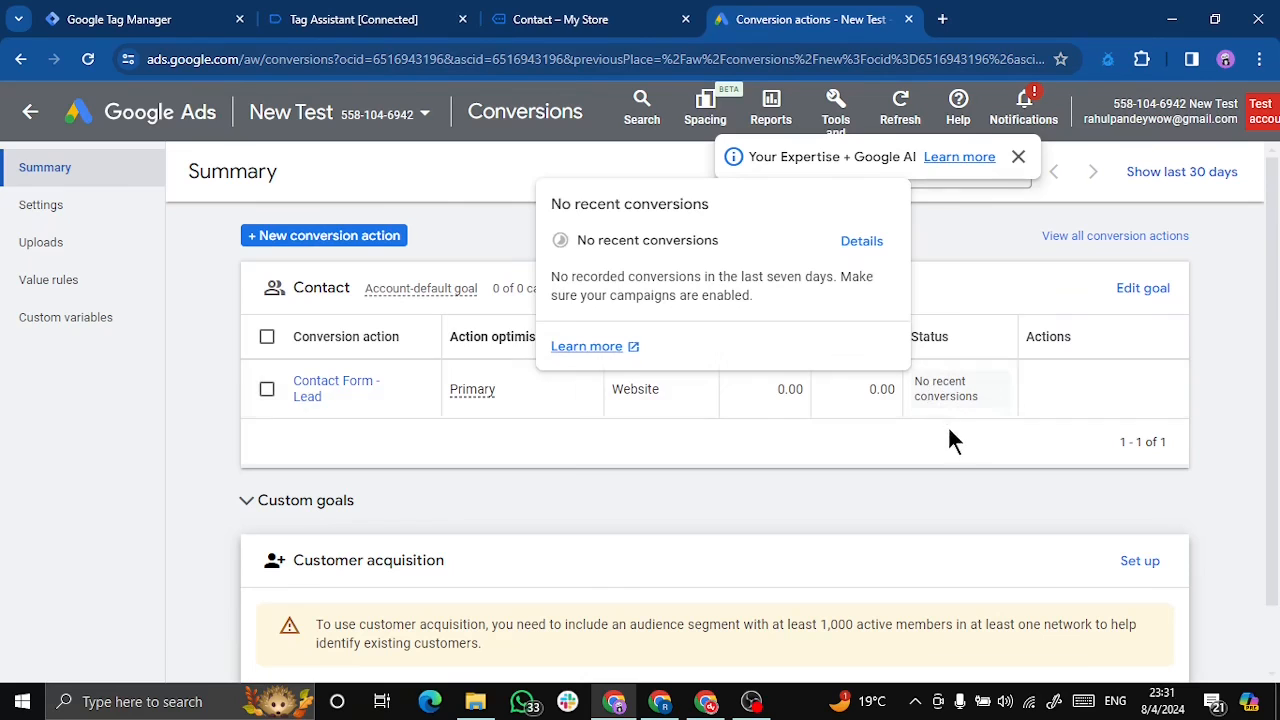
left_click(570, 20)
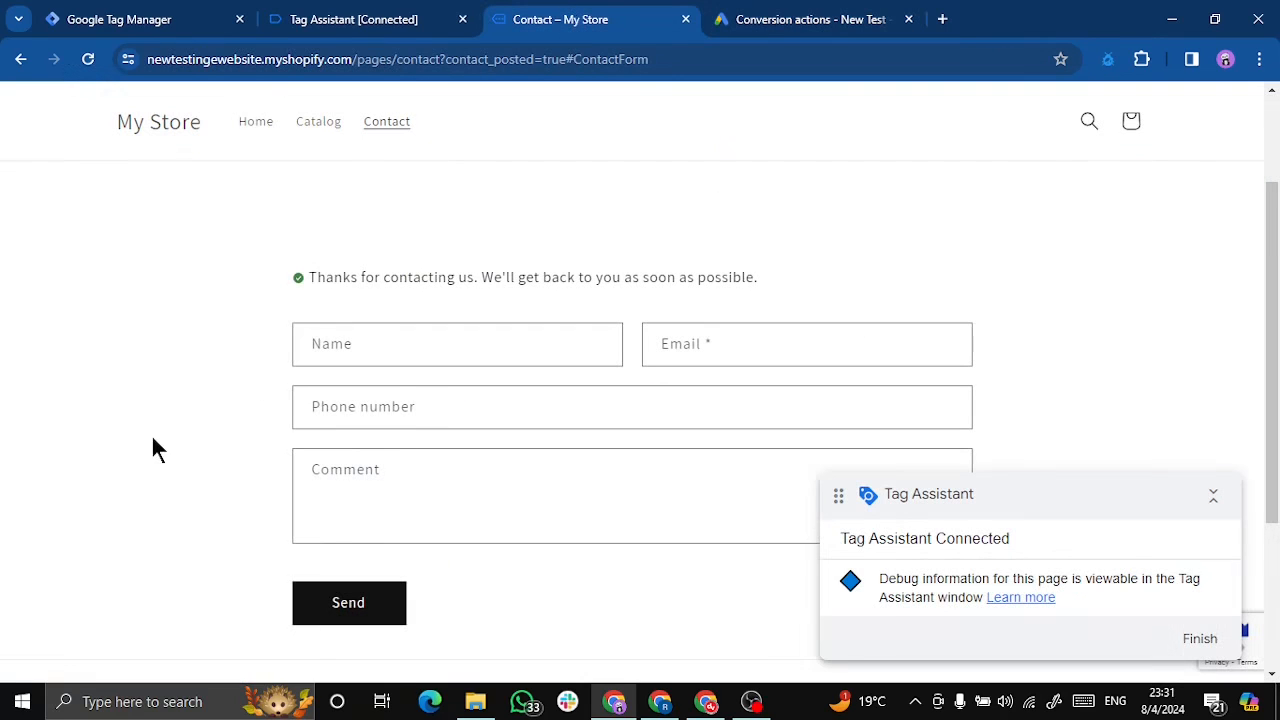
left_click(810, 20)
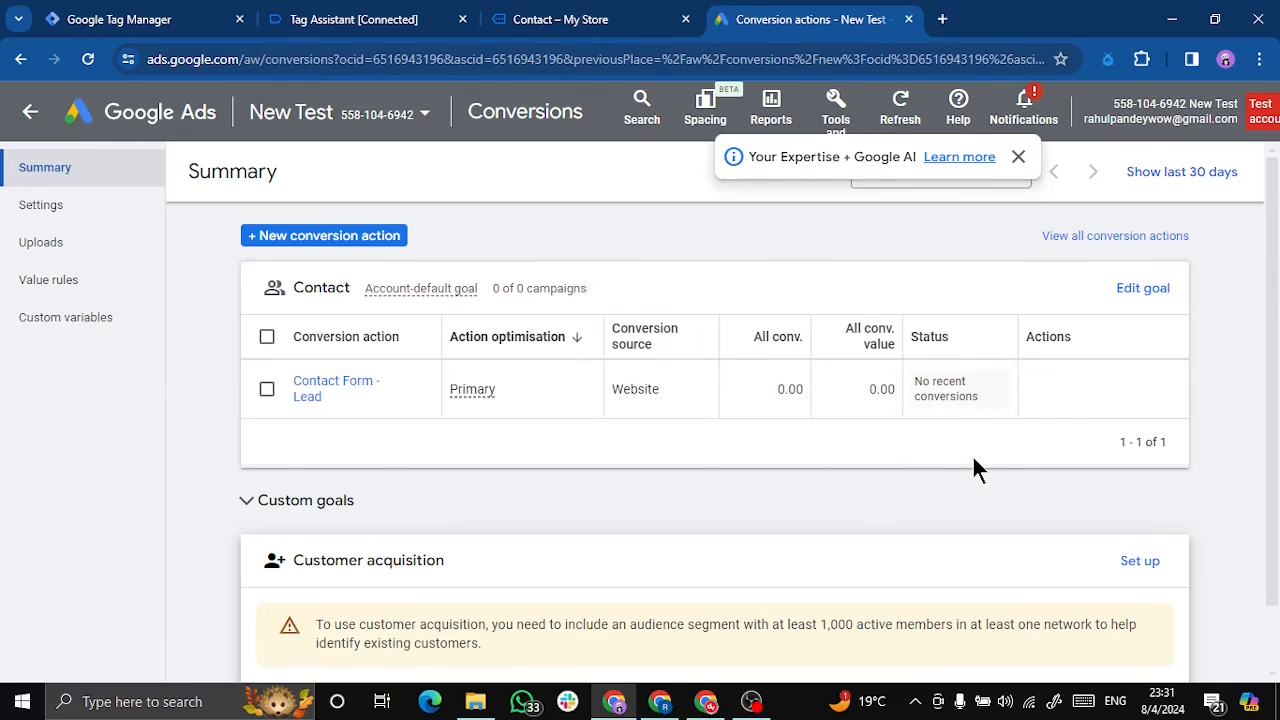
mouse_move(968, 452)
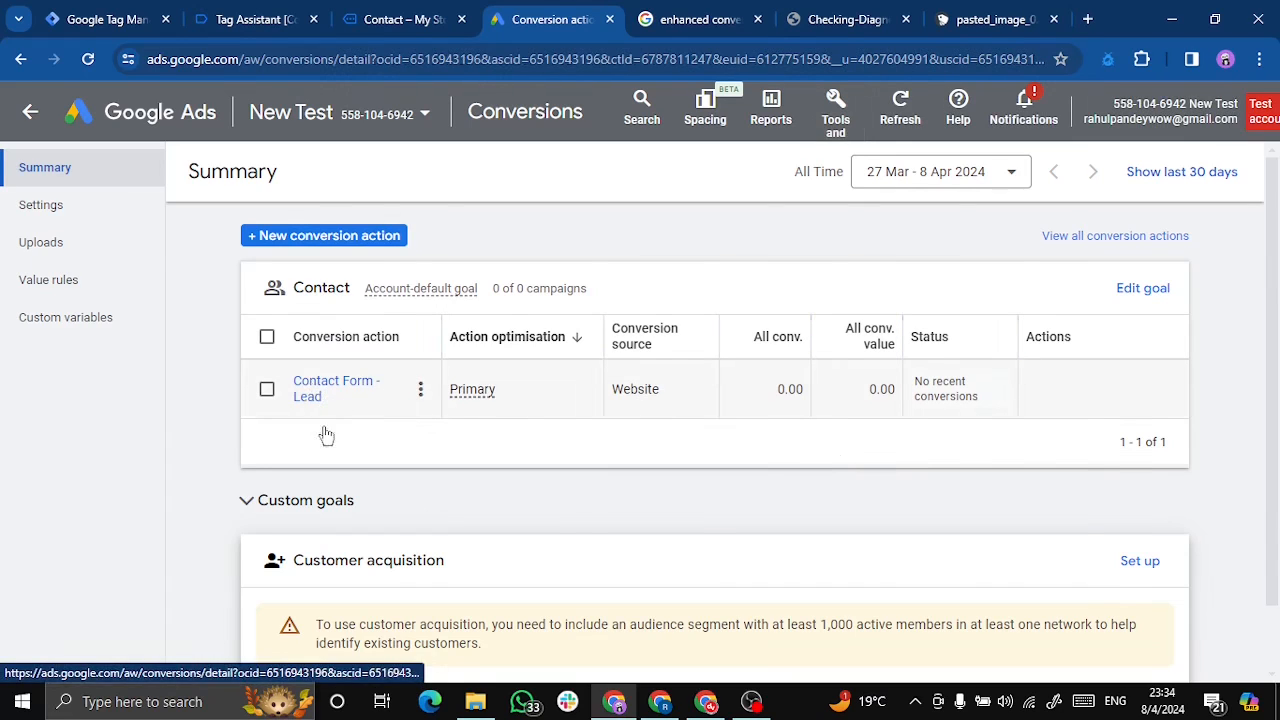
View Contact Form - Lead diagnostics showing enhanced conversions waiting to receive data
left_click(336, 388)
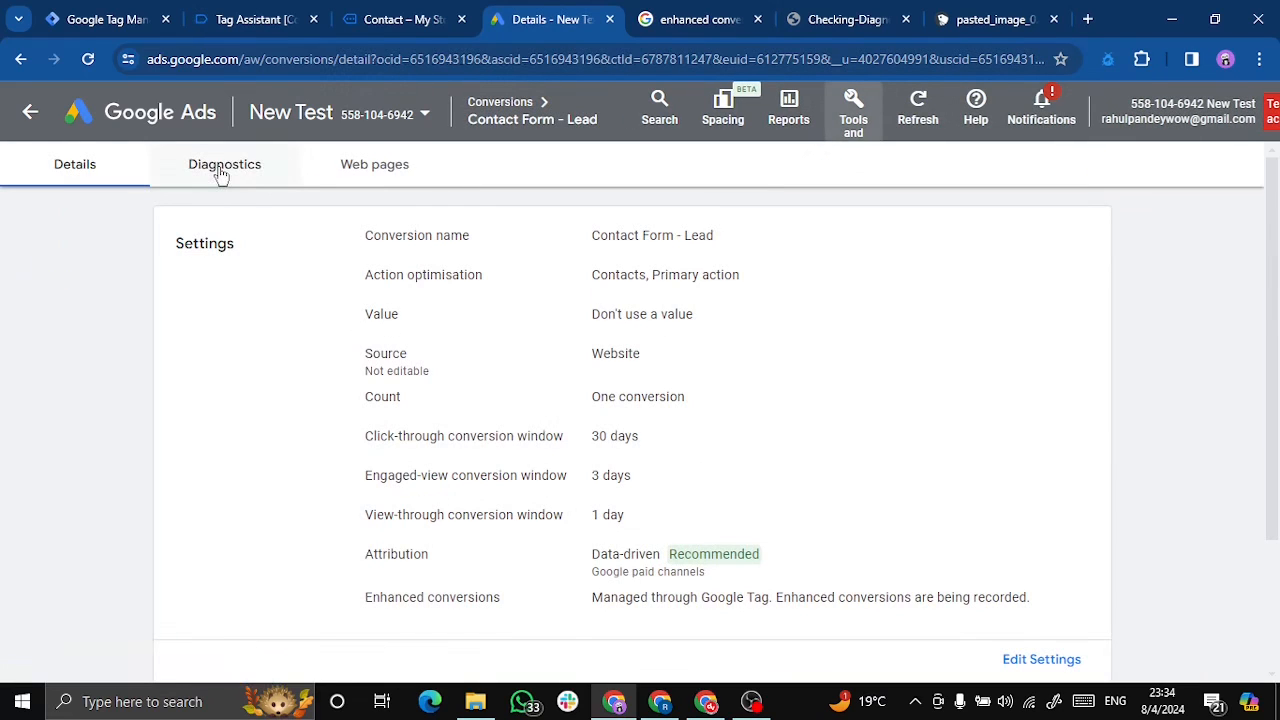
left_click(224, 164)
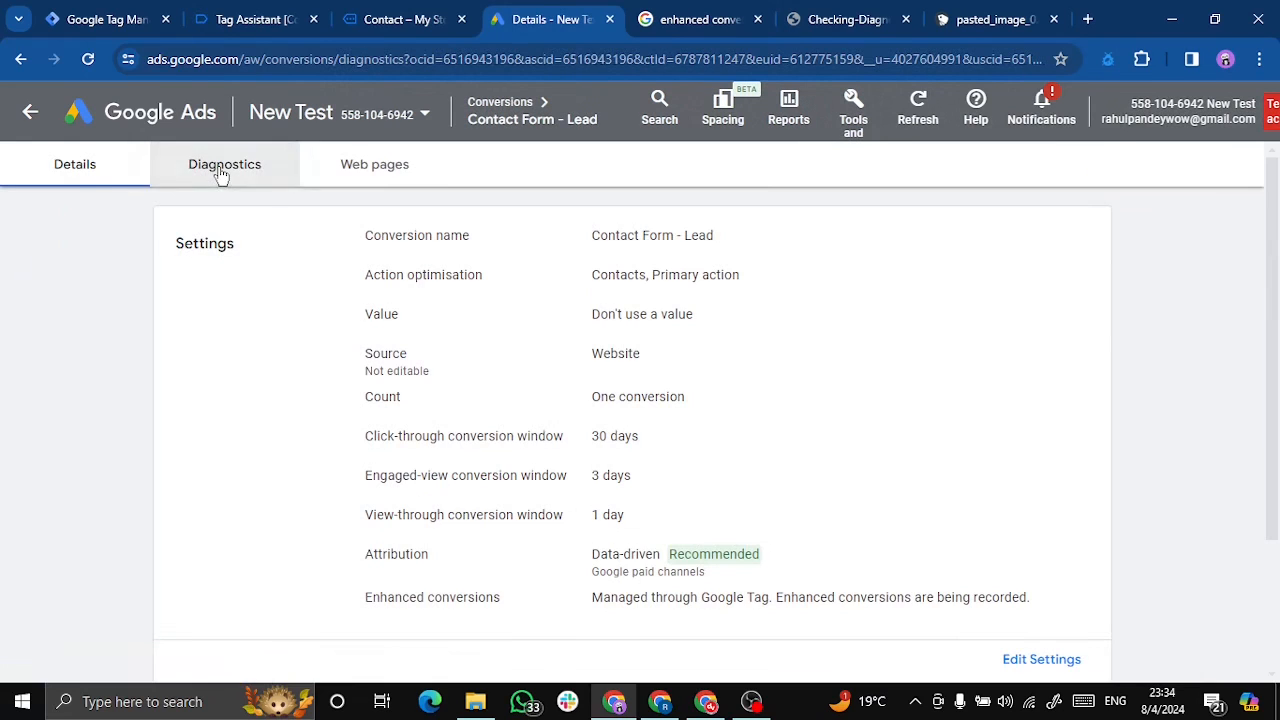
left_click(224, 164)
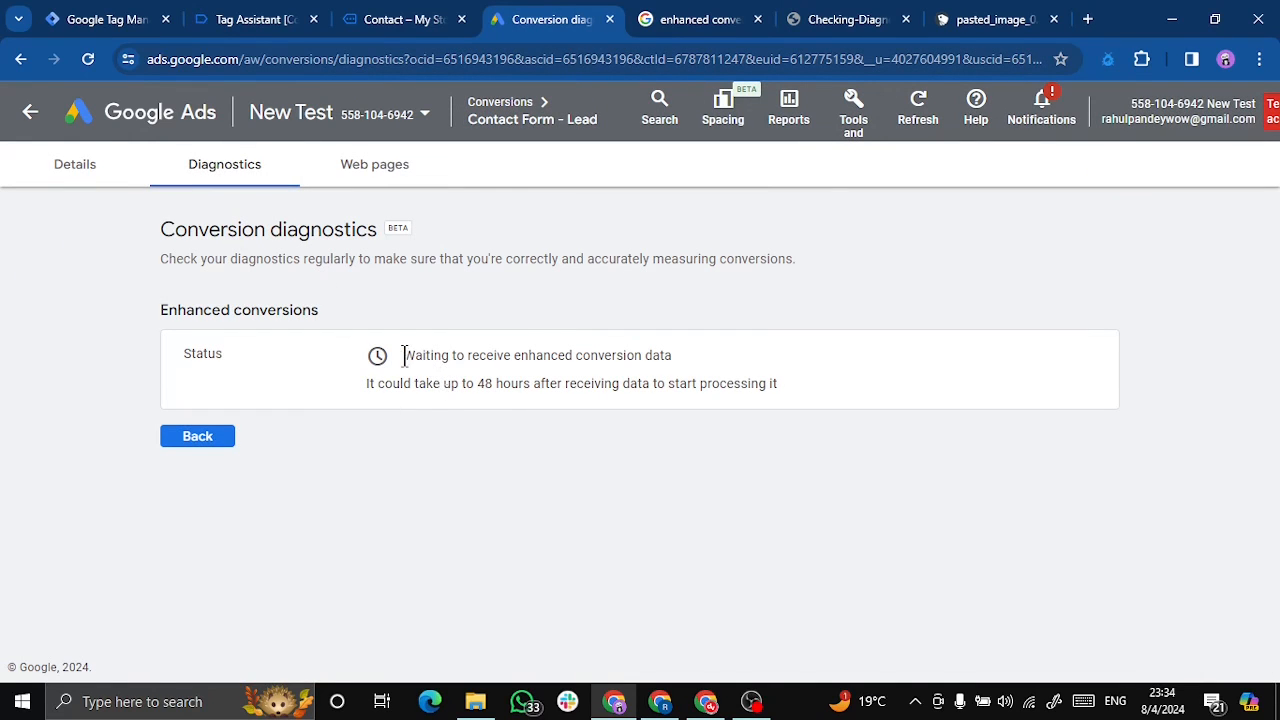
left_click_drag(404, 356, 672, 356)
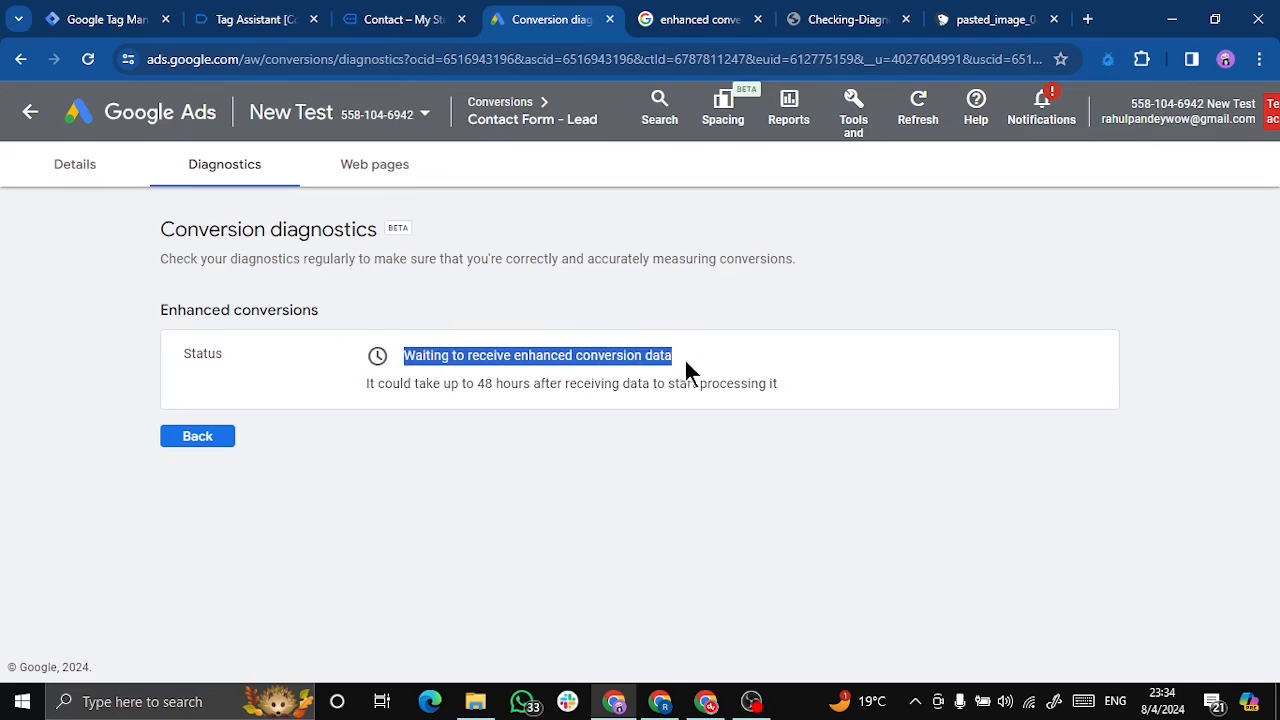
mouse_move(472, 488)
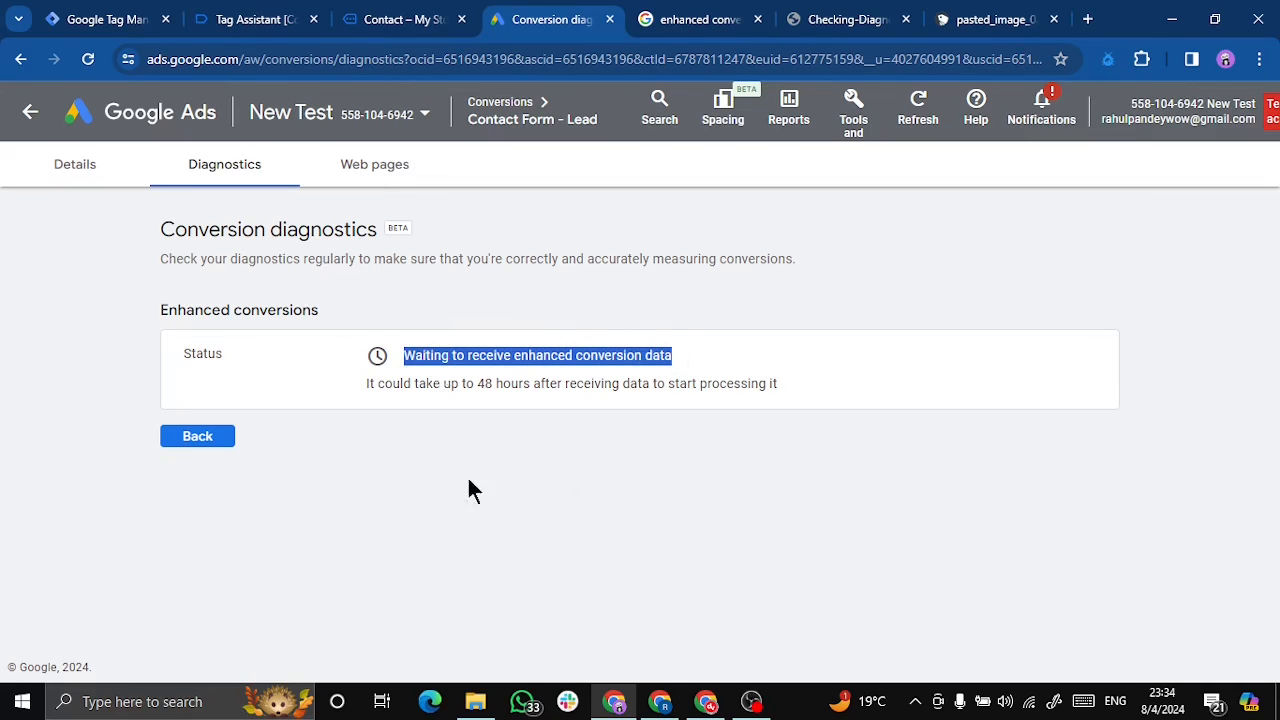
mouse_move(404, 24)
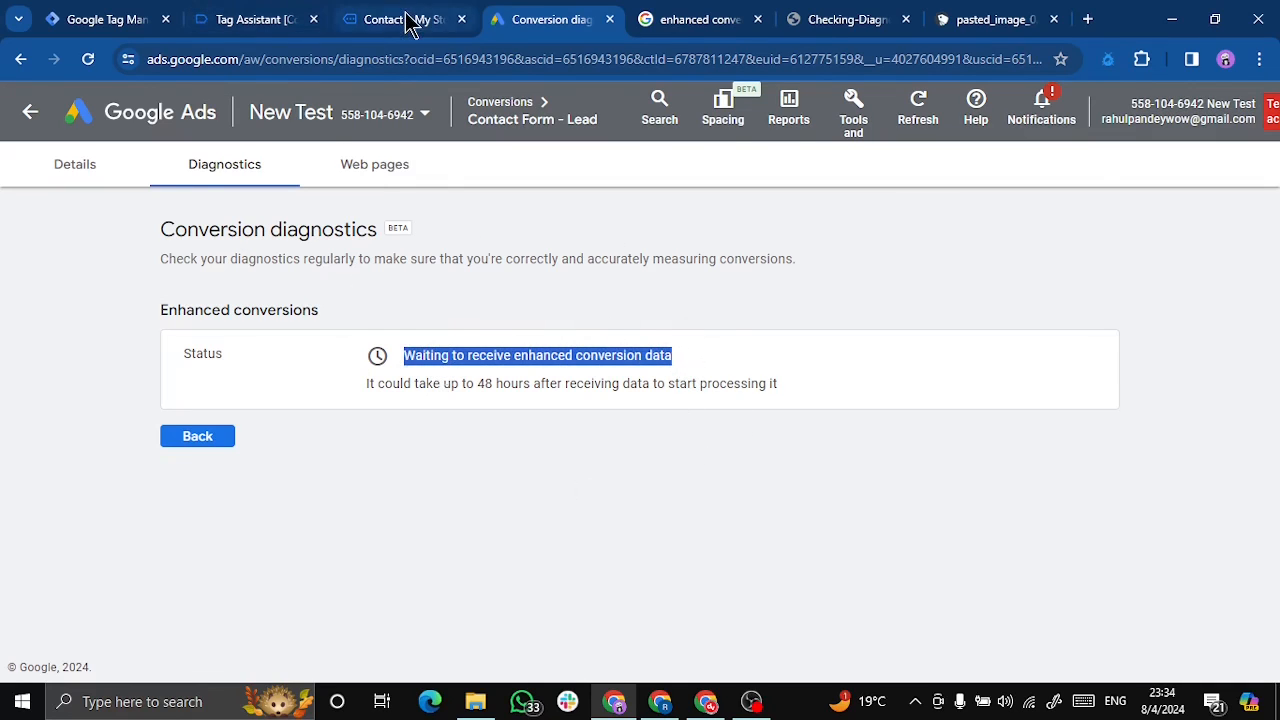
left_click(384, 20)
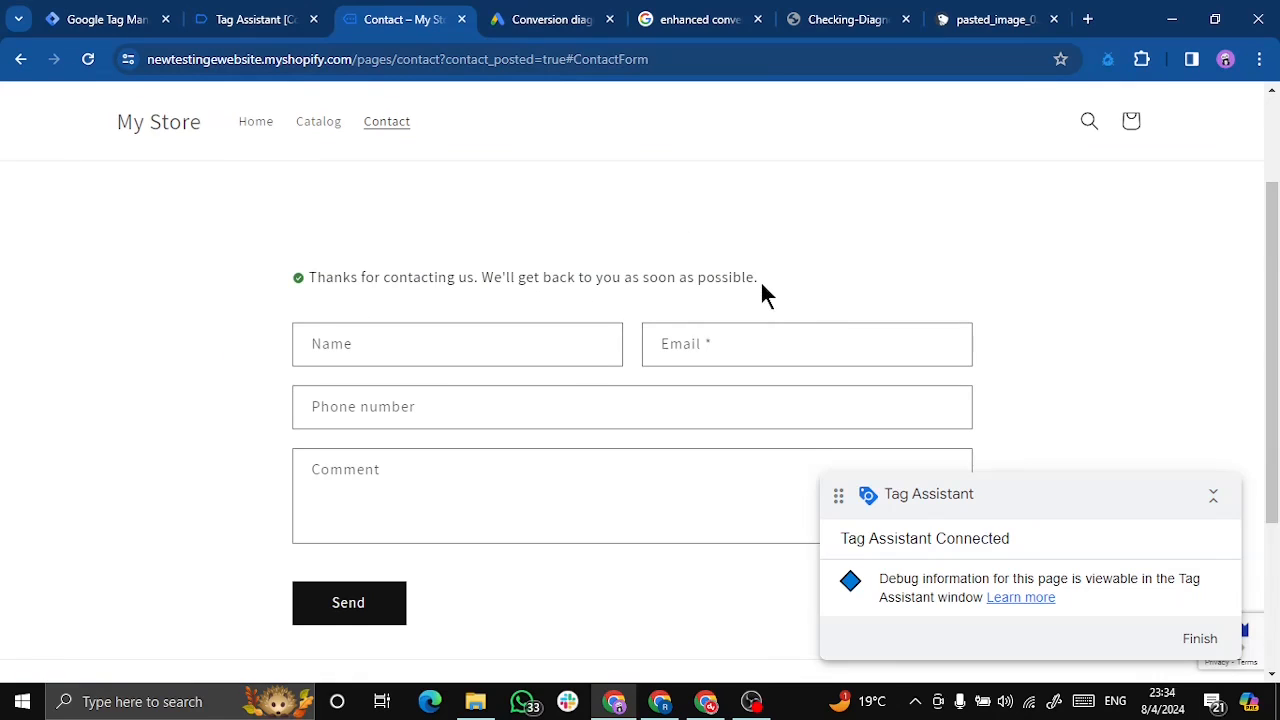
left_click(546, 20)
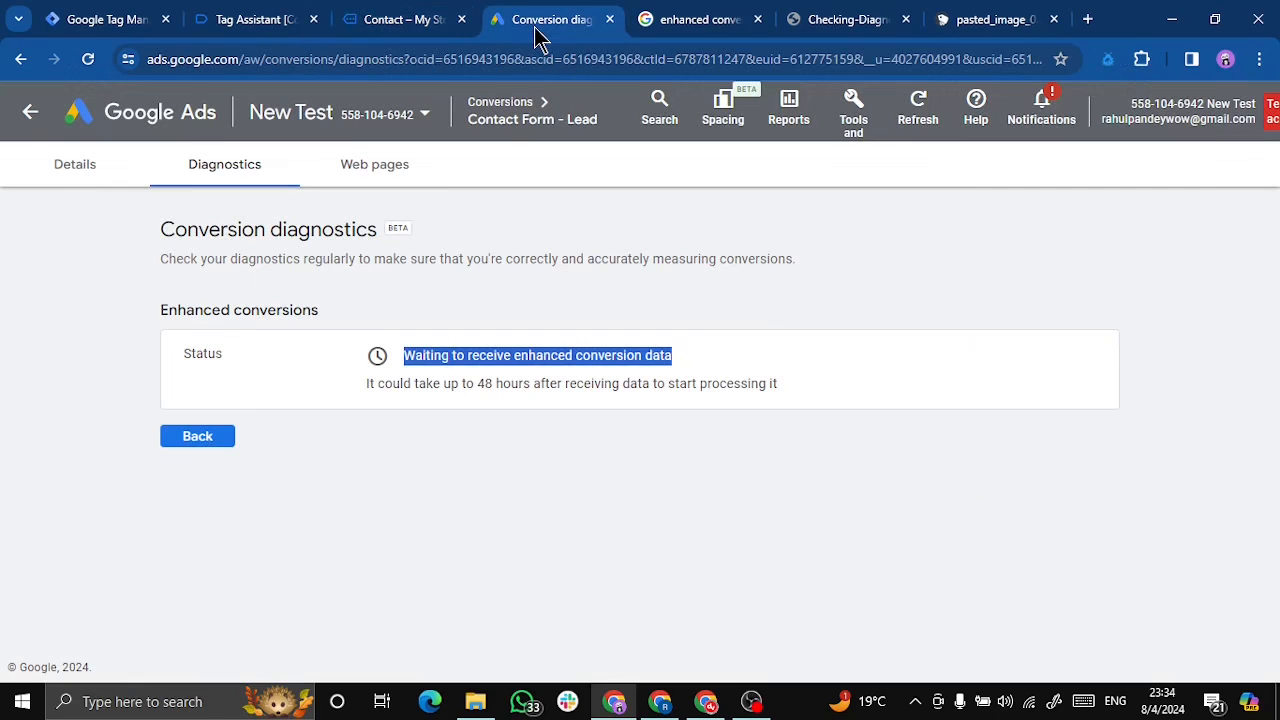
mouse_move(364, 410)
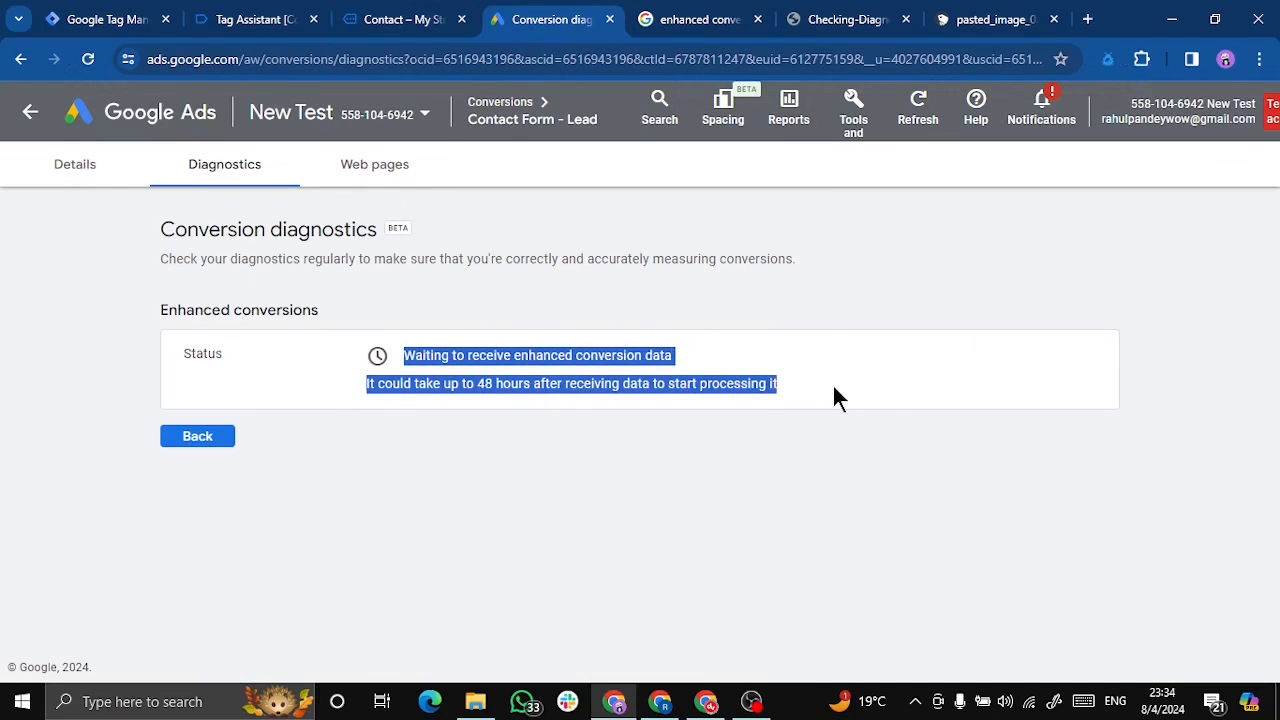
mouse_move(688, 390)
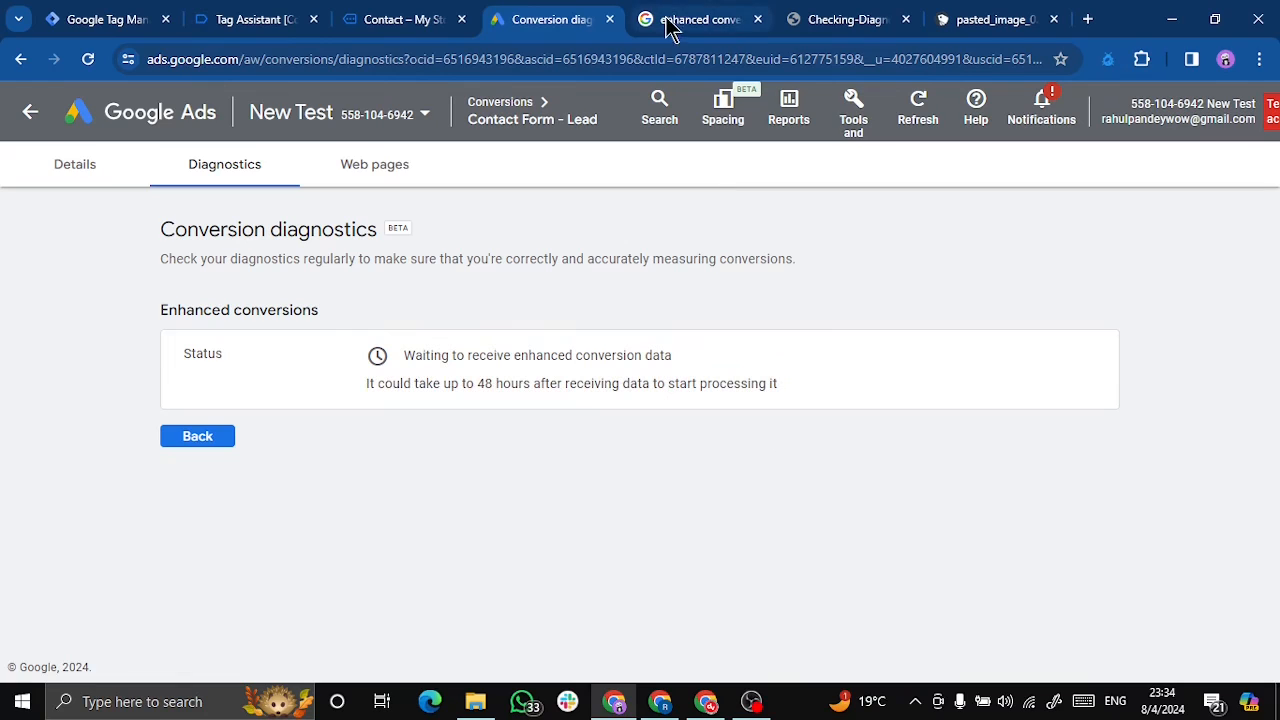
mouse_move(856, 20)
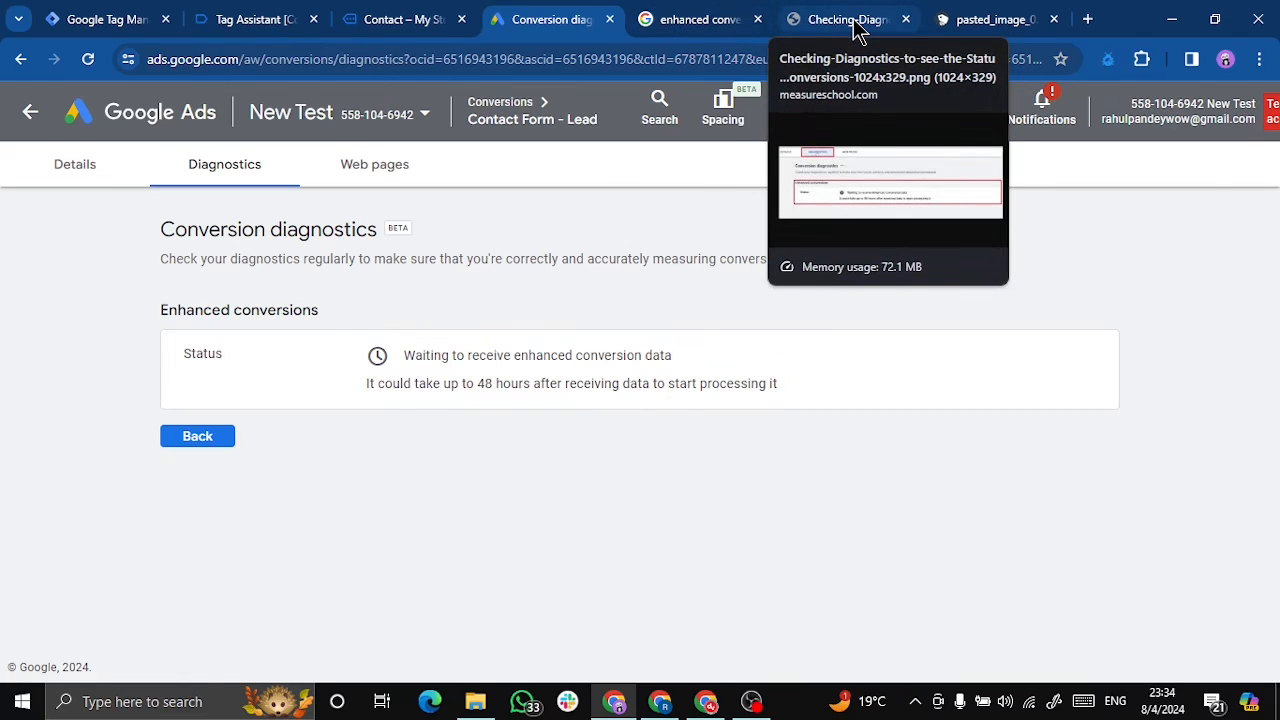
View the measureschool reference screenshot of the waiting-for-data diagnostics status
left_click(844, 20)
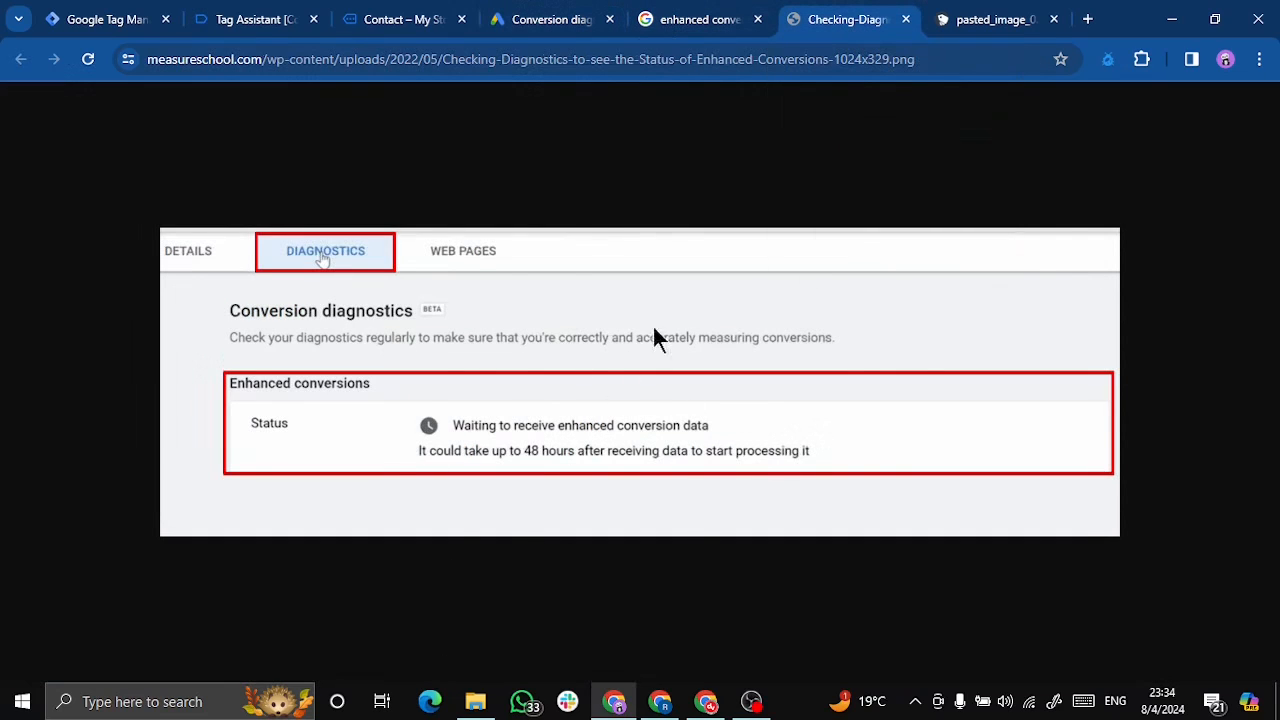
mouse_move(990, 18)
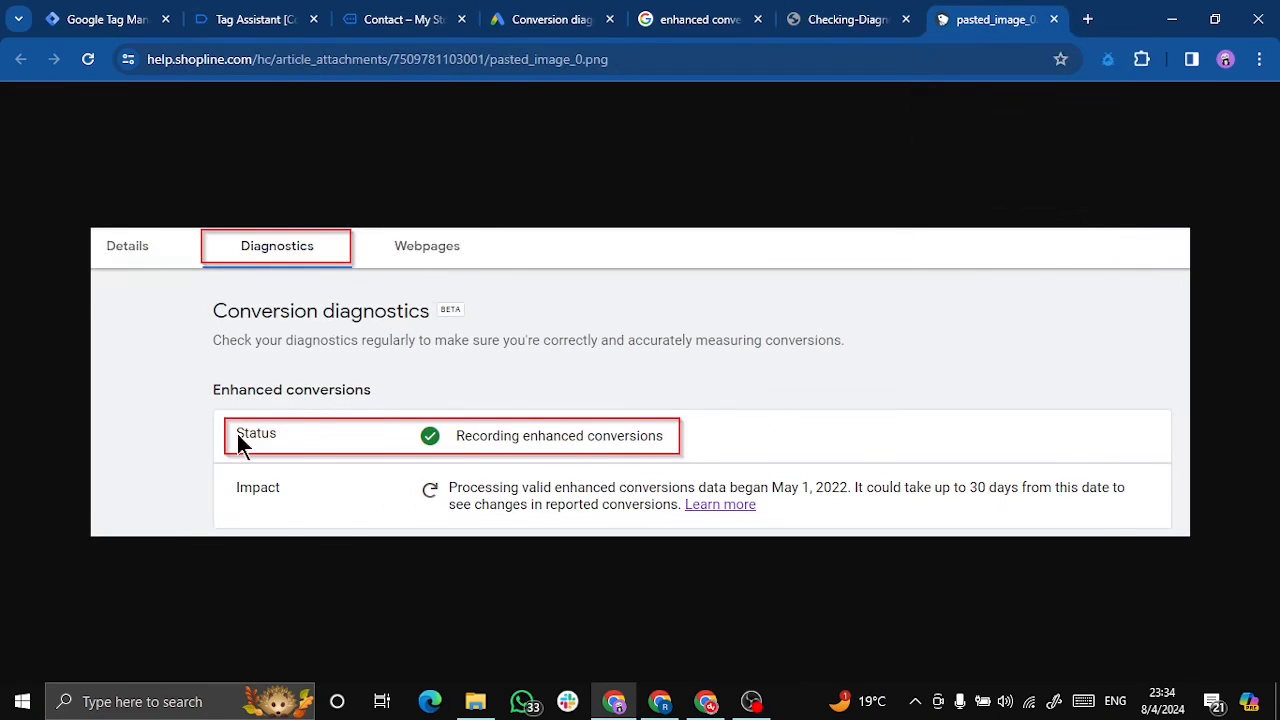
mouse_move(488, 452)
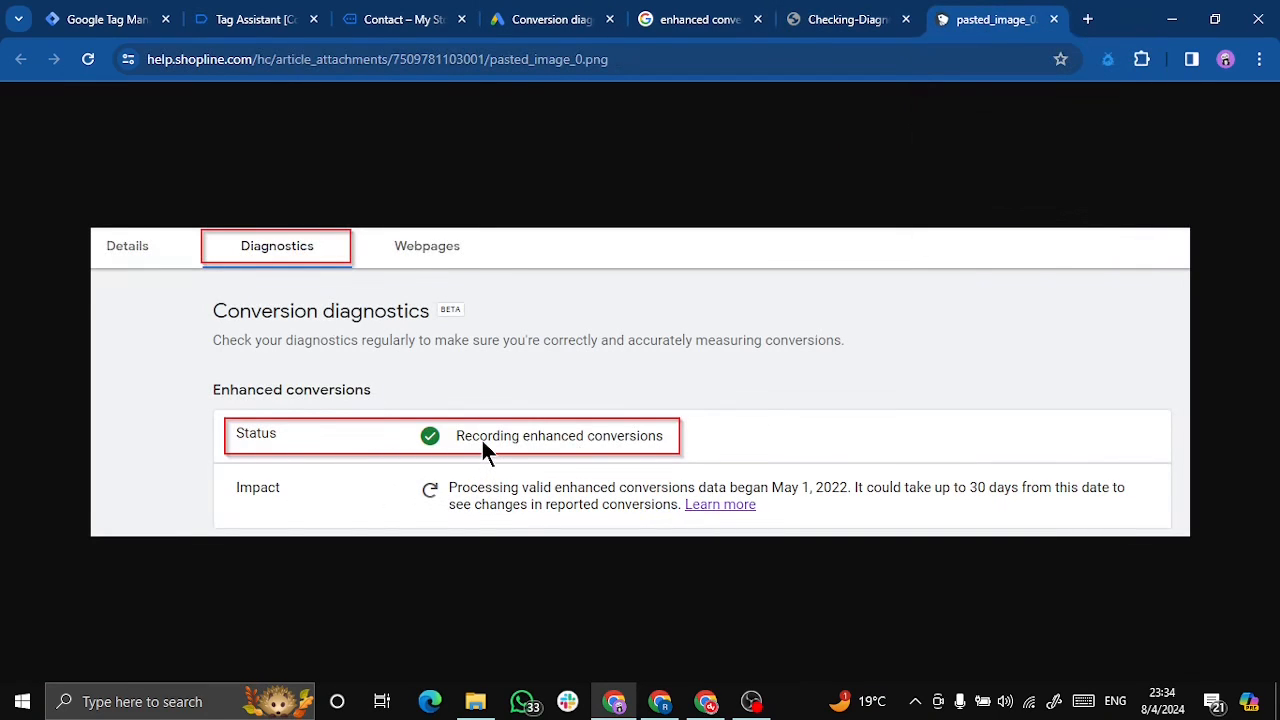
mouse_move(432, 450)
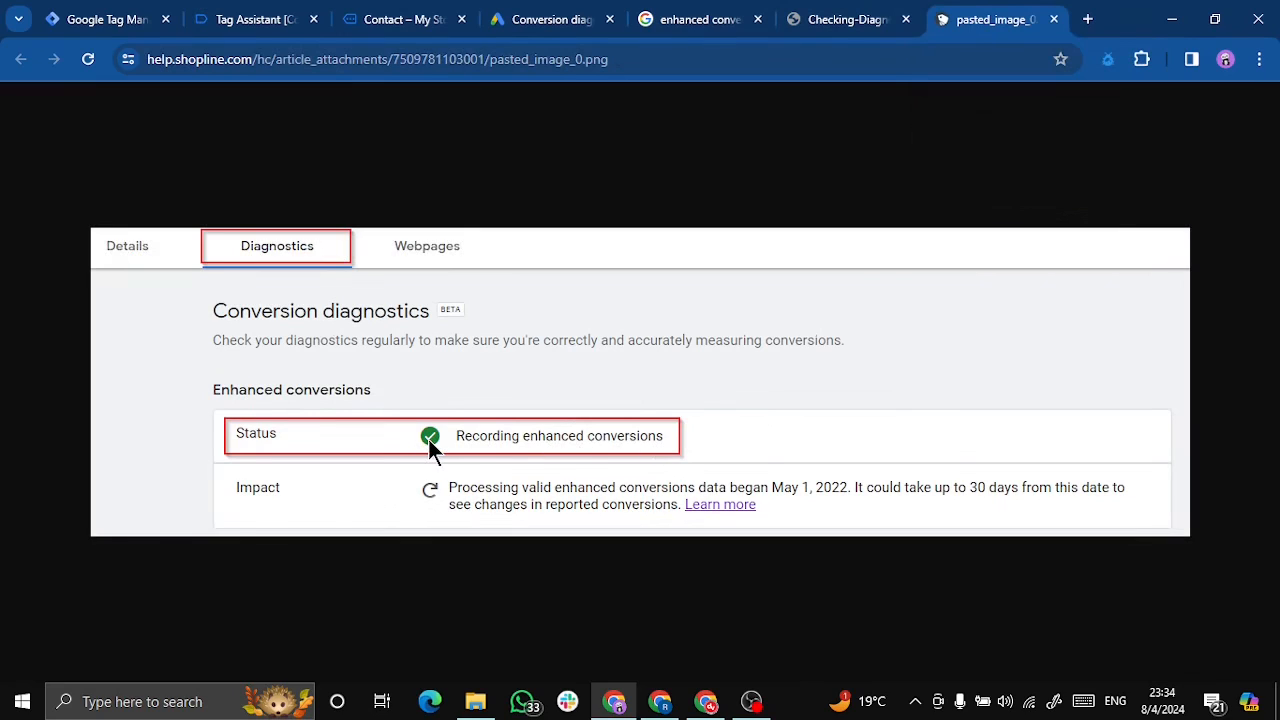
mouse_move(330, 492)
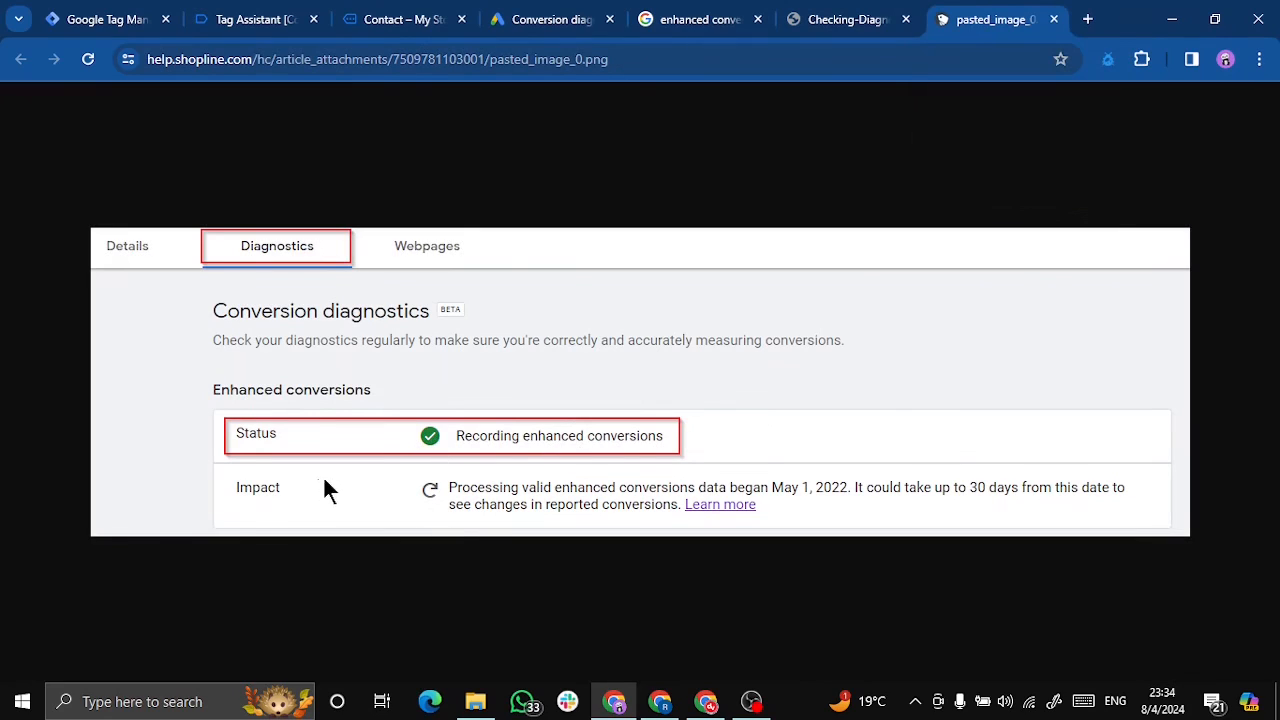
mouse_move(266, 476)
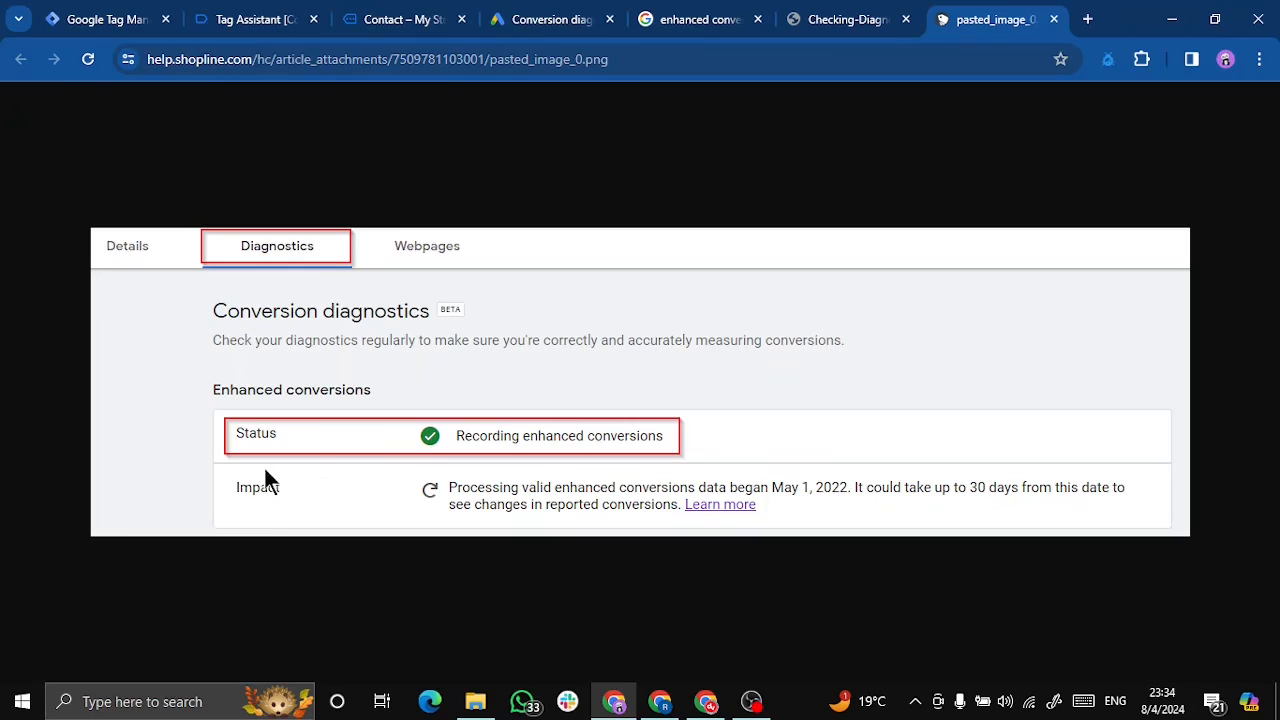
mouse_move(330, 498)
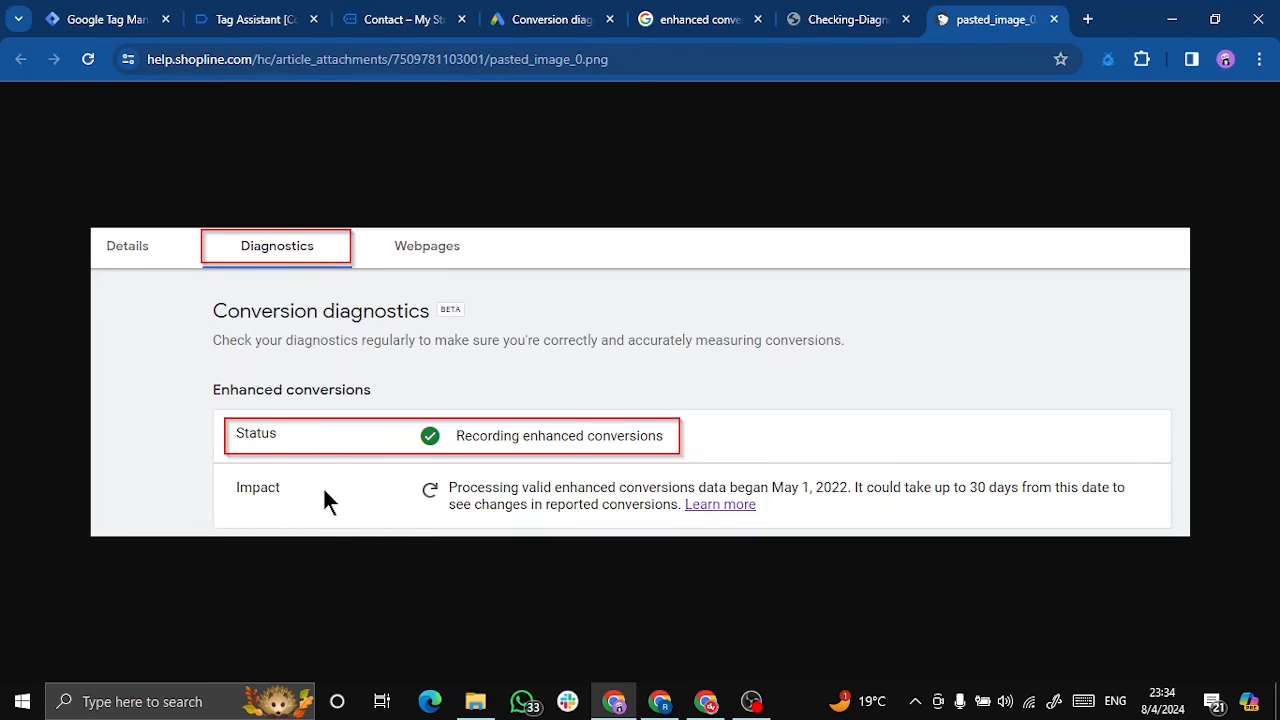
mouse_move(592, 510)
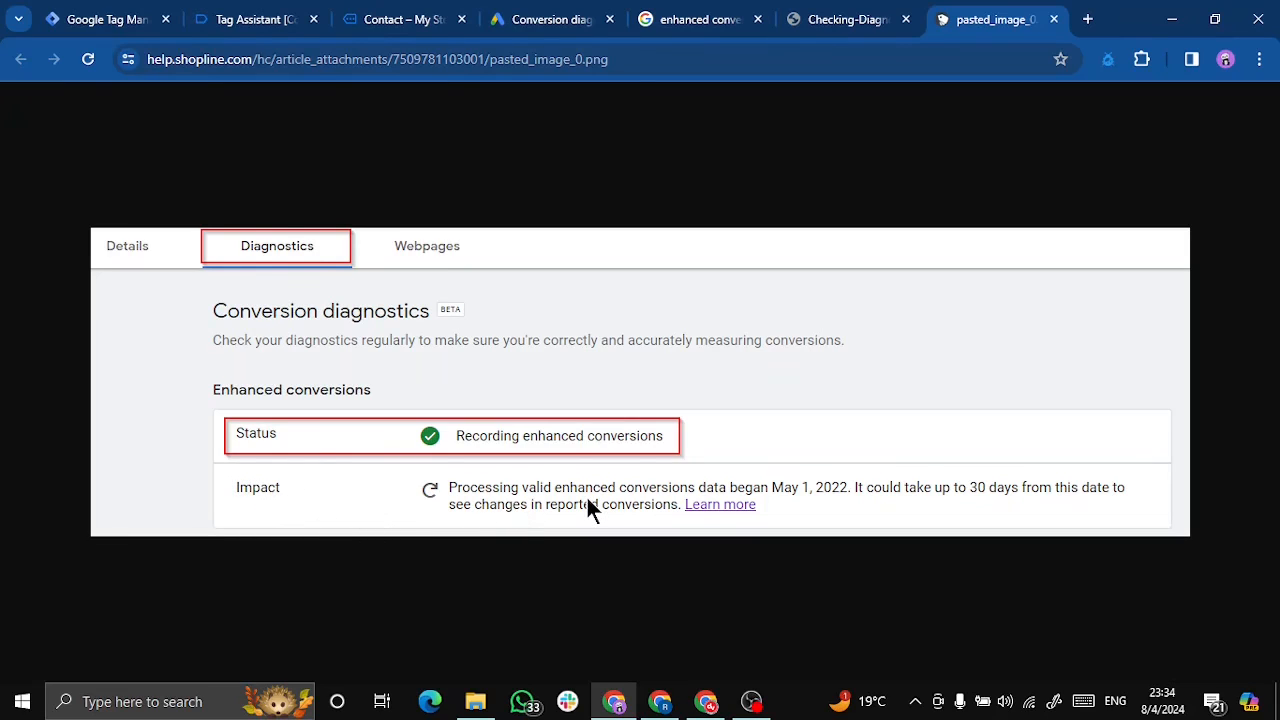